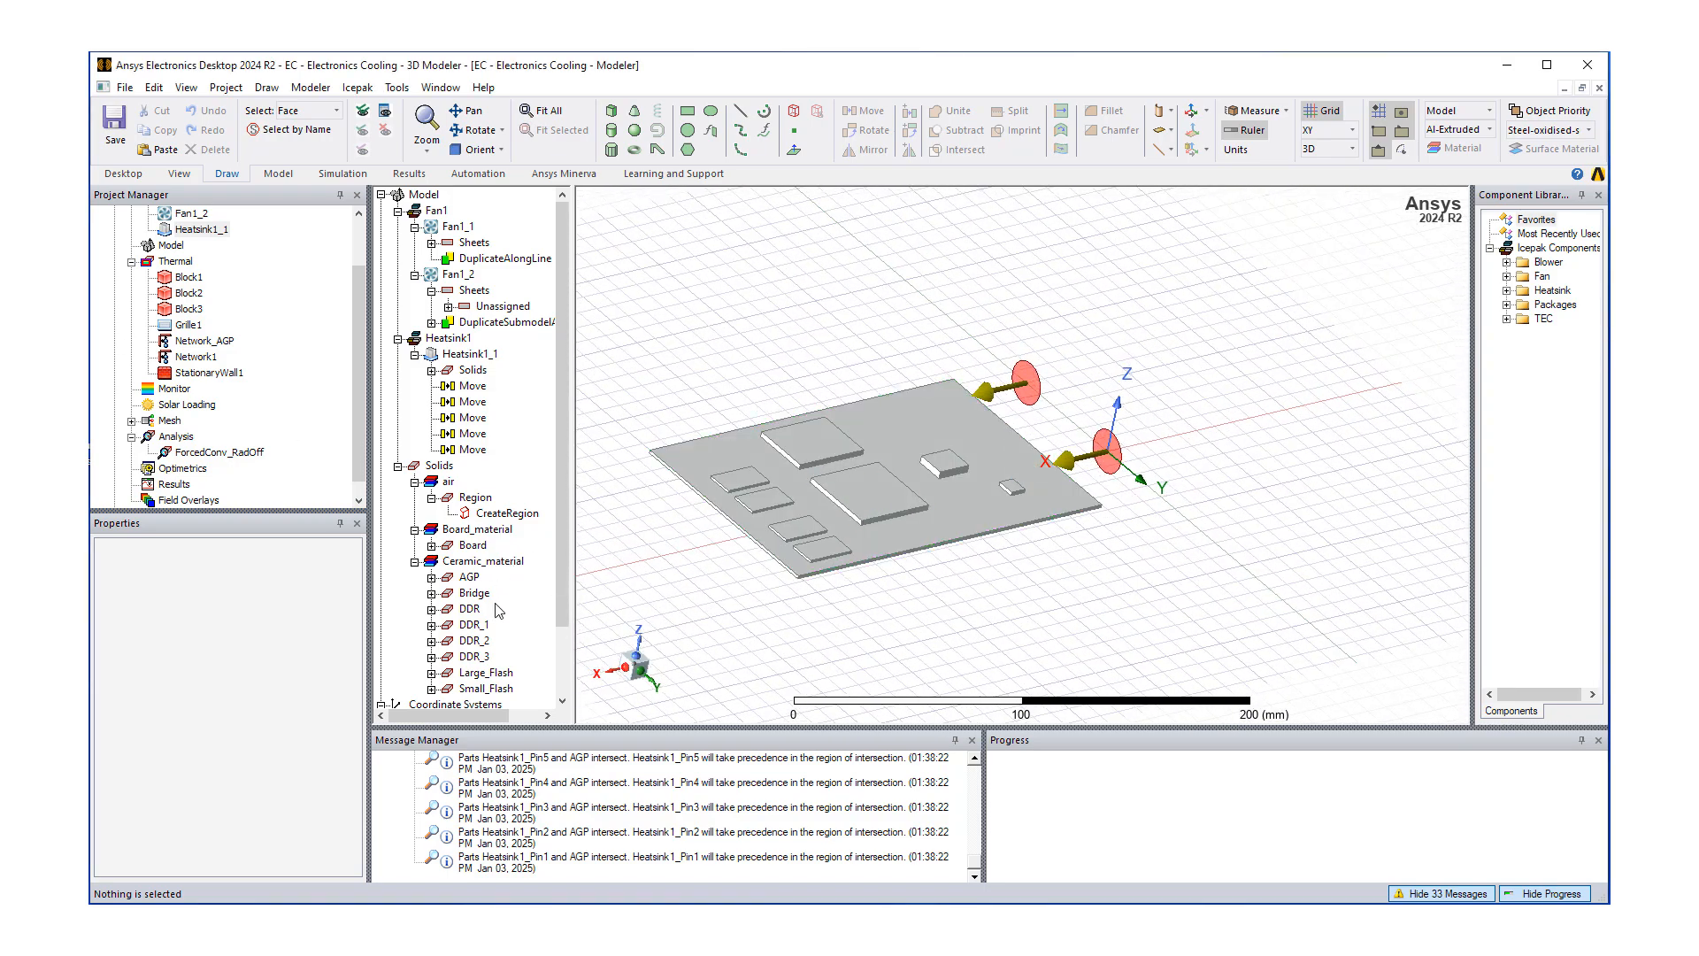
pyautogui.moveTo(1034, 361)
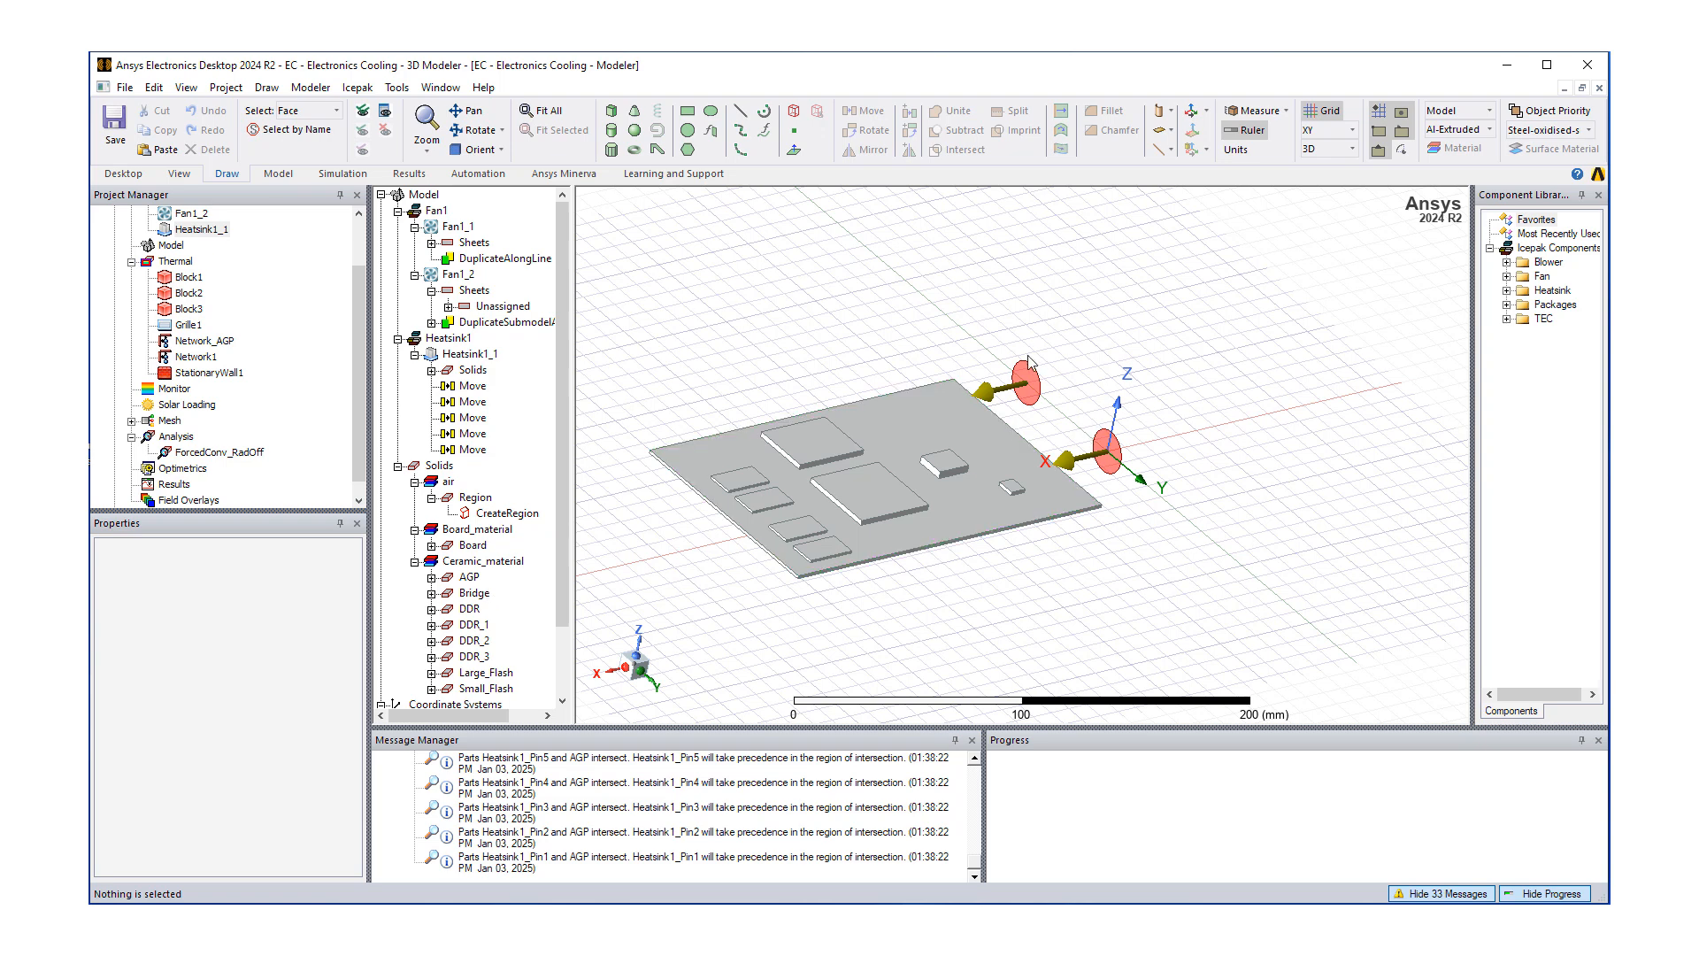
pyautogui.moveTo(705, 497)
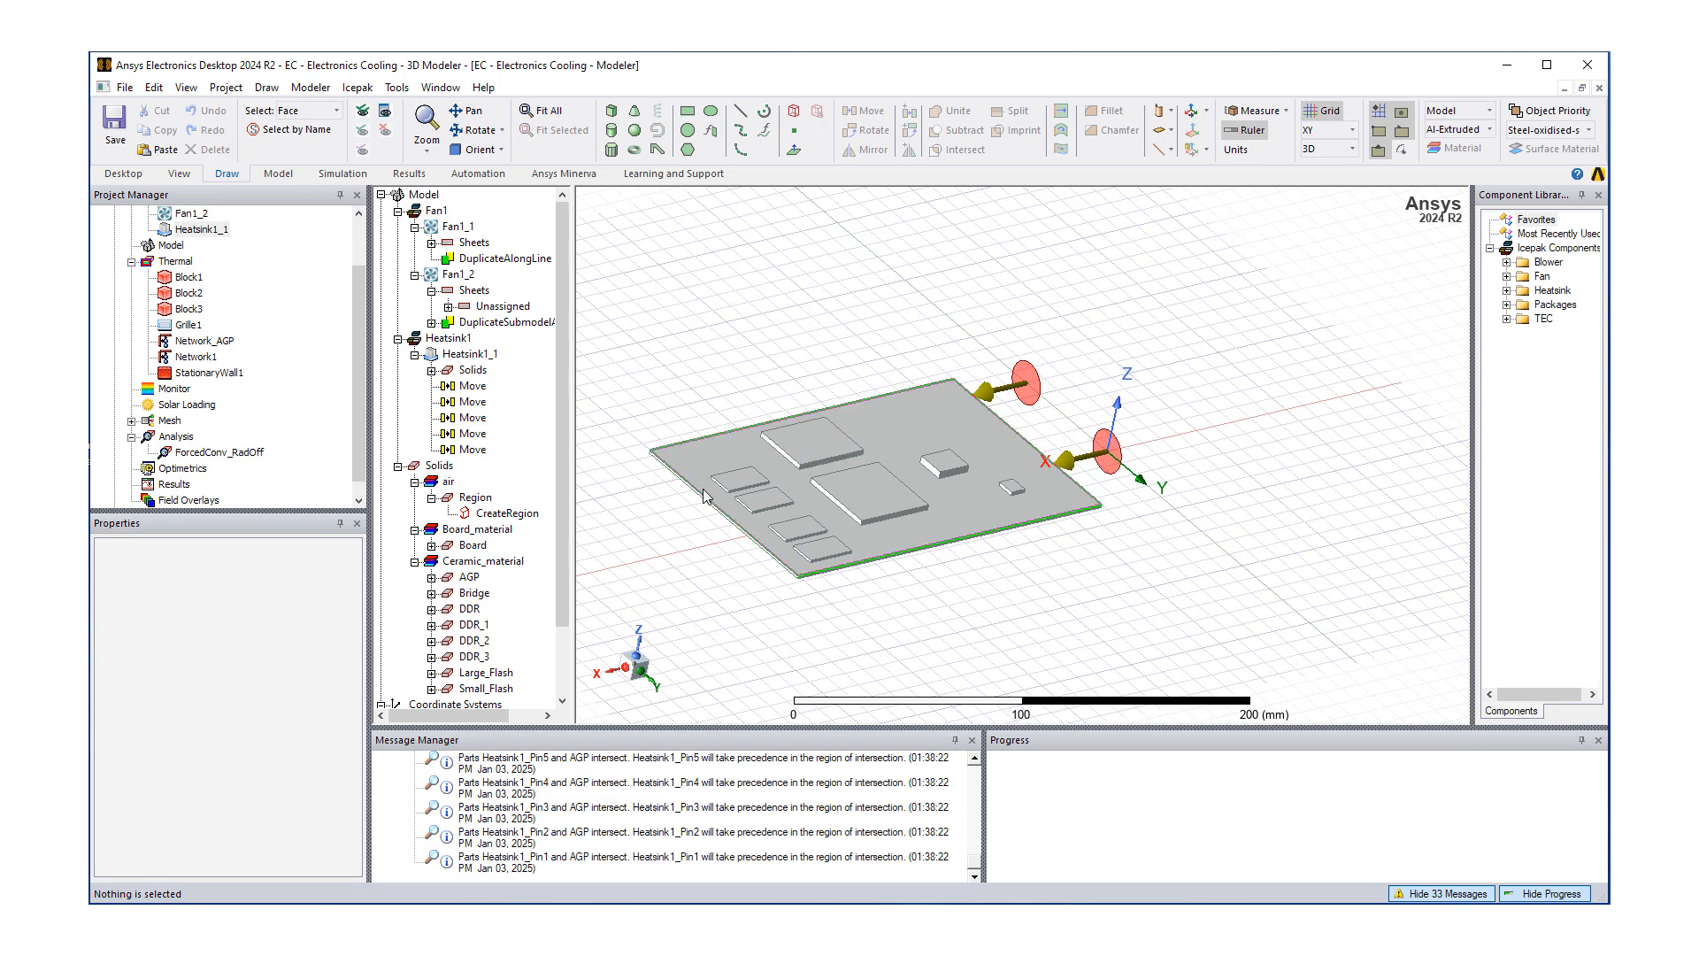
# - Select the Heatsink1_1 submodel from its context menu in the history tree
pyautogui.rightClick(465, 354)
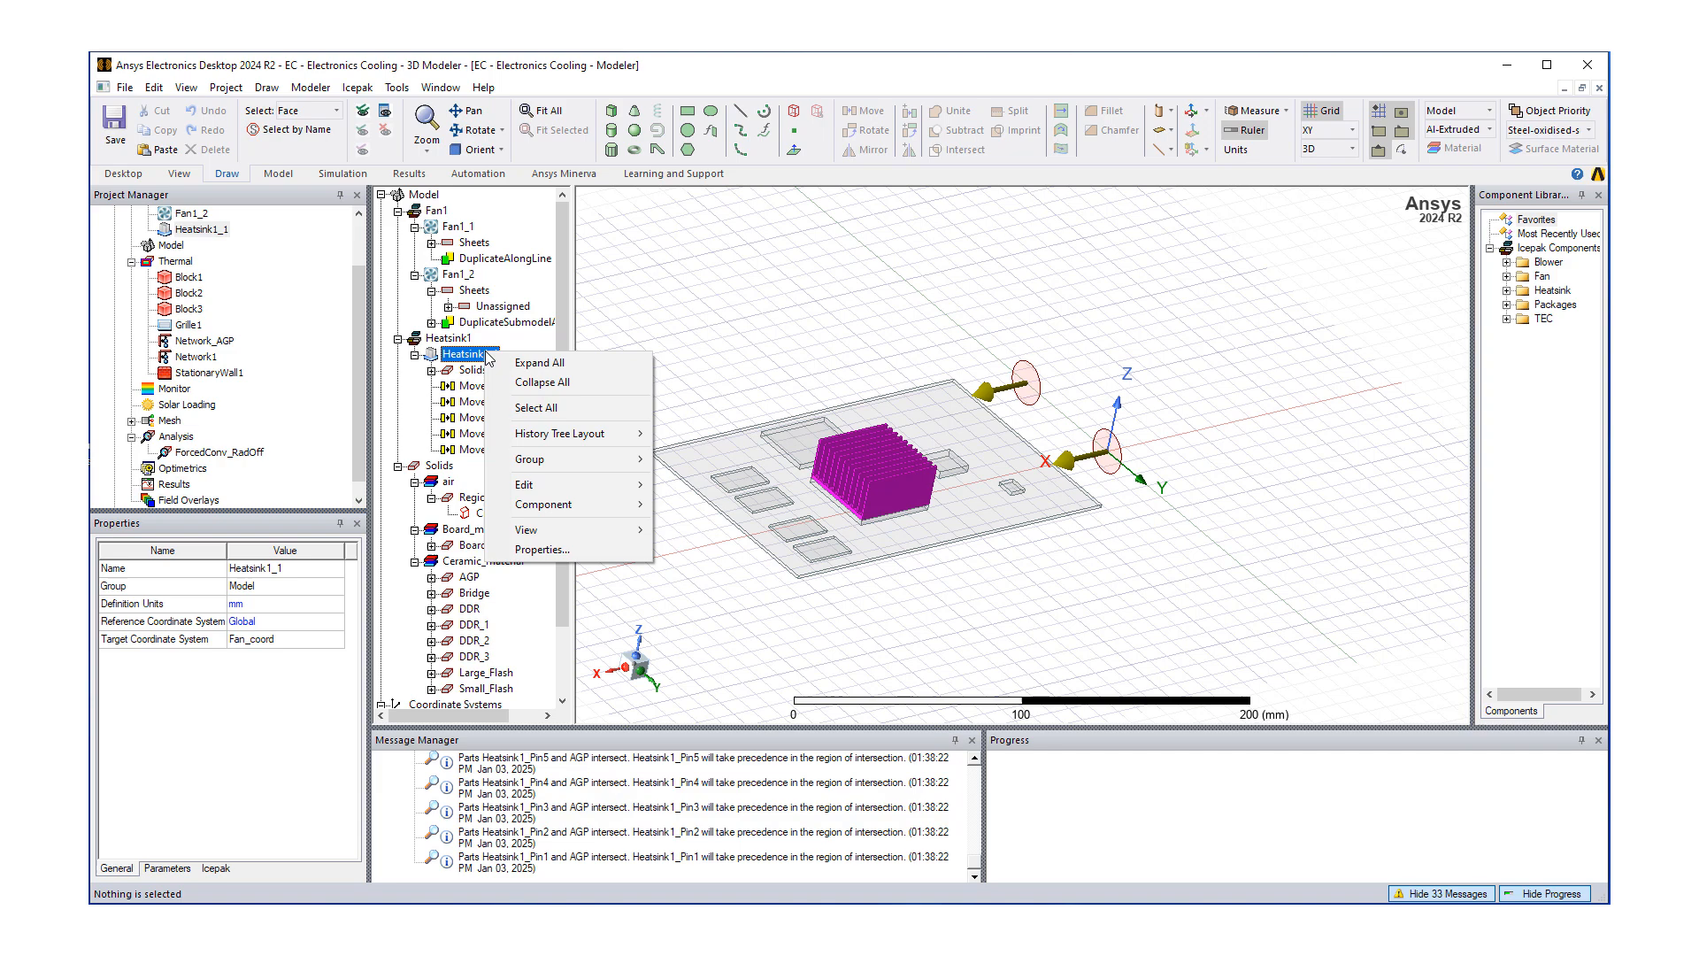
pyautogui.moveTo(604, 530)
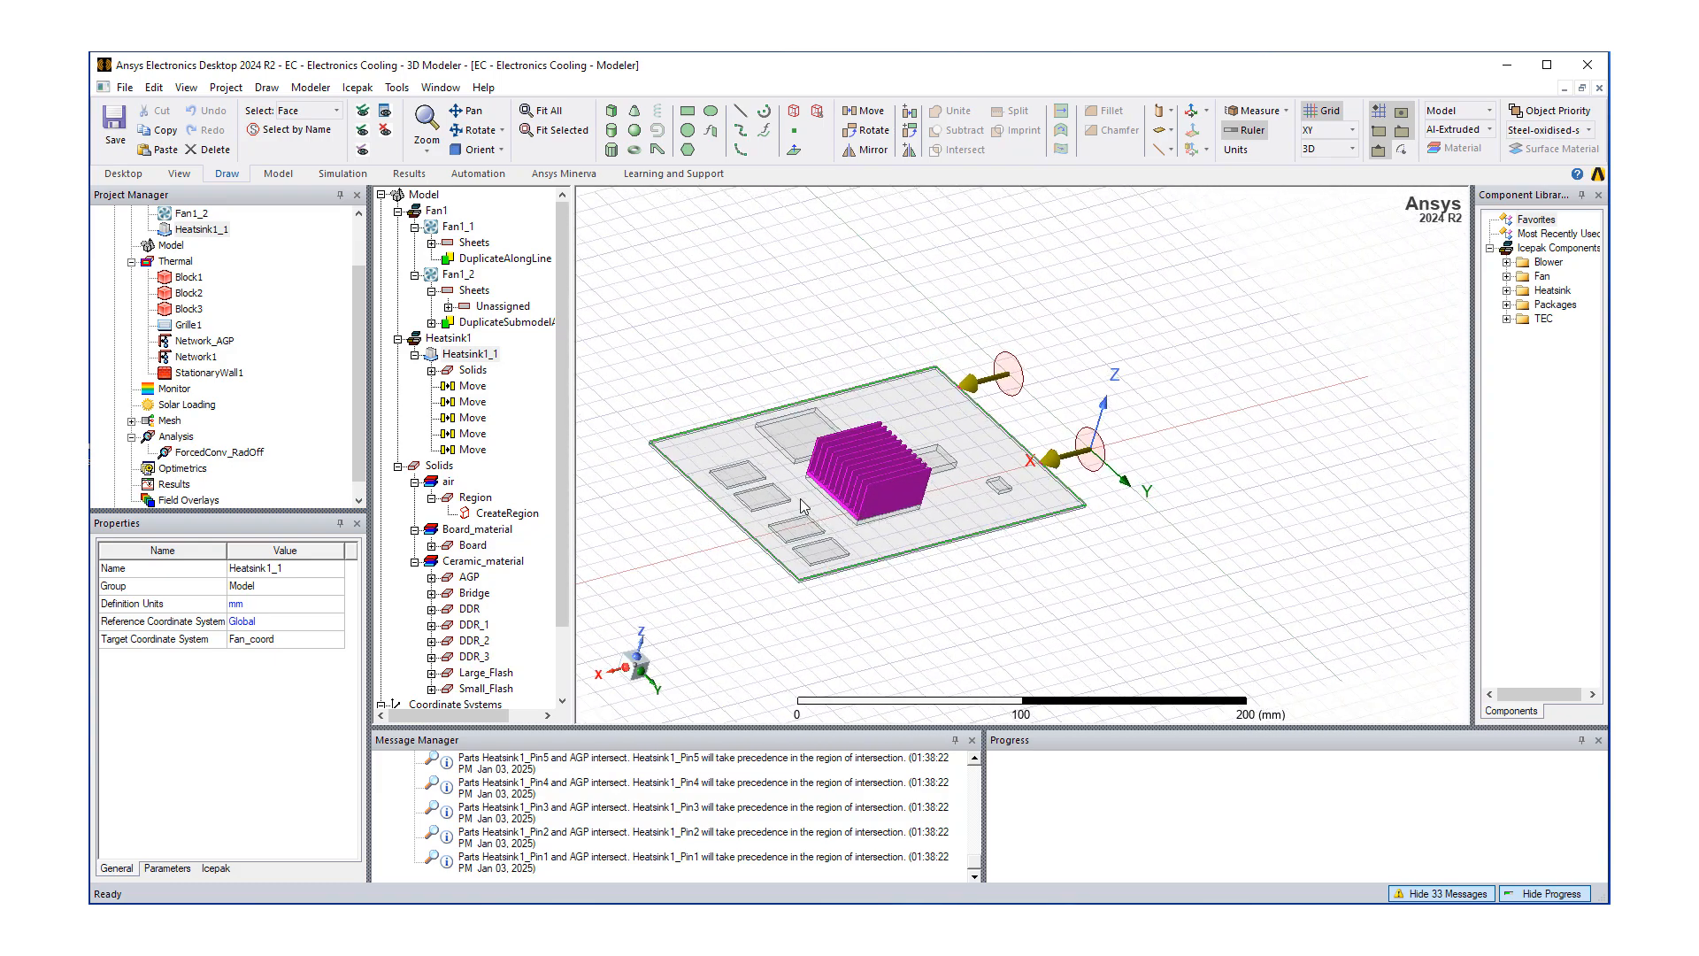
pyautogui.moveTo(799, 510)
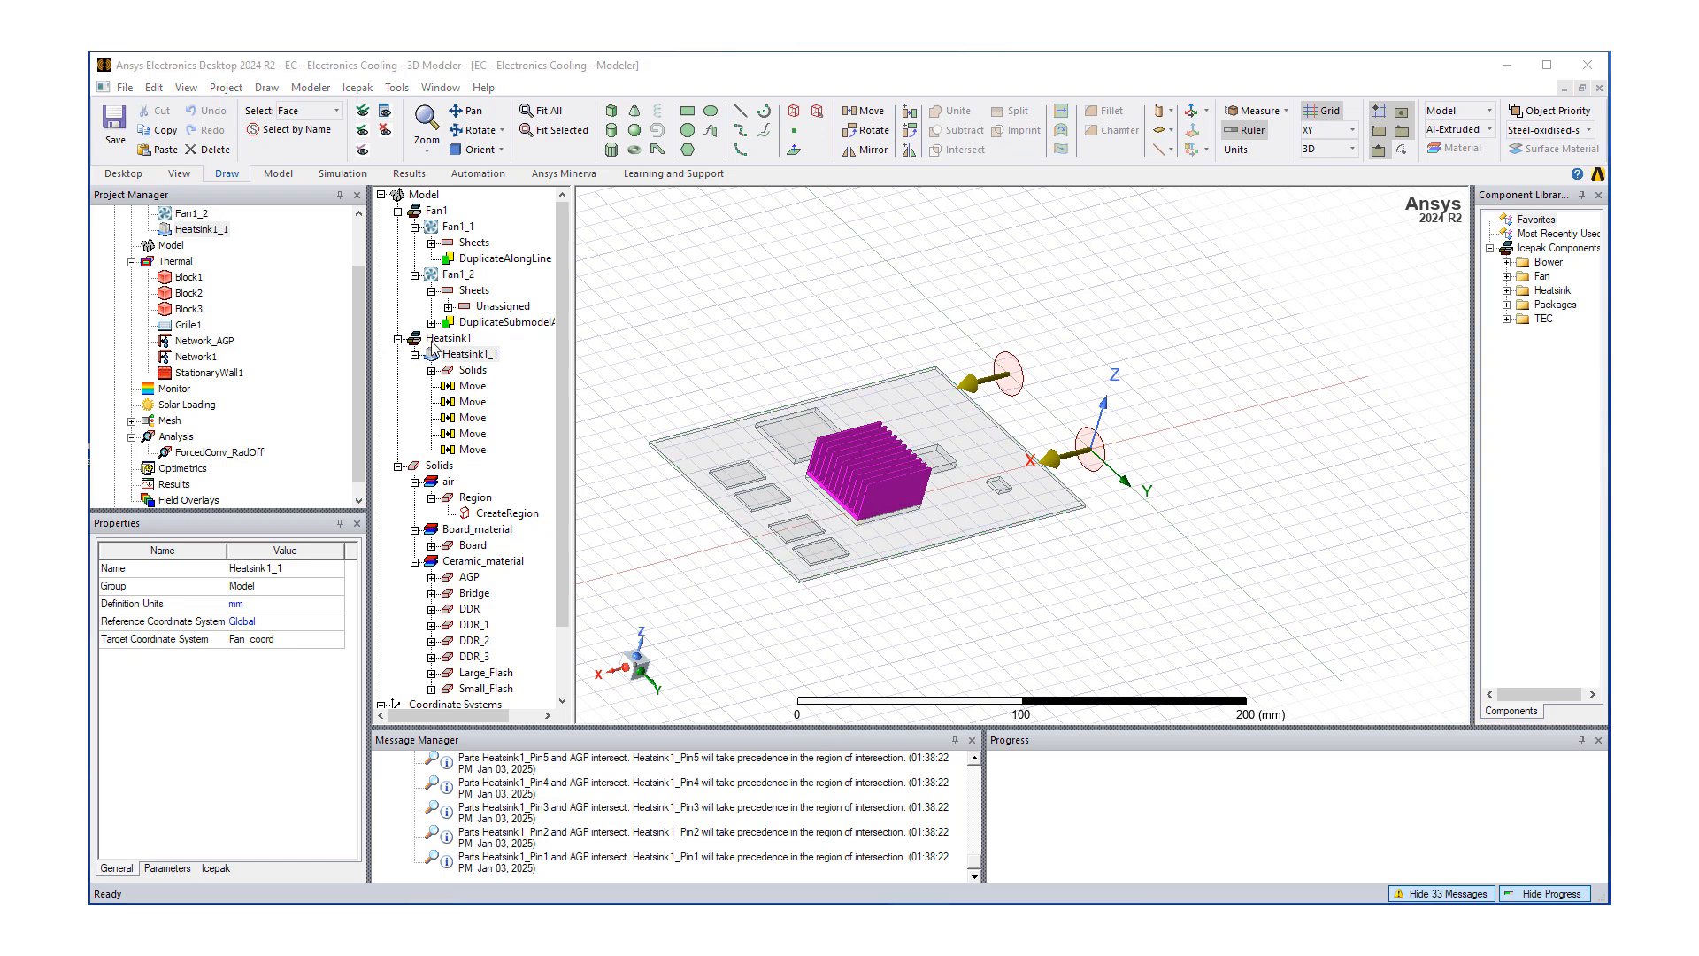
pyautogui.moveTo(568, 413)
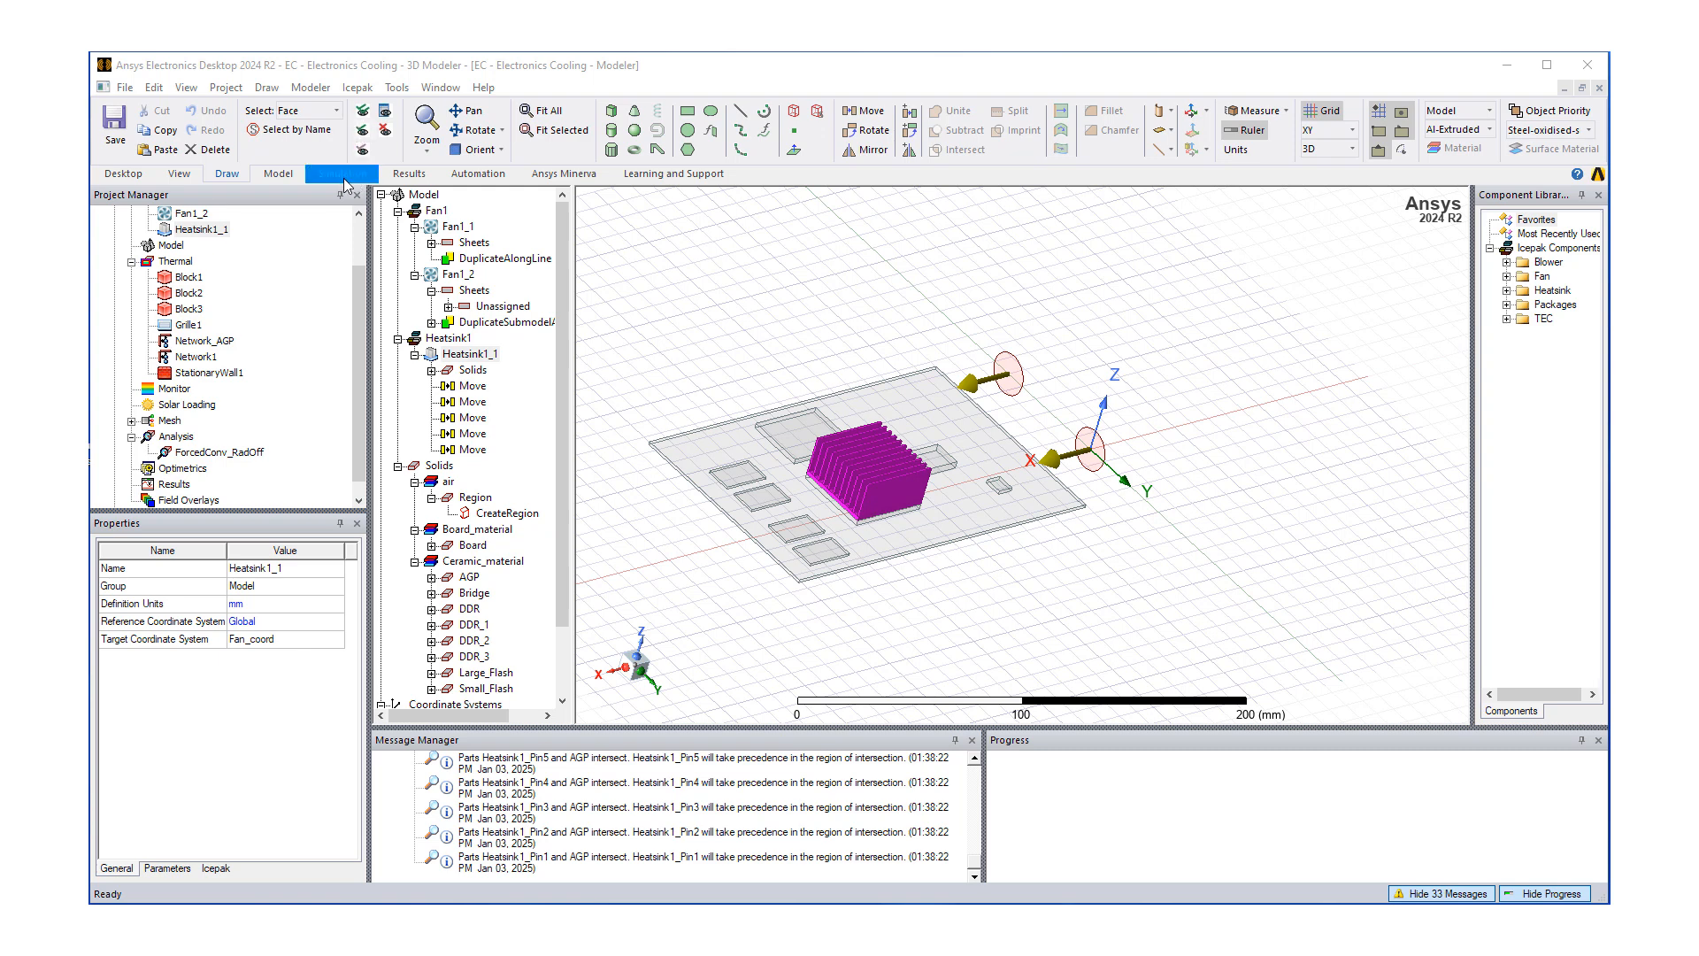
# - Raise the Global Mesh Settings resolution slider to Fine and apply
pyautogui.click(342, 173)
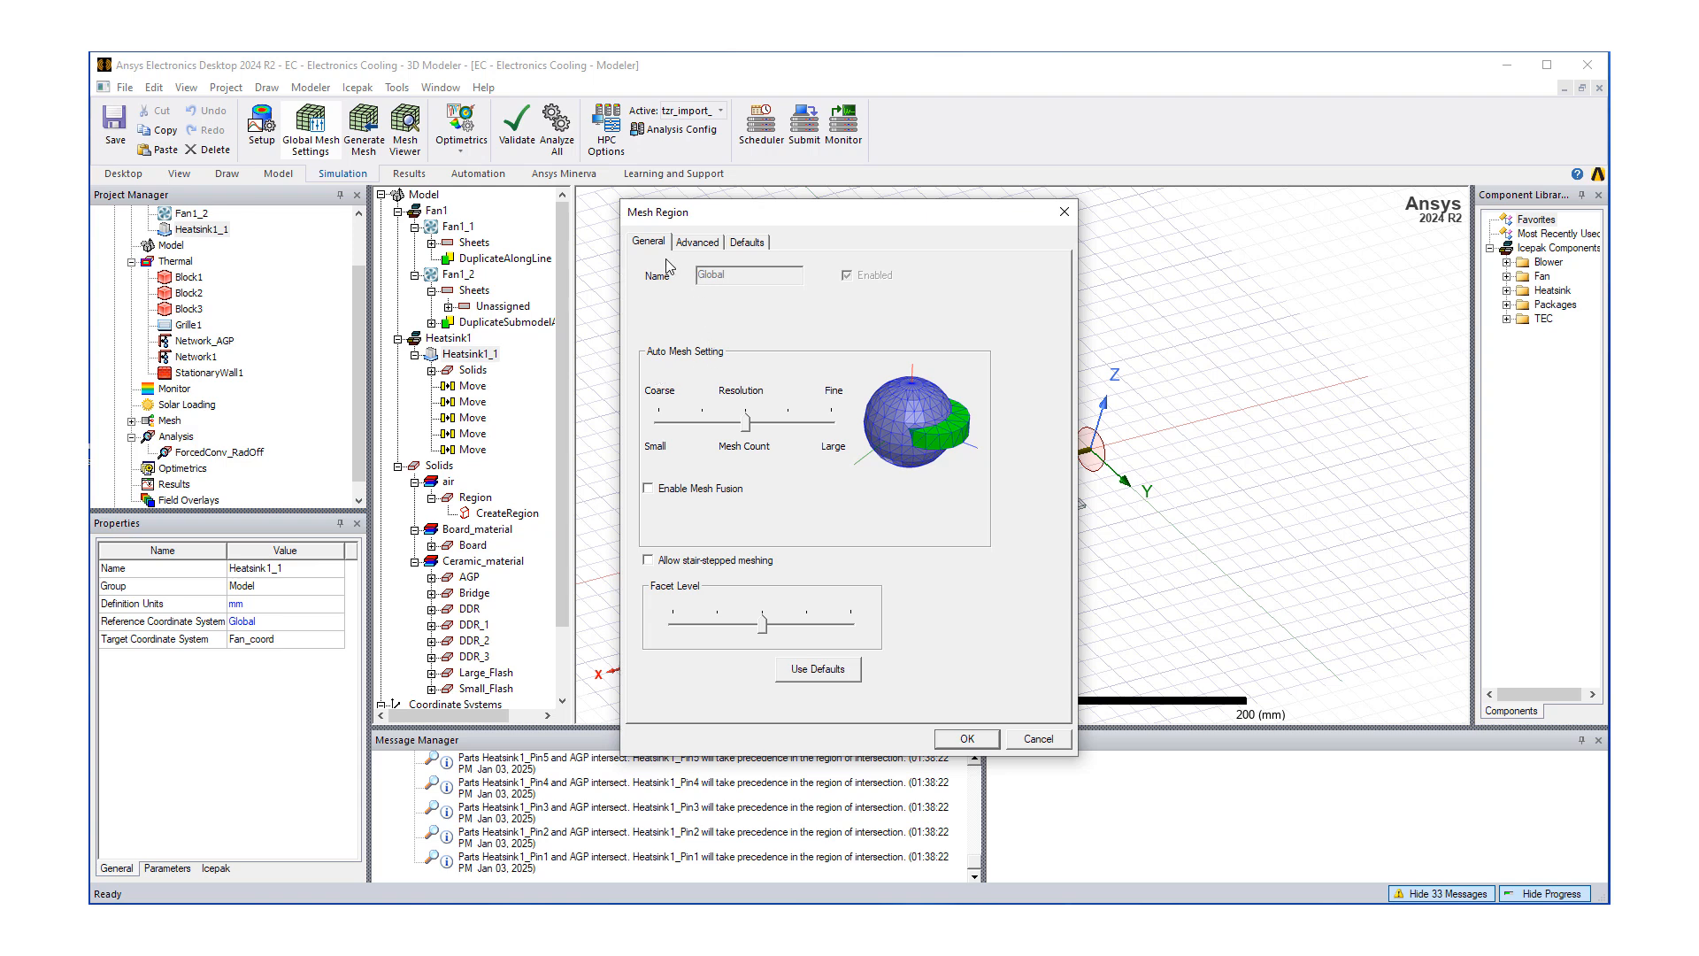
pyautogui.moveTo(688, 333)
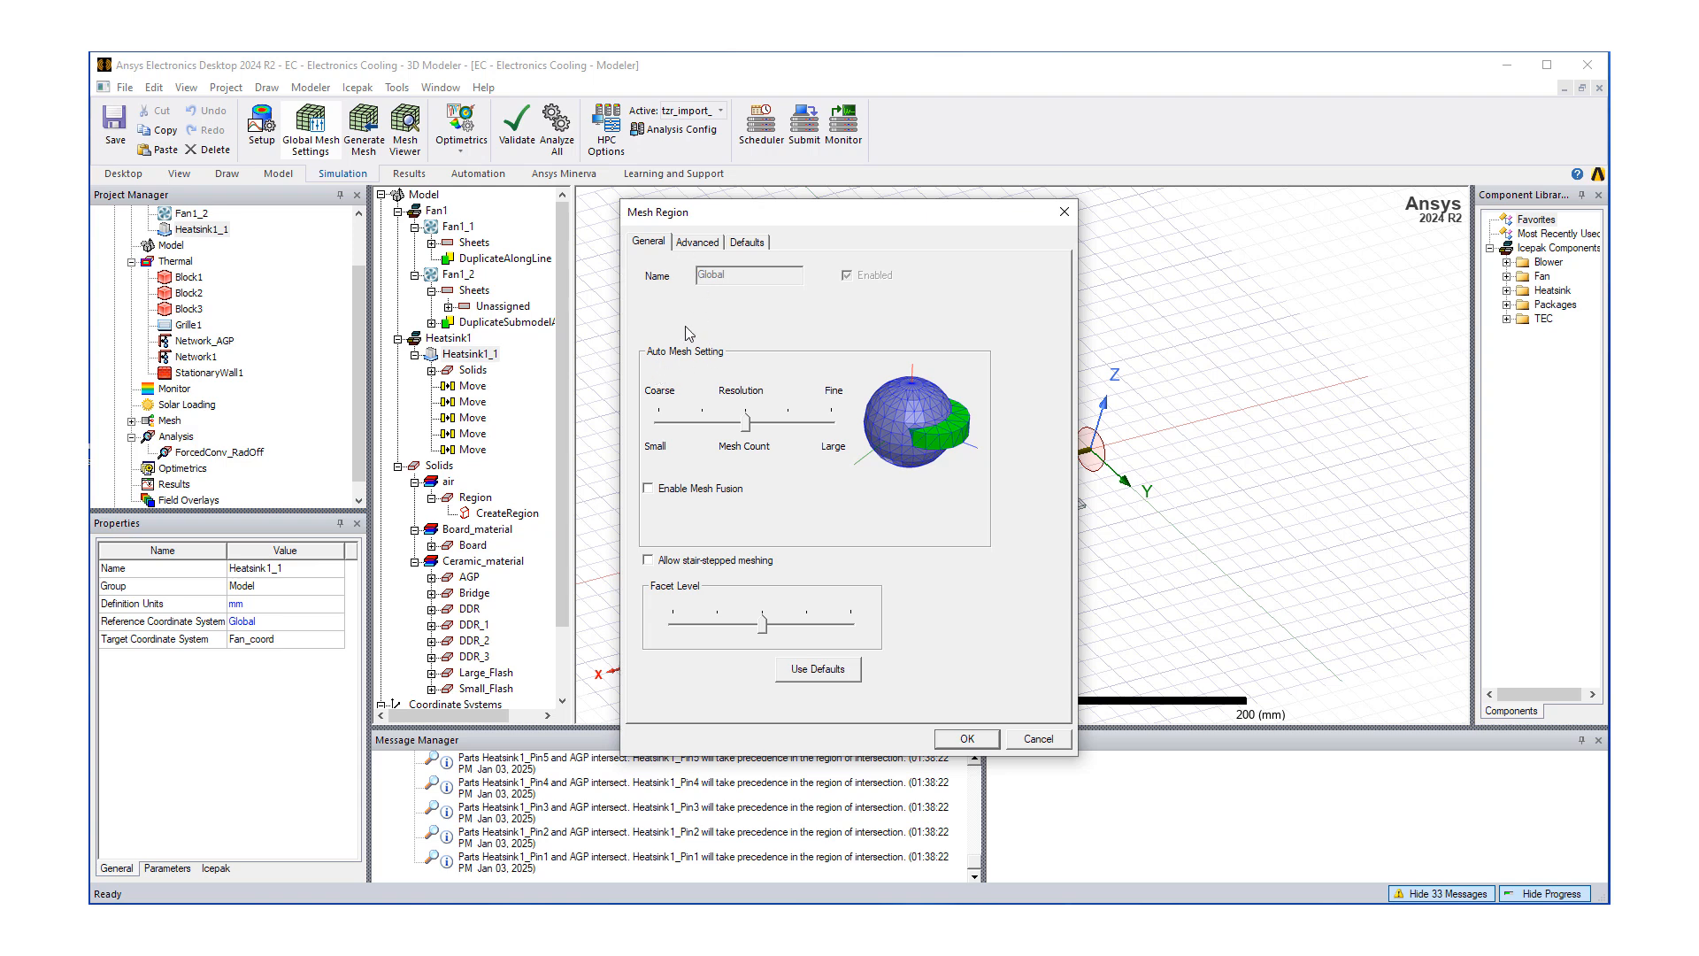
pyautogui.moveTo(740, 456)
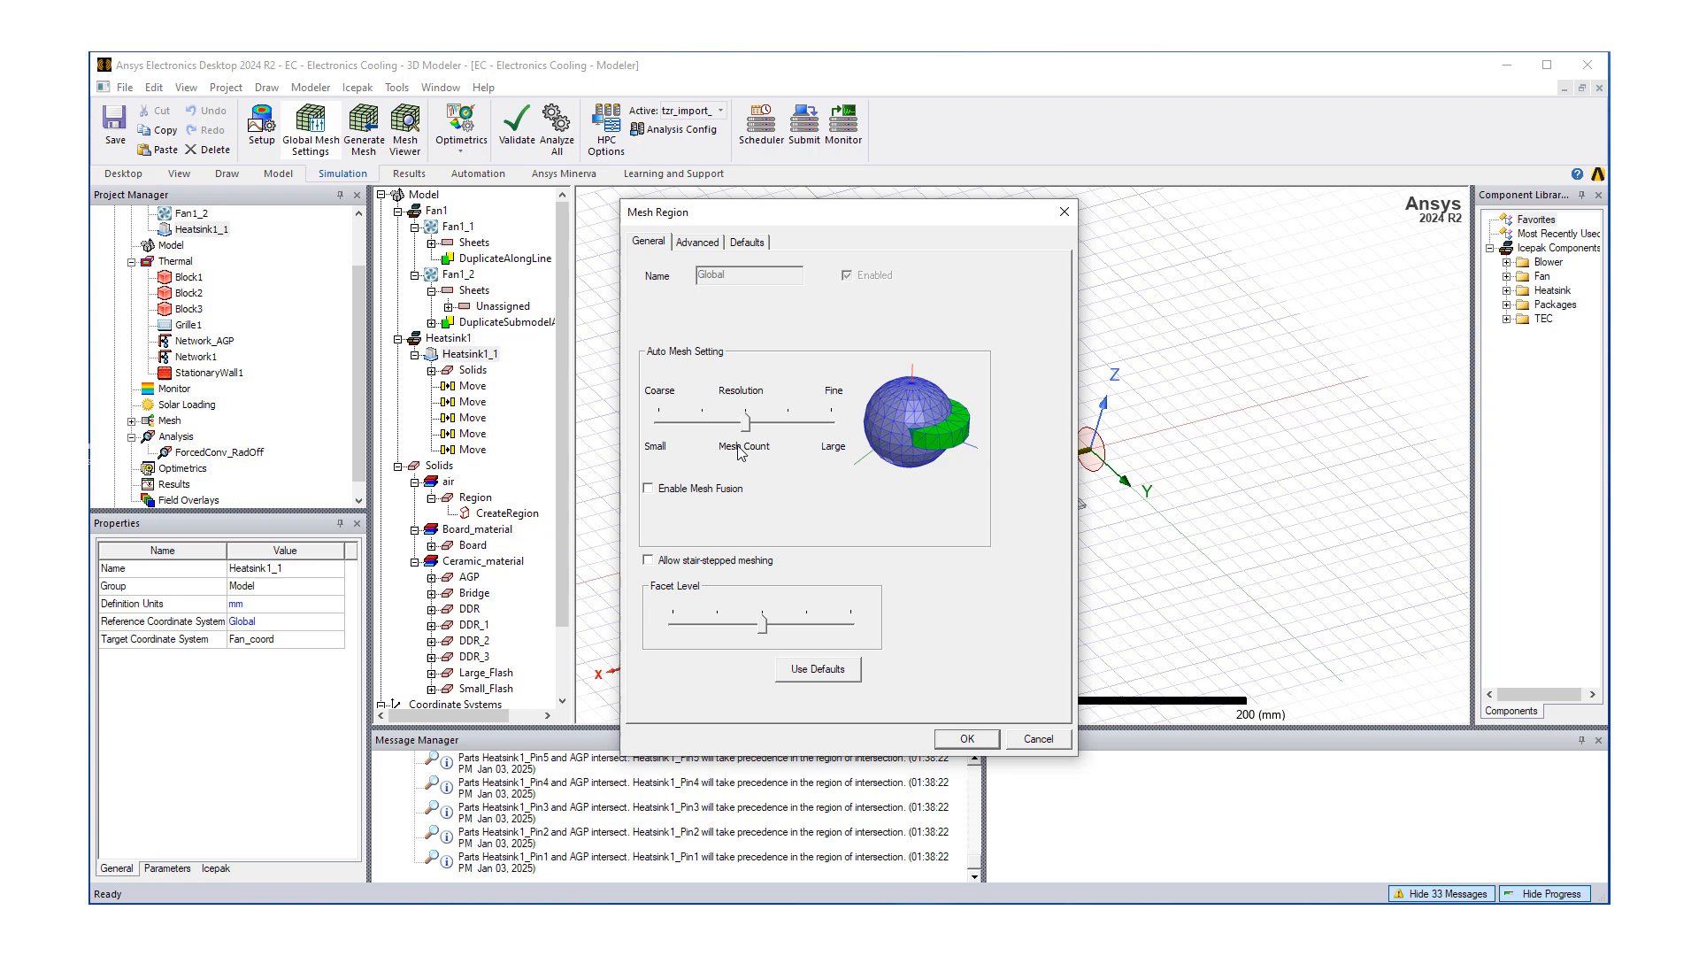
pyautogui.moveTo(740, 414); pyautogui.dragTo(817, 414)
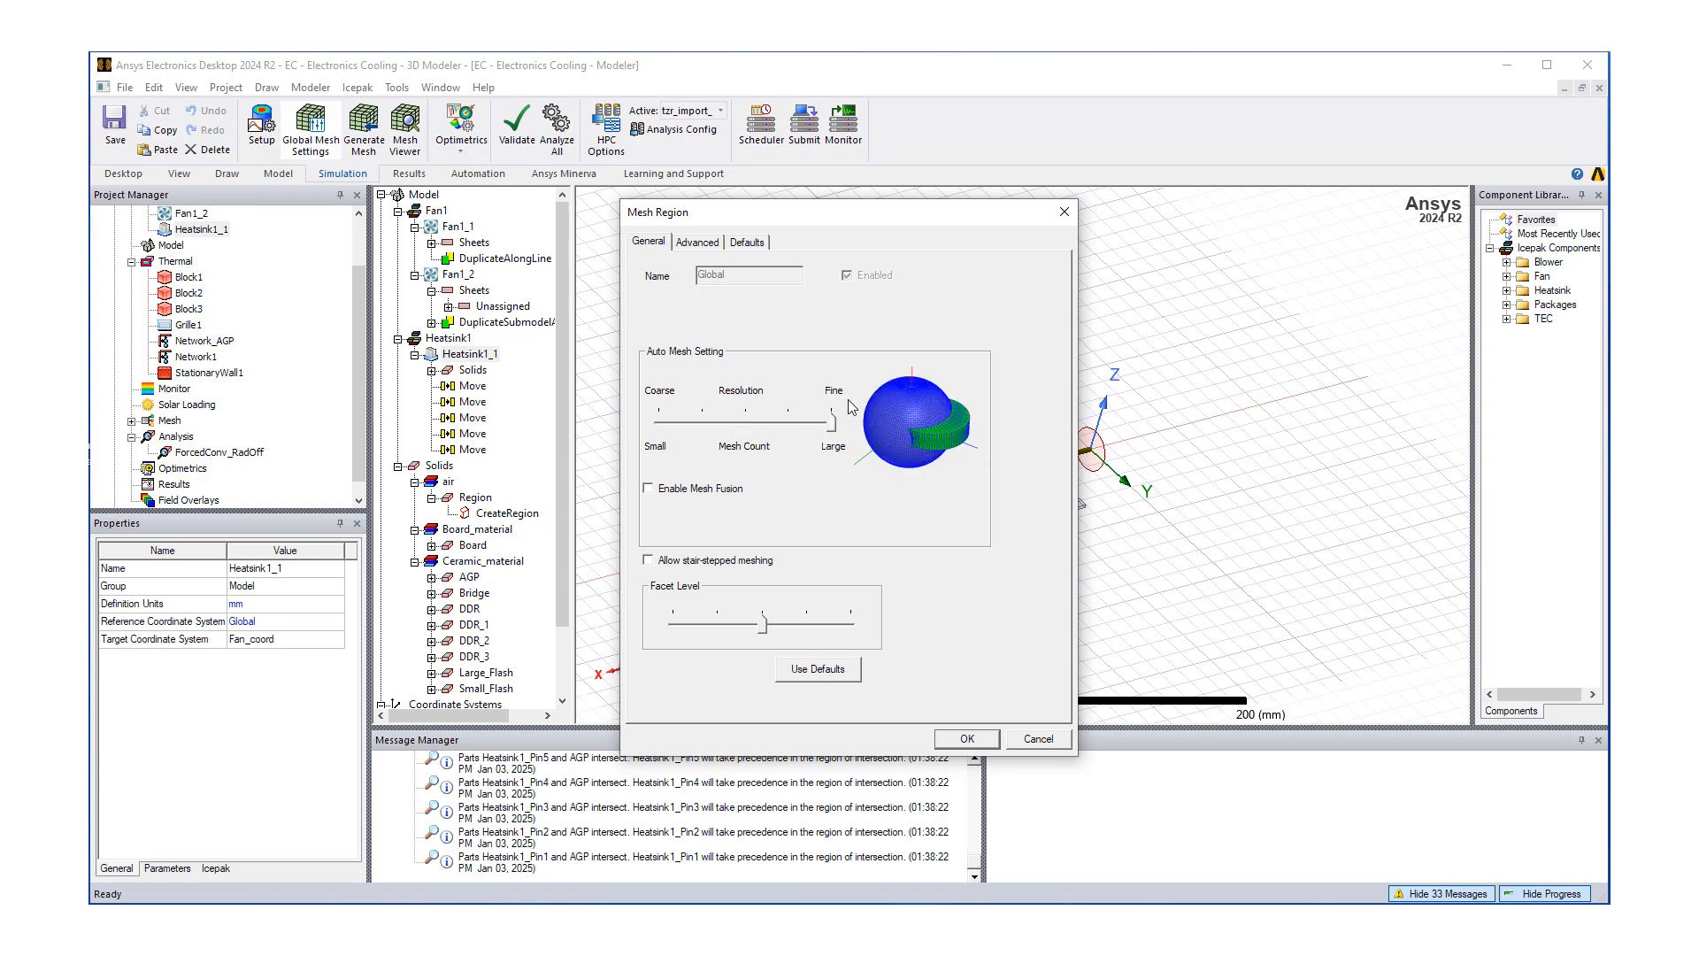
pyautogui.moveTo(884, 430)
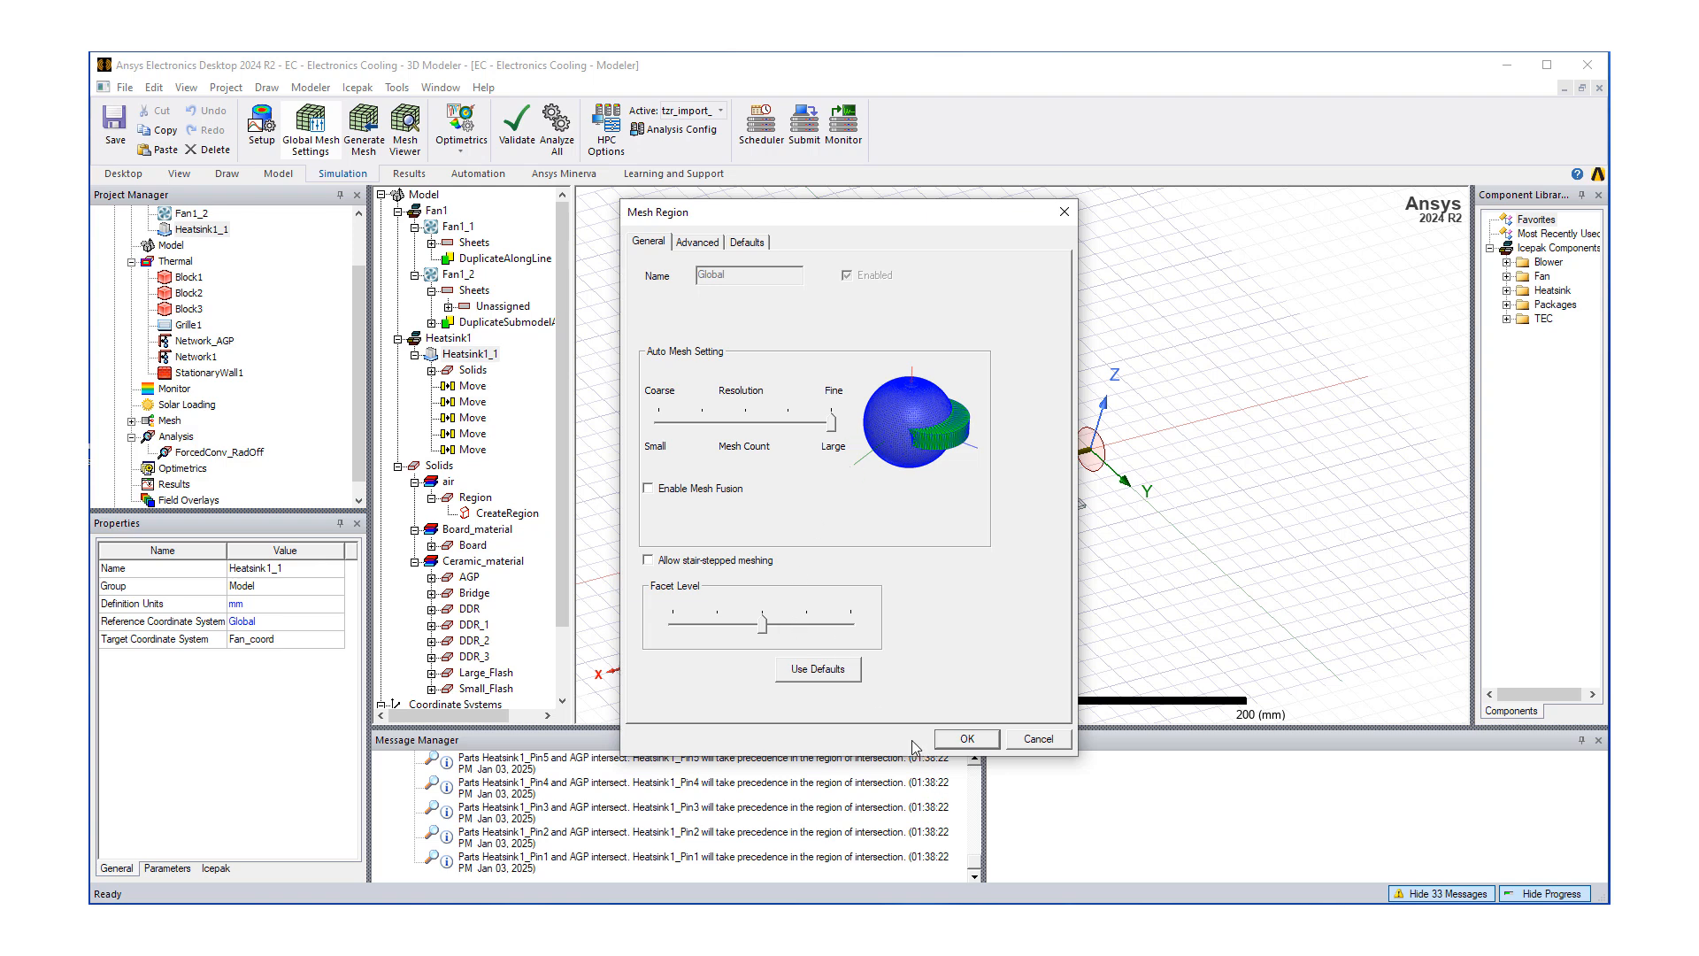
pyautogui.moveTo(978, 744)
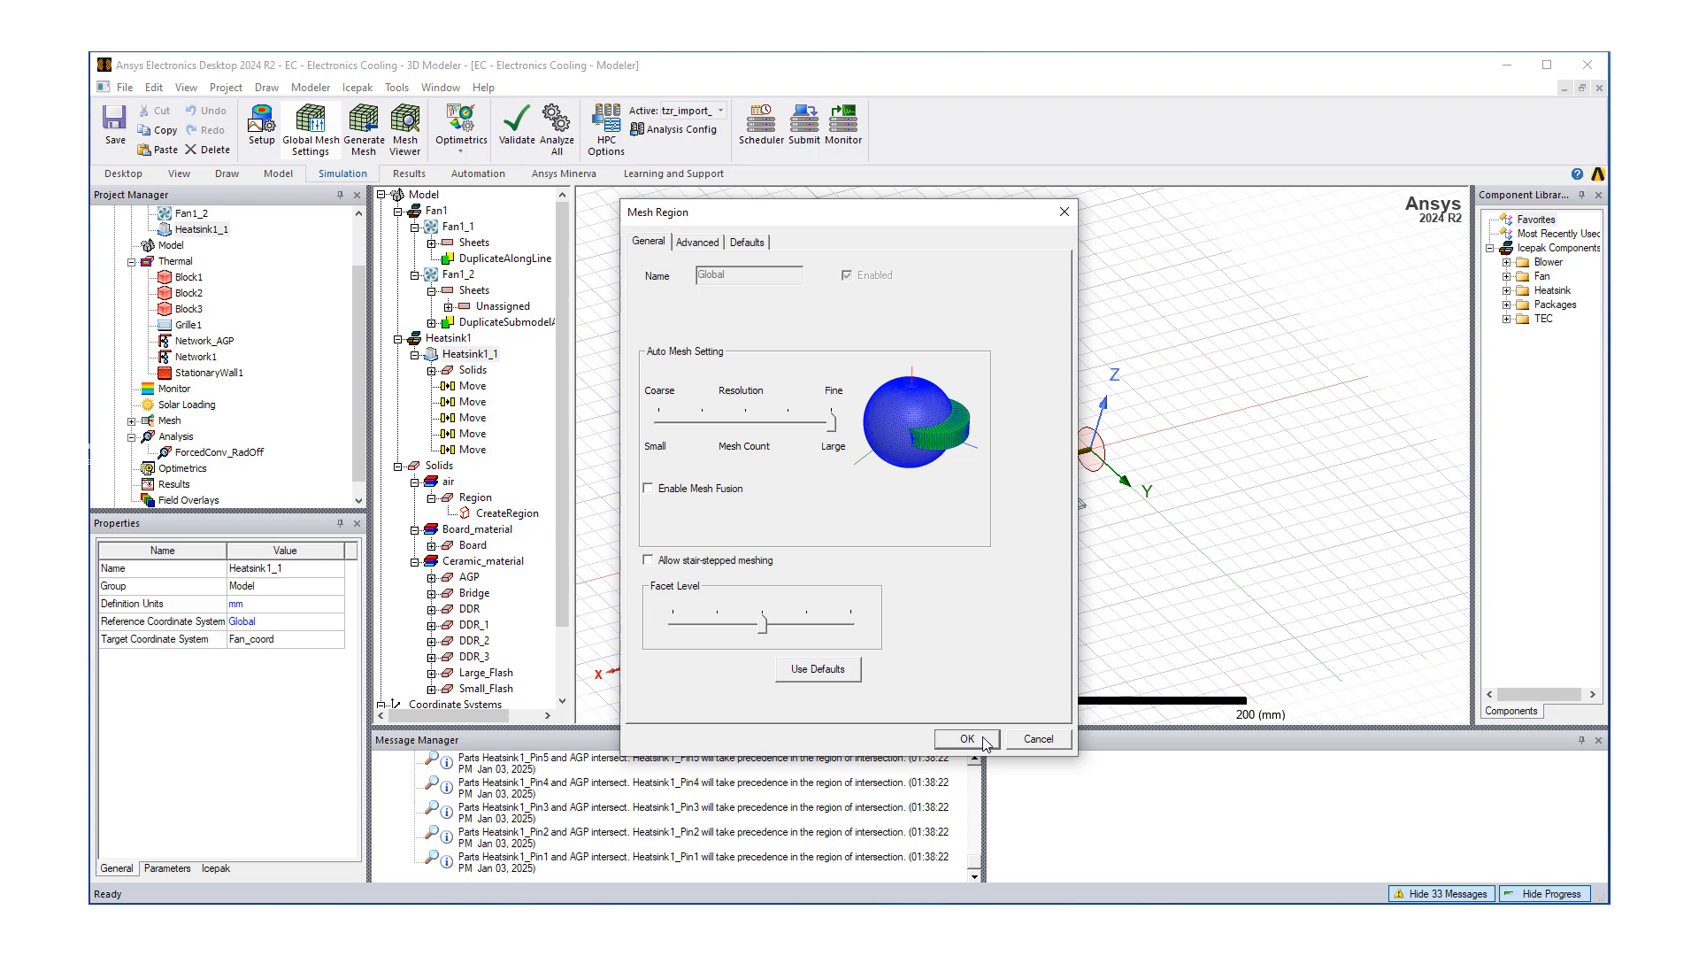
pyautogui.click(967, 738)
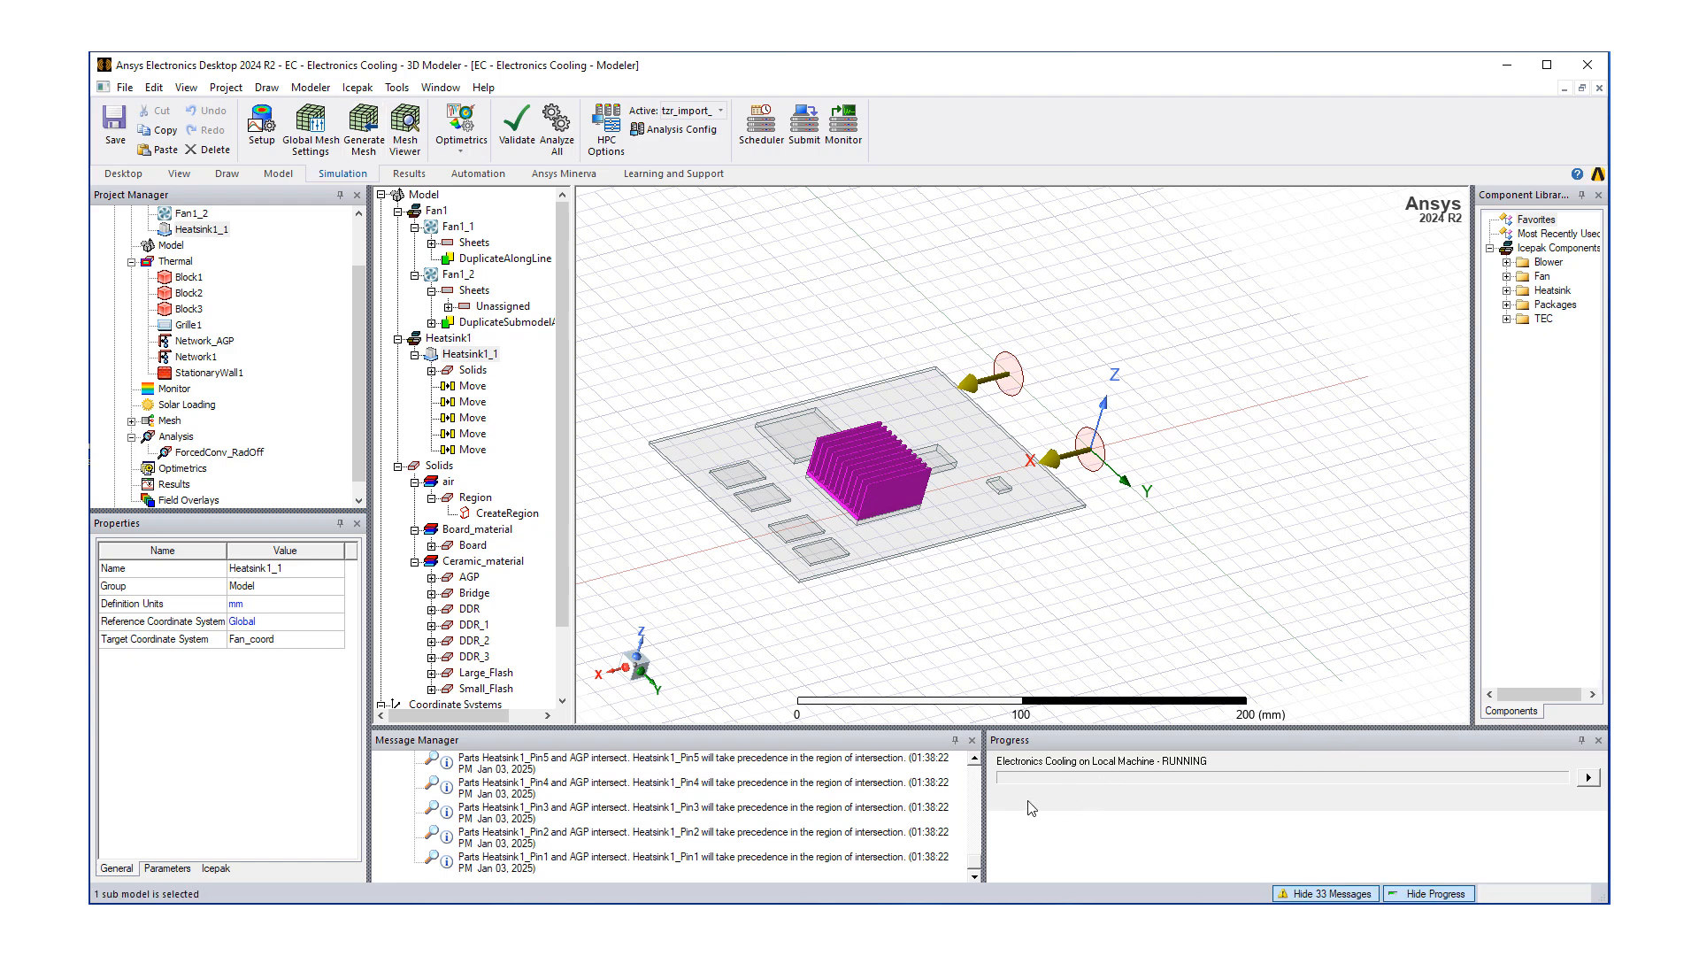
pyautogui.moveTo(1393, 829)
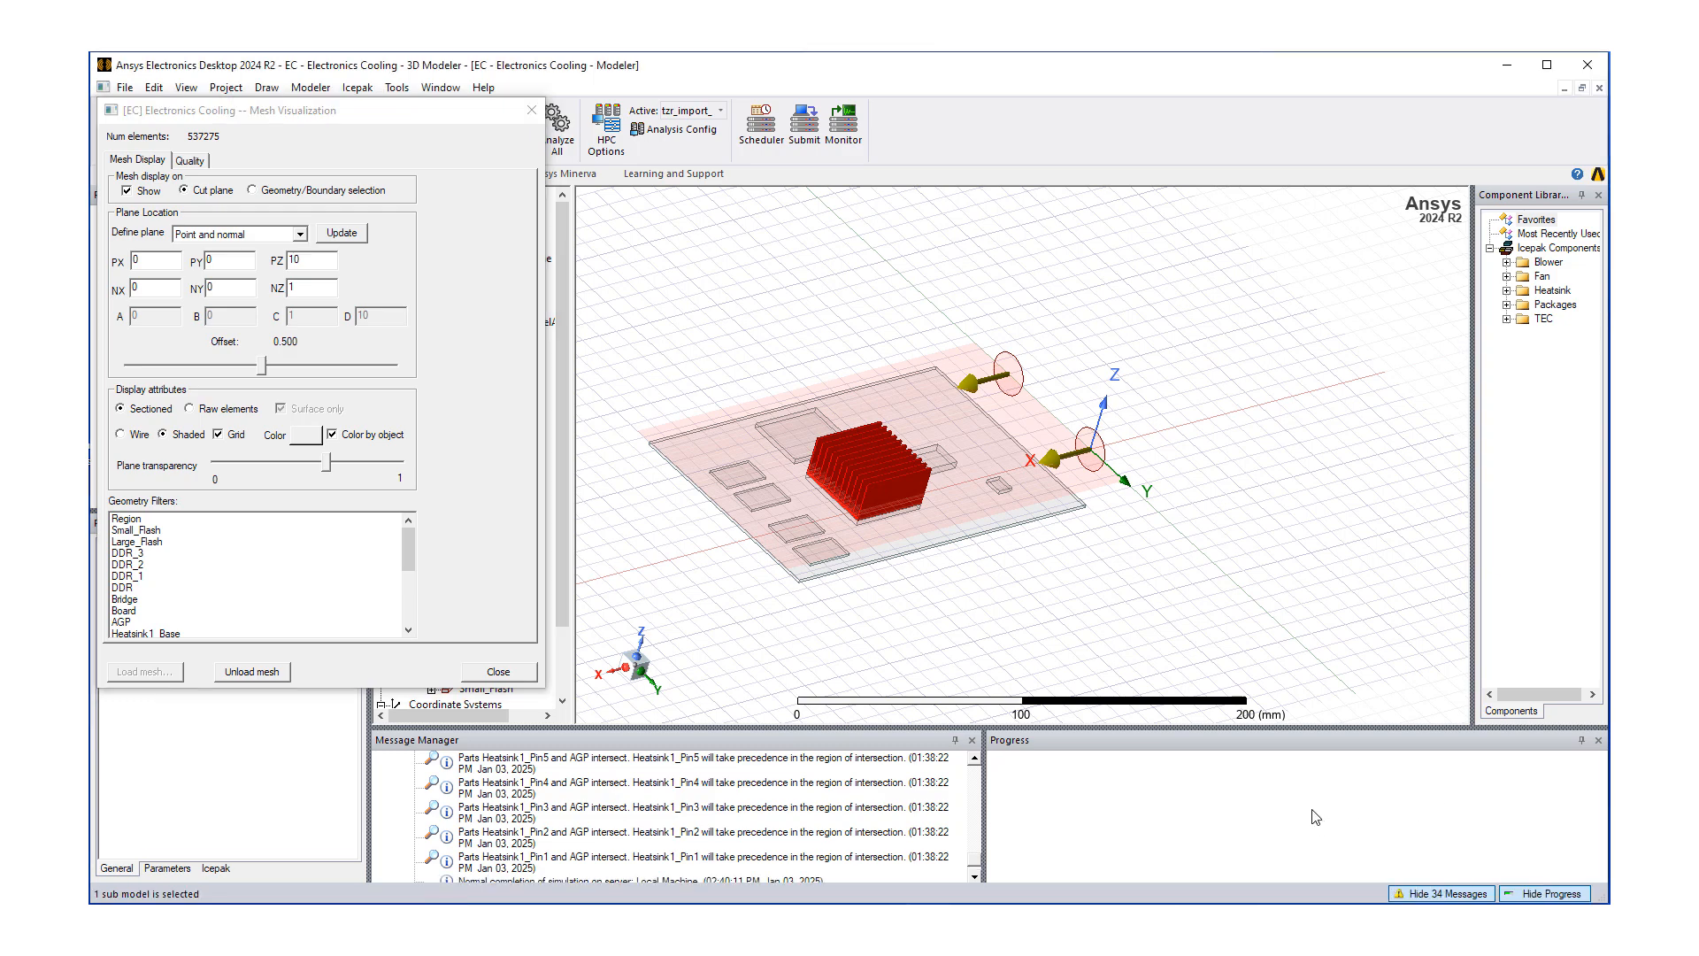
pyautogui.moveTo(1193, 793)
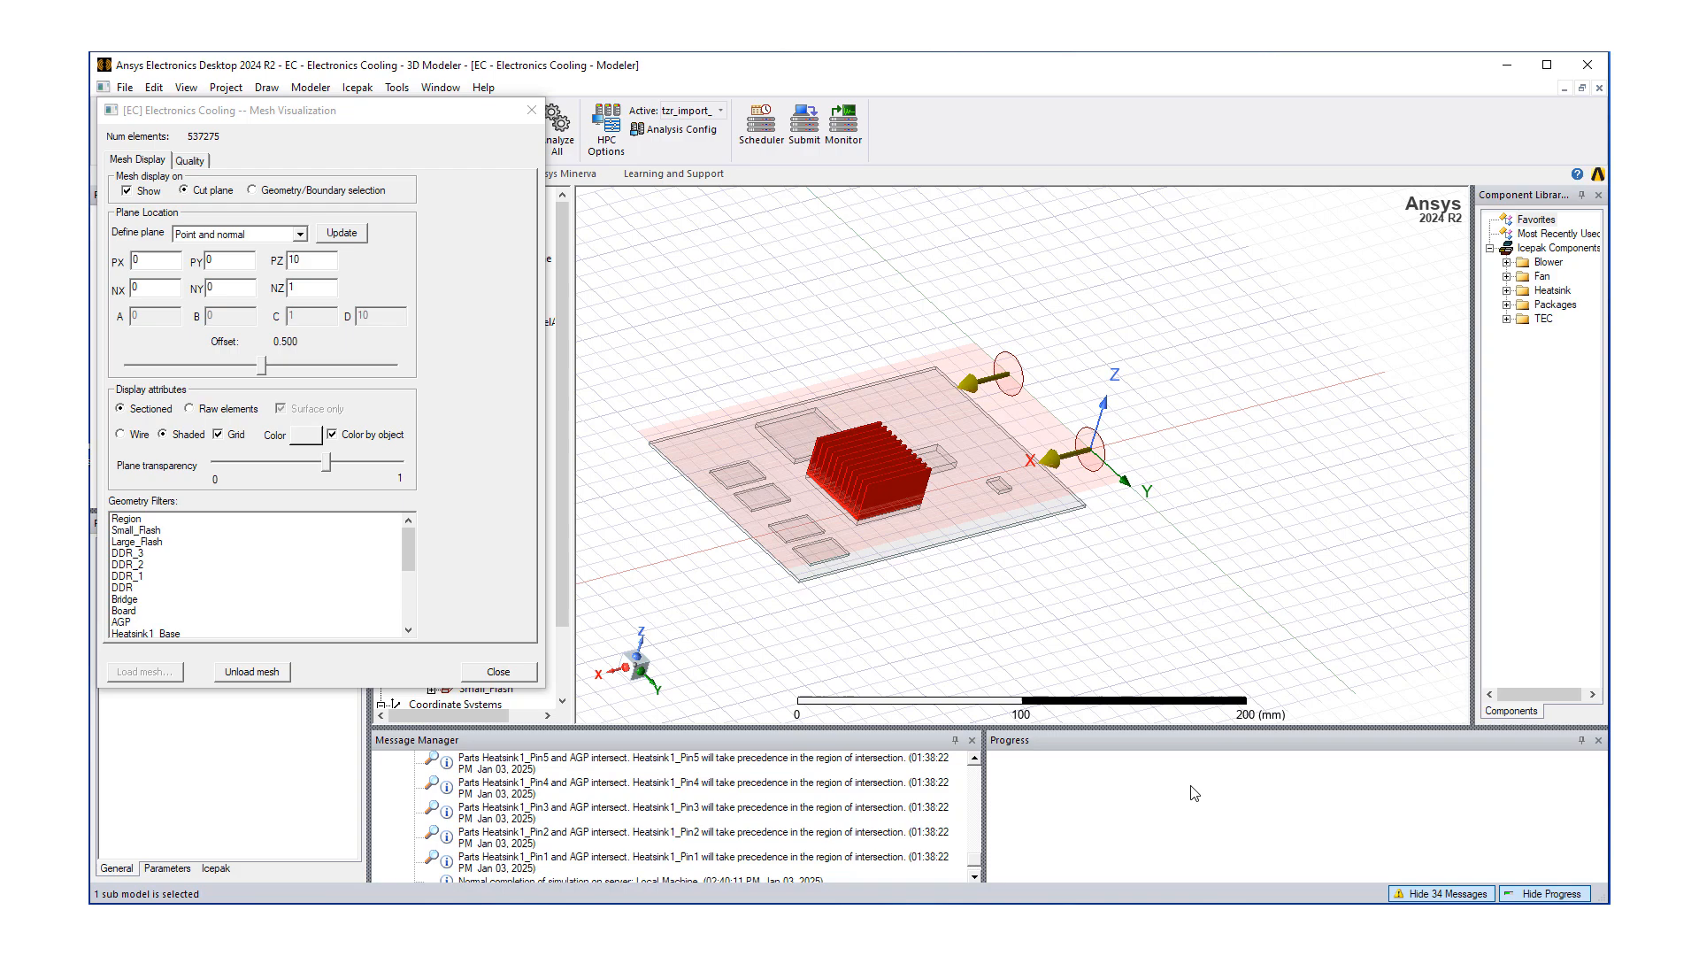
pyautogui.moveTo(1115, 683)
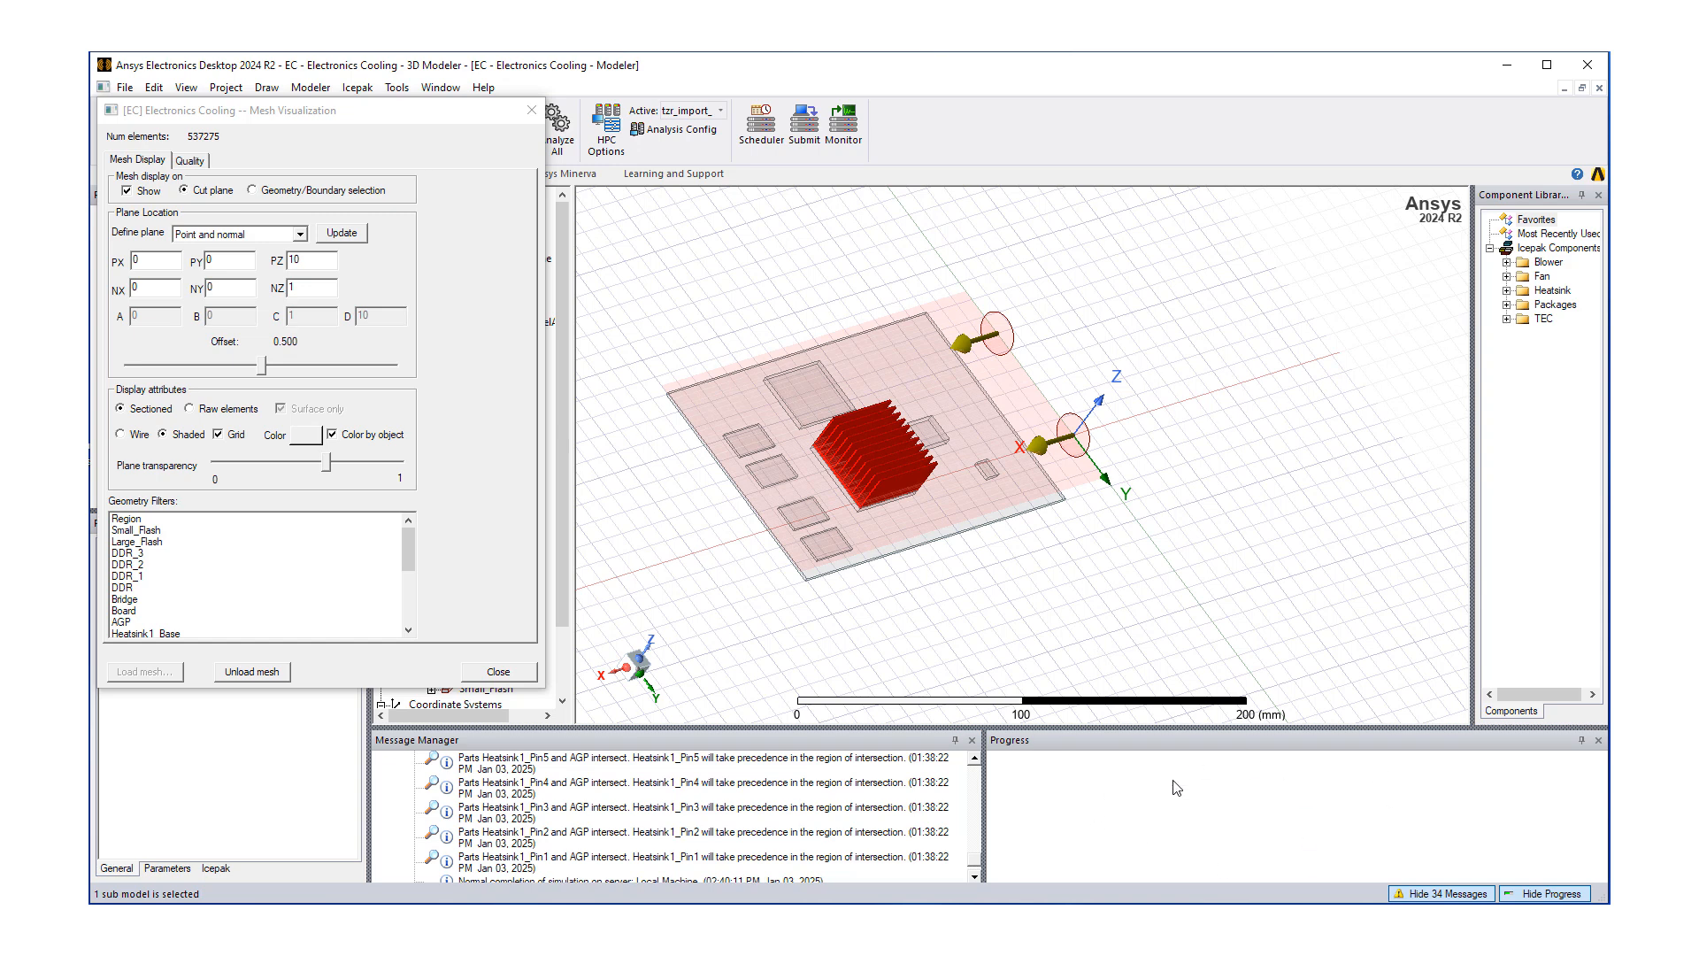
pyautogui.moveTo(923, 529)
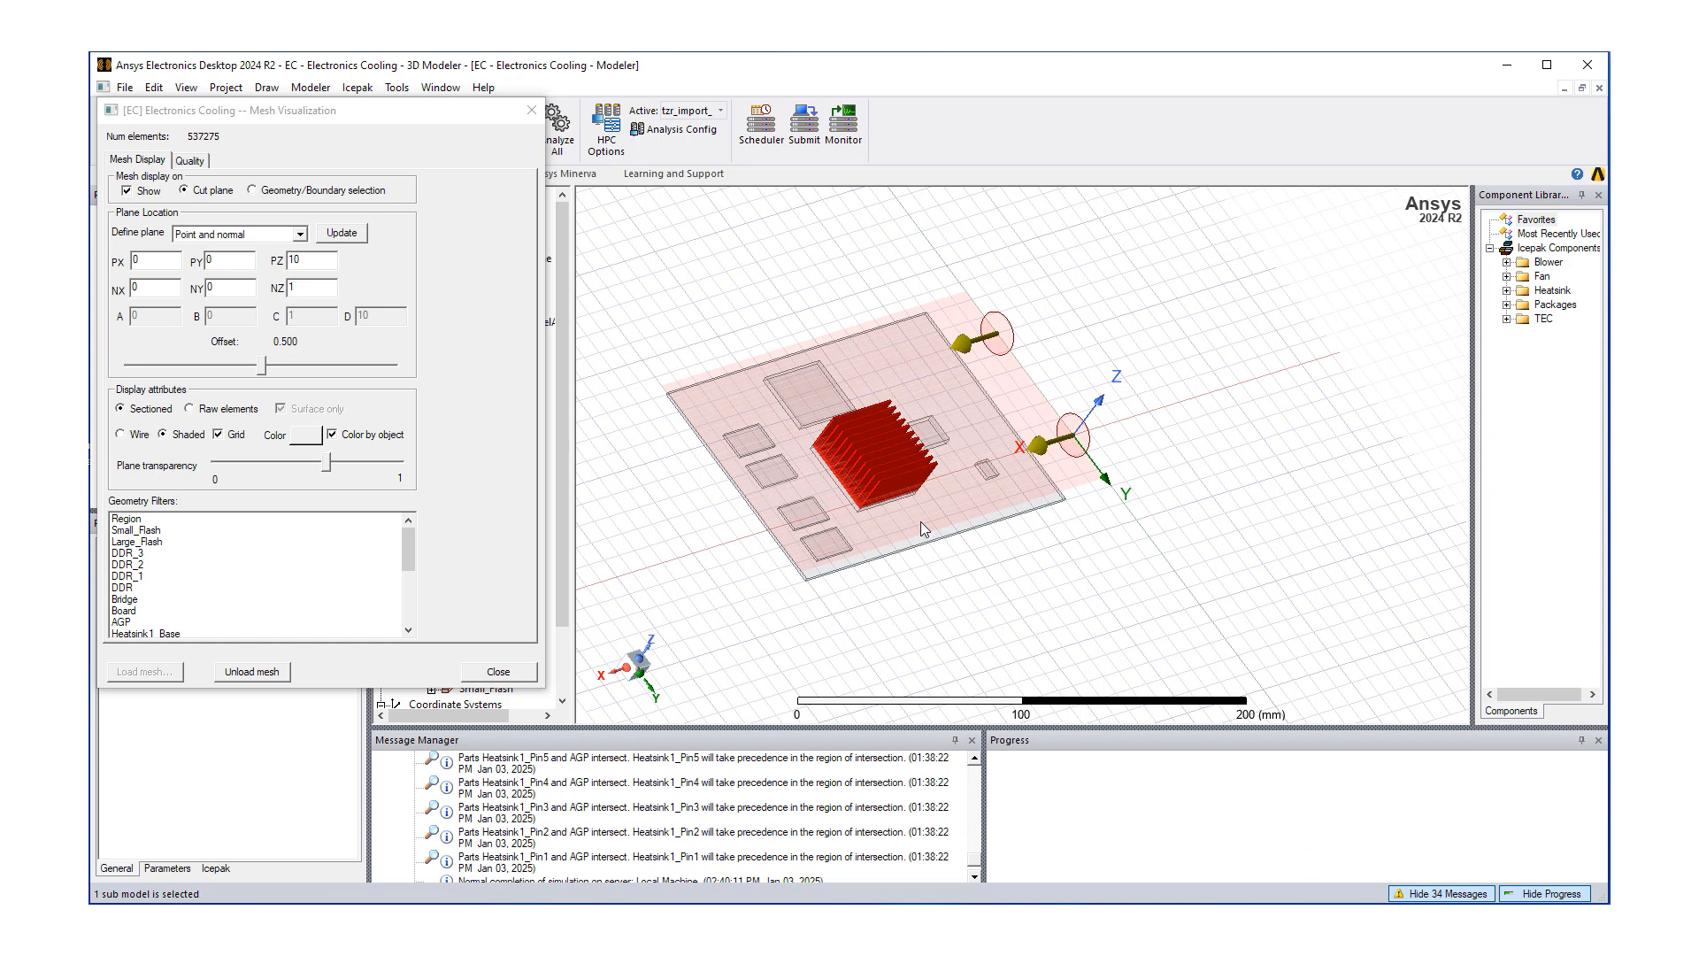
pyautogui.moveTo(1181, 834)
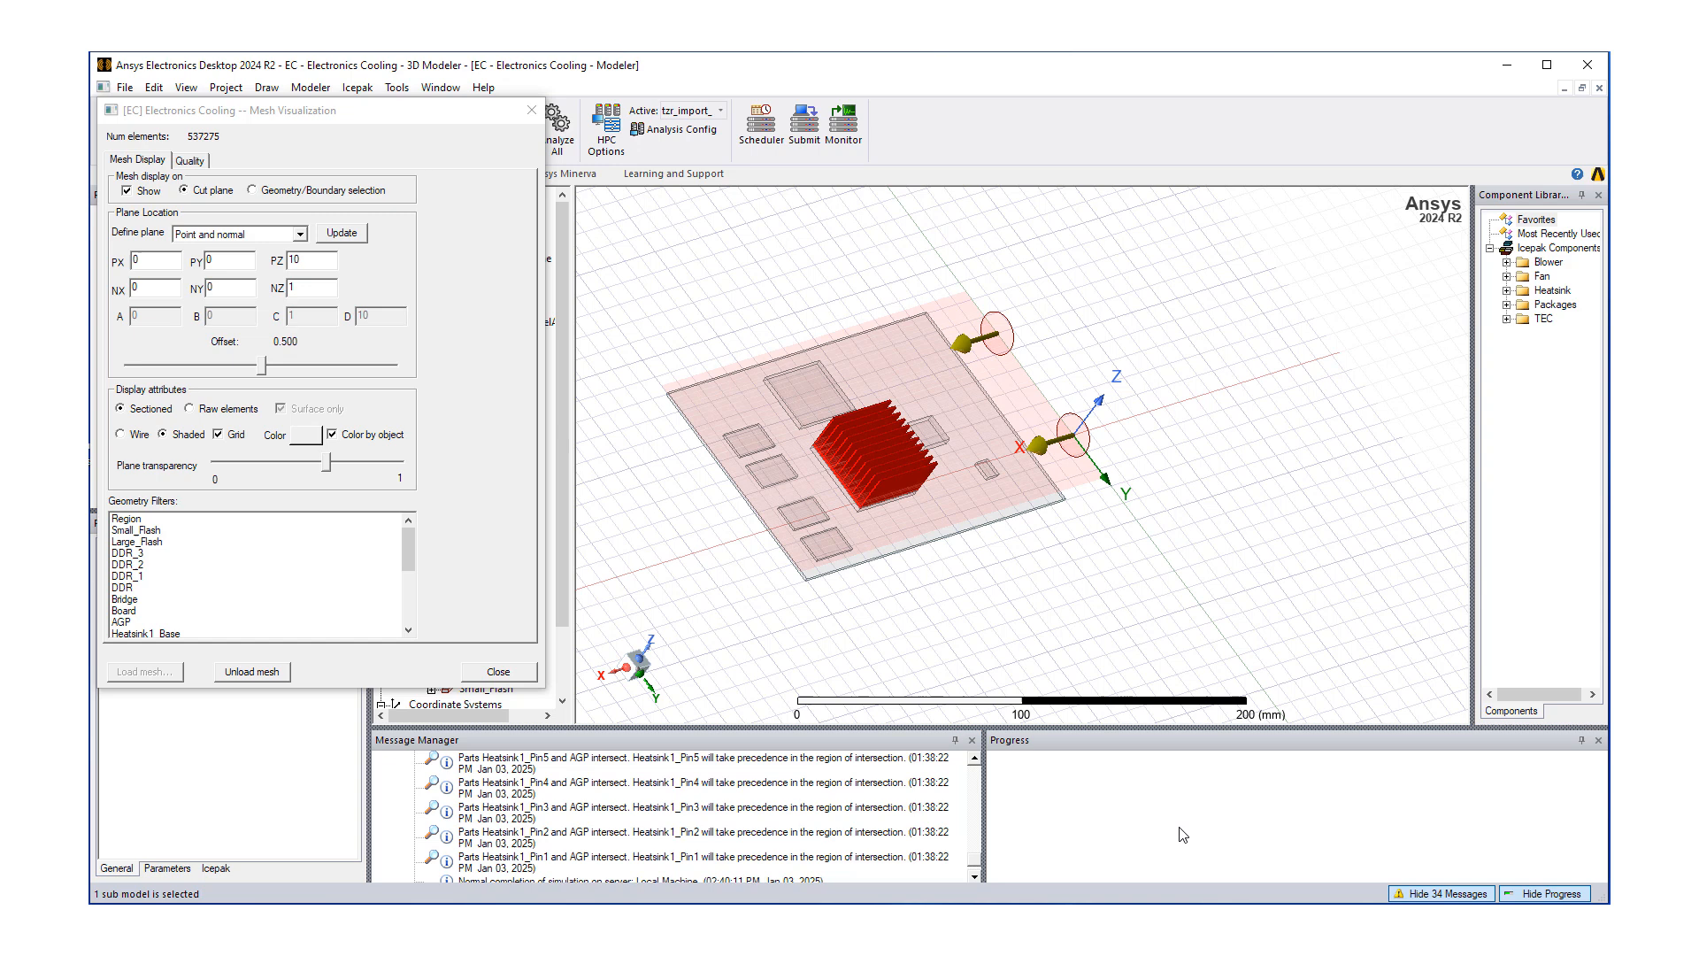
pyautogui.moveTo(573, 848)
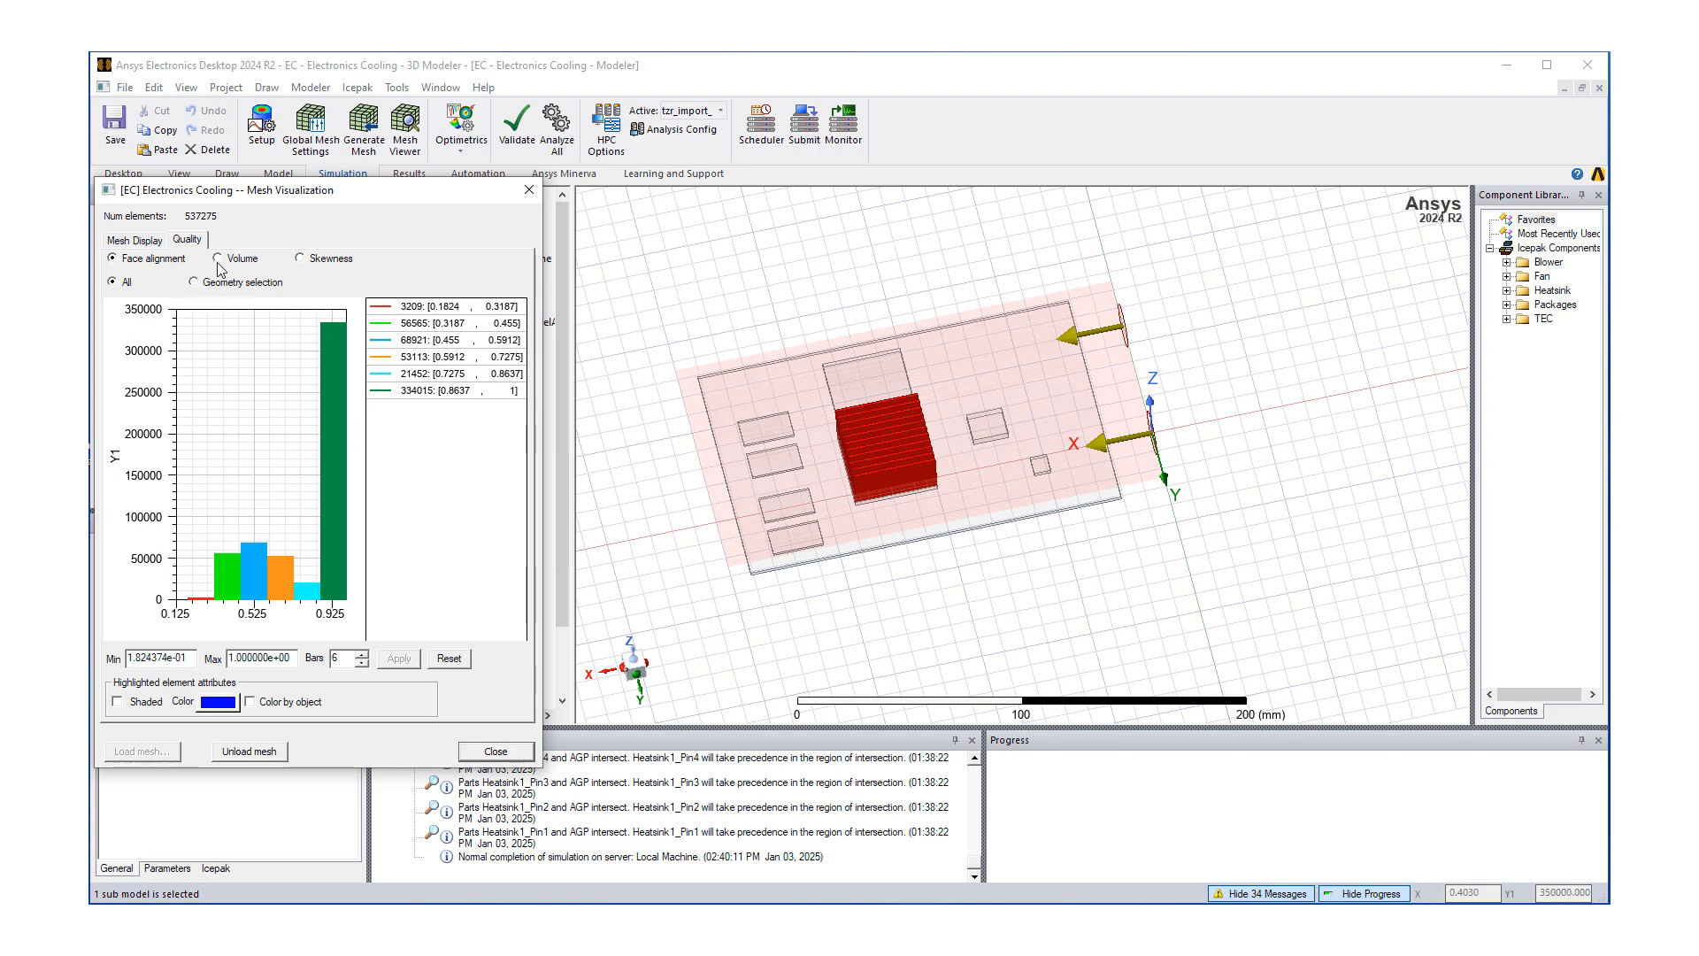
# - View the Volume and Skewness quality histograms, then close Mesh Visualization
pyautogui.click(216, 257)
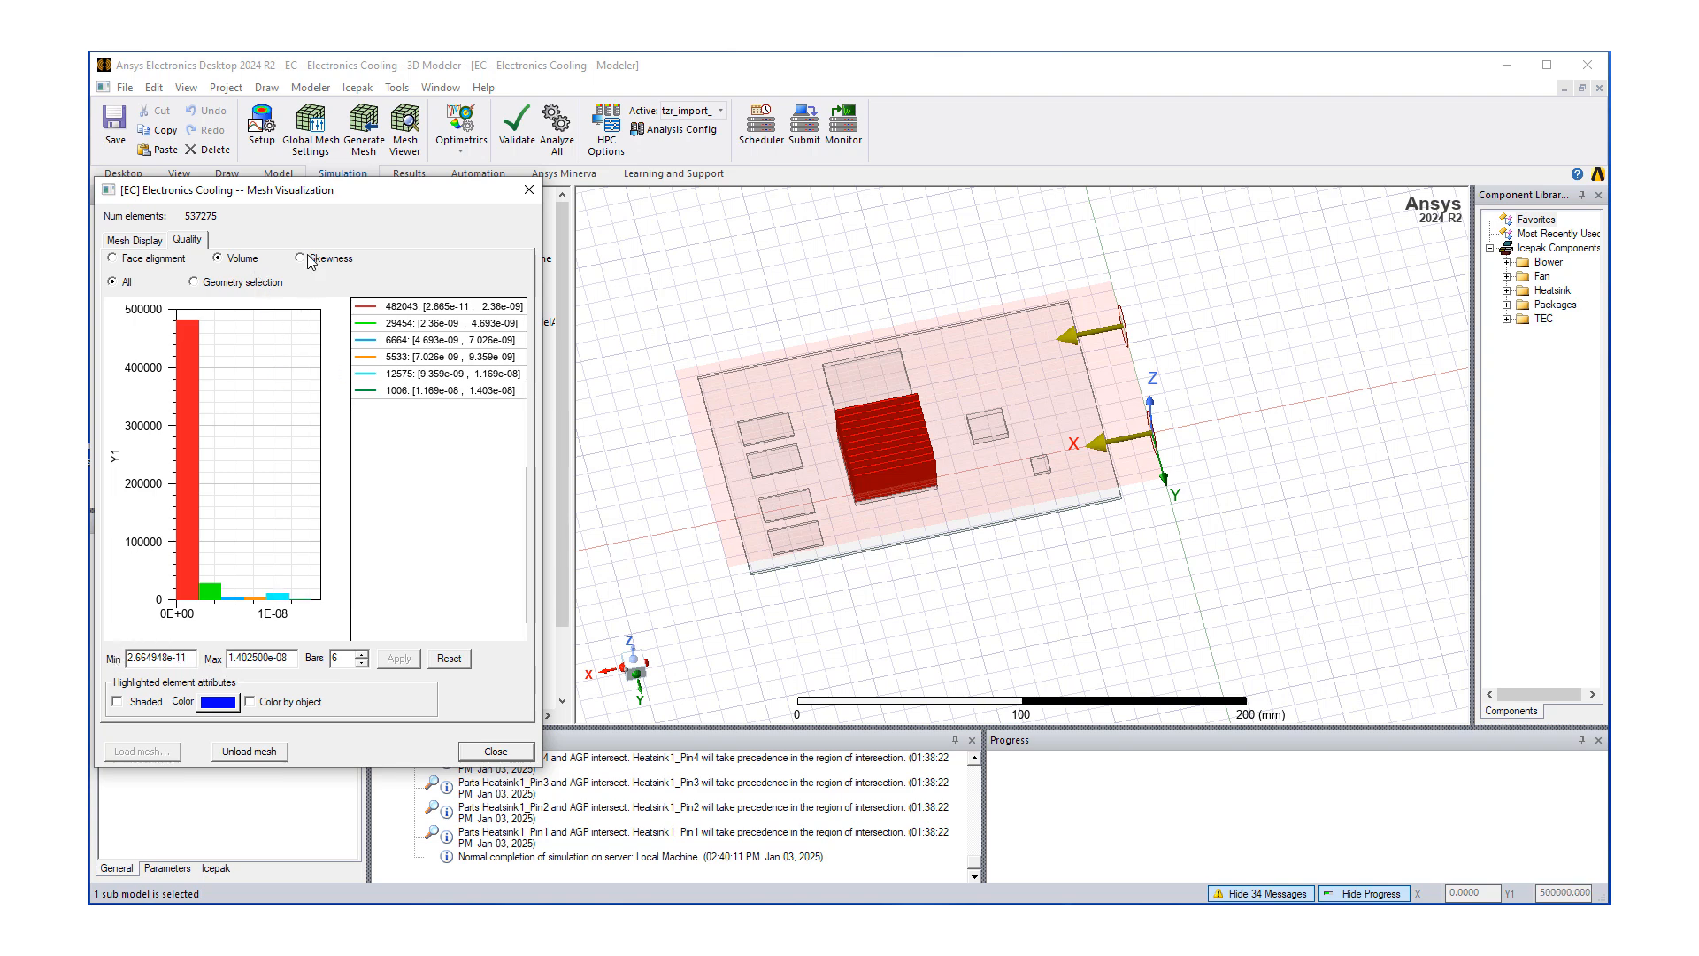
pyautogui.click(301, 257)
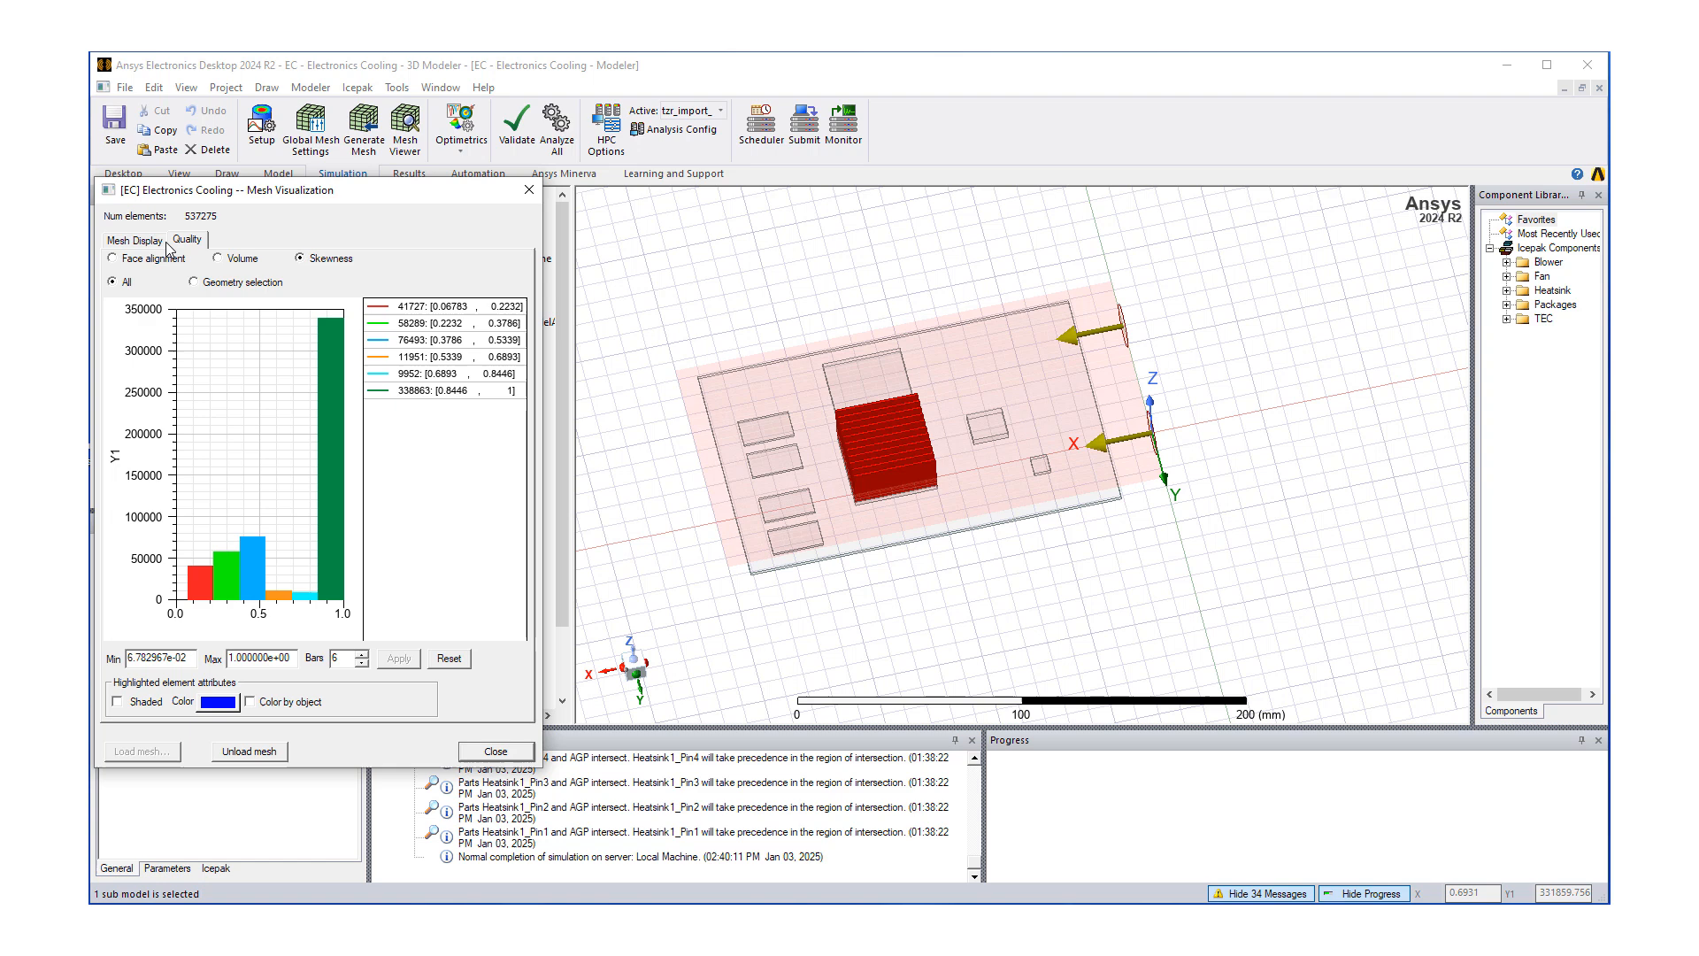
pyautogui.click(133, 239)
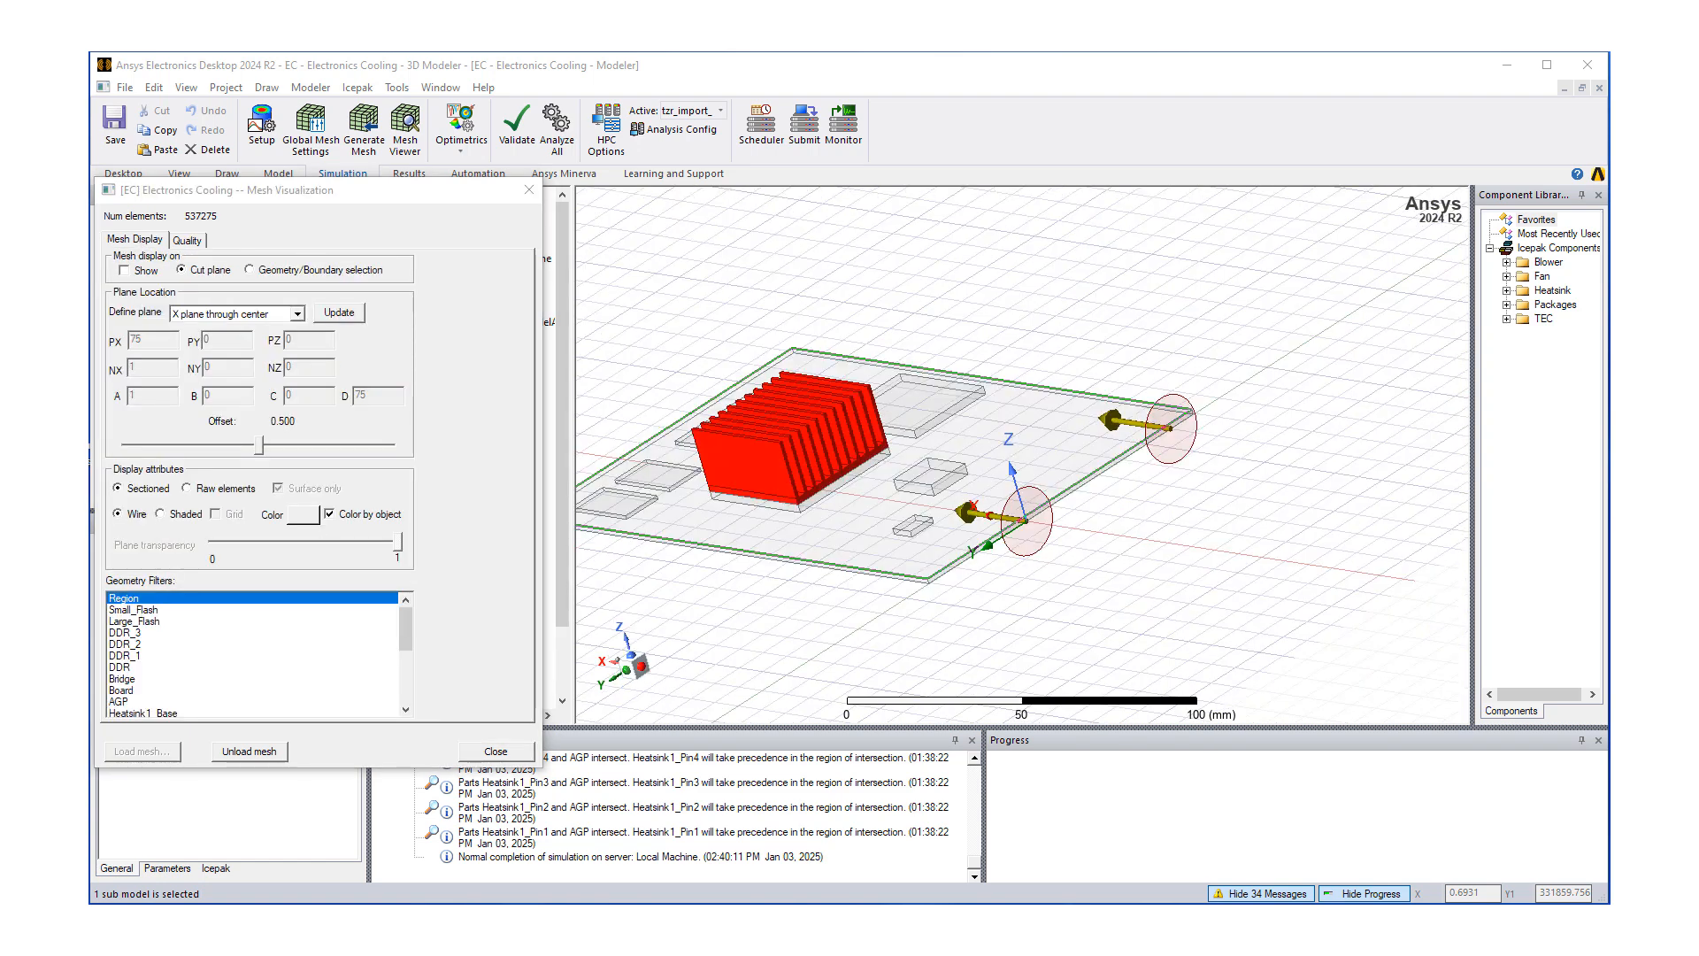
pyautogui.moveTo(512, 486)
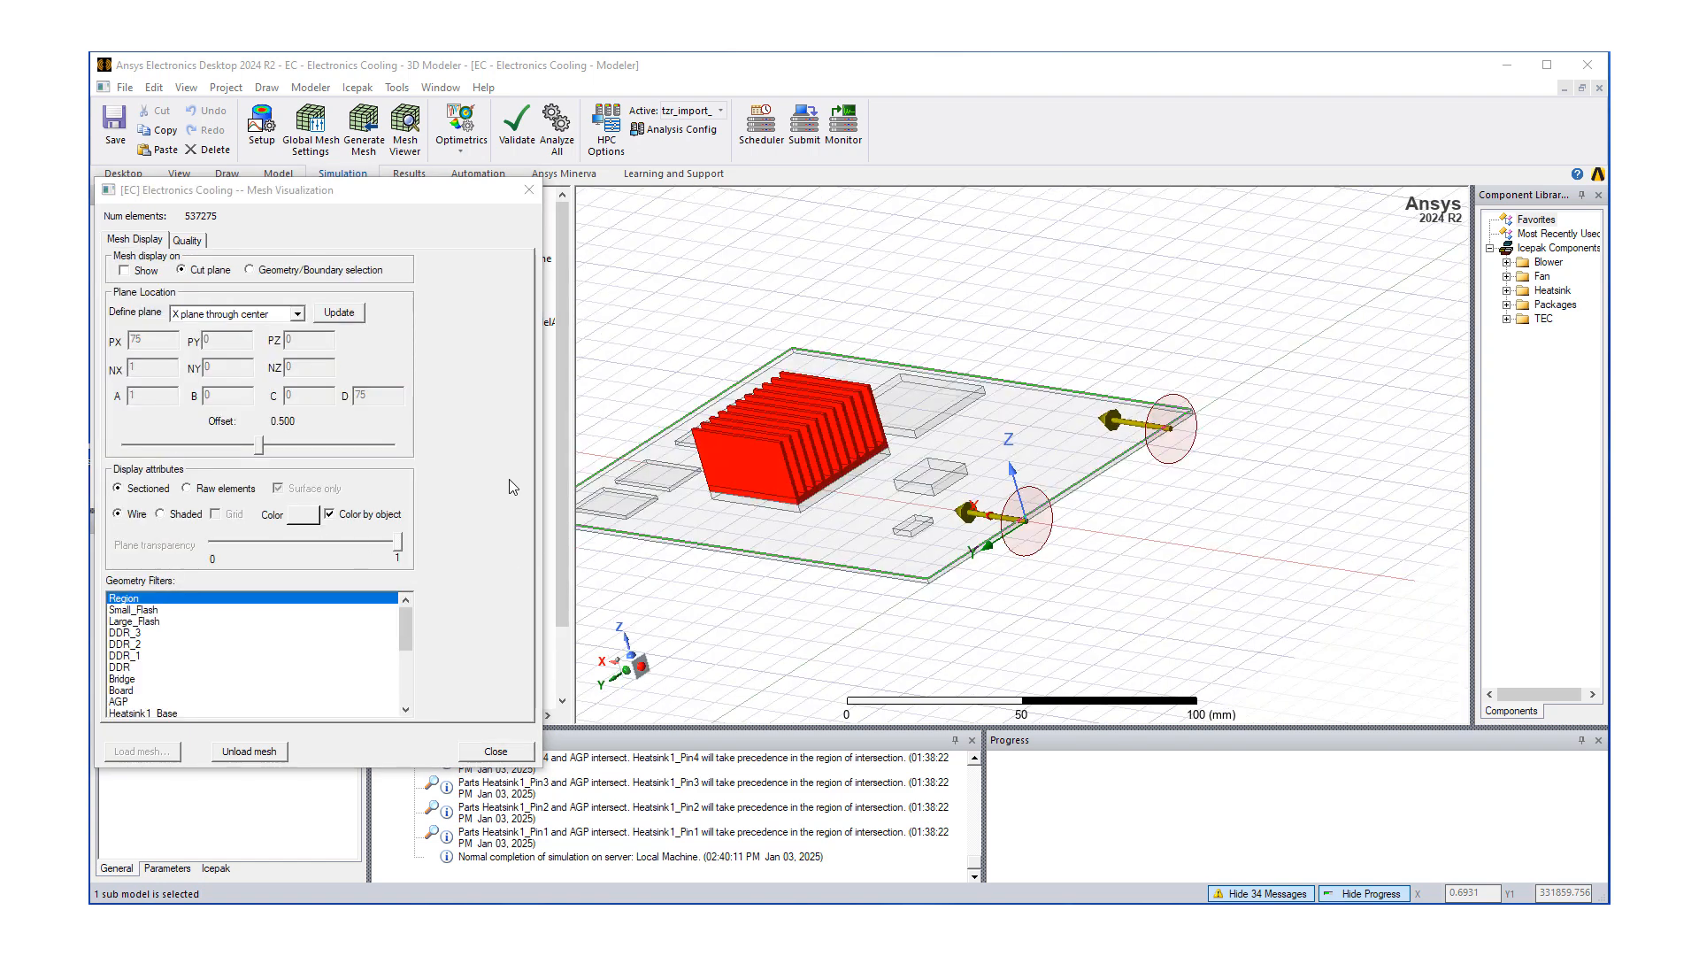
pyautogui.moveTo(132, 239)
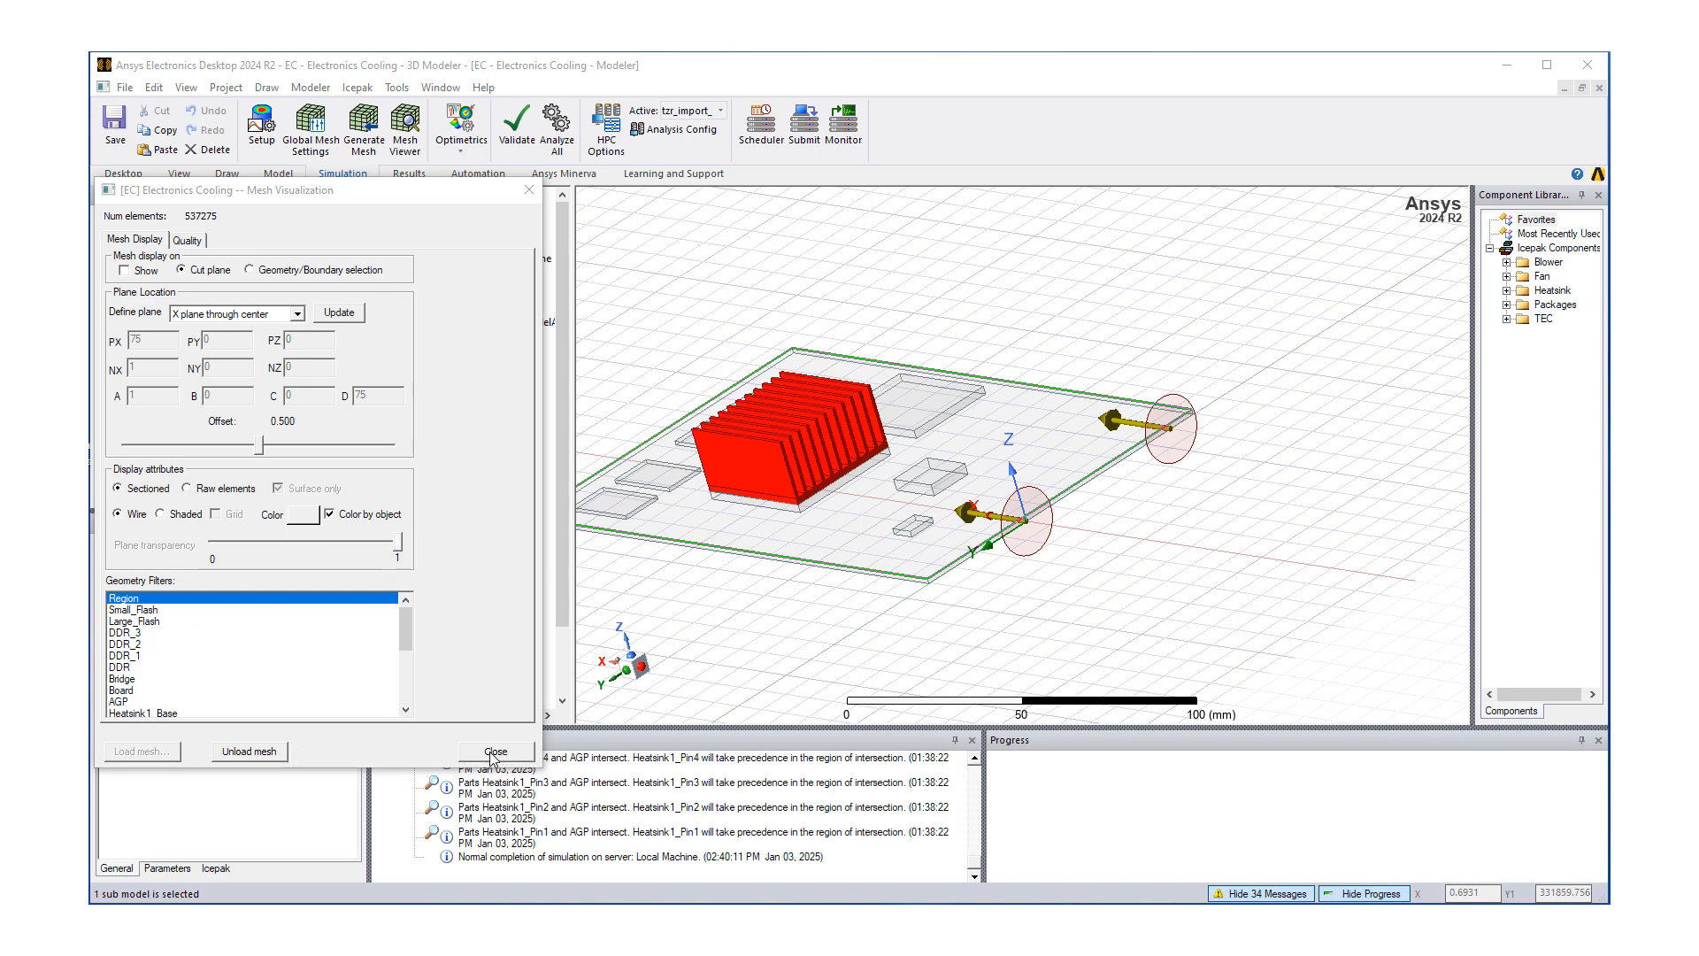
pyautogui.click(496, 751)
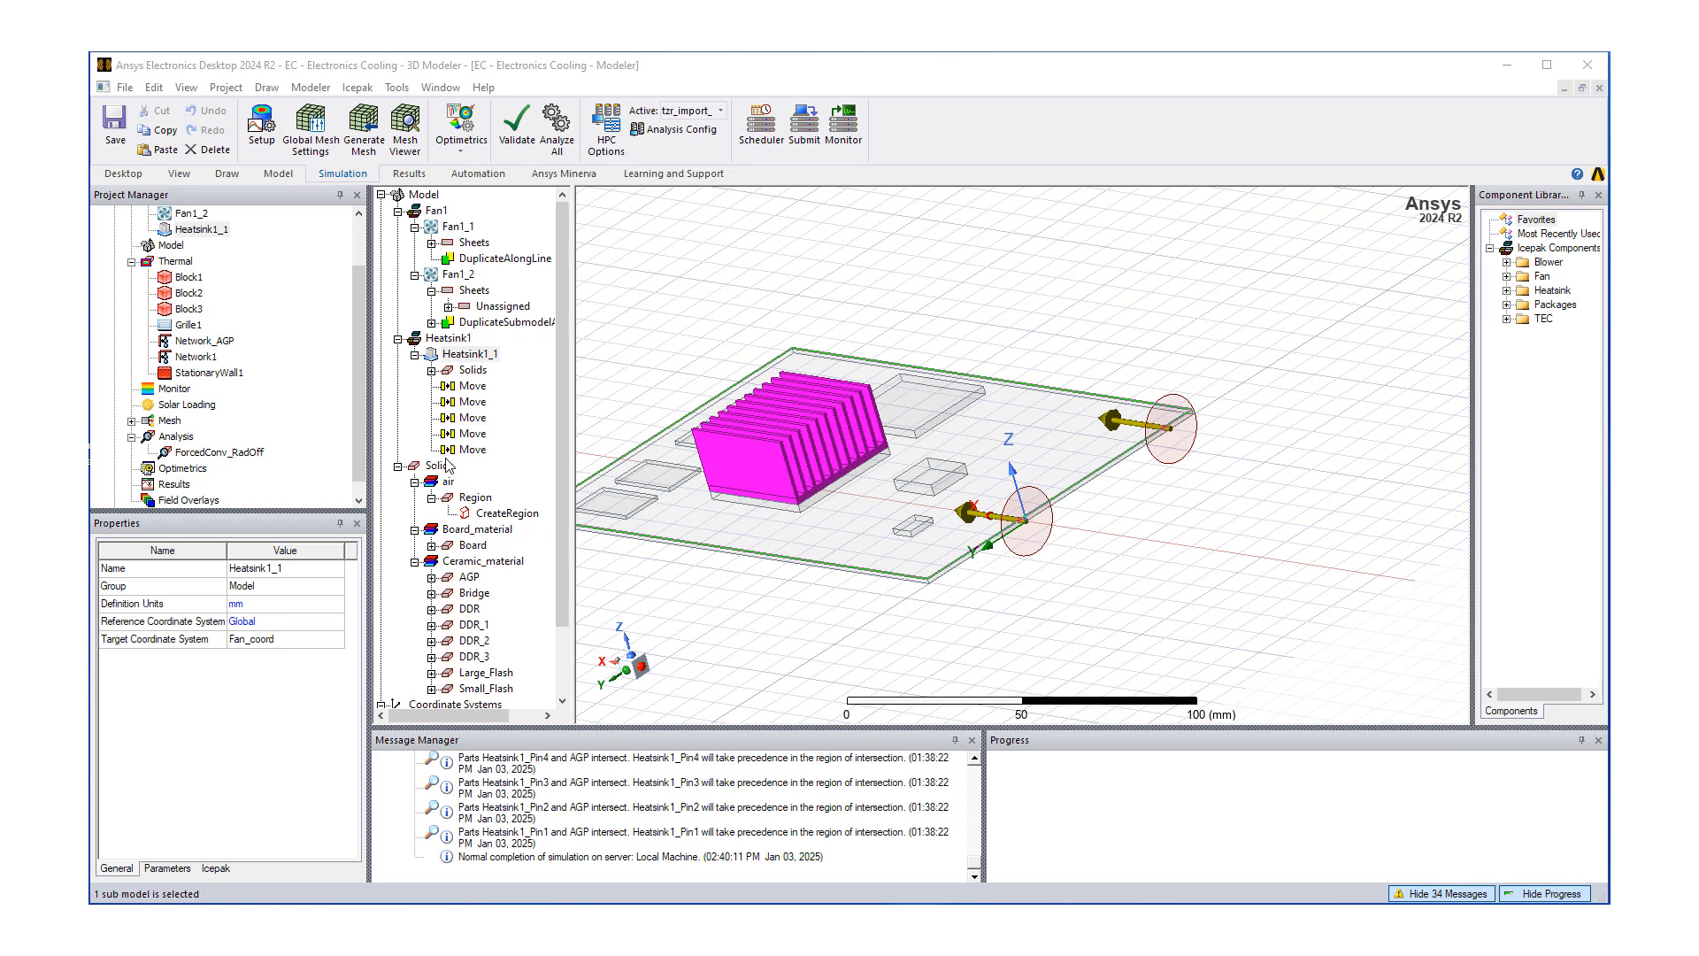
pyautogui.moveTo(702, 468)
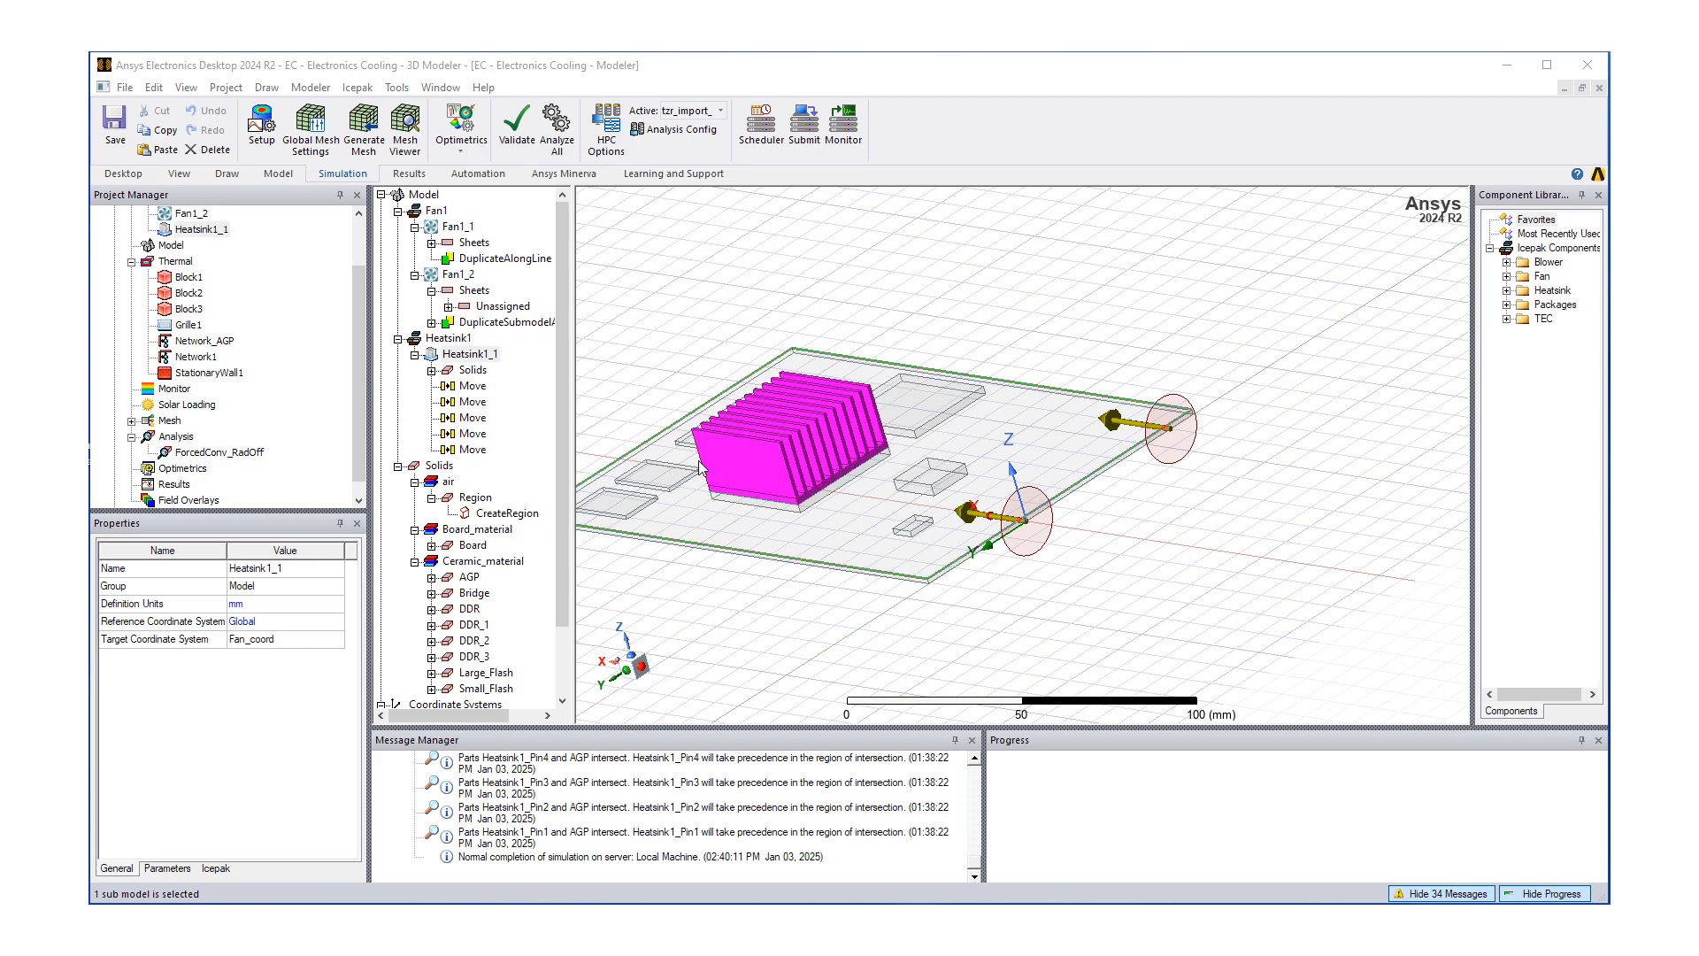
pyautogui.moveTo(701, 467)
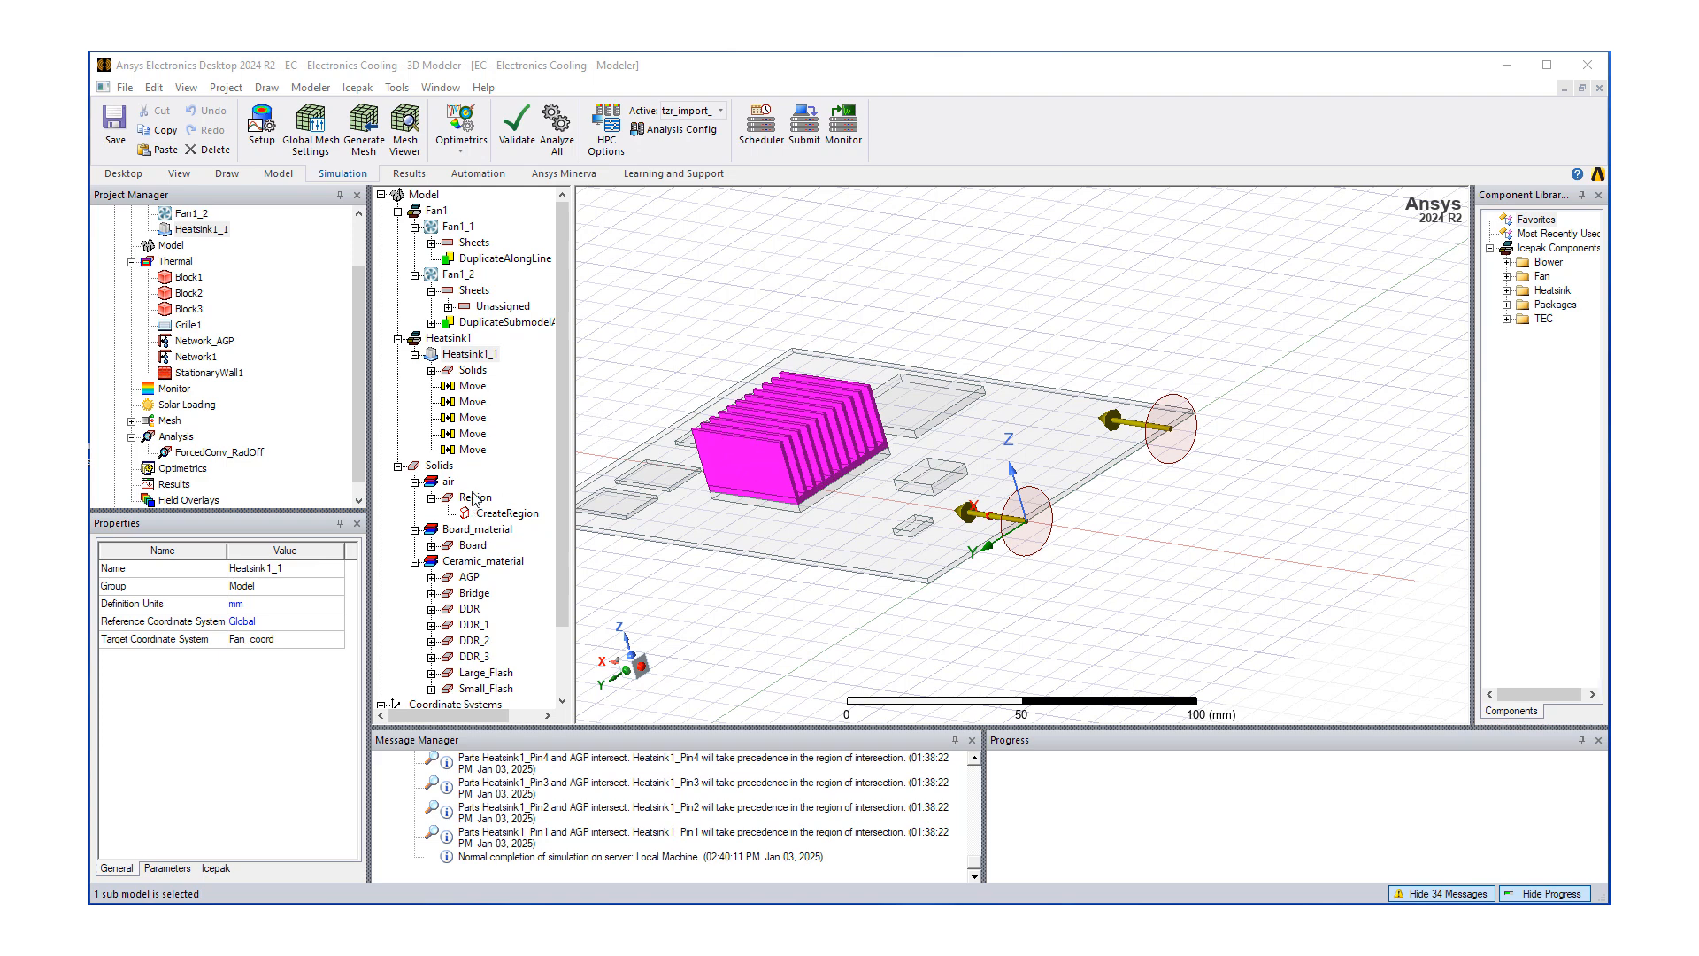
pyautogui.moveTo(493, 454)
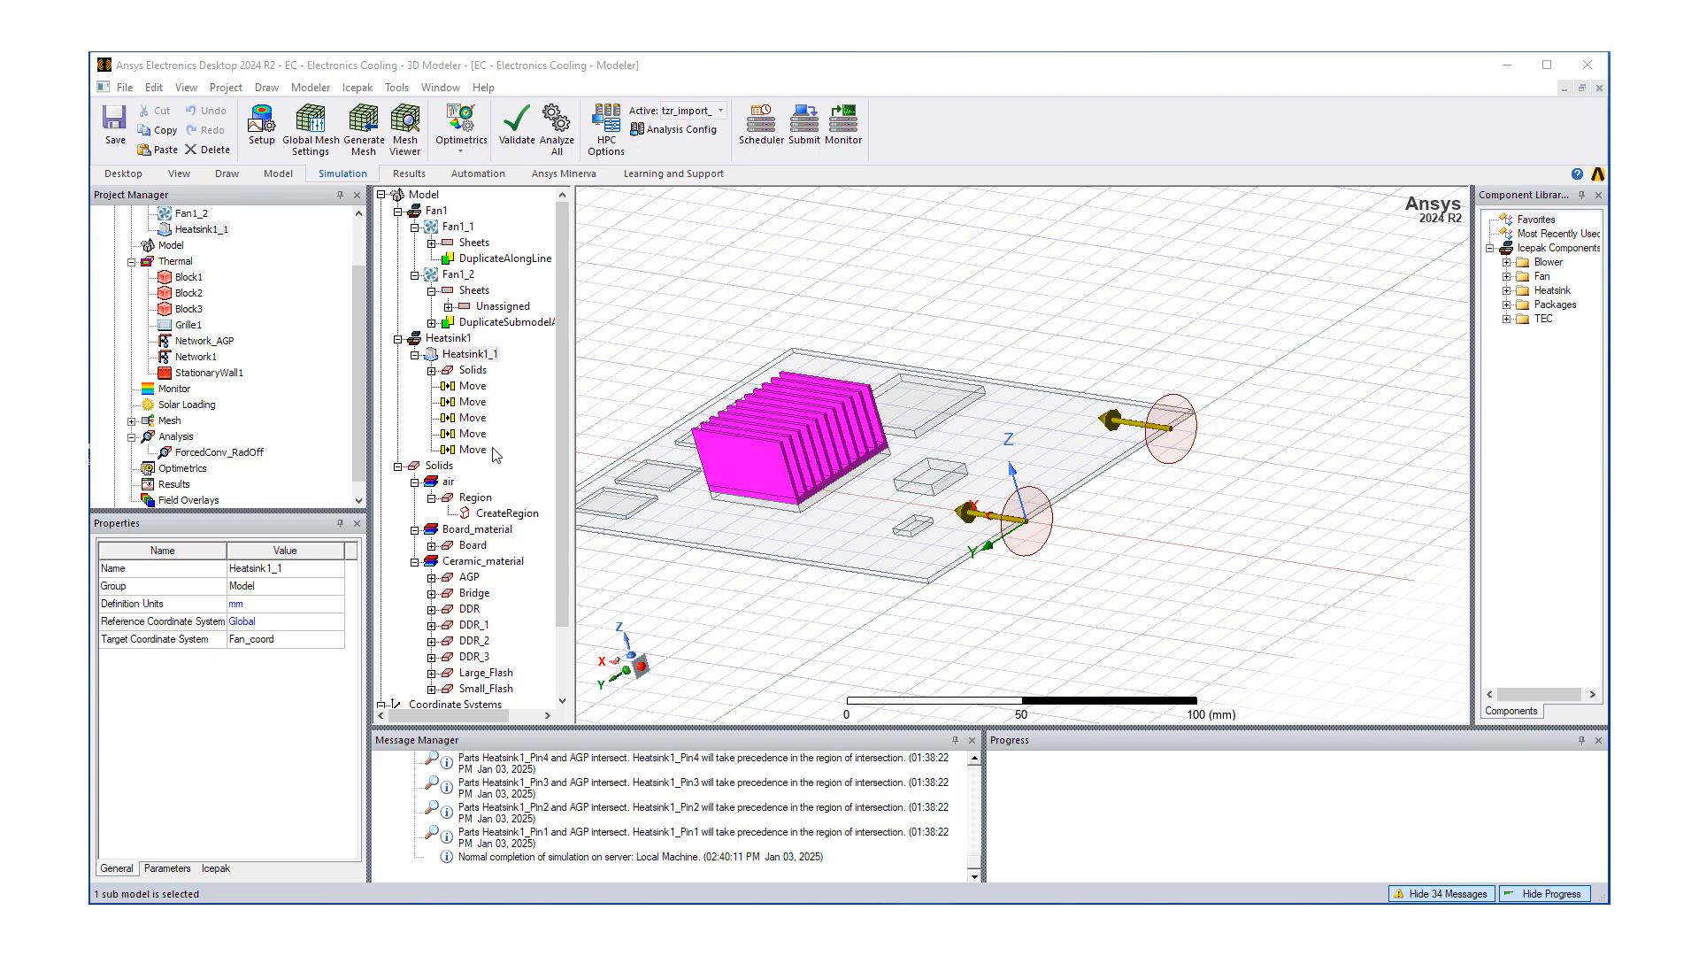
pyautogui.moveTo(395, 419)
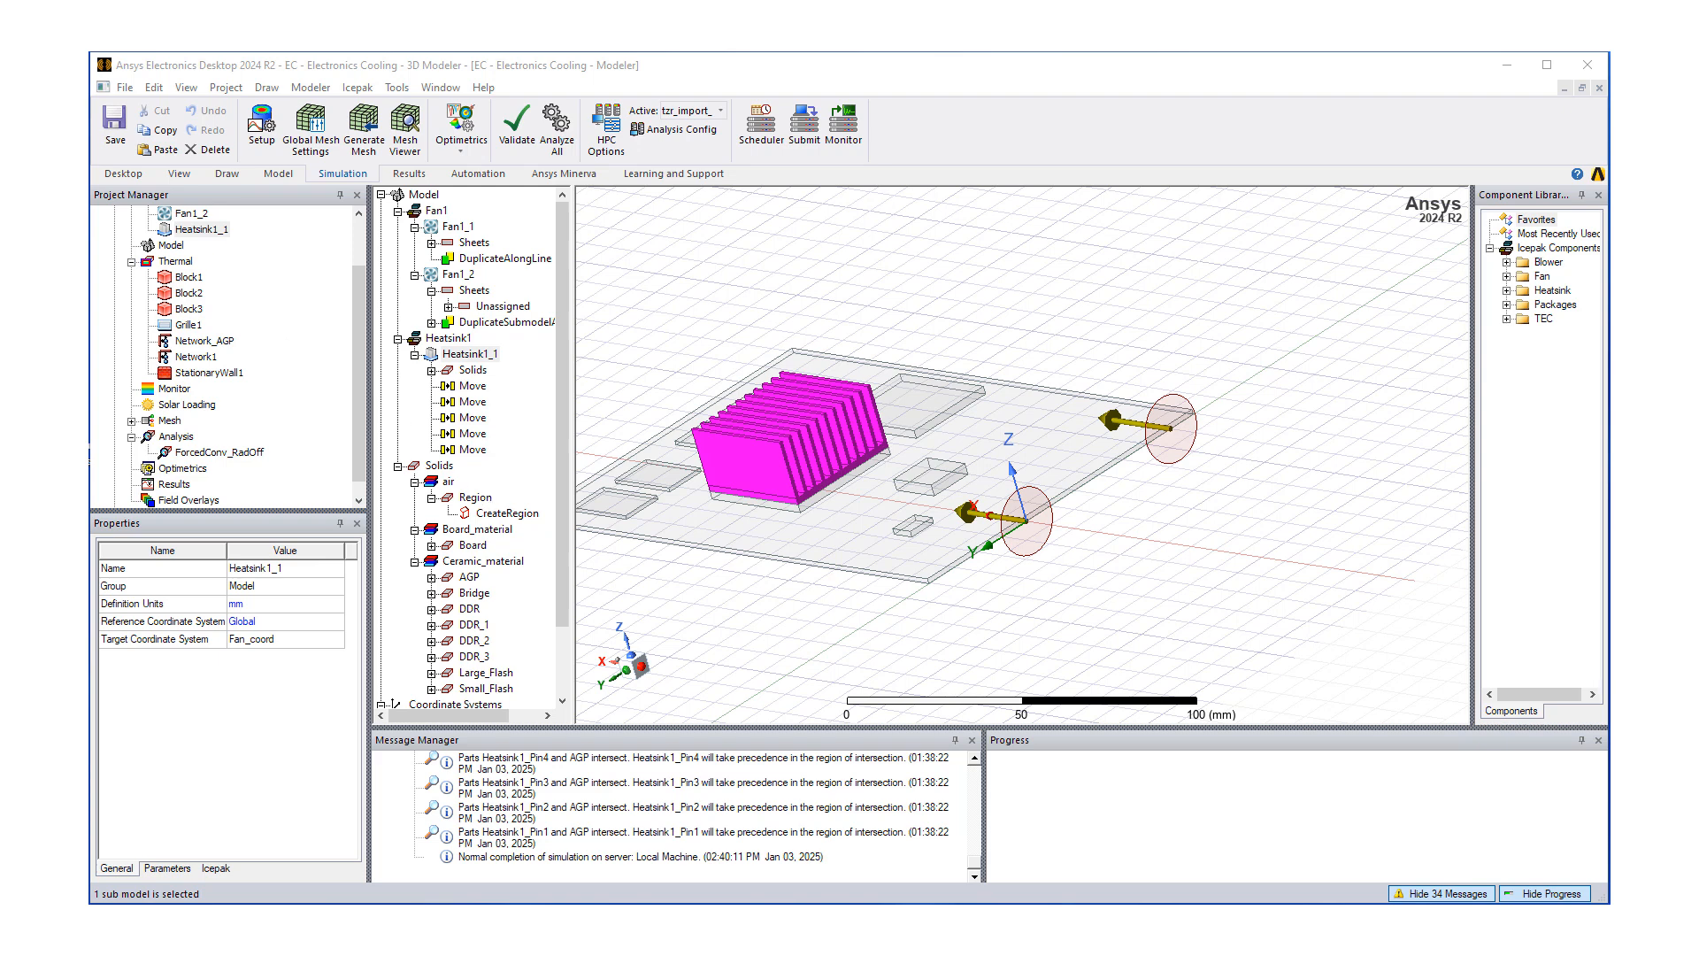
pyautogui.moveTo(279, 424)
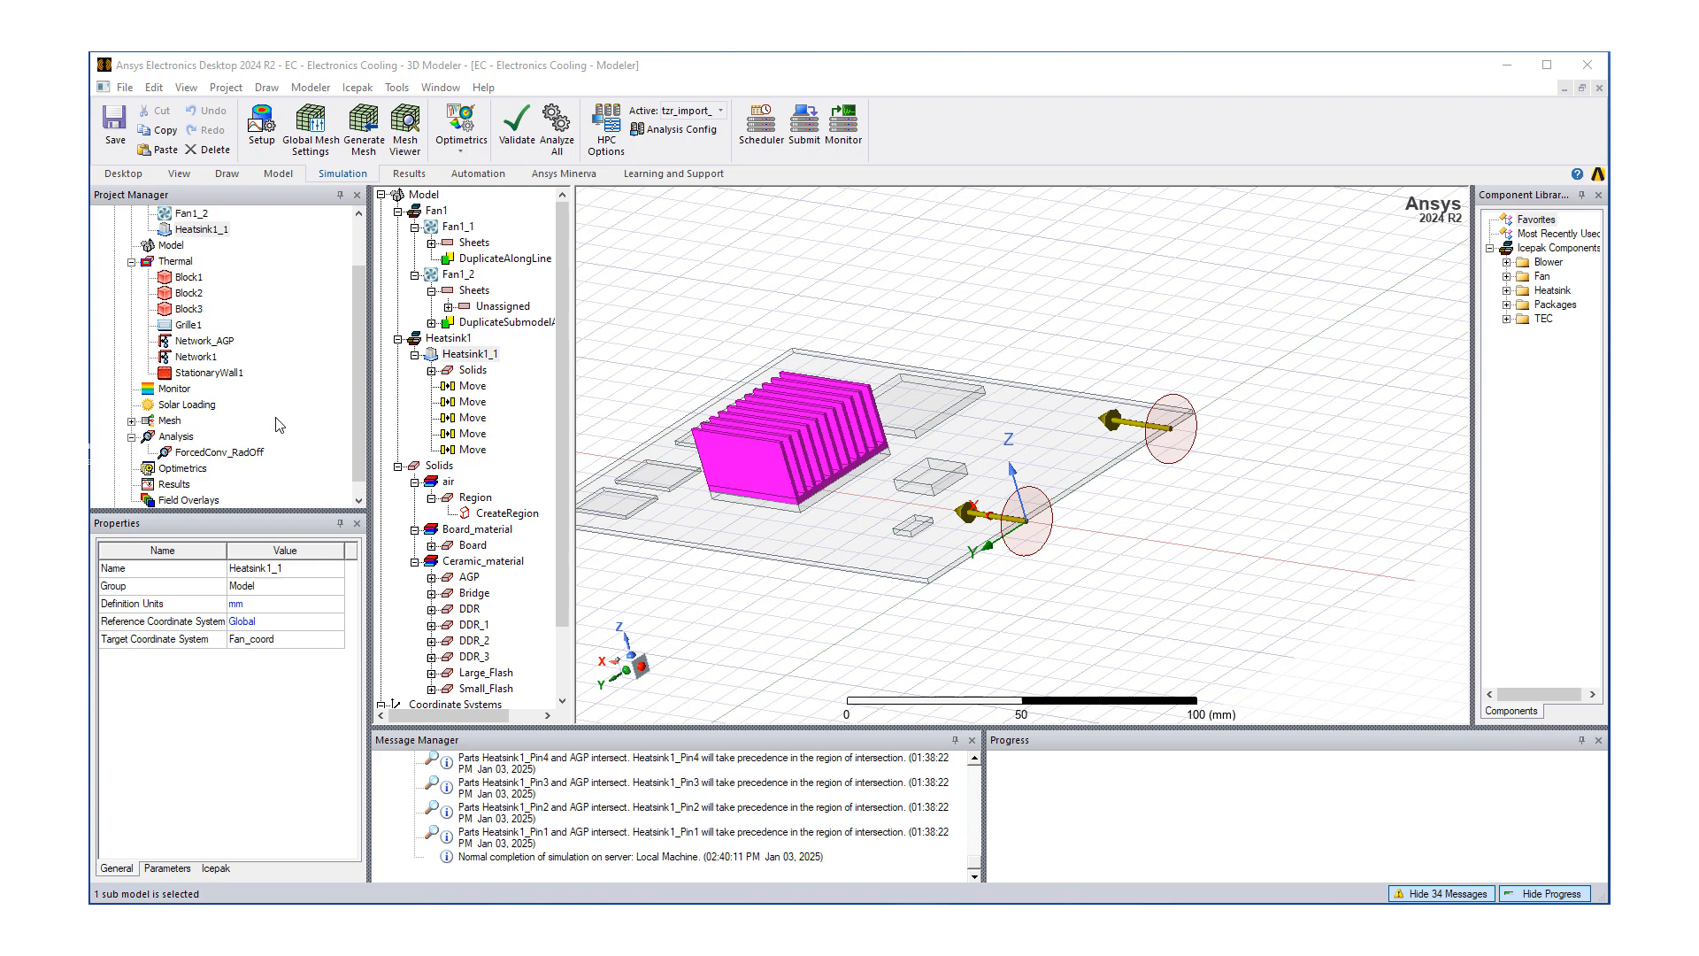
pyautogui.moveTo(289, 402)
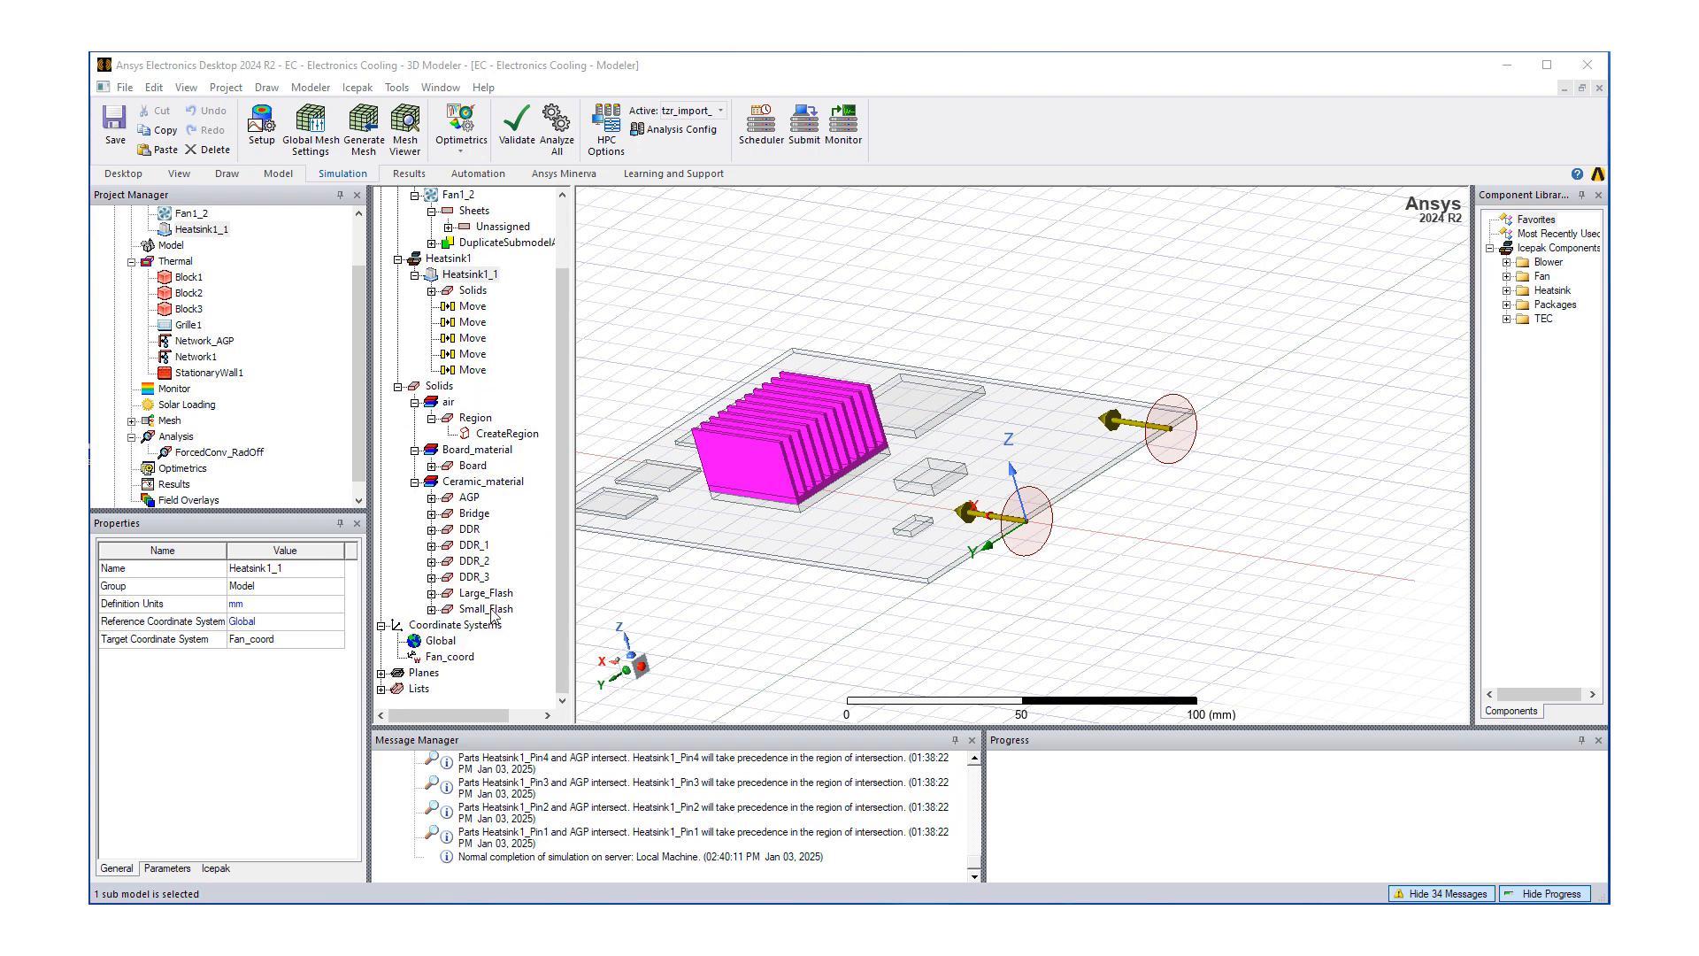
# - Add a Temperature point monitor on the Large_Flash component
pyautogui.rightClick(484, 592)
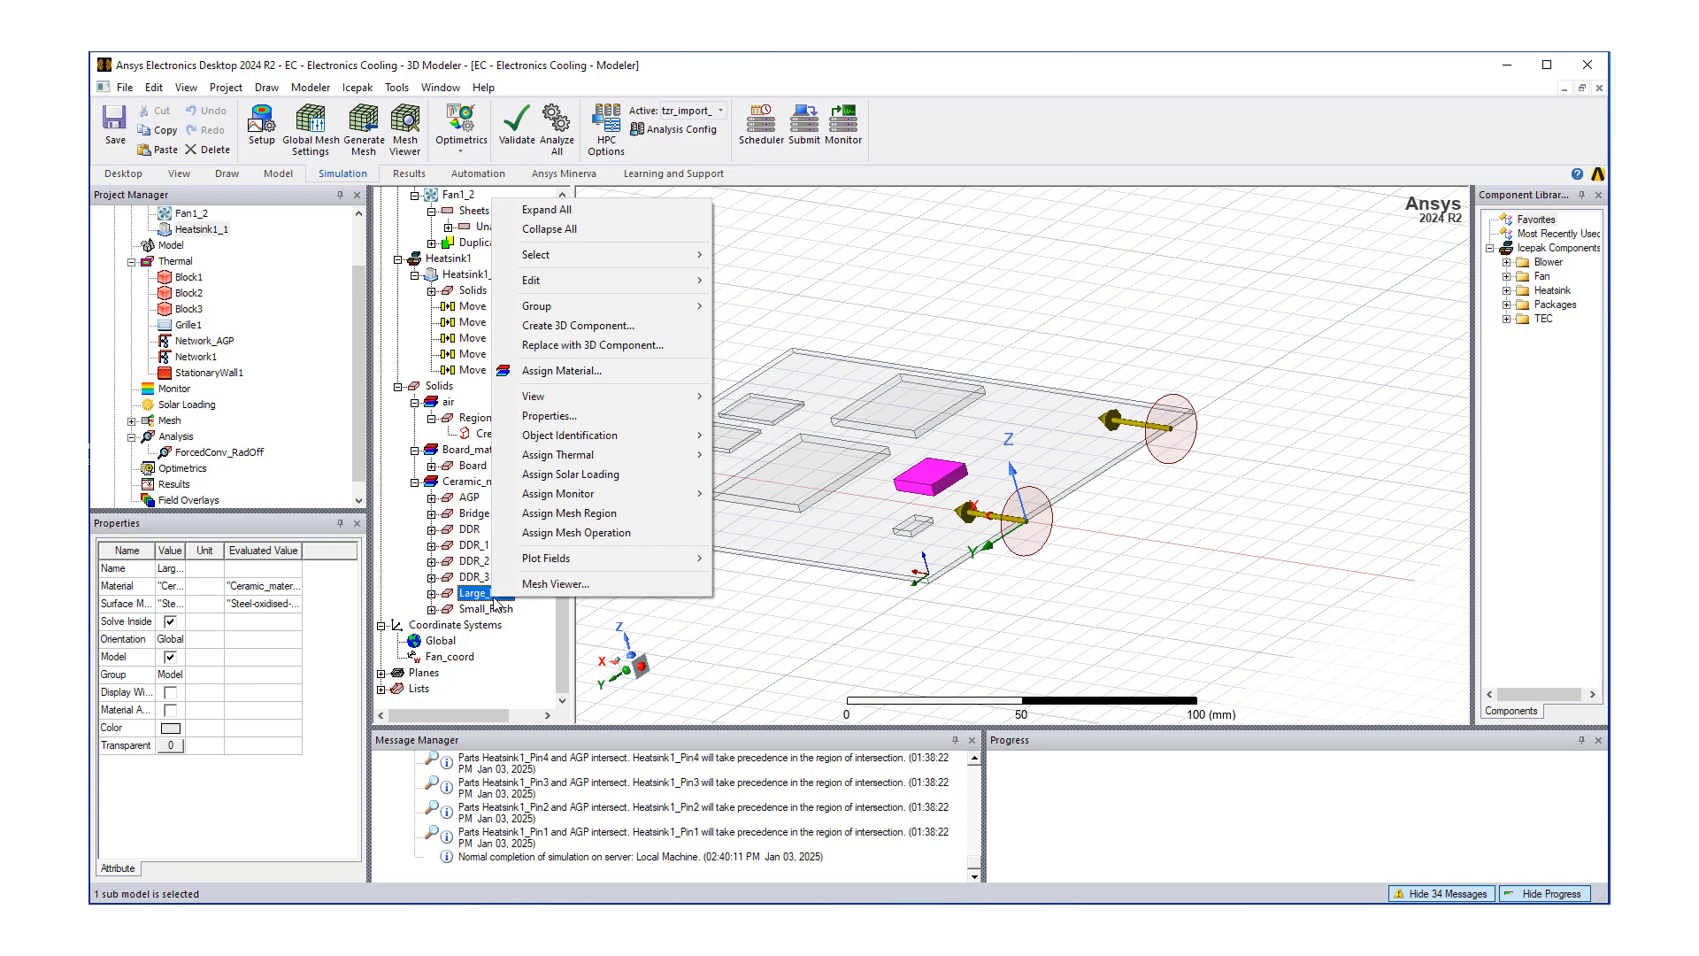
pyautogui.moveTo(584, 493)
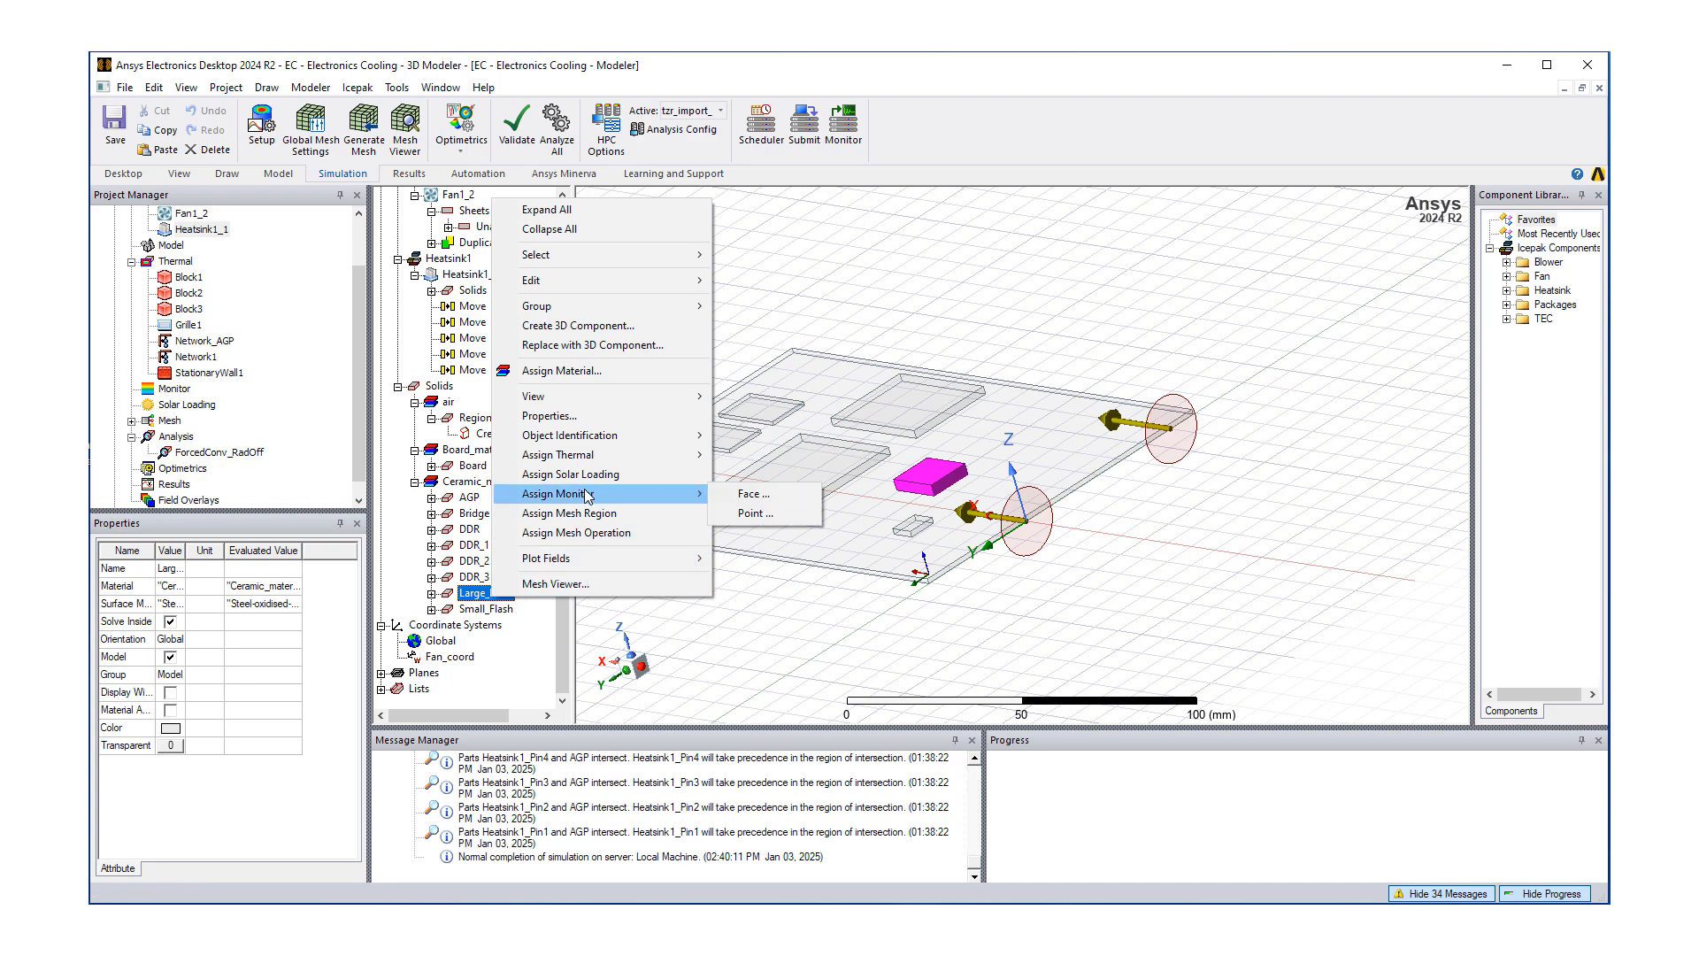
pyautogui.moveTo(593, 495)
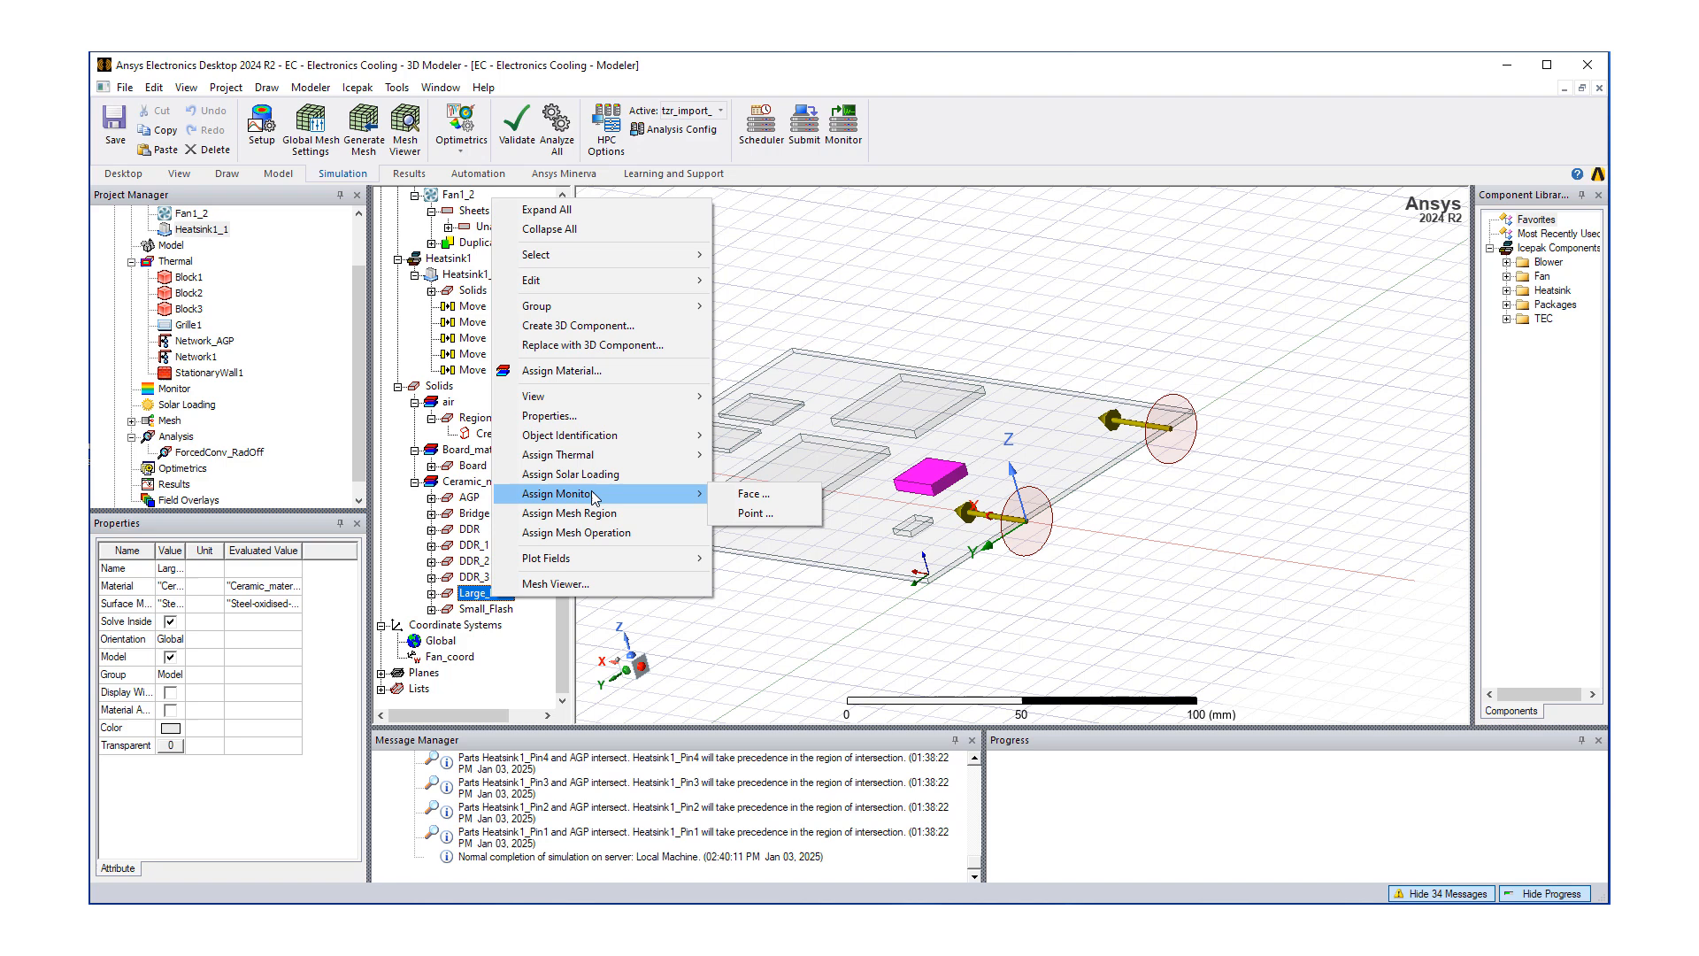
pyautogui.moveTo(767, 514)
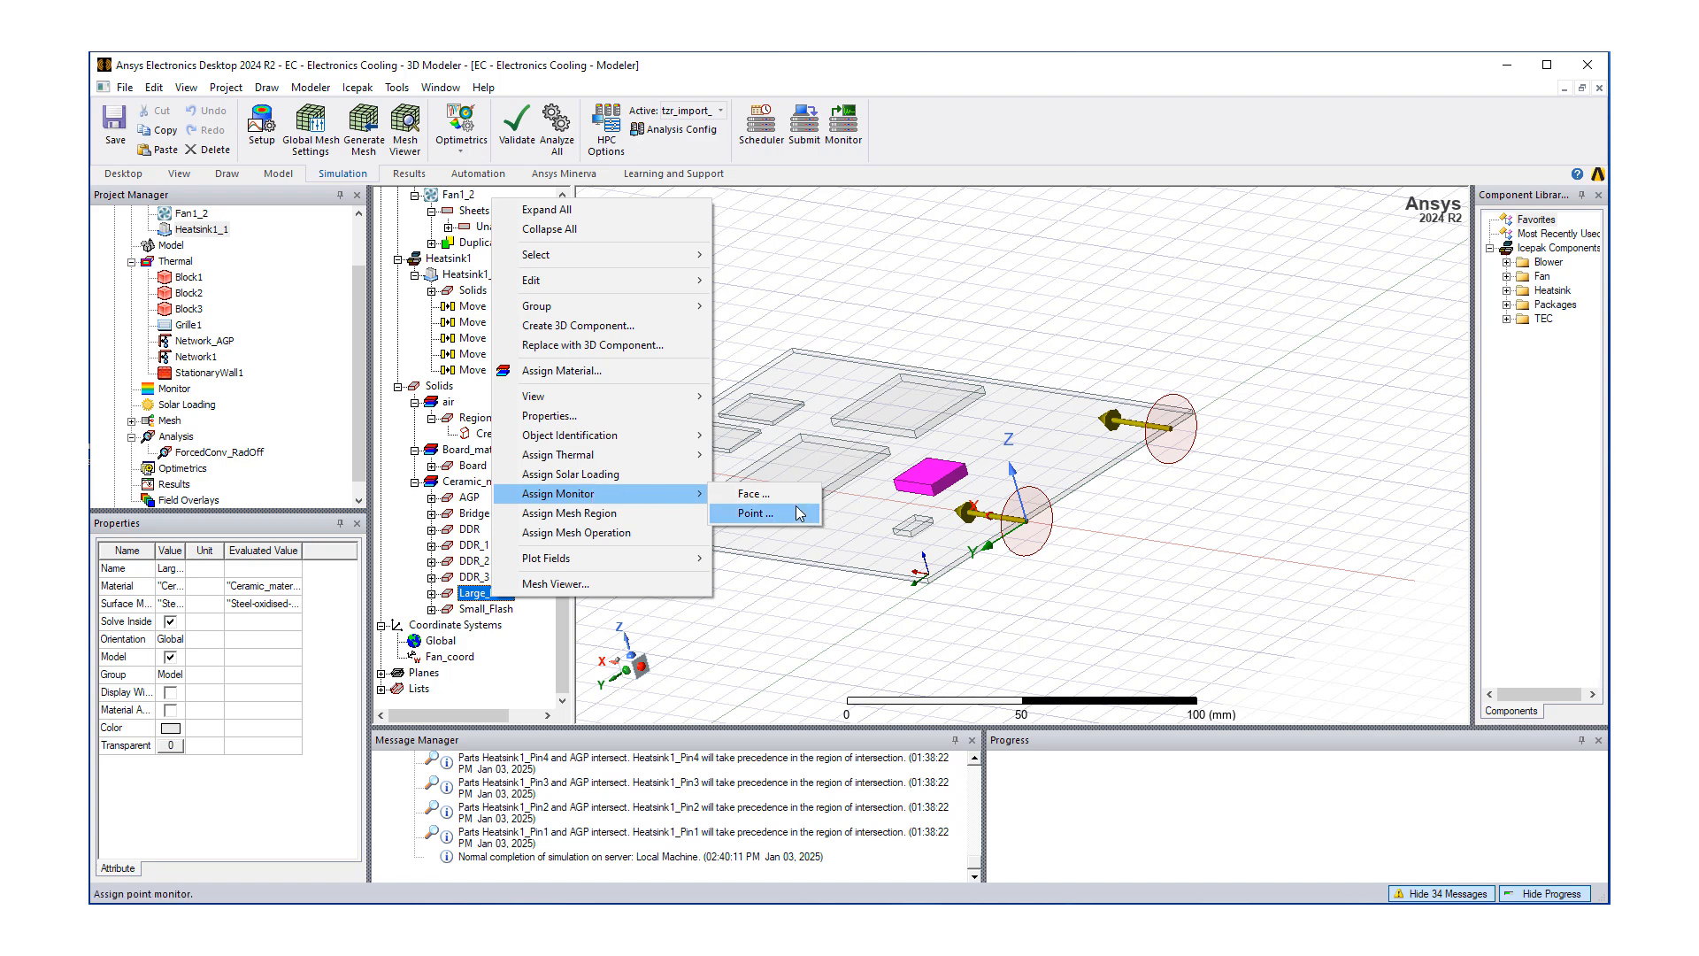
pyautogui.click(756, 512)
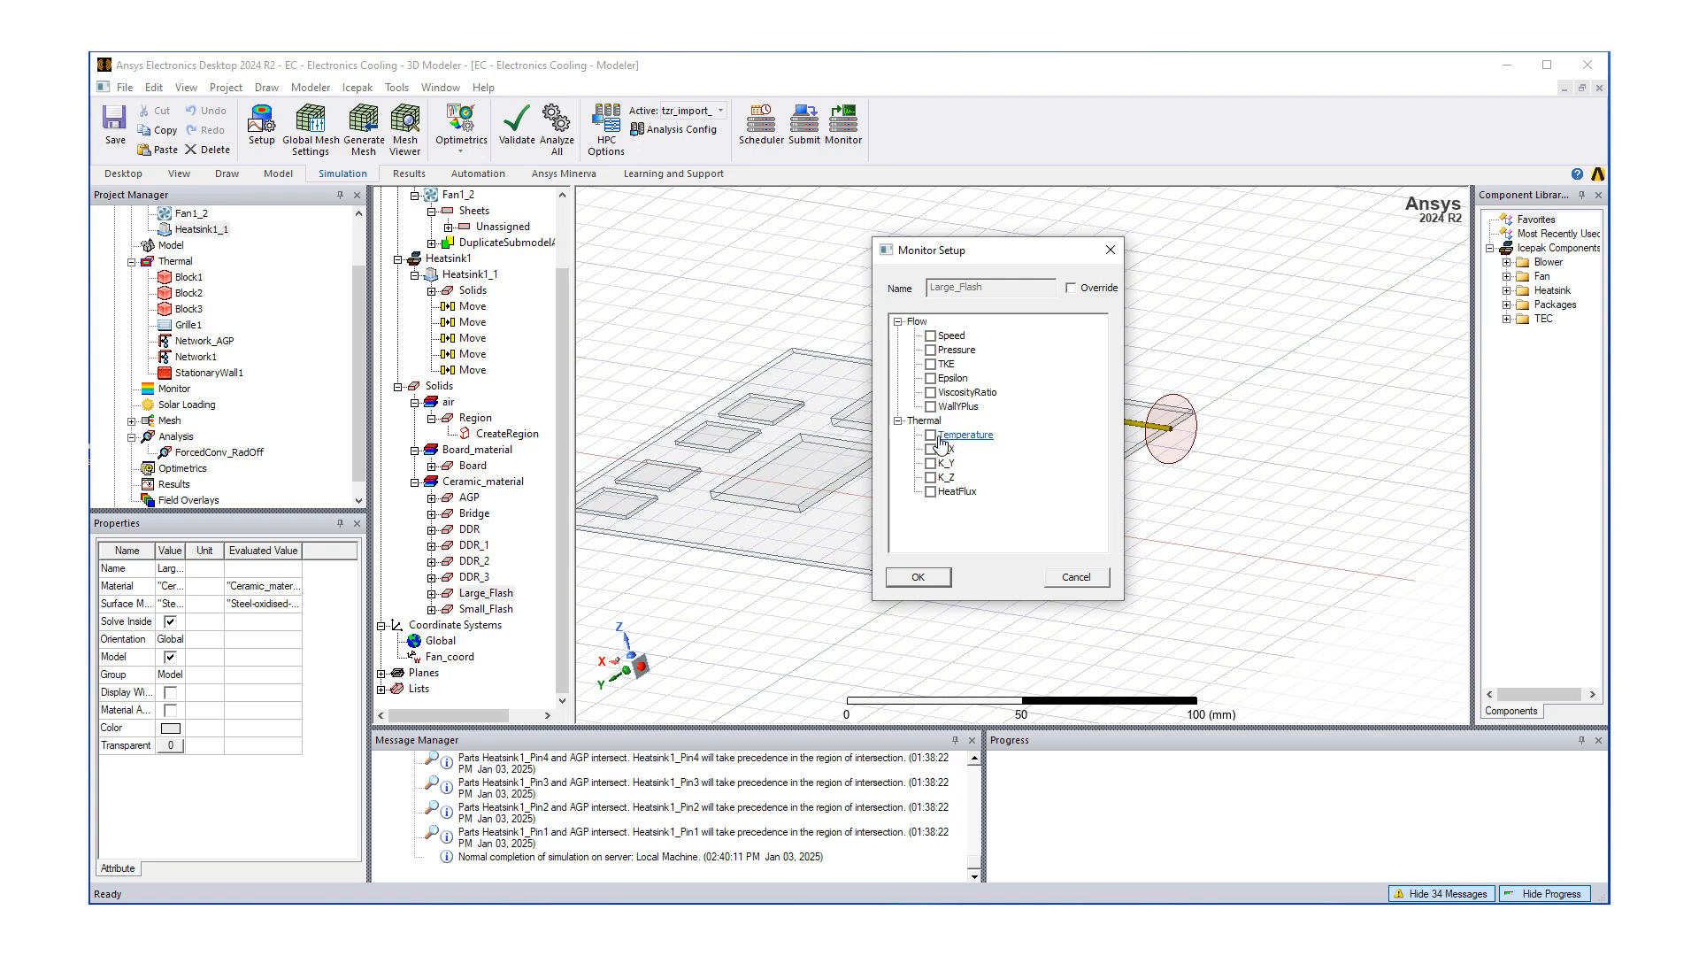
pyautogui.click(965, 434)
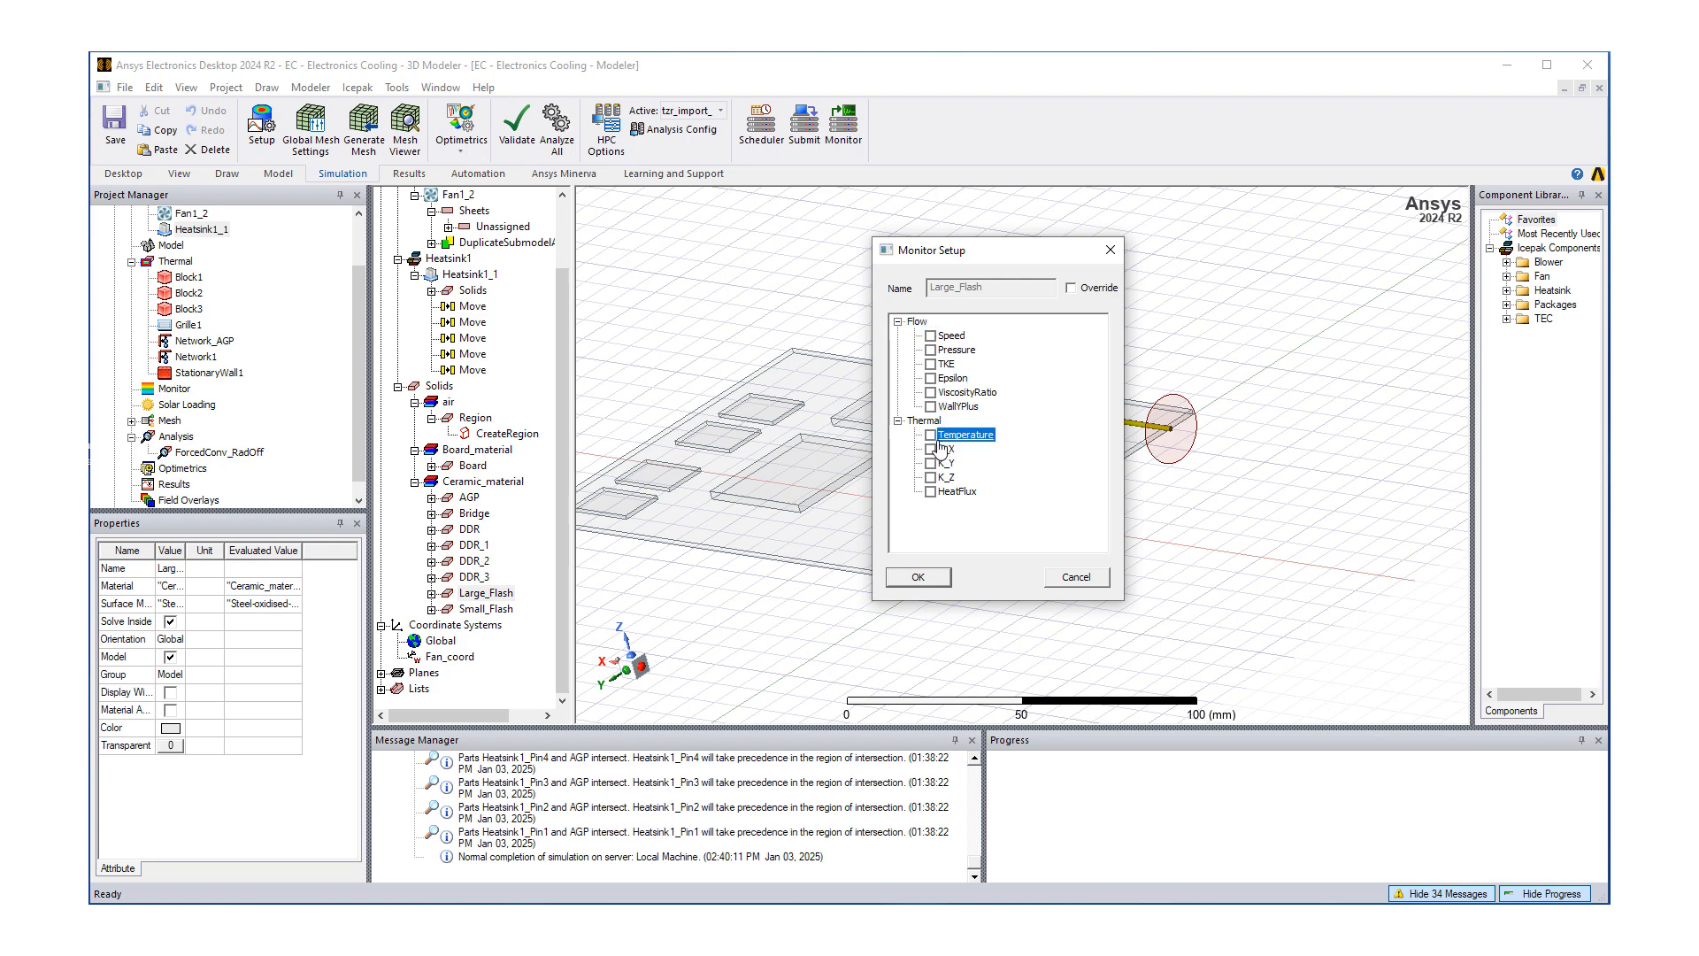
pyautogui.click(931, 434)
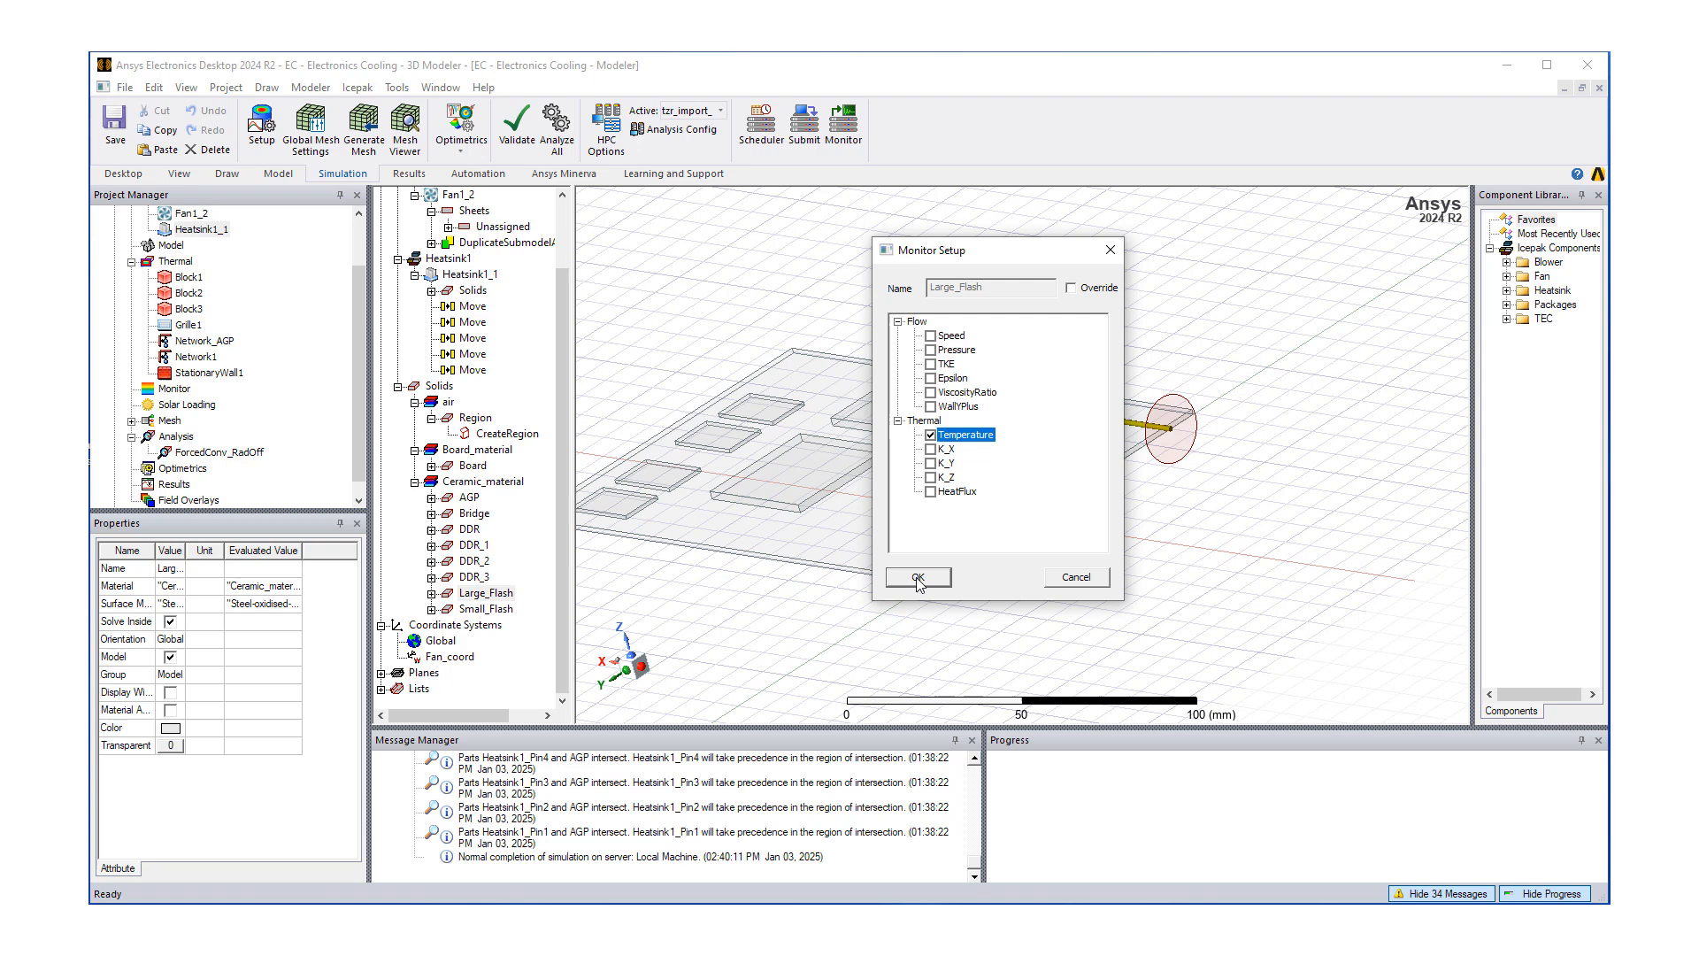
pyautogui.click(917, 577)
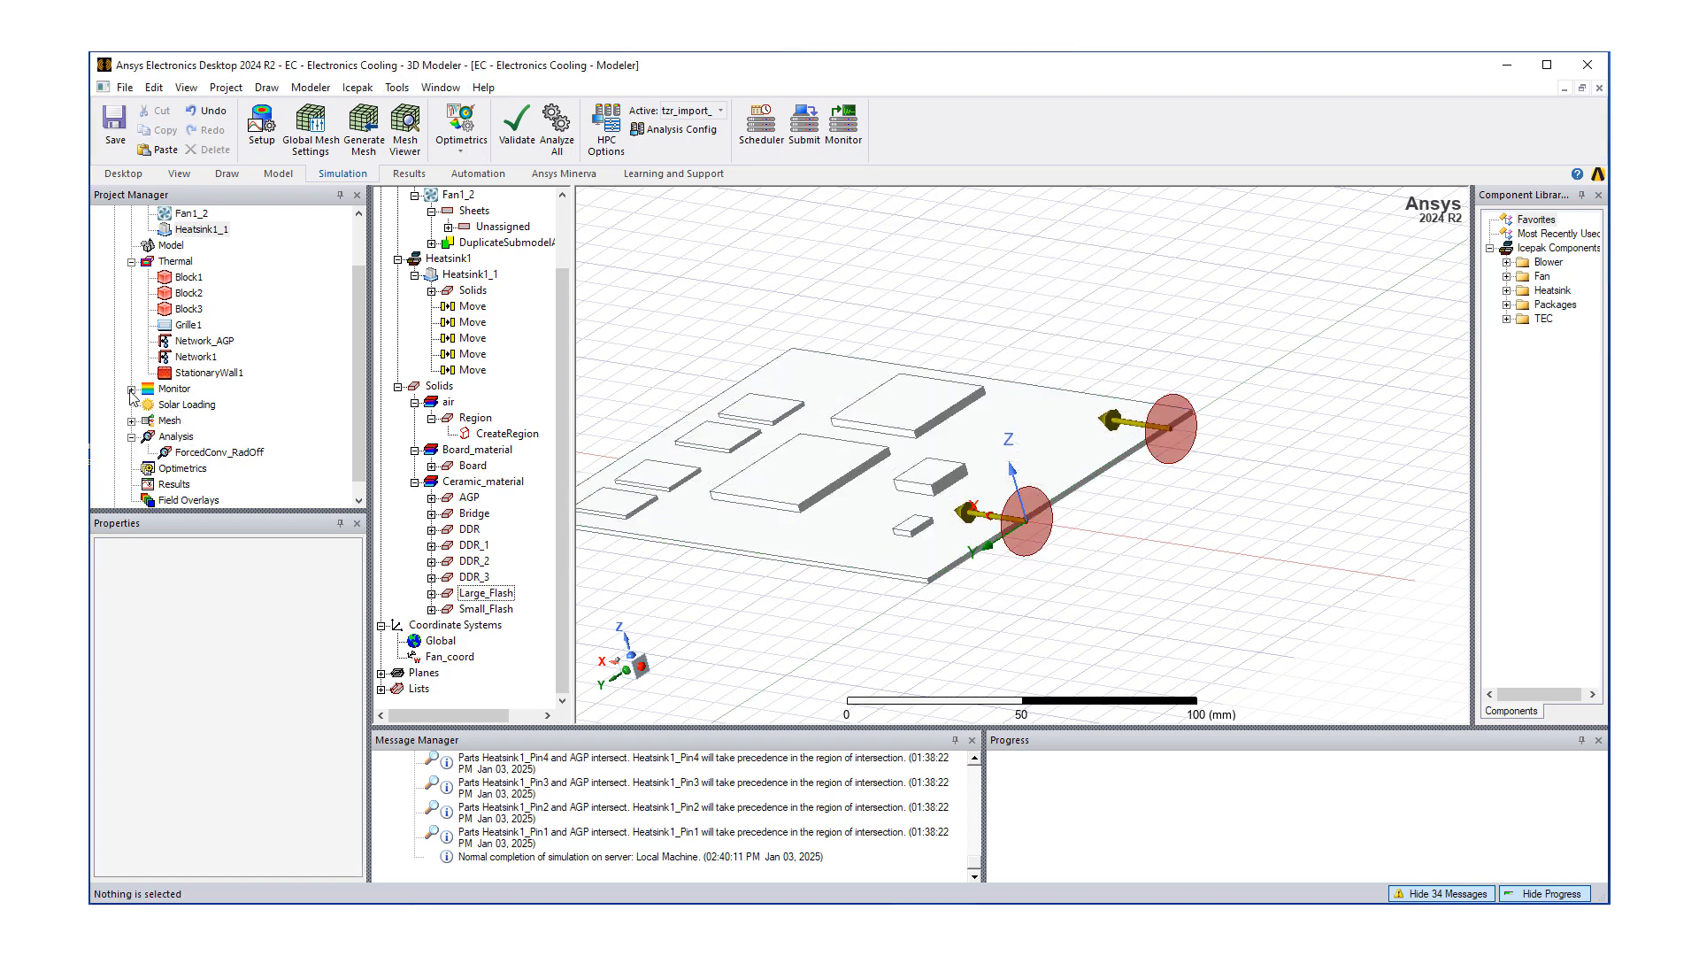
pyautogui.click(198, 228)
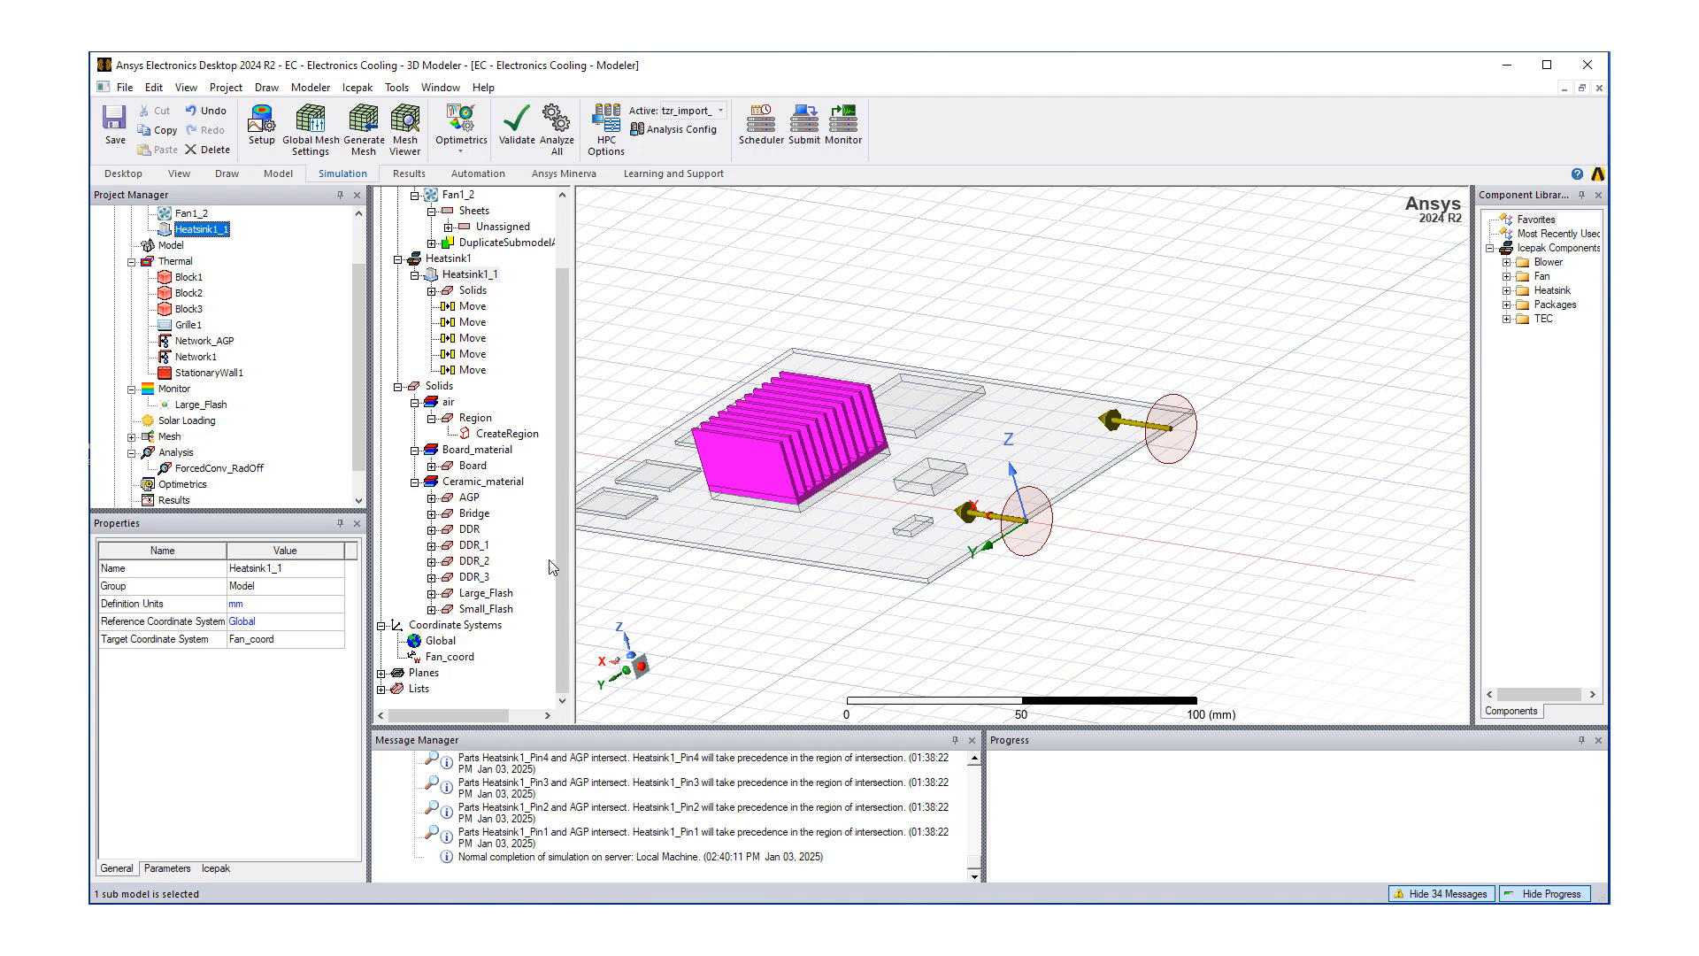
# - Add Temperature point monitors on the DDR and DDR_2 components
pyautogui.click(468, 528)
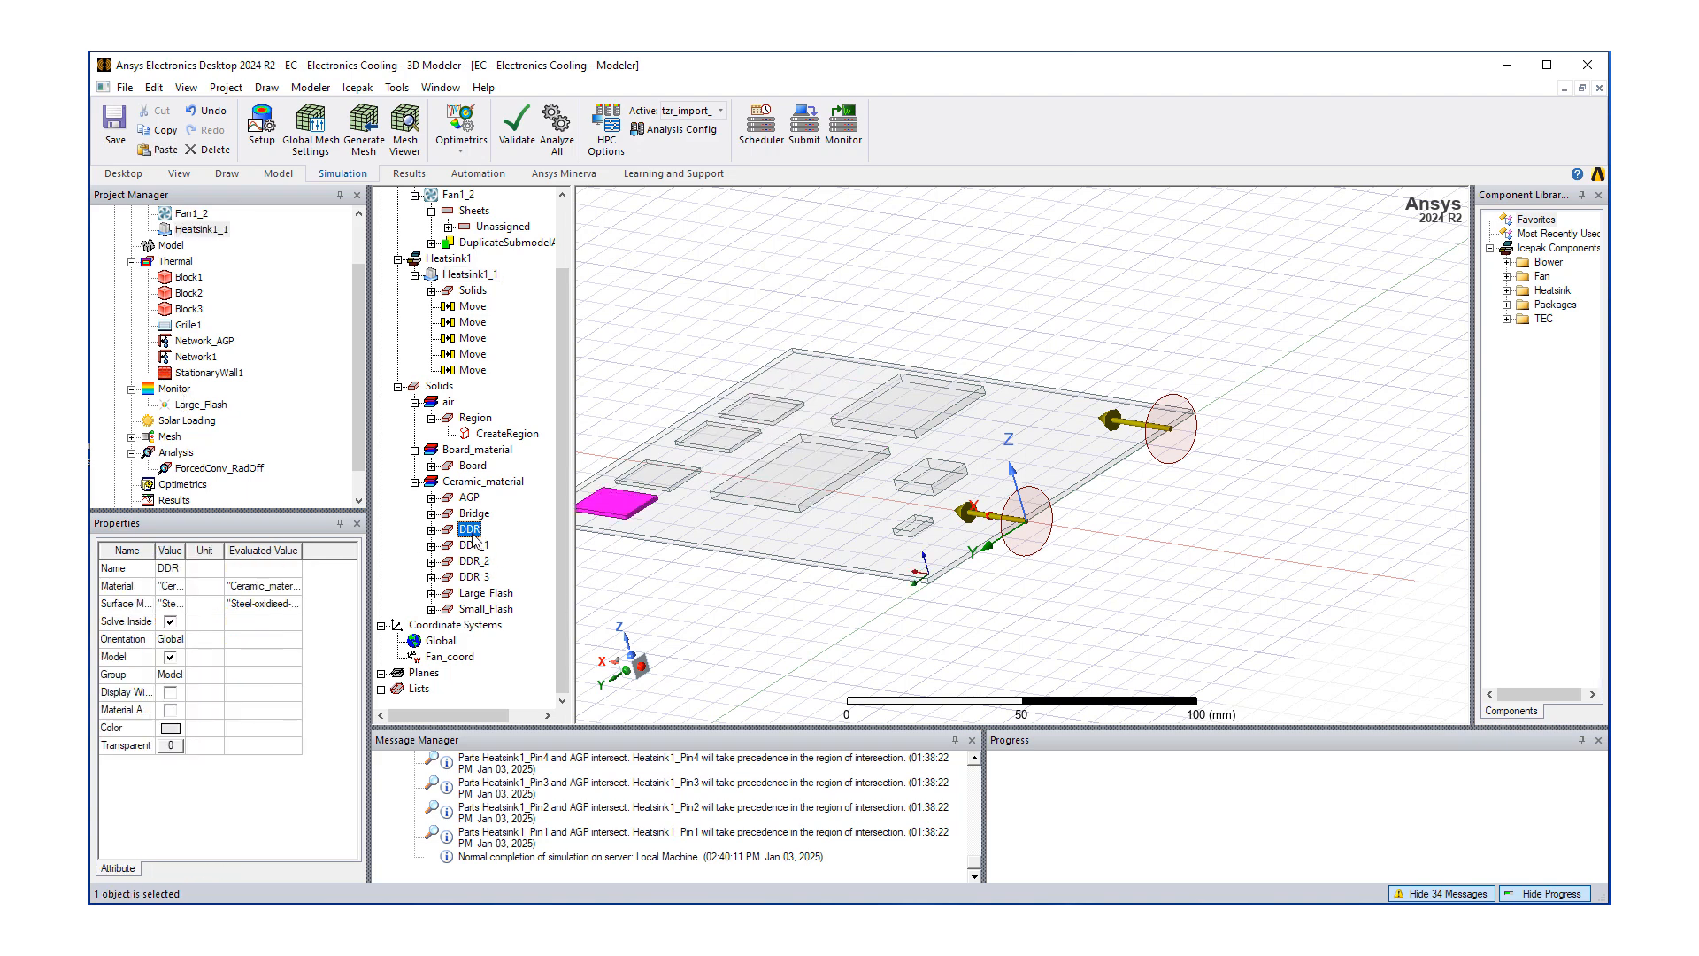
pyautogui.rightClick(467, 529)
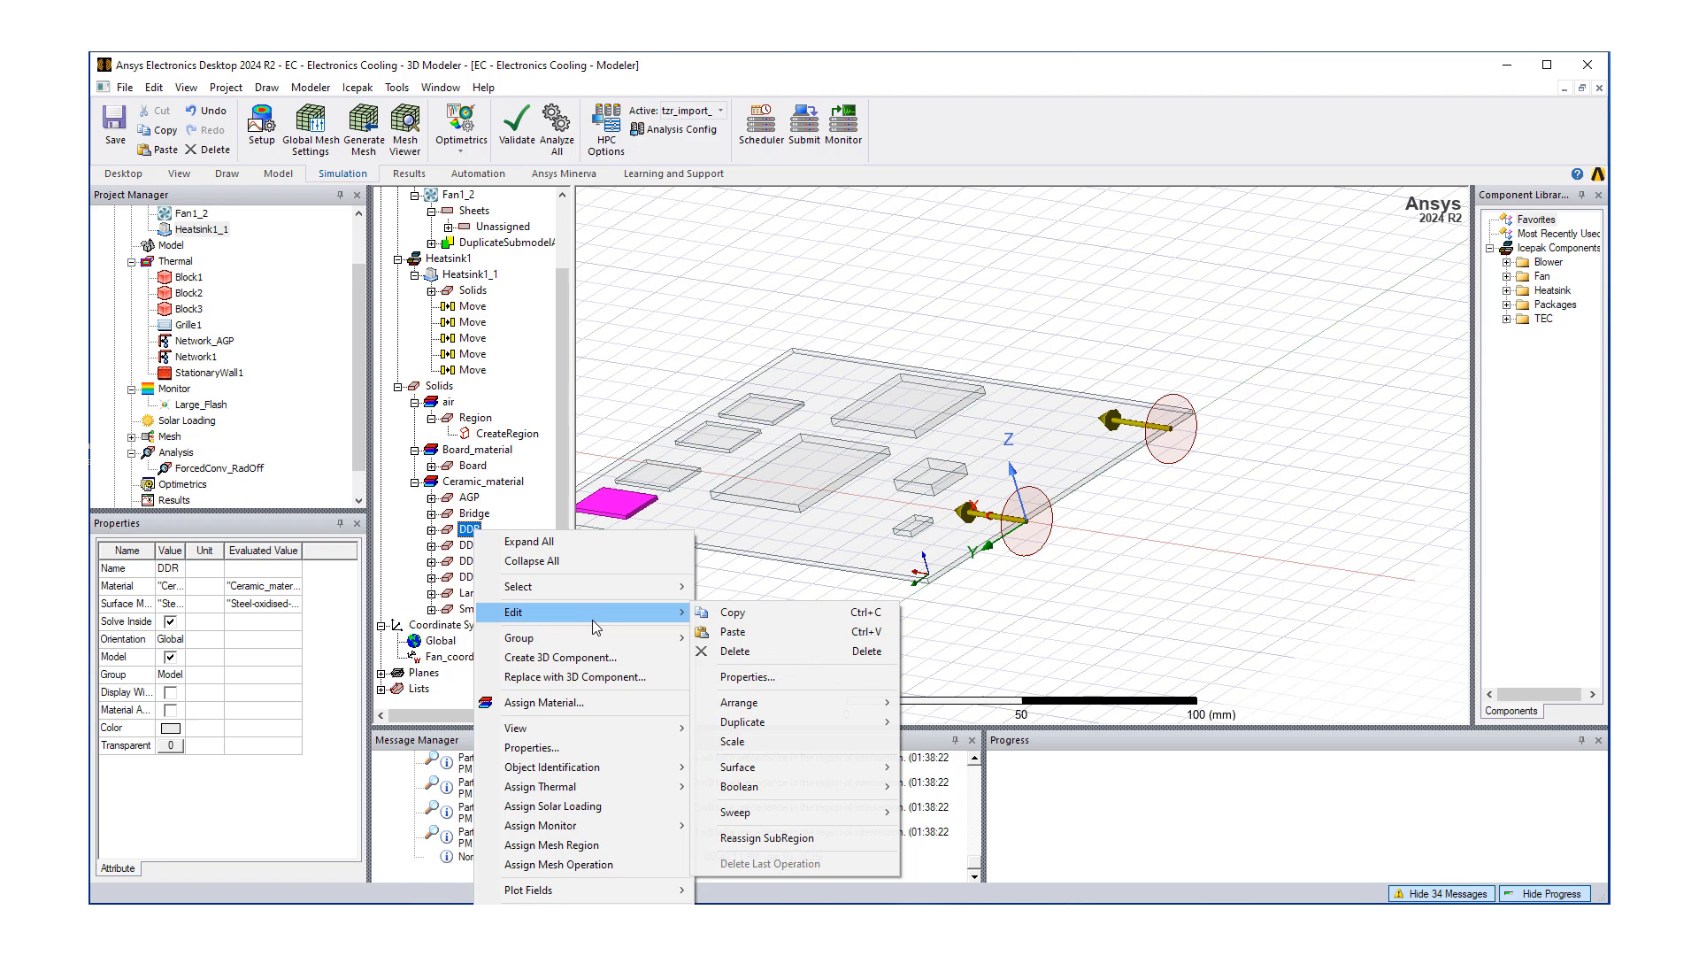
pyautogui.moveTo(540, 786)
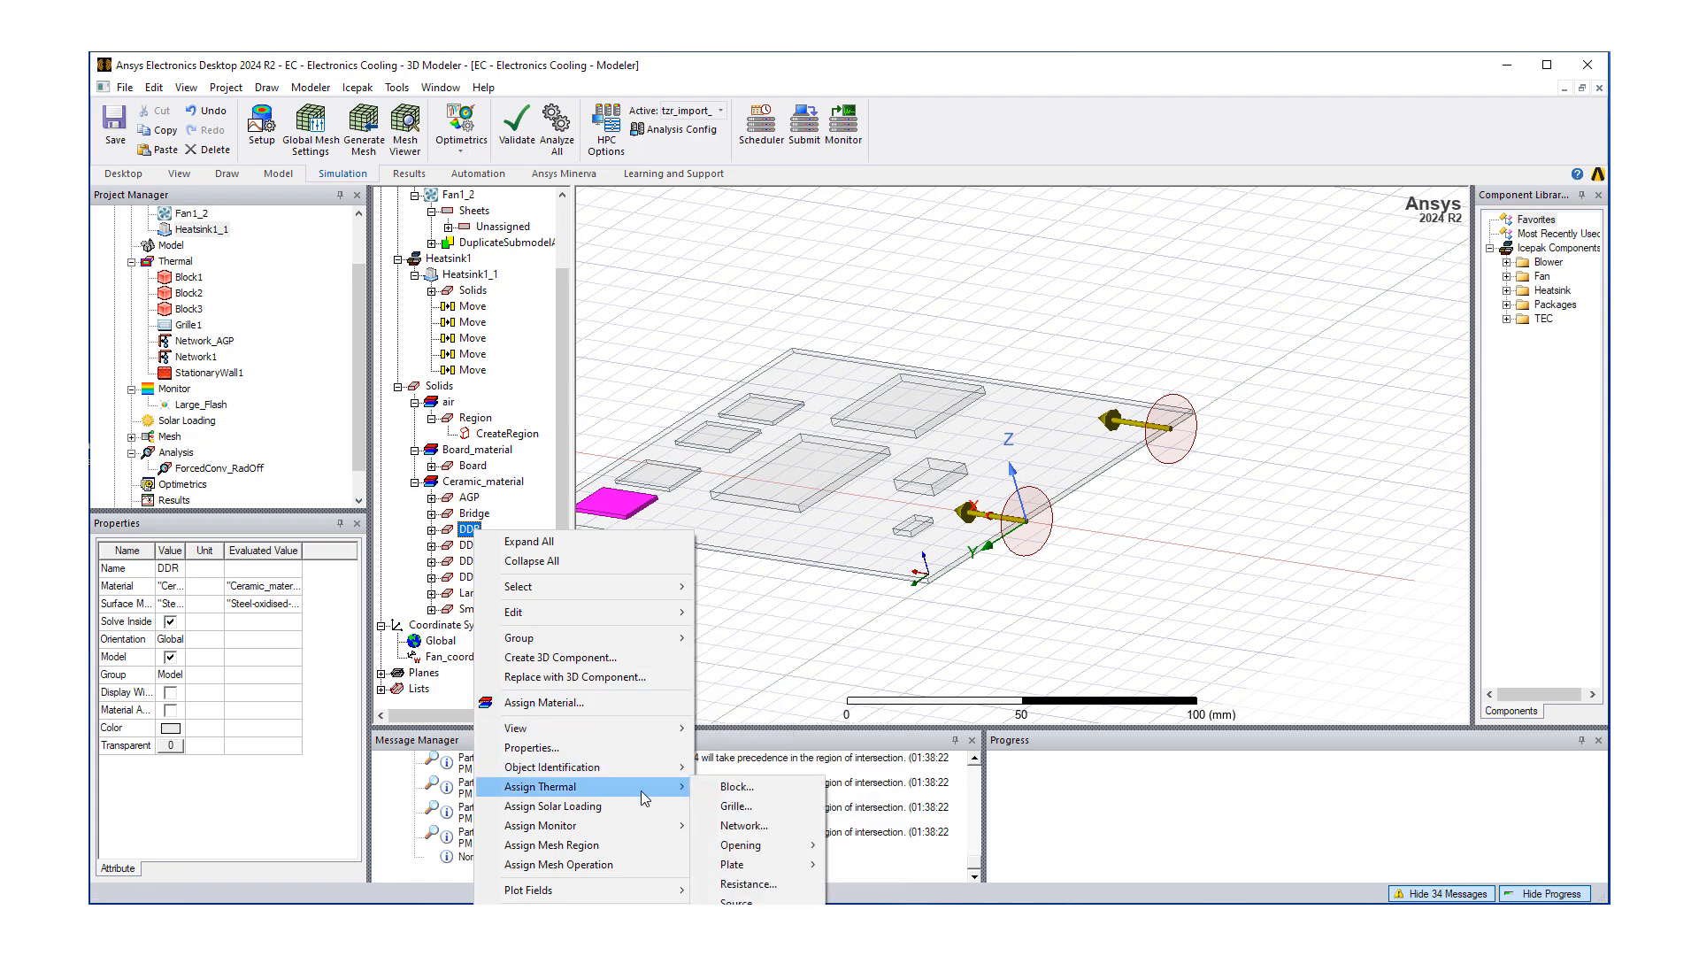
pyautogui.moveTo(540, 826)
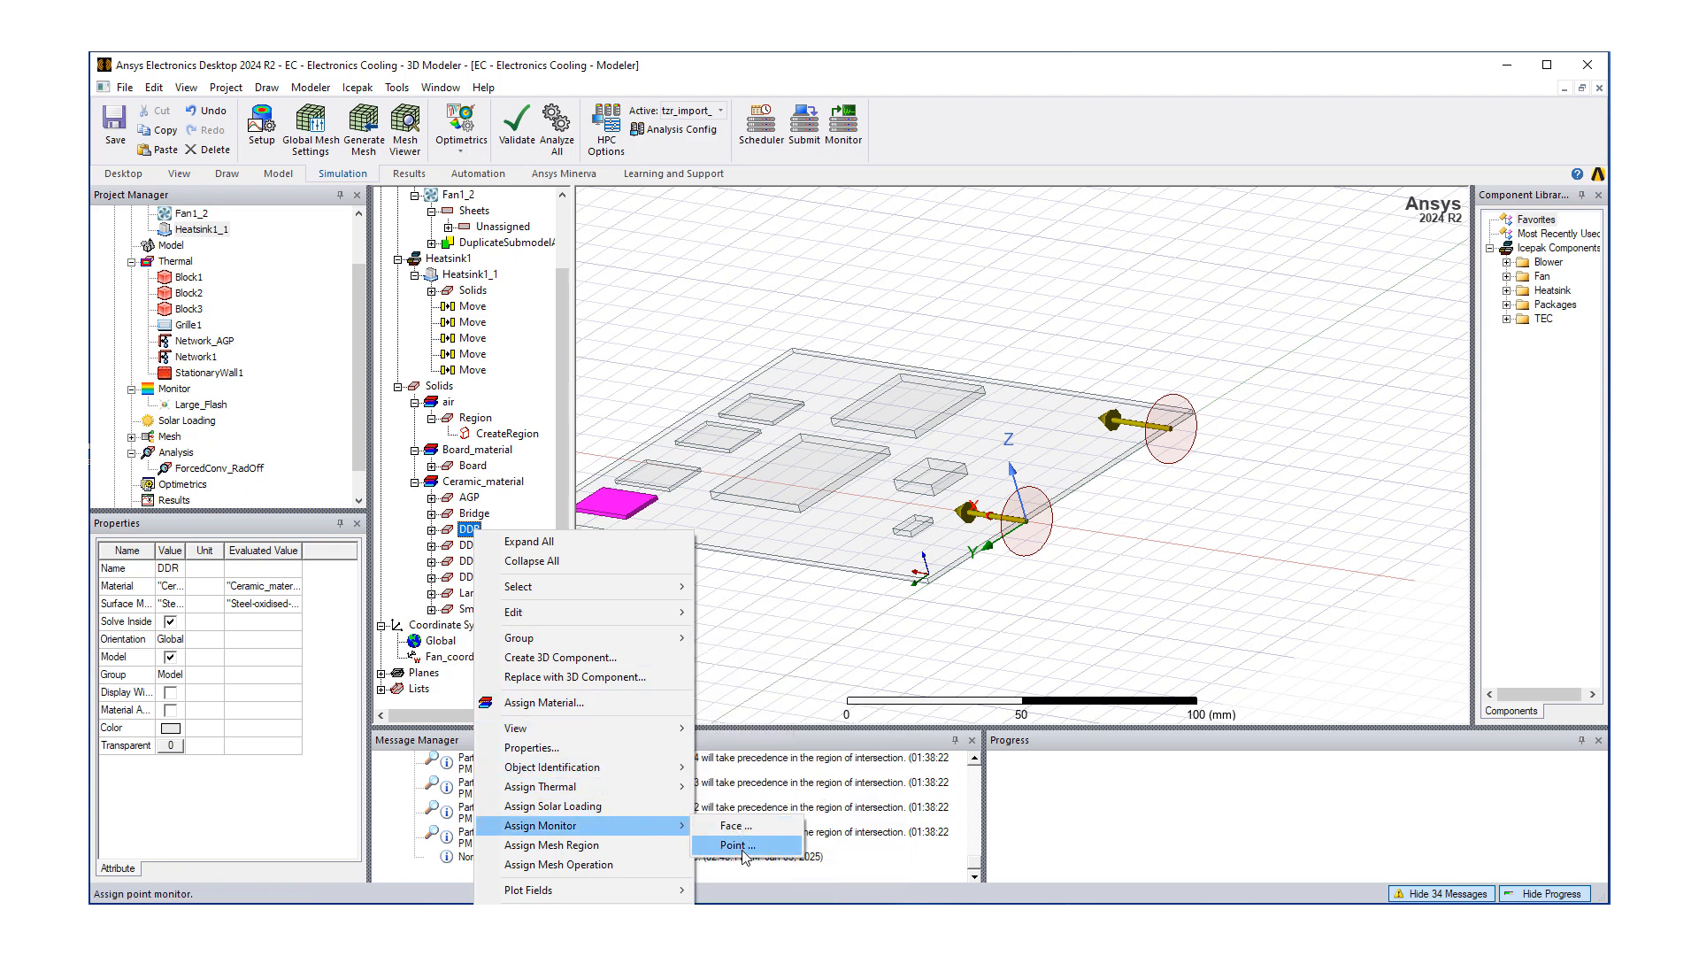
pyautogui.click(737, 844)
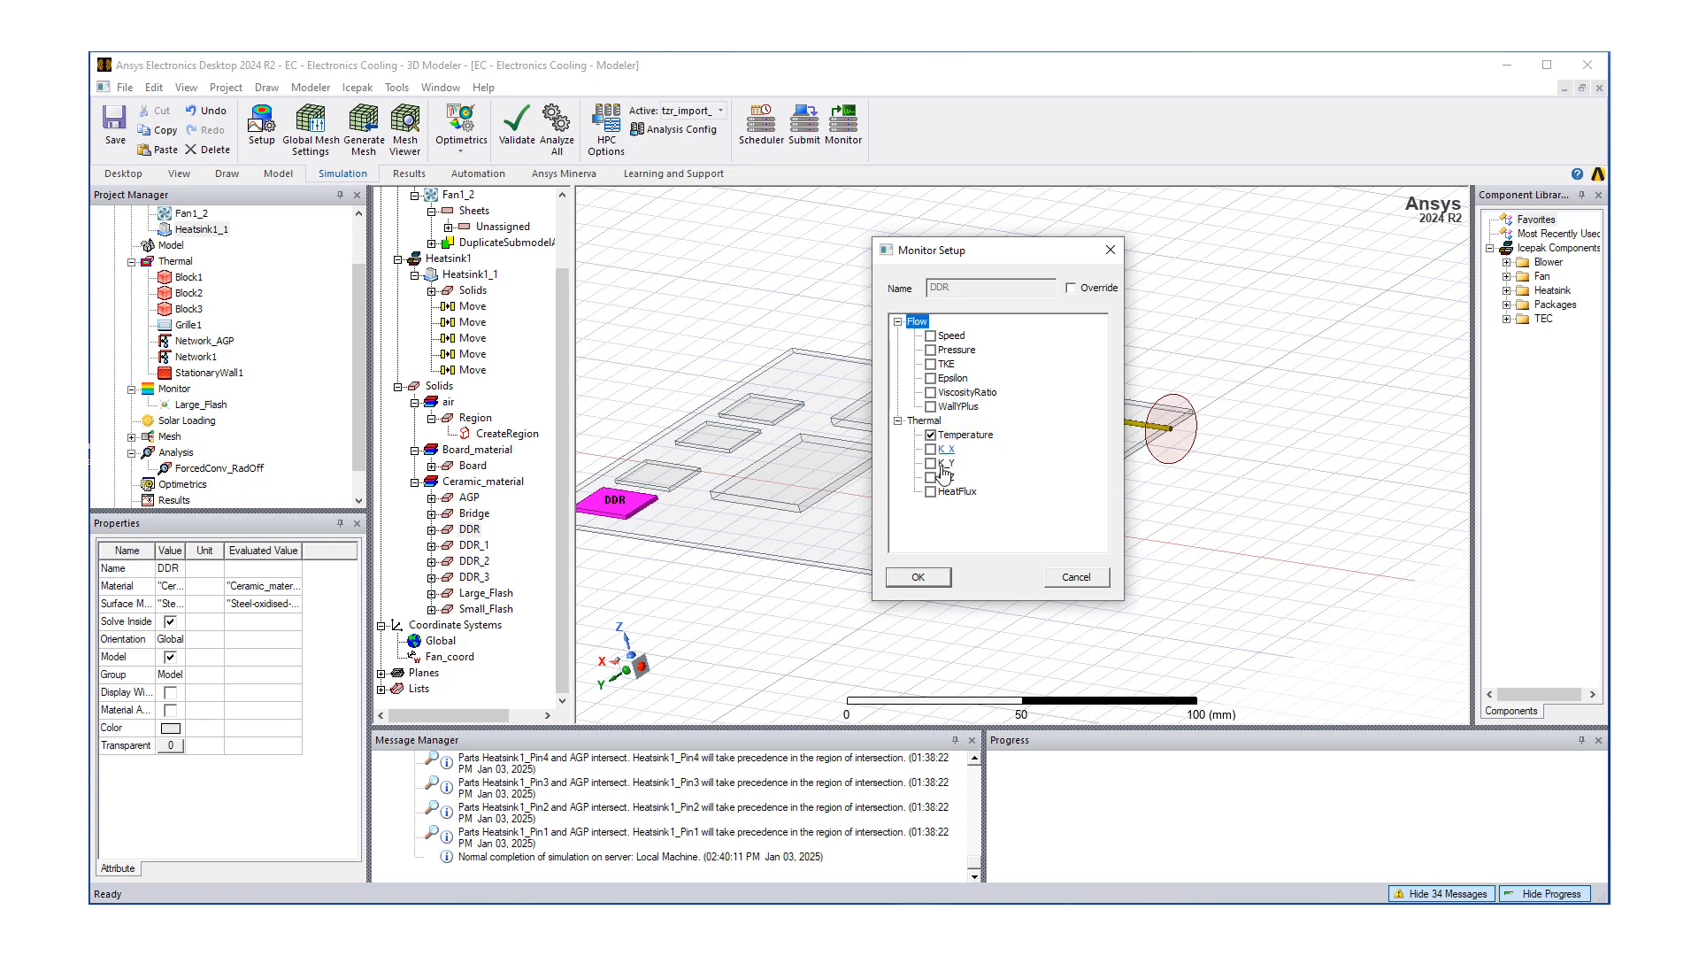
pyautogui.click(918, 576)
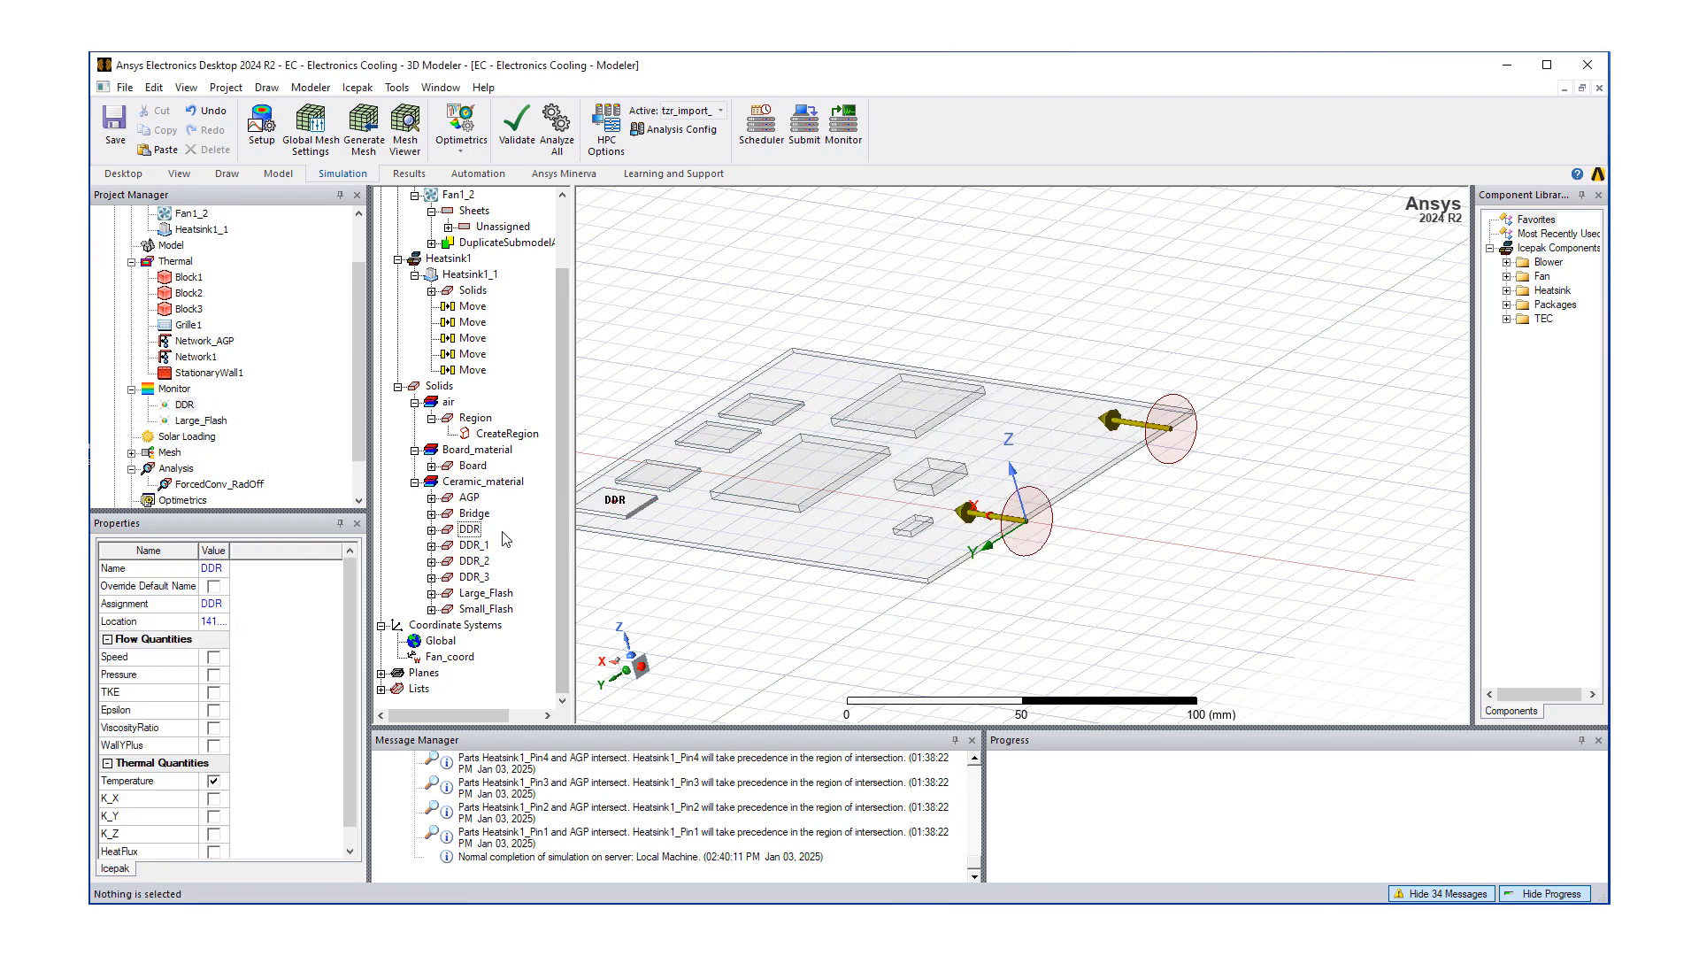
pyautogui.click(474, 560)
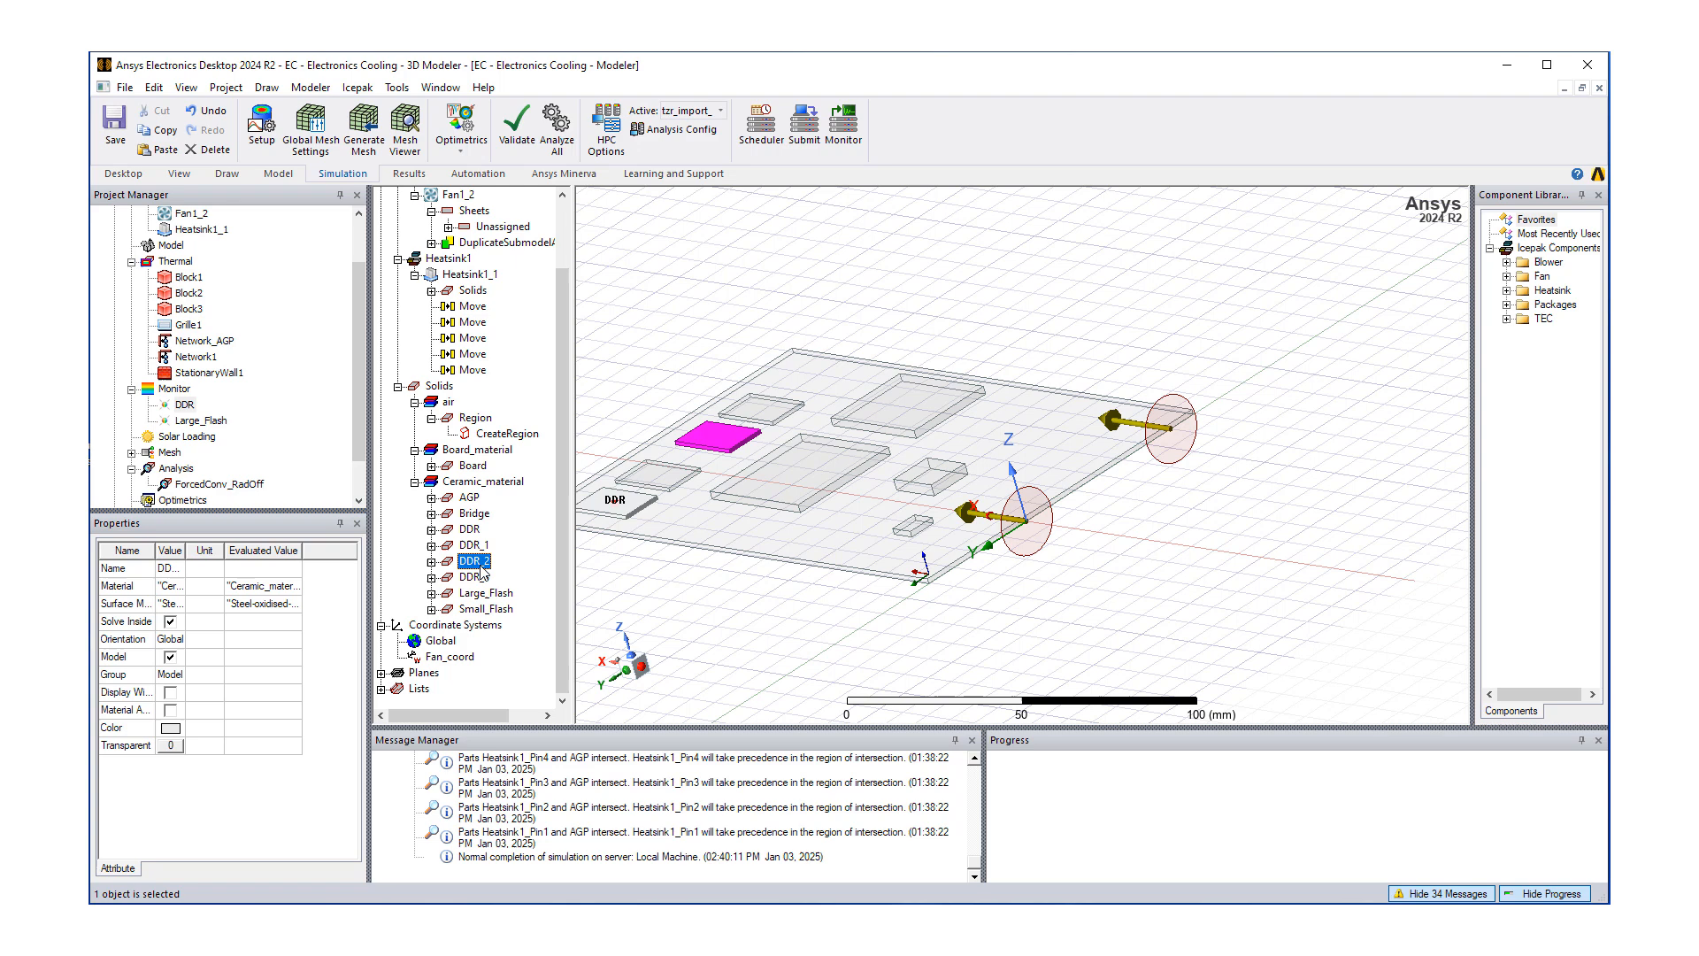
pyautogui.rightClick(471, 560)
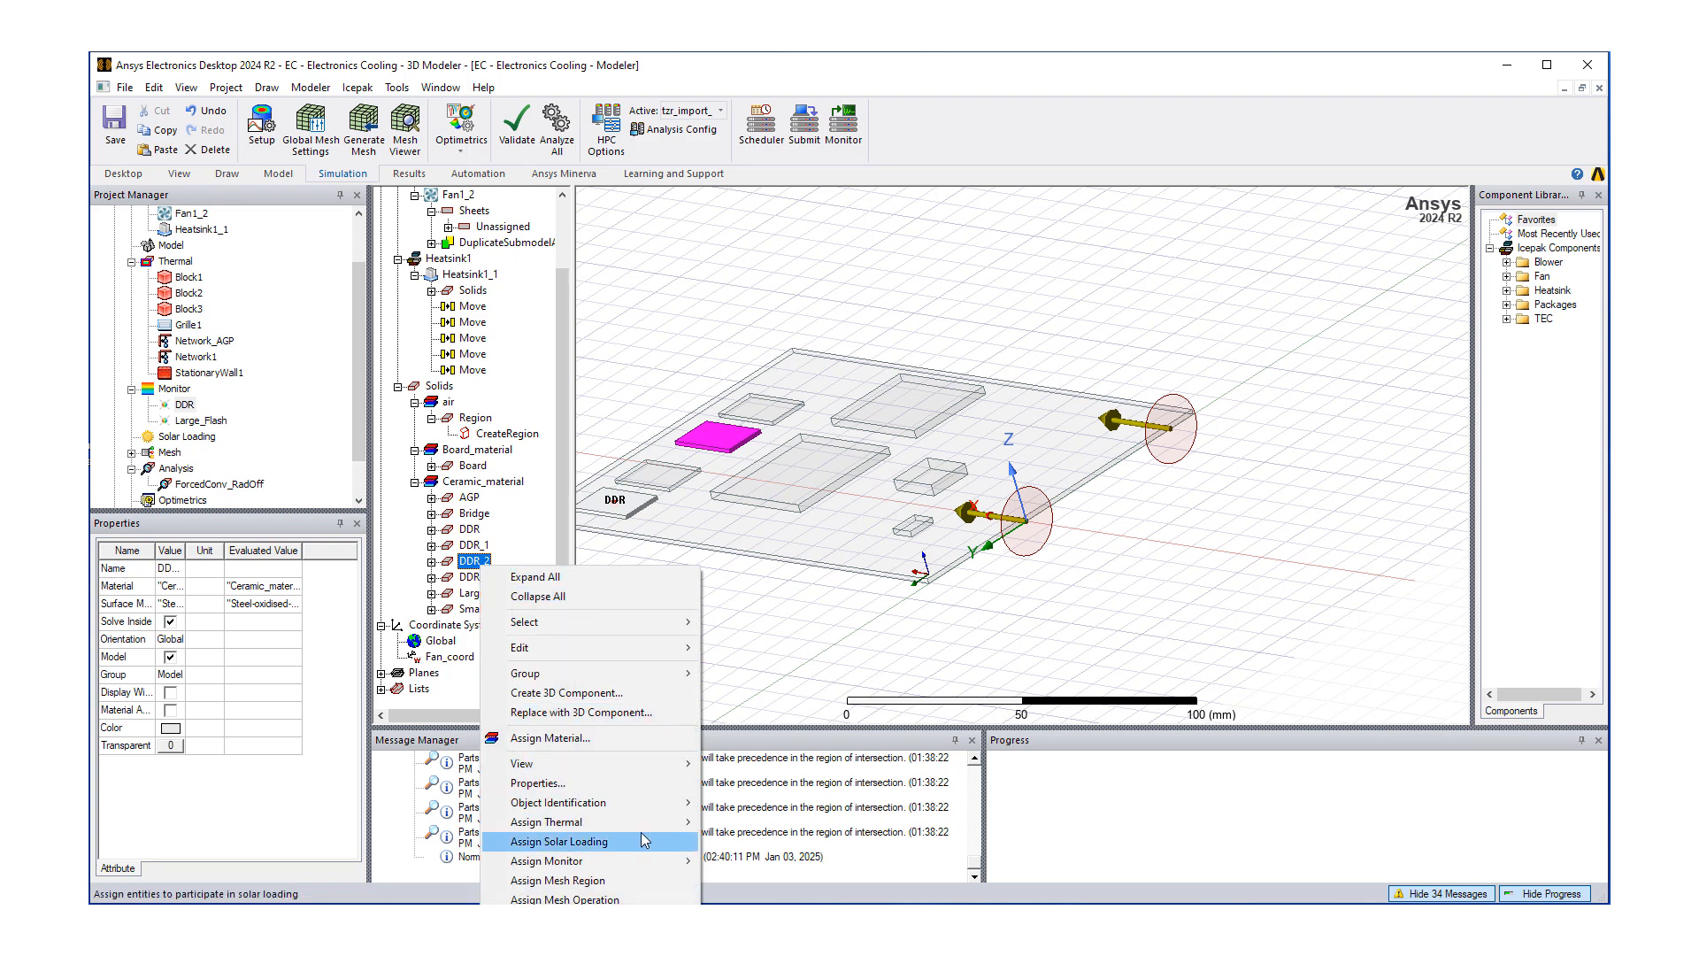
pyautogui.moveTo(574, 860)
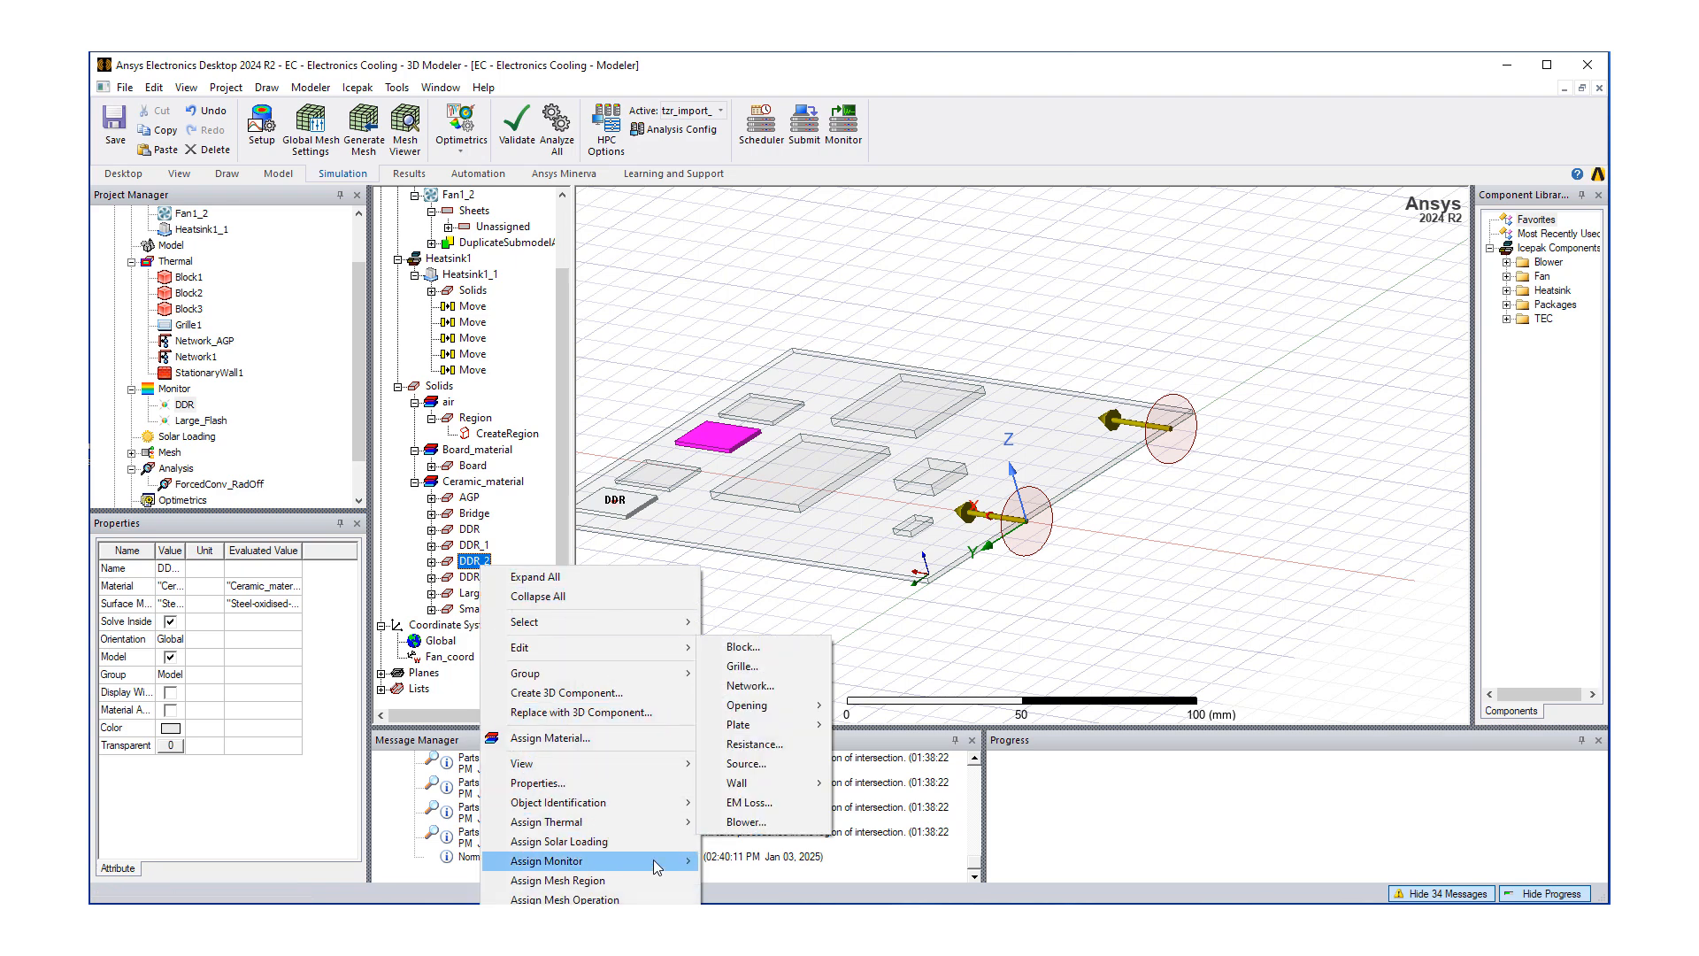
pyautogui.click(546, 860)
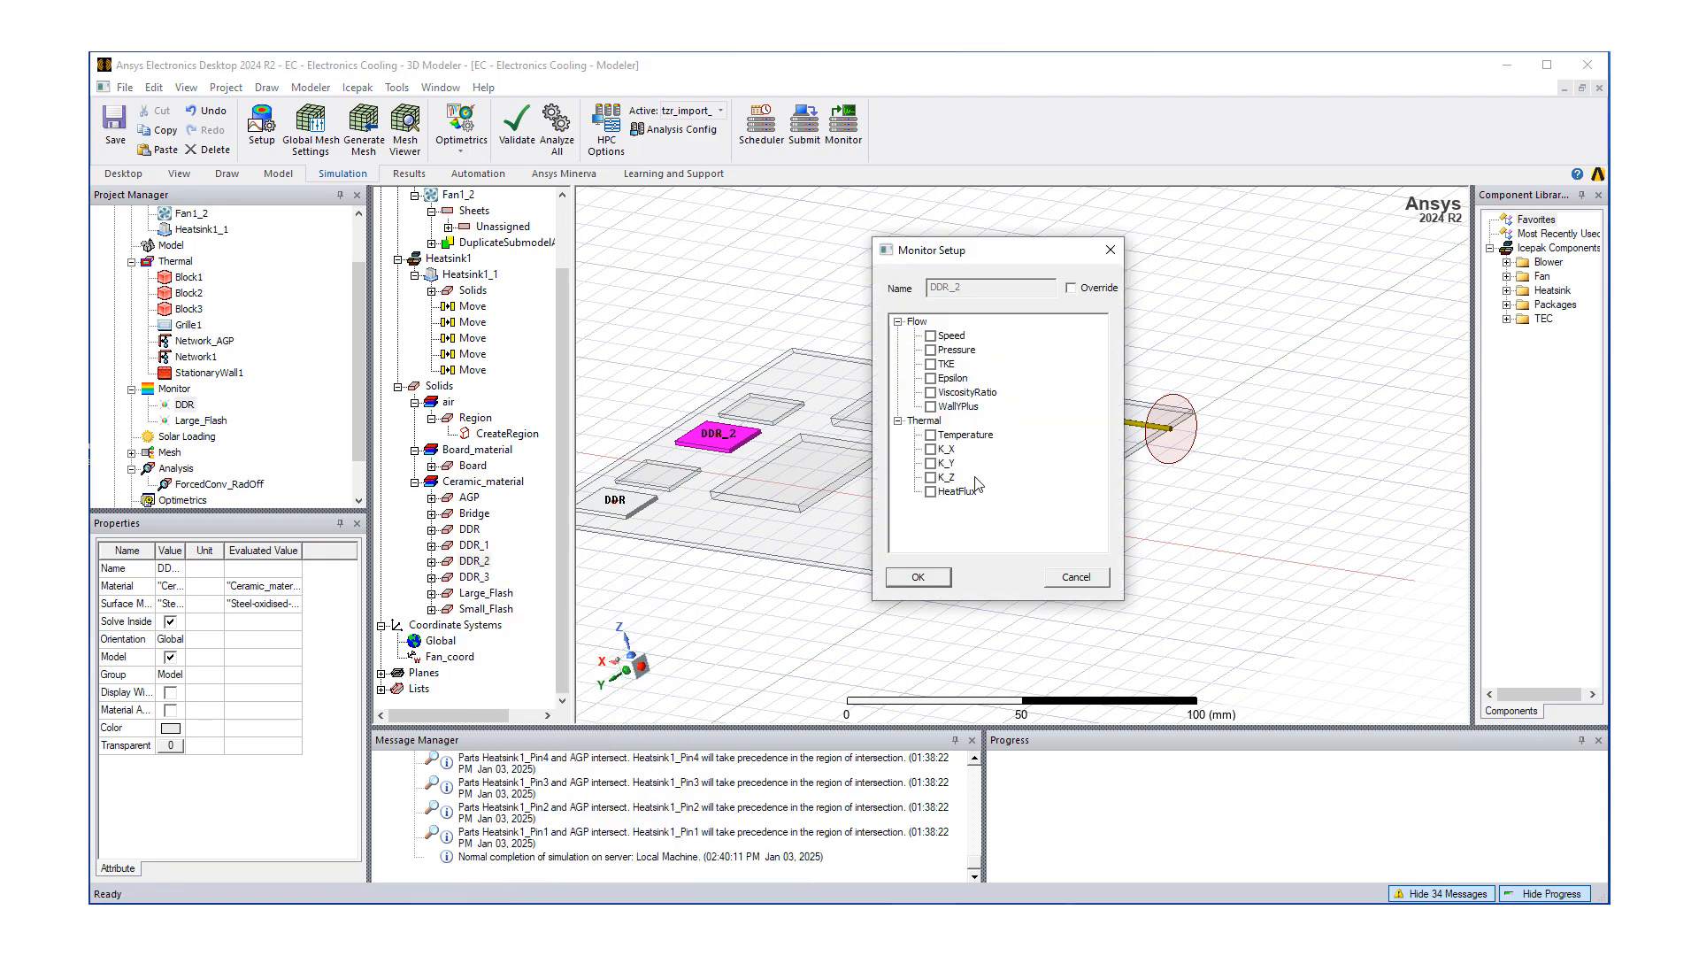
pyautogui.click(917, 577)
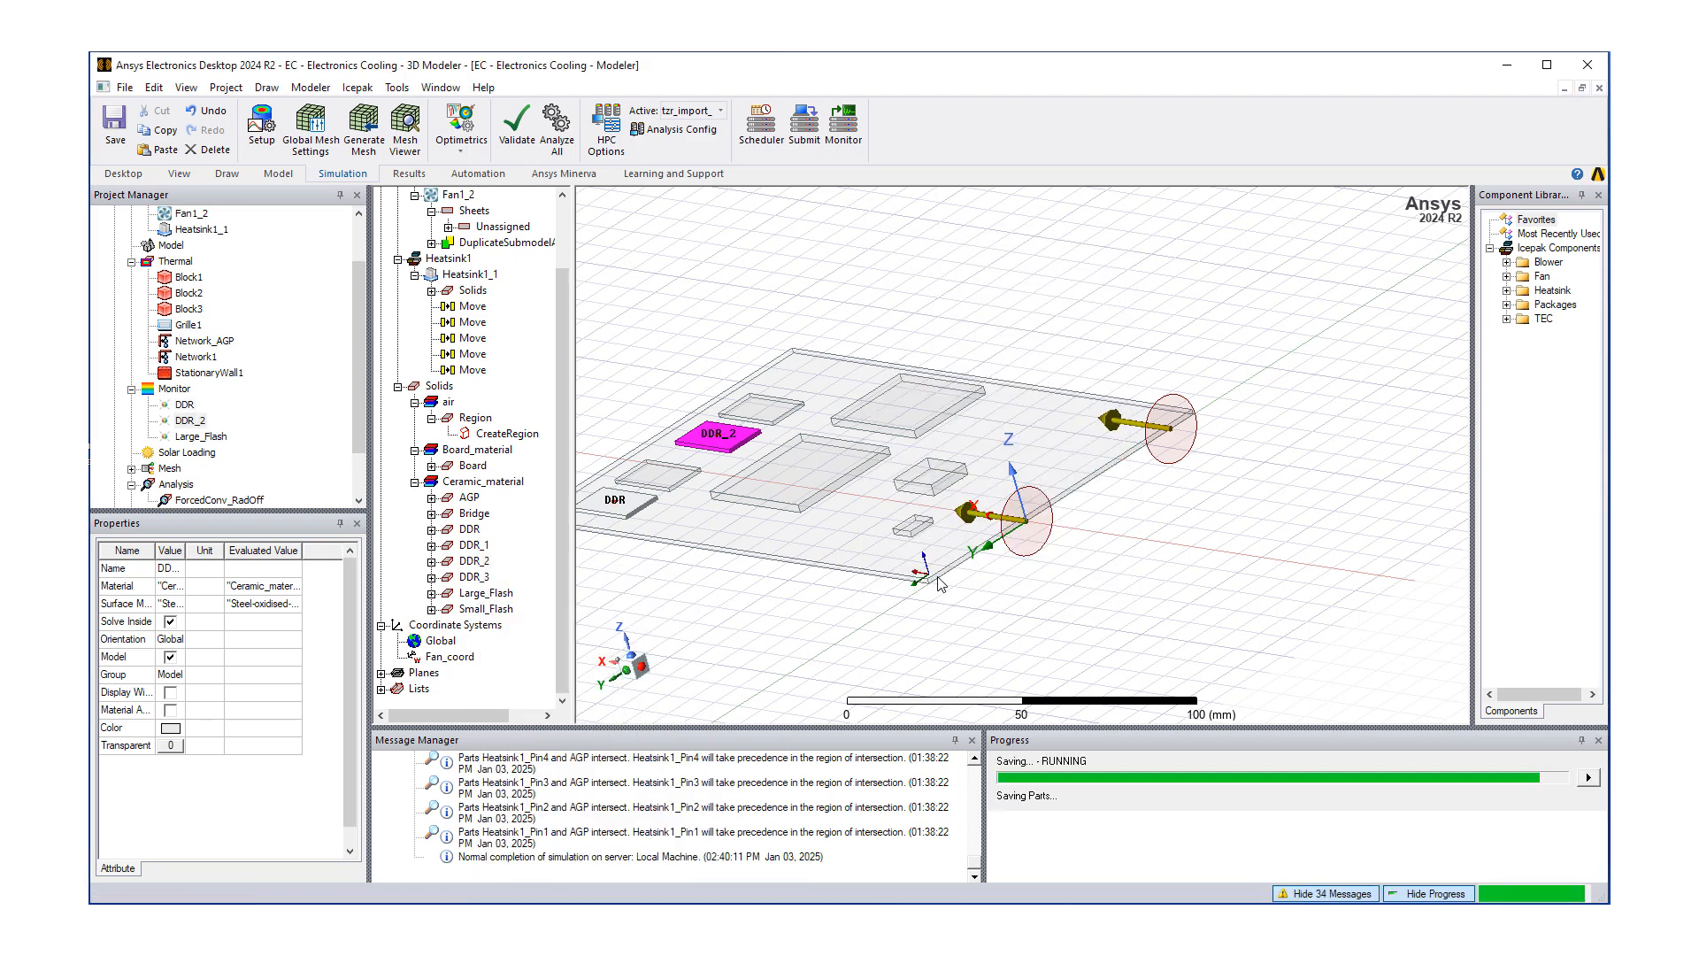
pyautogui.click(474, 560)
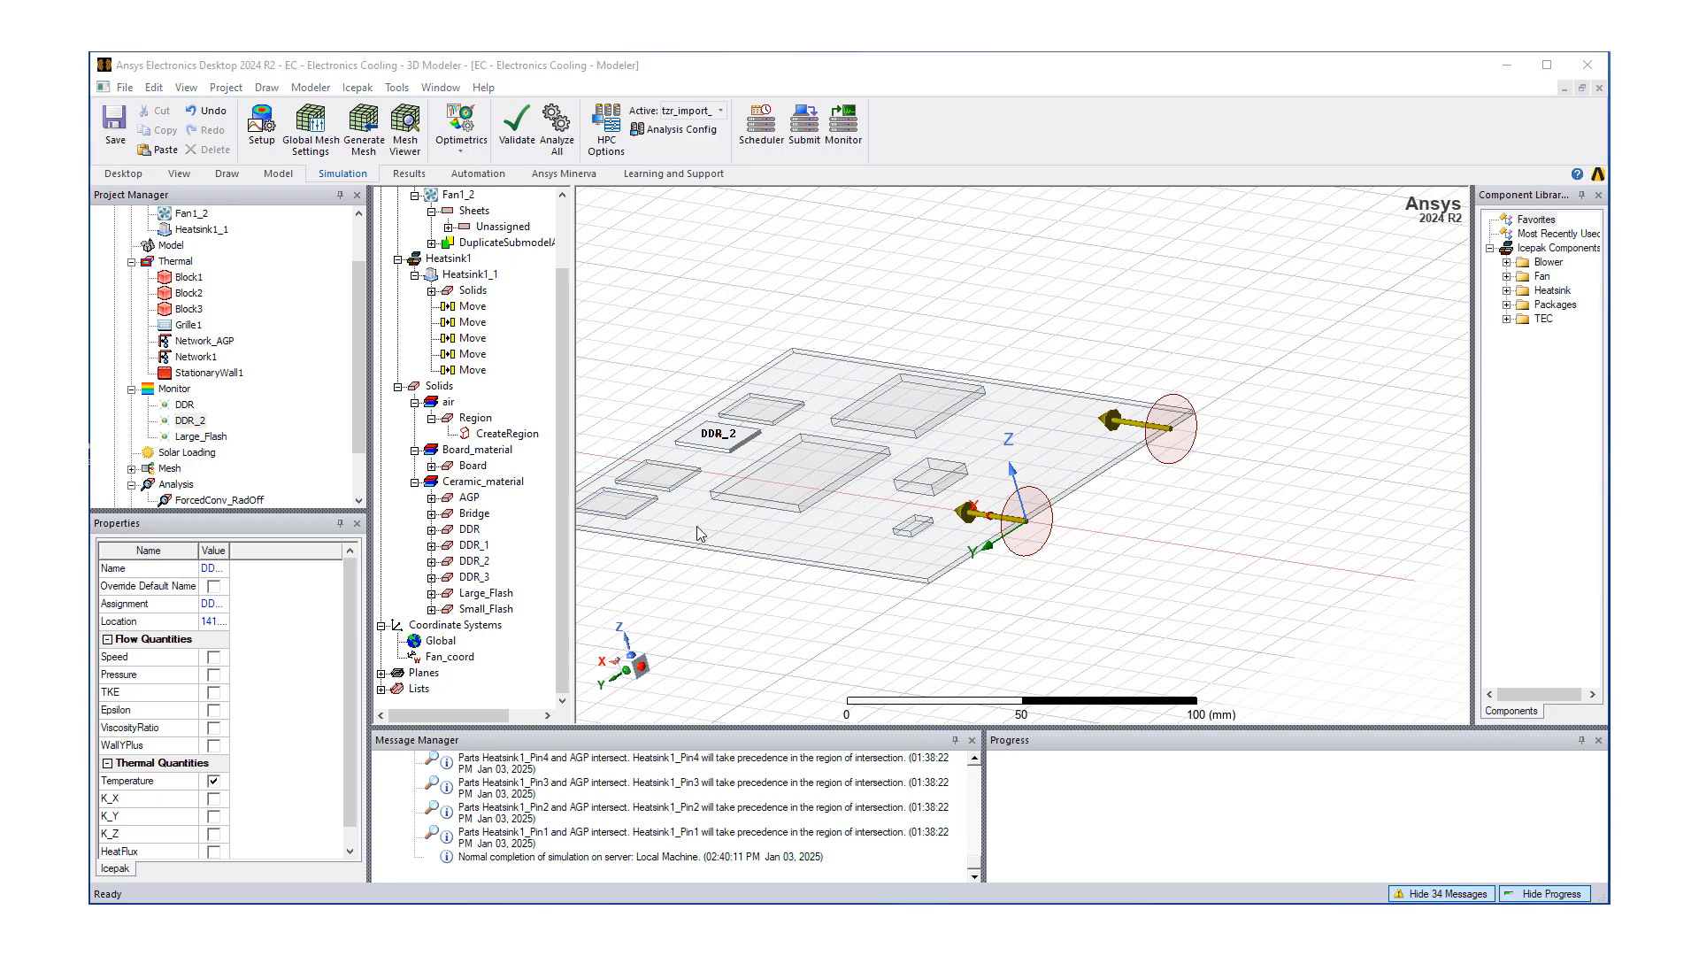
pyautogui.moveTo(602, 472)
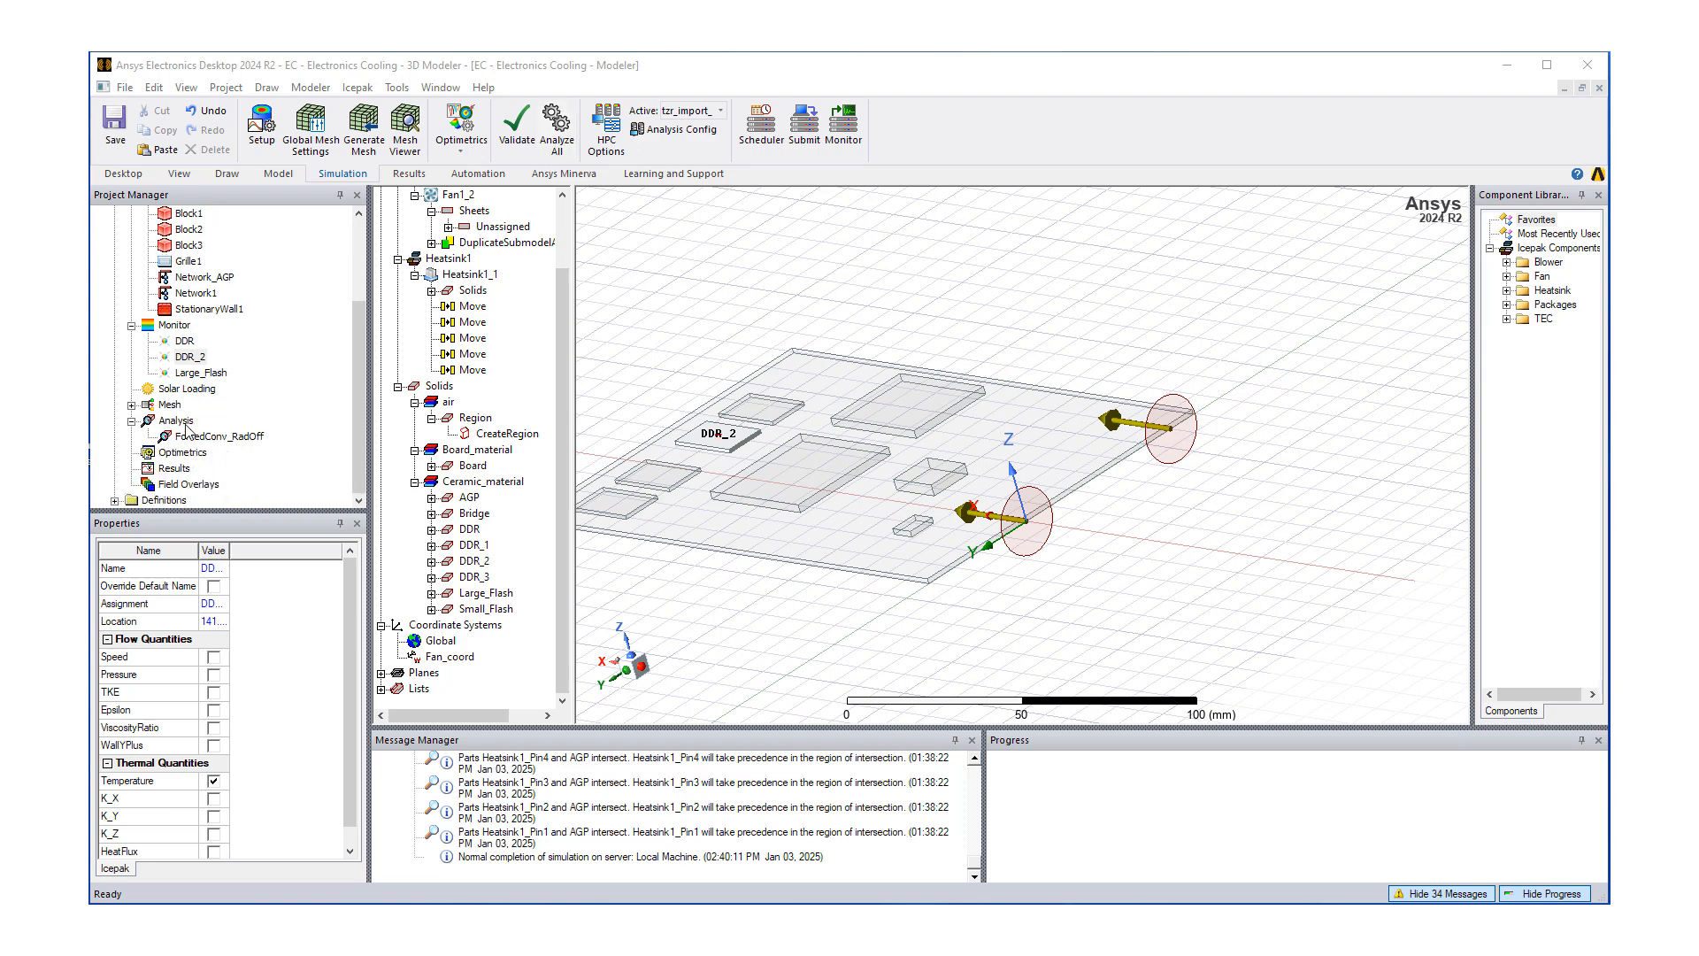
# - Run Analyze All from the Analysis node in the Project Manager
pyautogui.rightClick(176, 420)
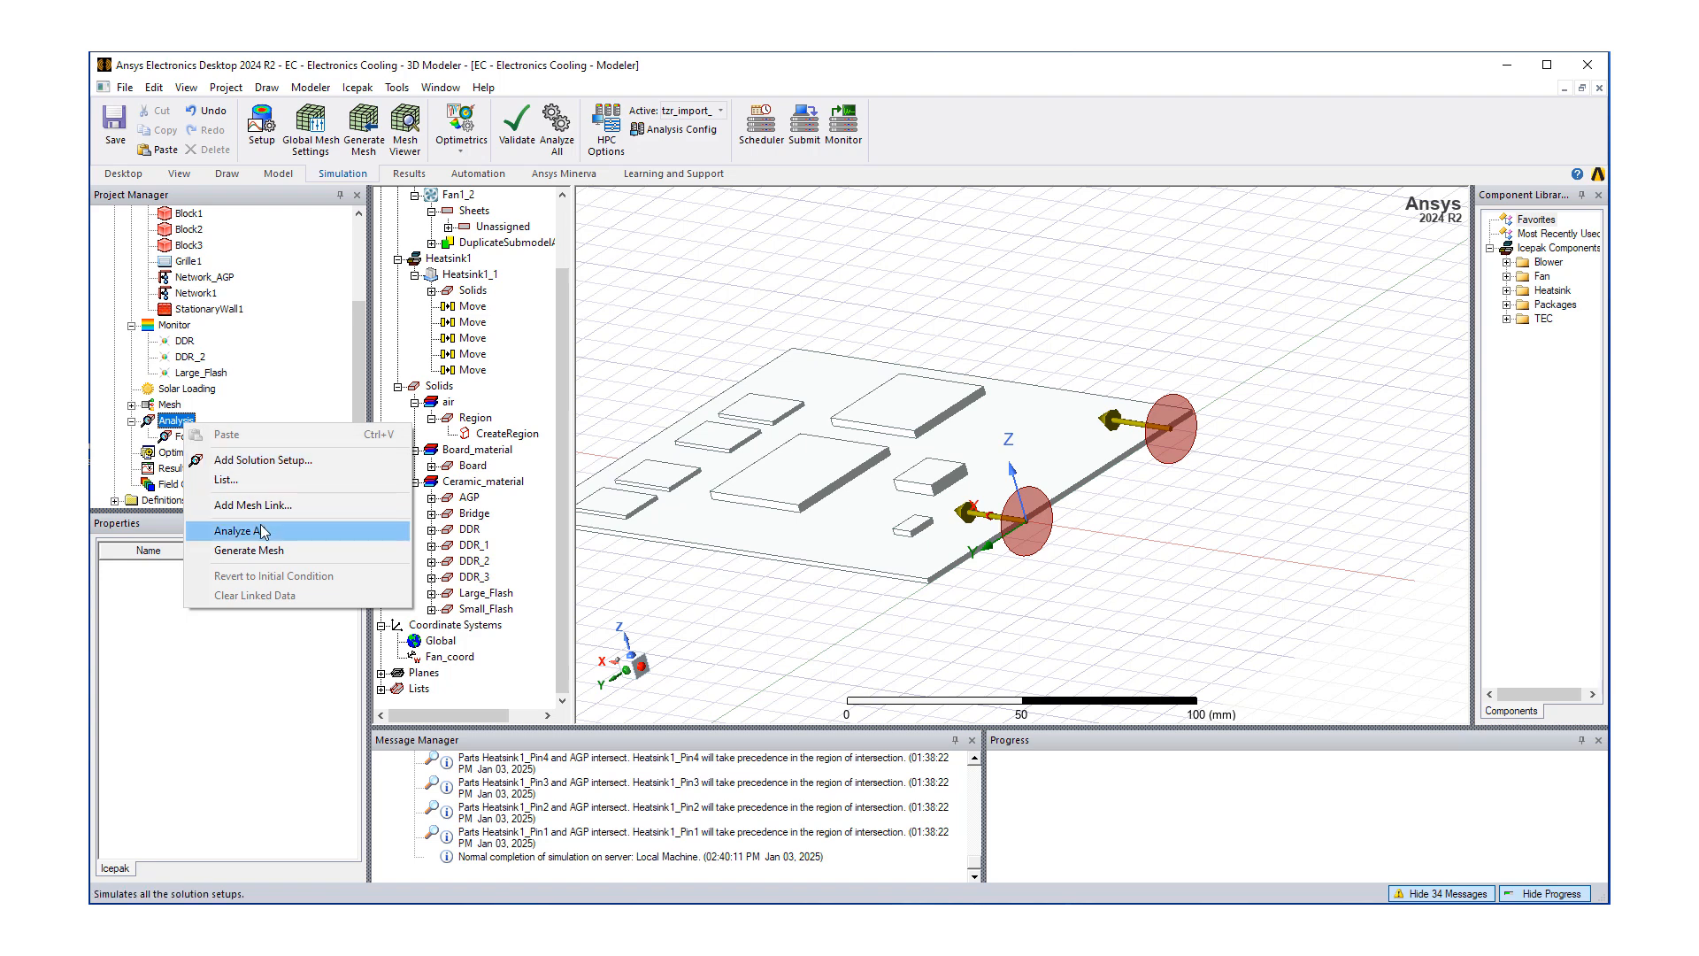
pyautogui.click(236, 531)
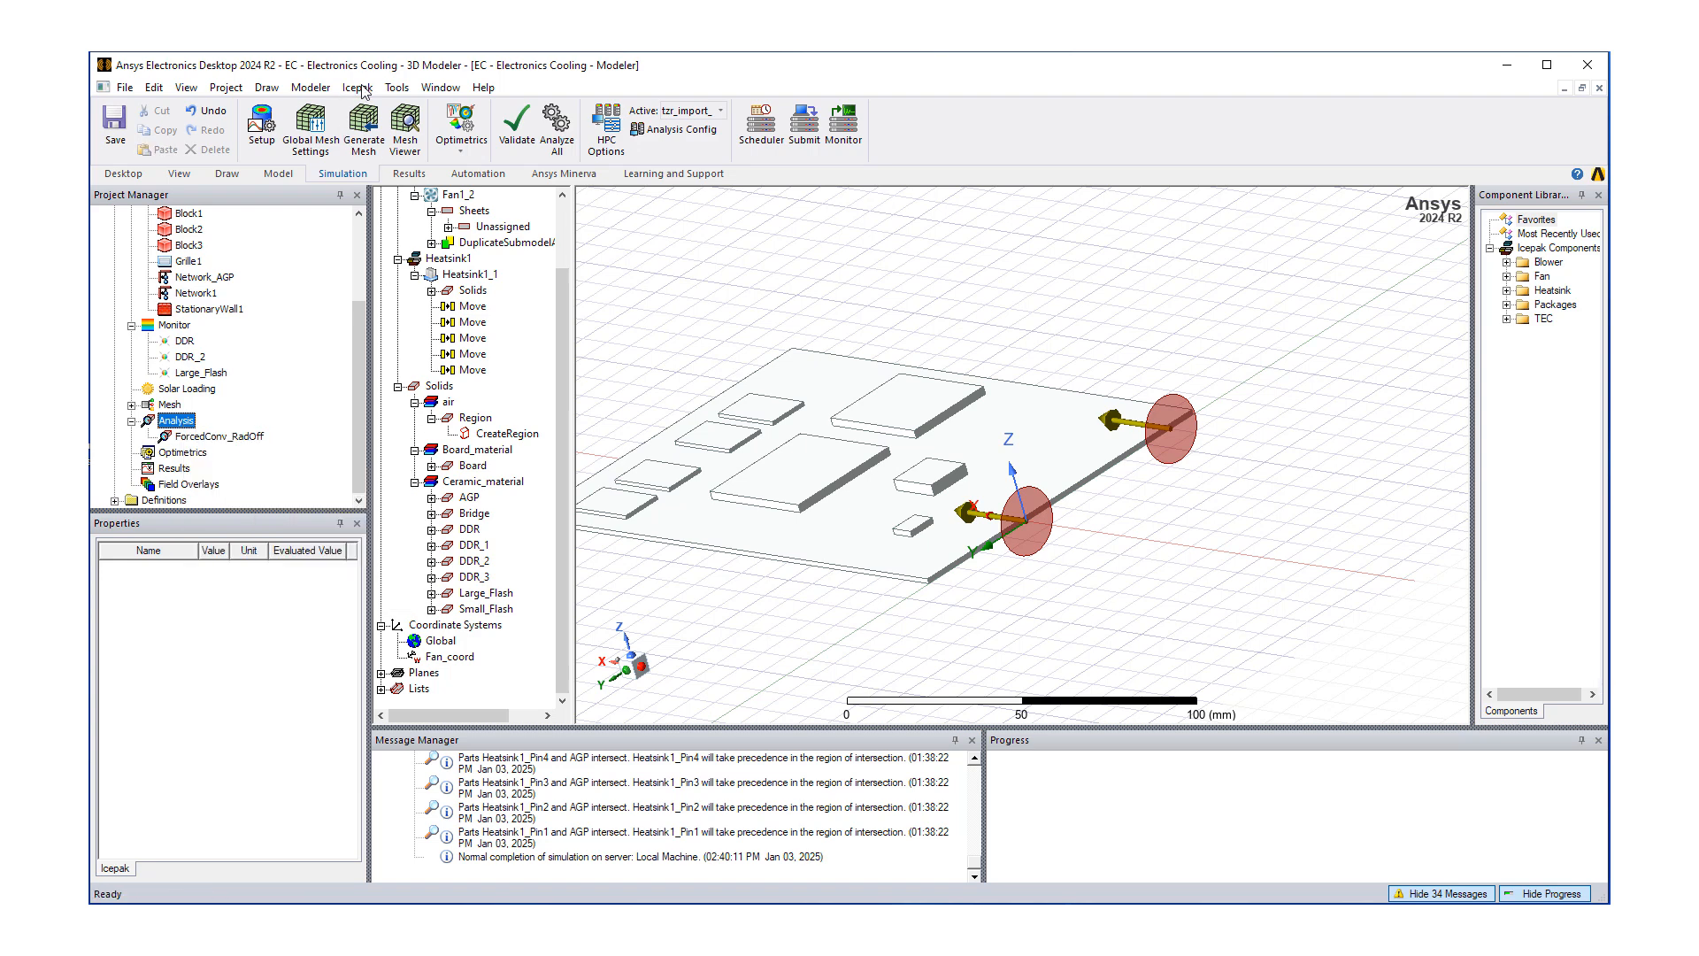
pyautogui.click(356, 88)
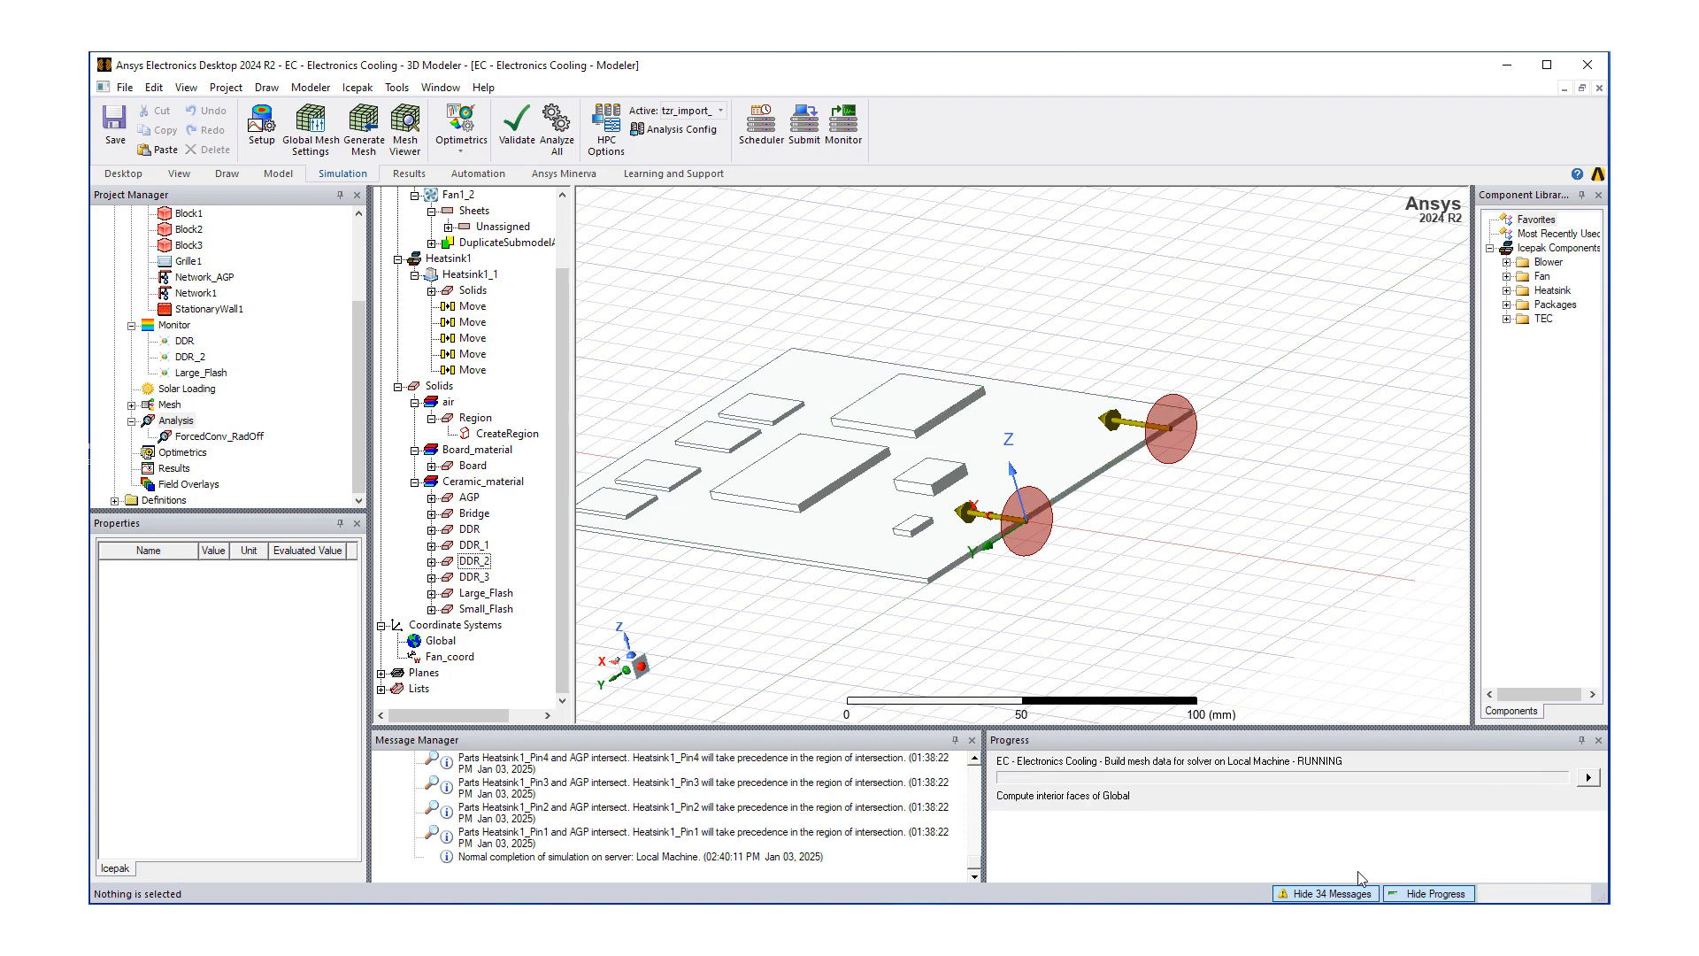
pyautogui.moveTo(1240, 794)
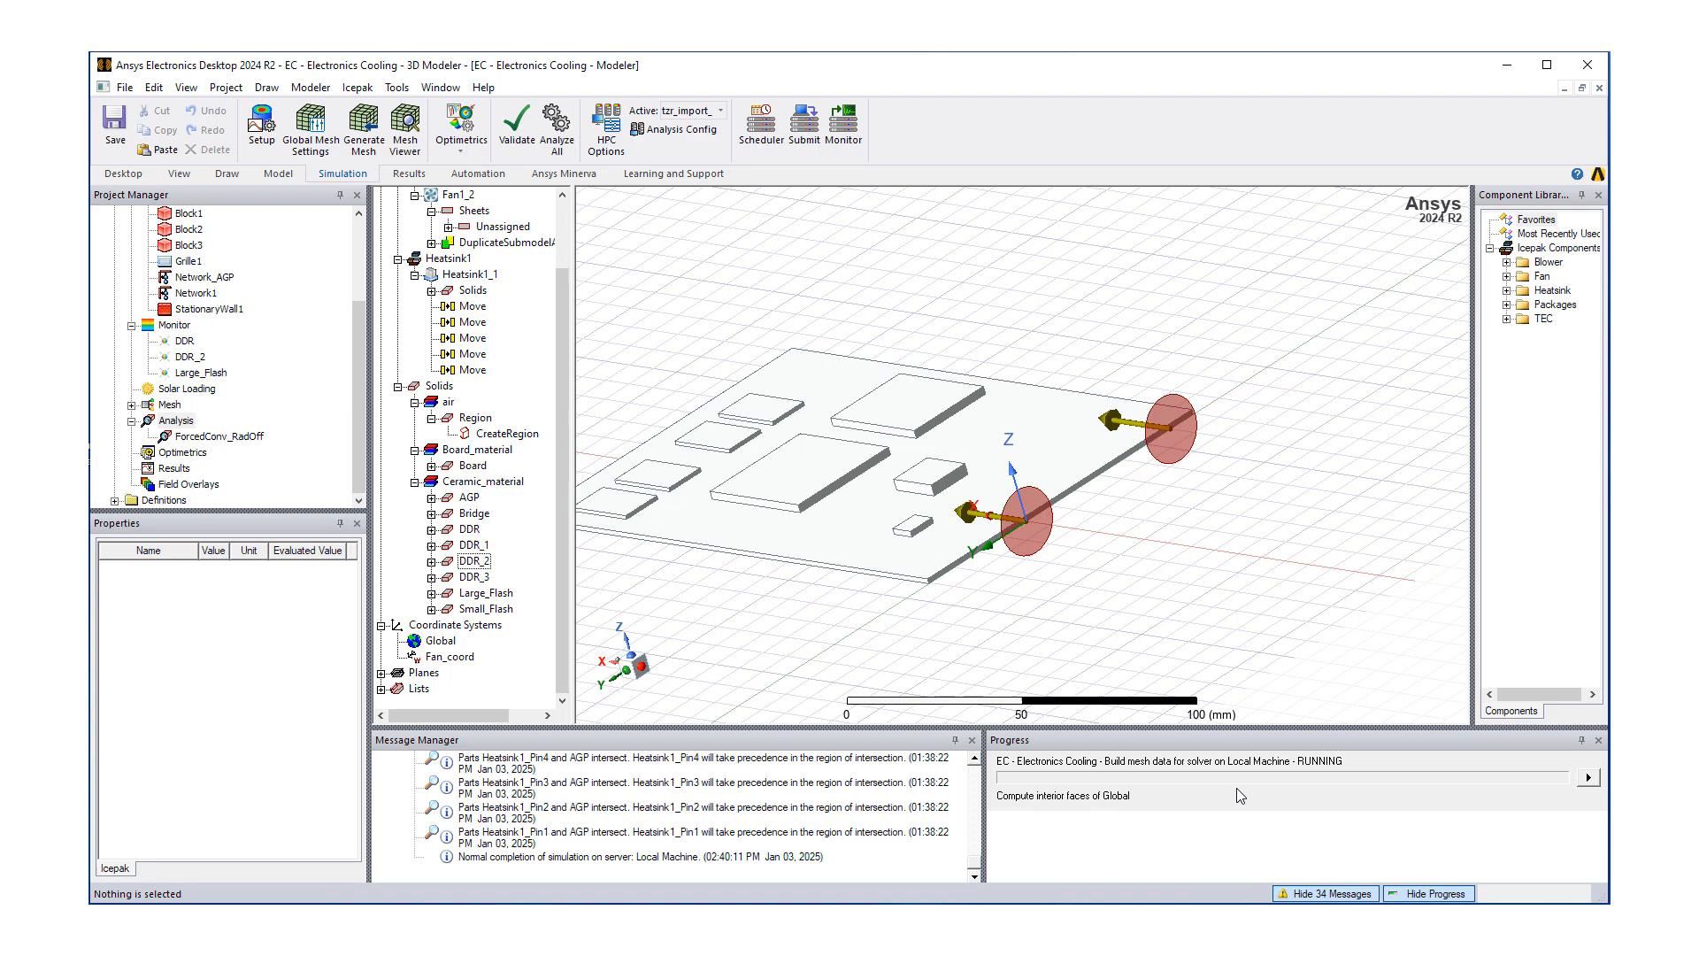
pyautogui.moveTo(1072, 797)
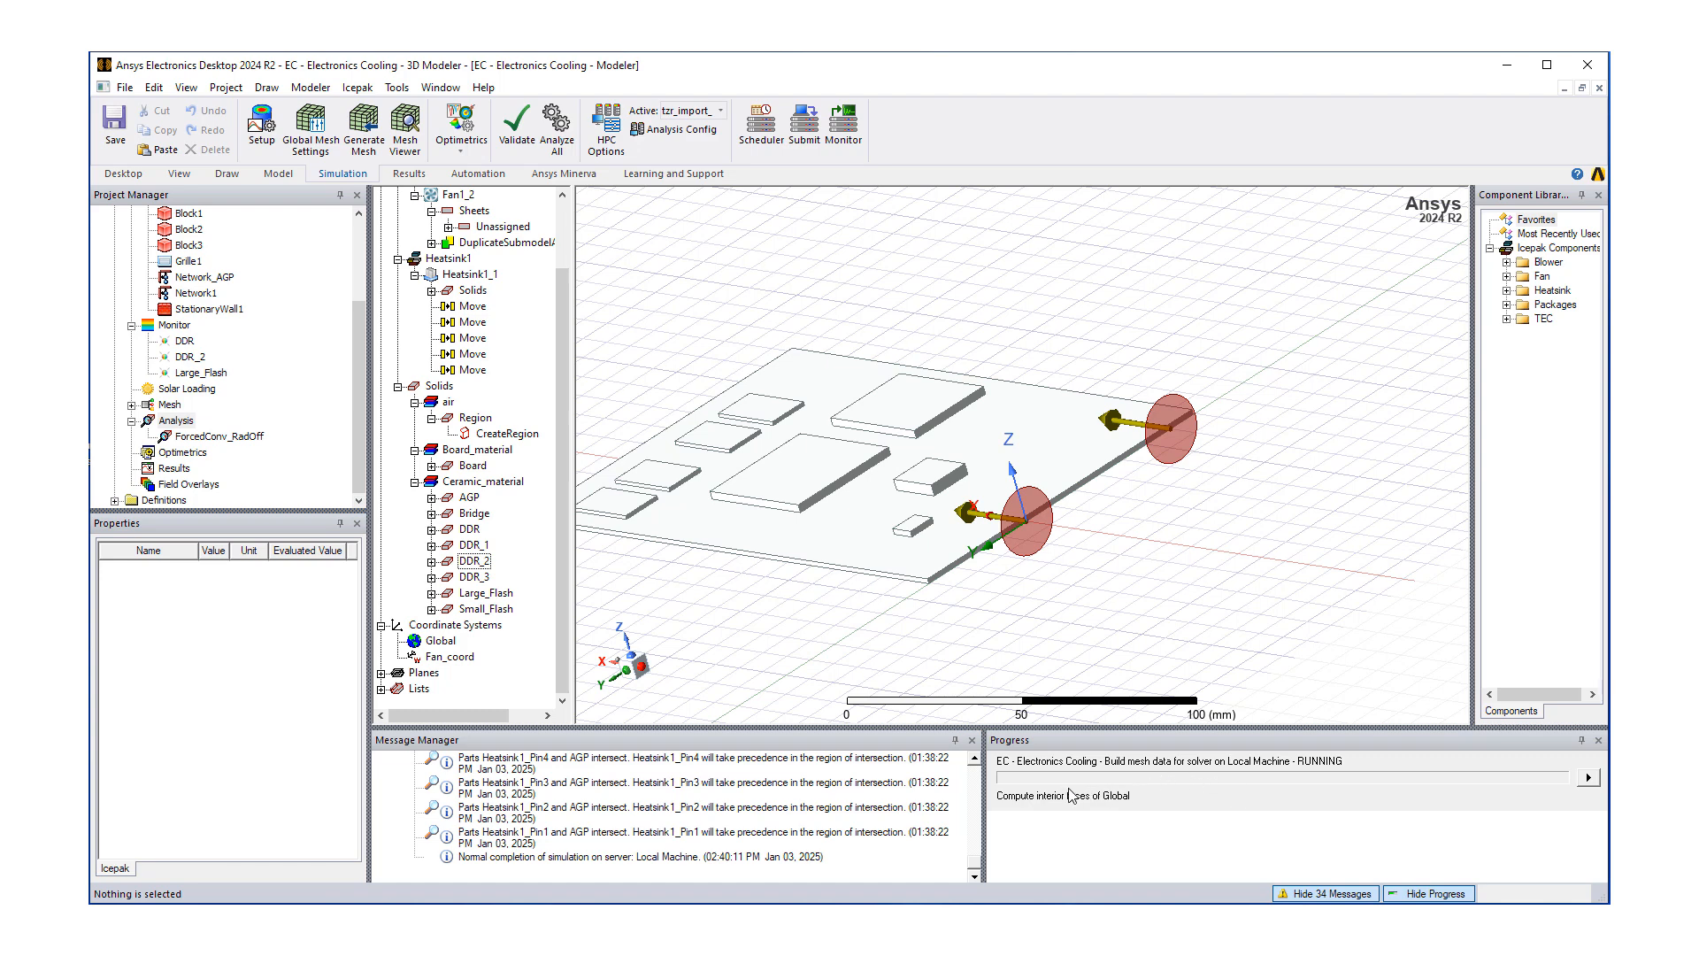
pyautogui.moveTo(1062, 783)
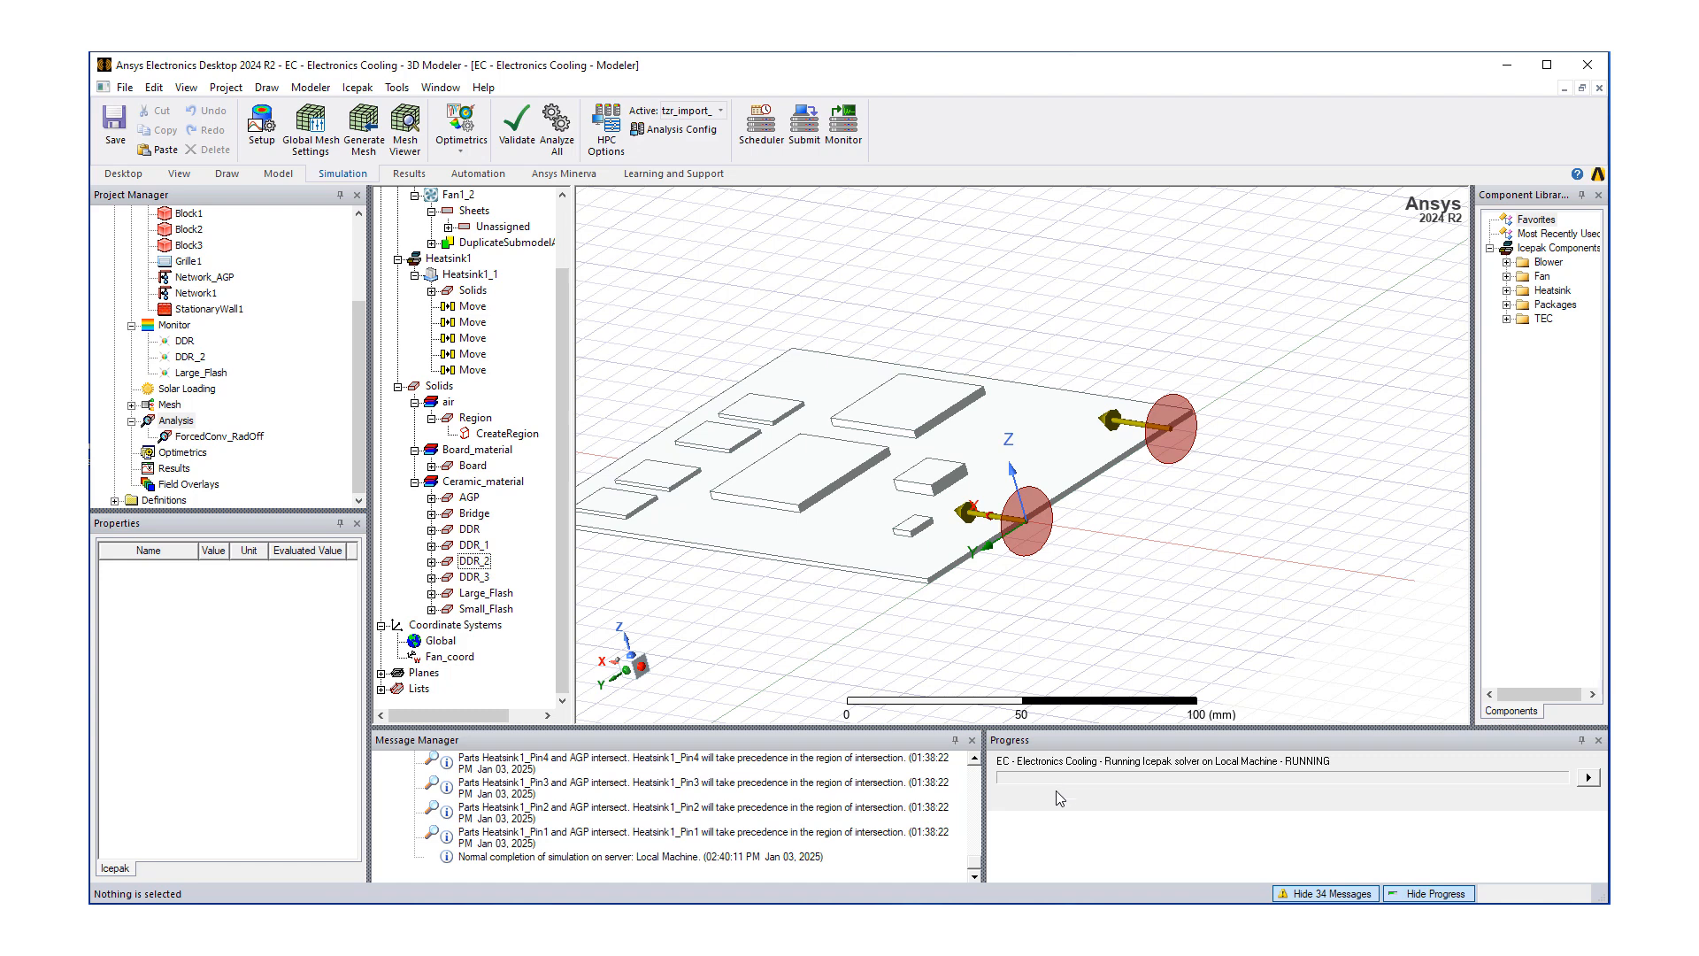
pyautogui.moveTo(1040, 797)
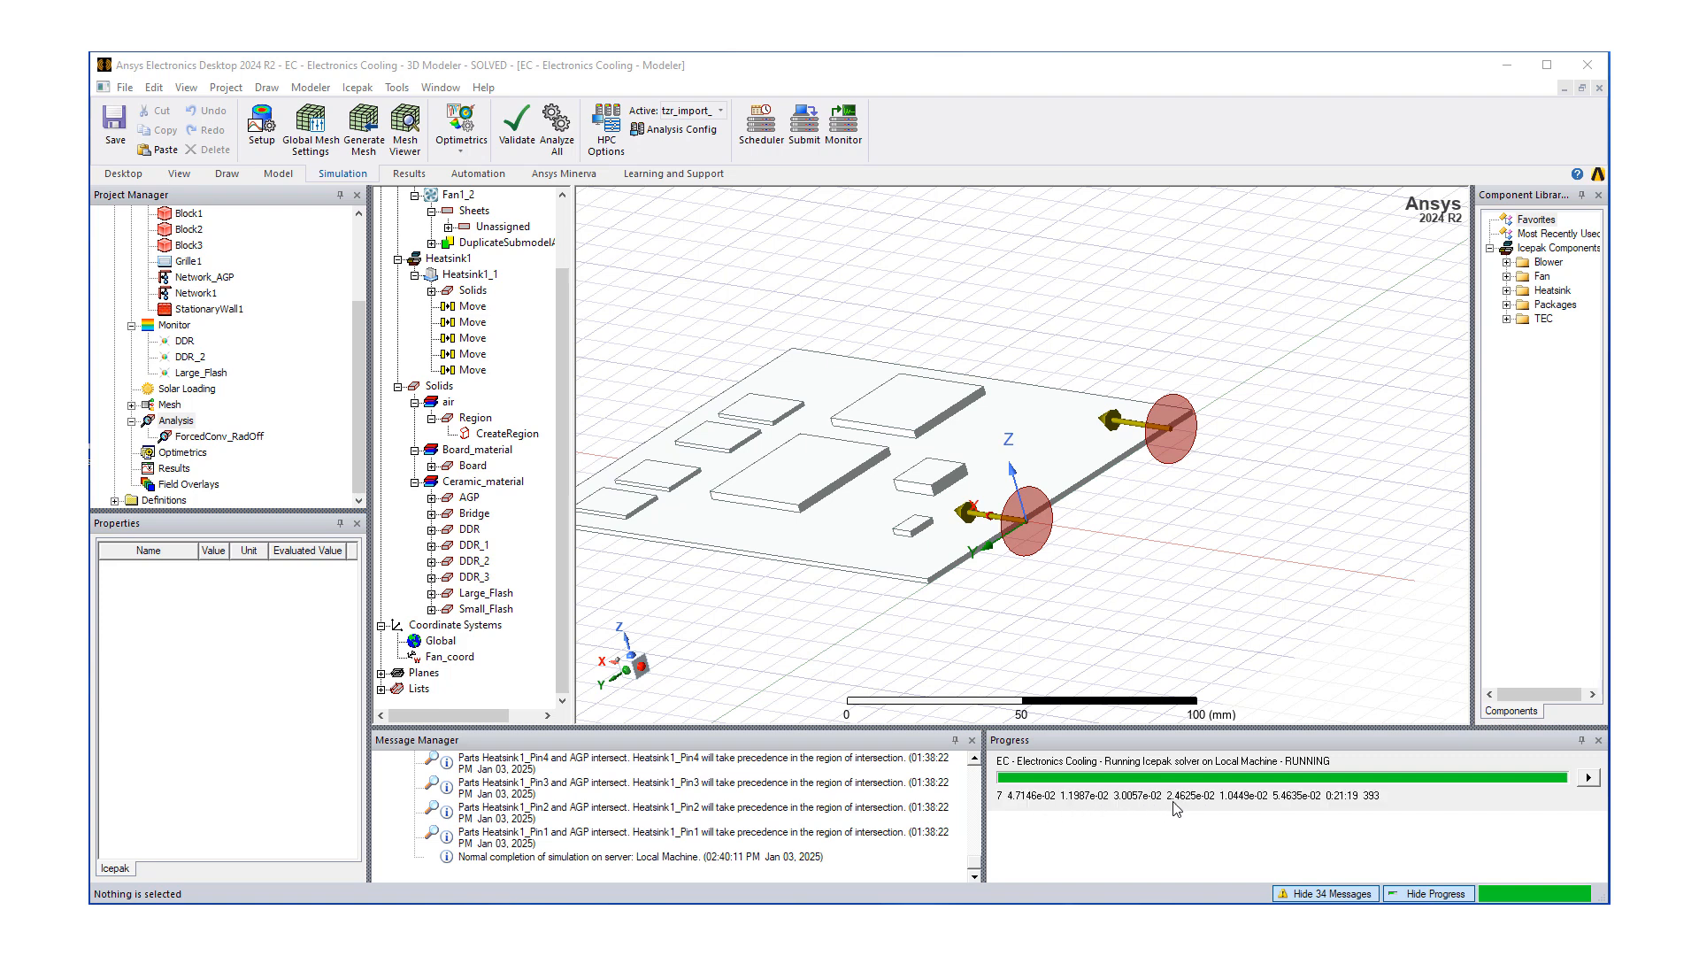
pyautogui.moveTo(1263, 839)
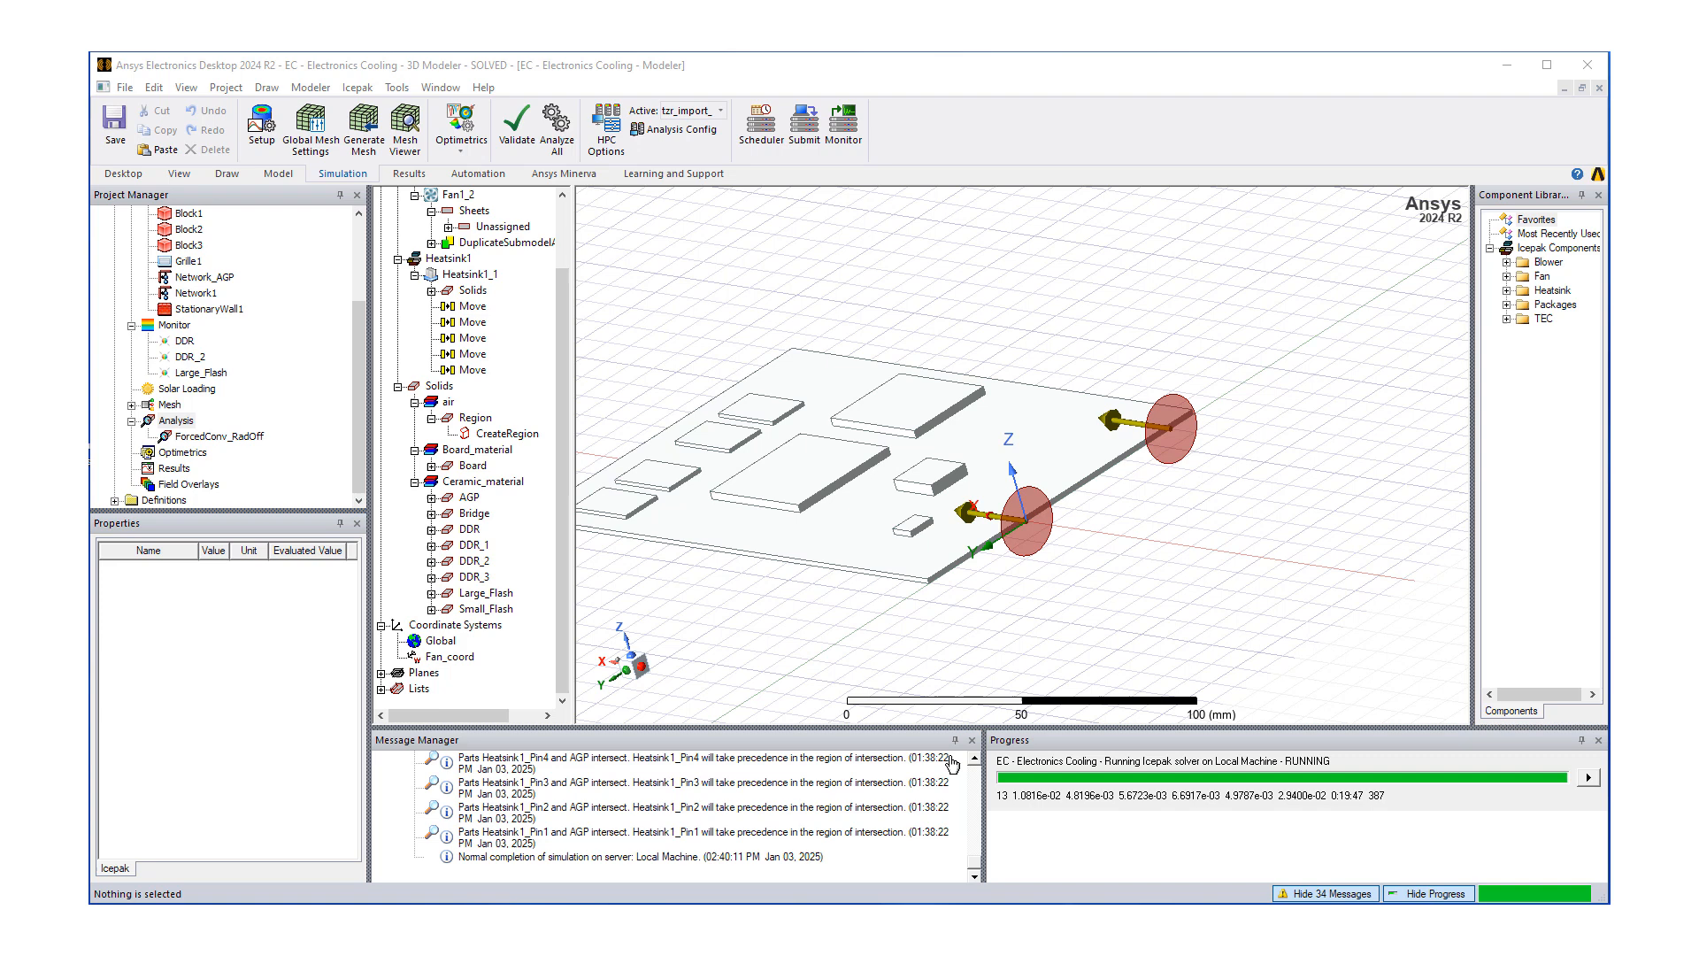
# - Open Solution Data from the Results ribbon to see the solve profile
pyautogui.click(409, 173)
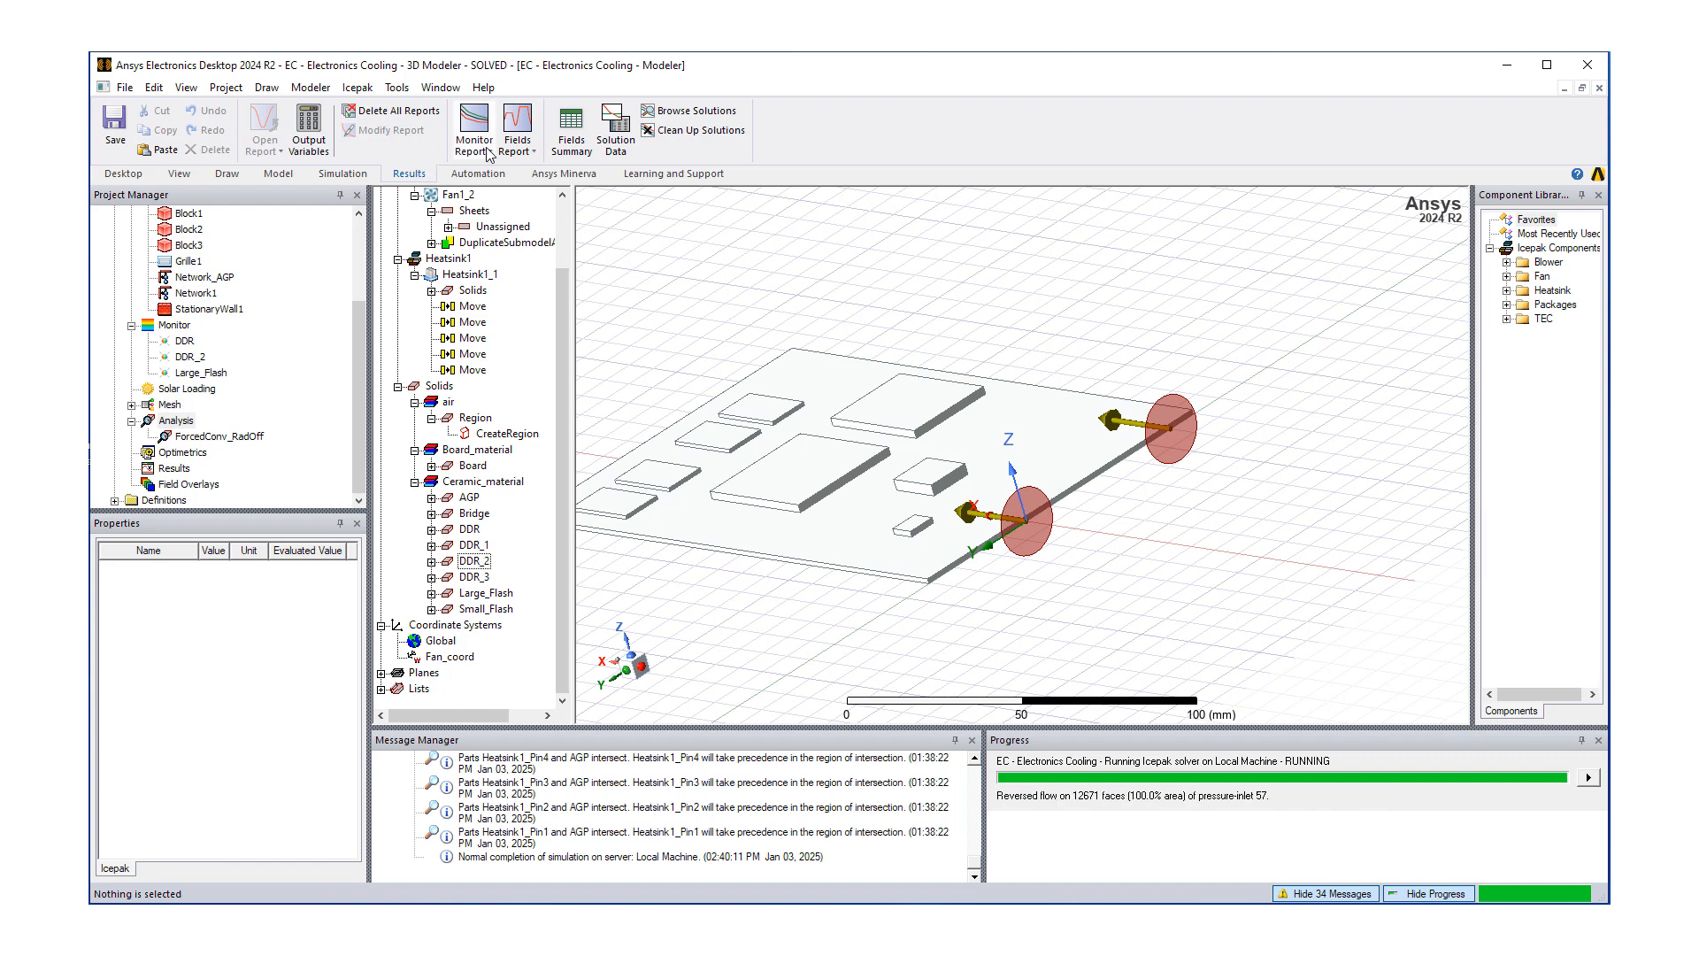
pyautogui.click(473, 128)
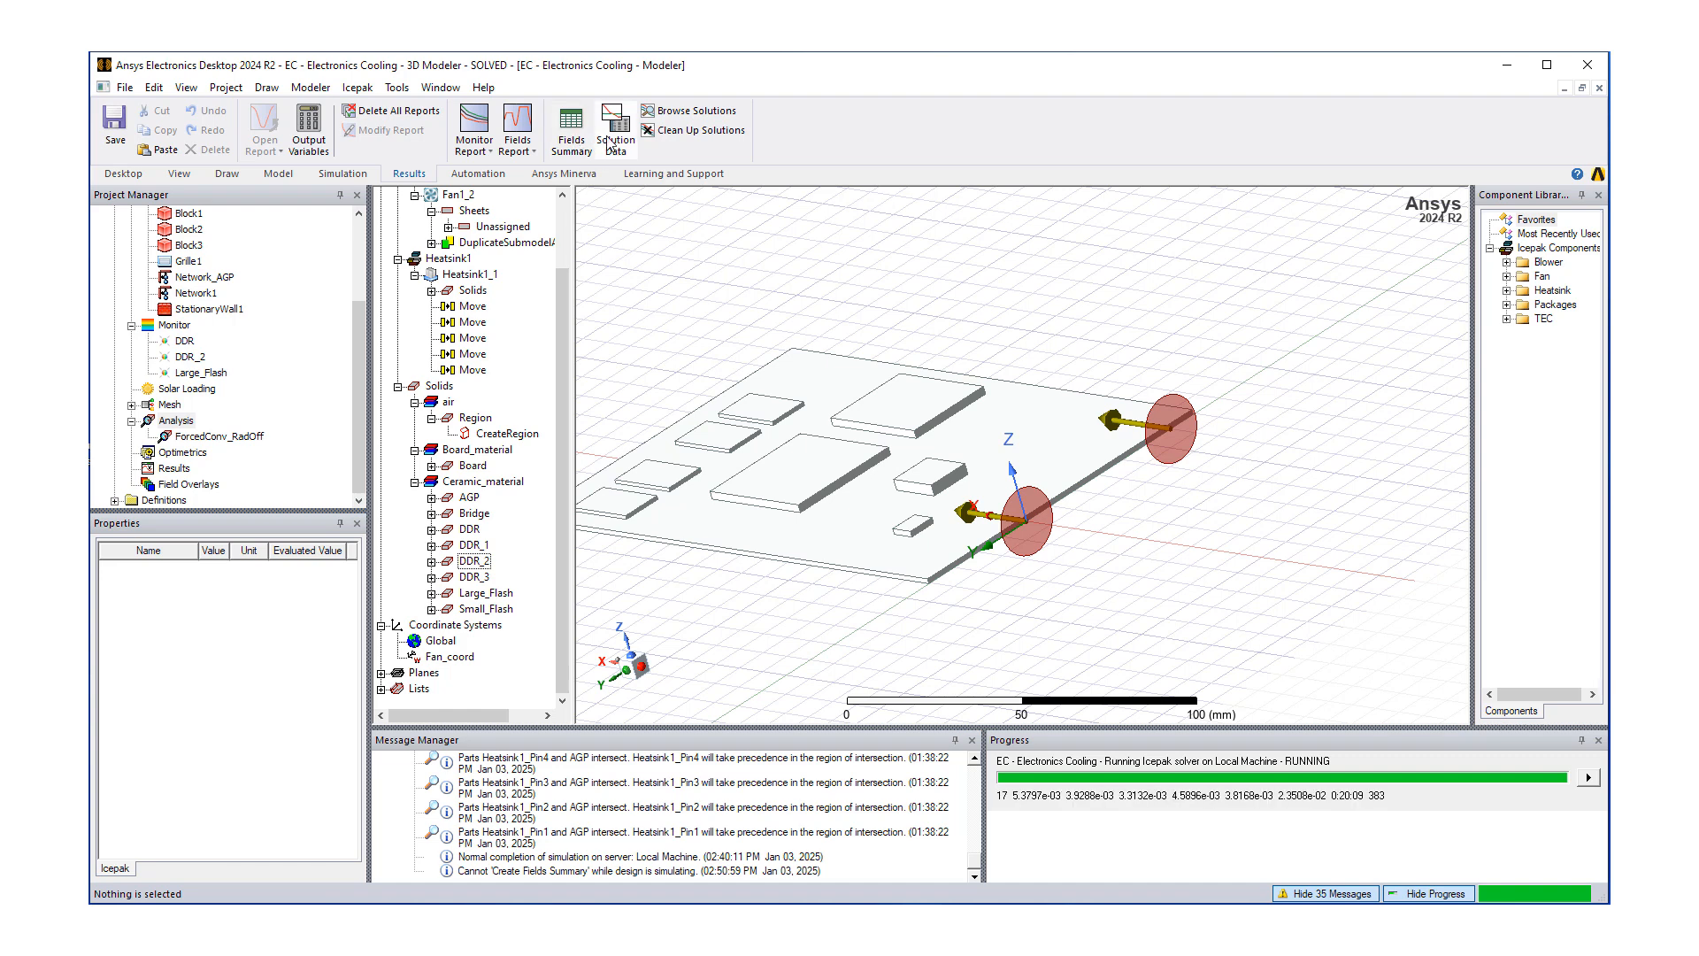
pyautogui.click(614, 127)
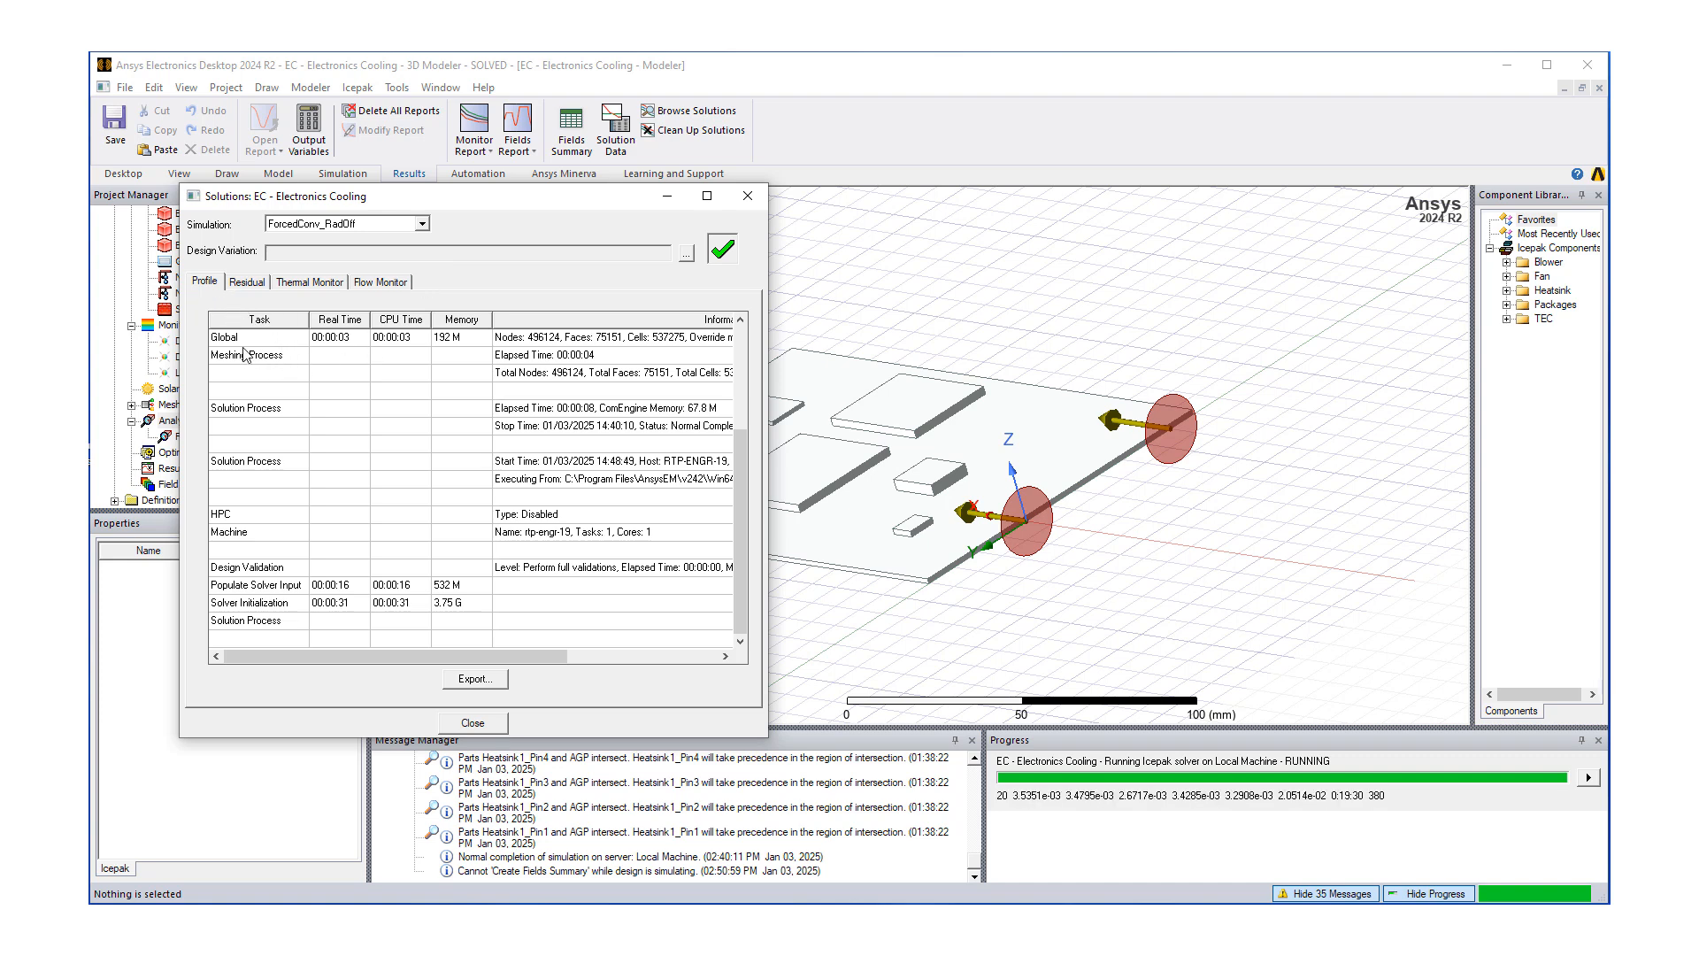
pyautogui.moveTo(399, 551)
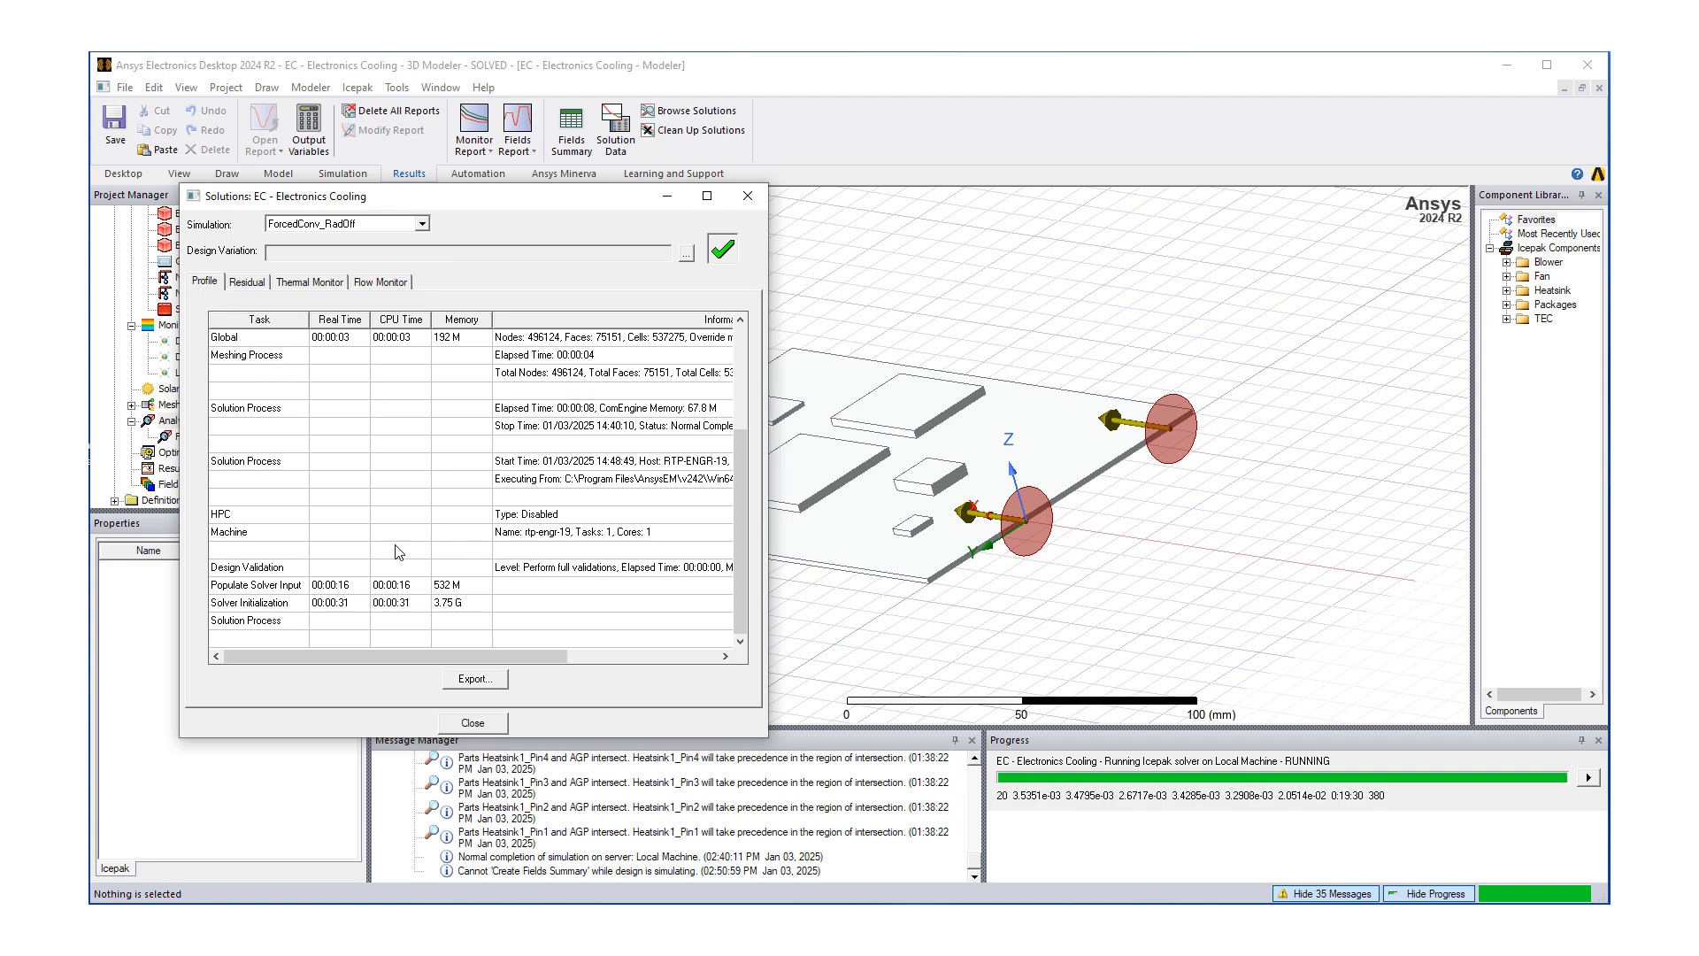
# - View the residual convergence plot, hiding and re-showing the Continuity curve
pyautogui.click(247, 282)
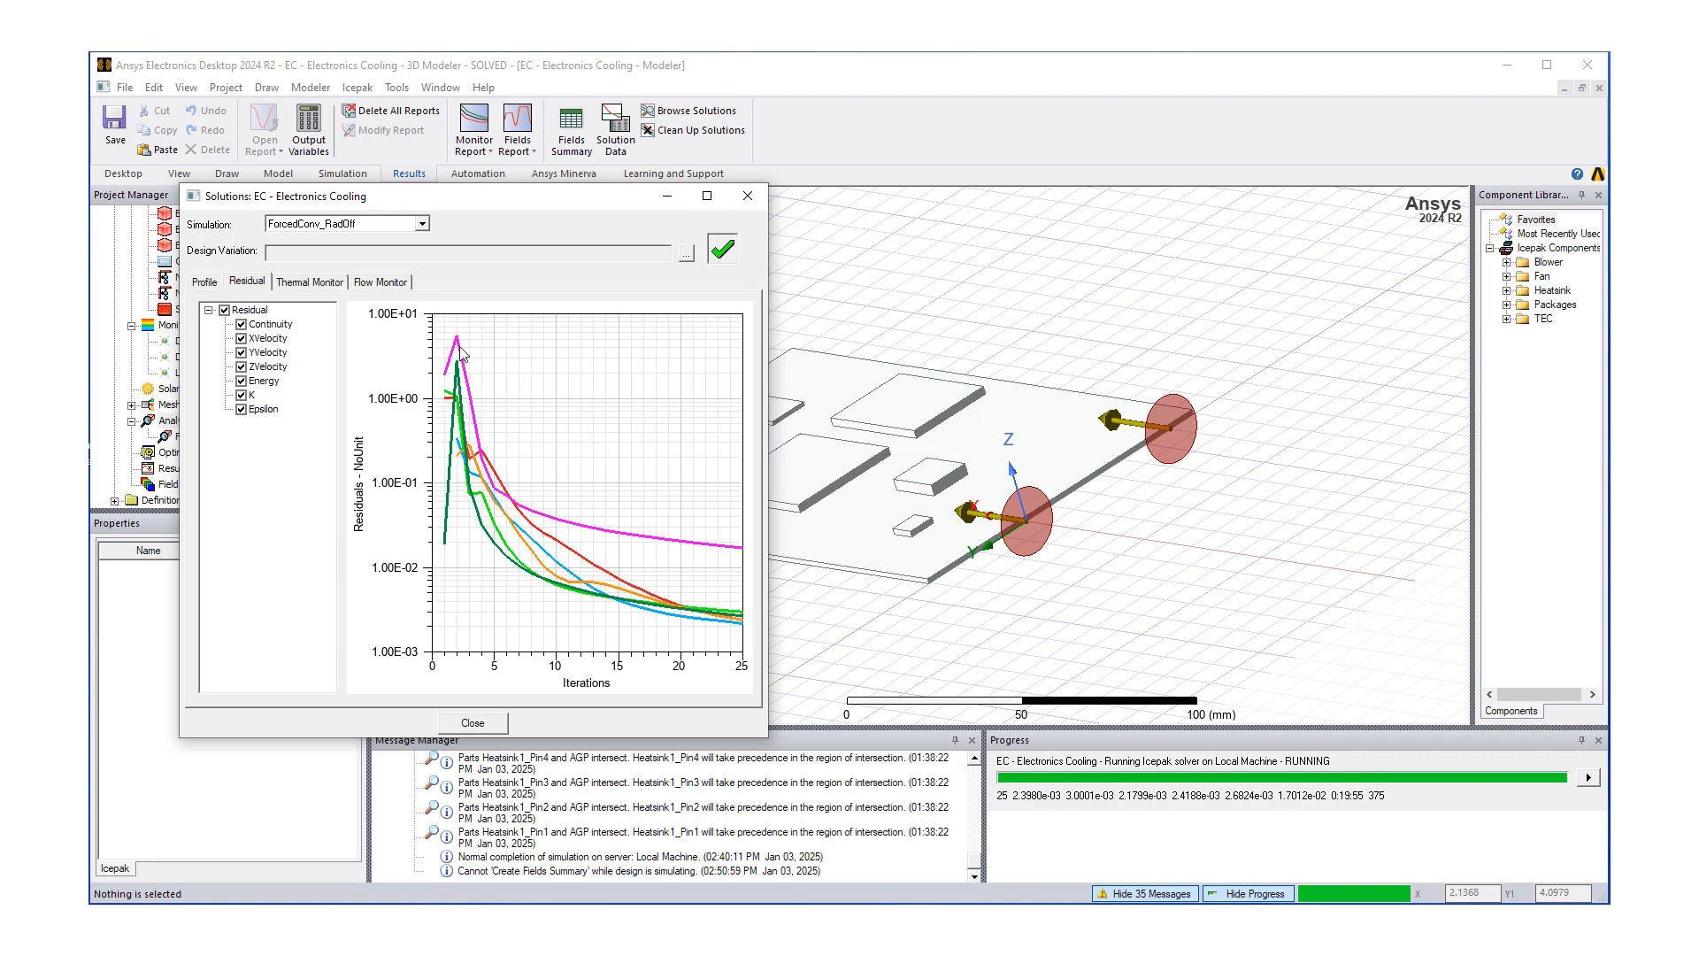
pyautogui.moveTo(529, 539)
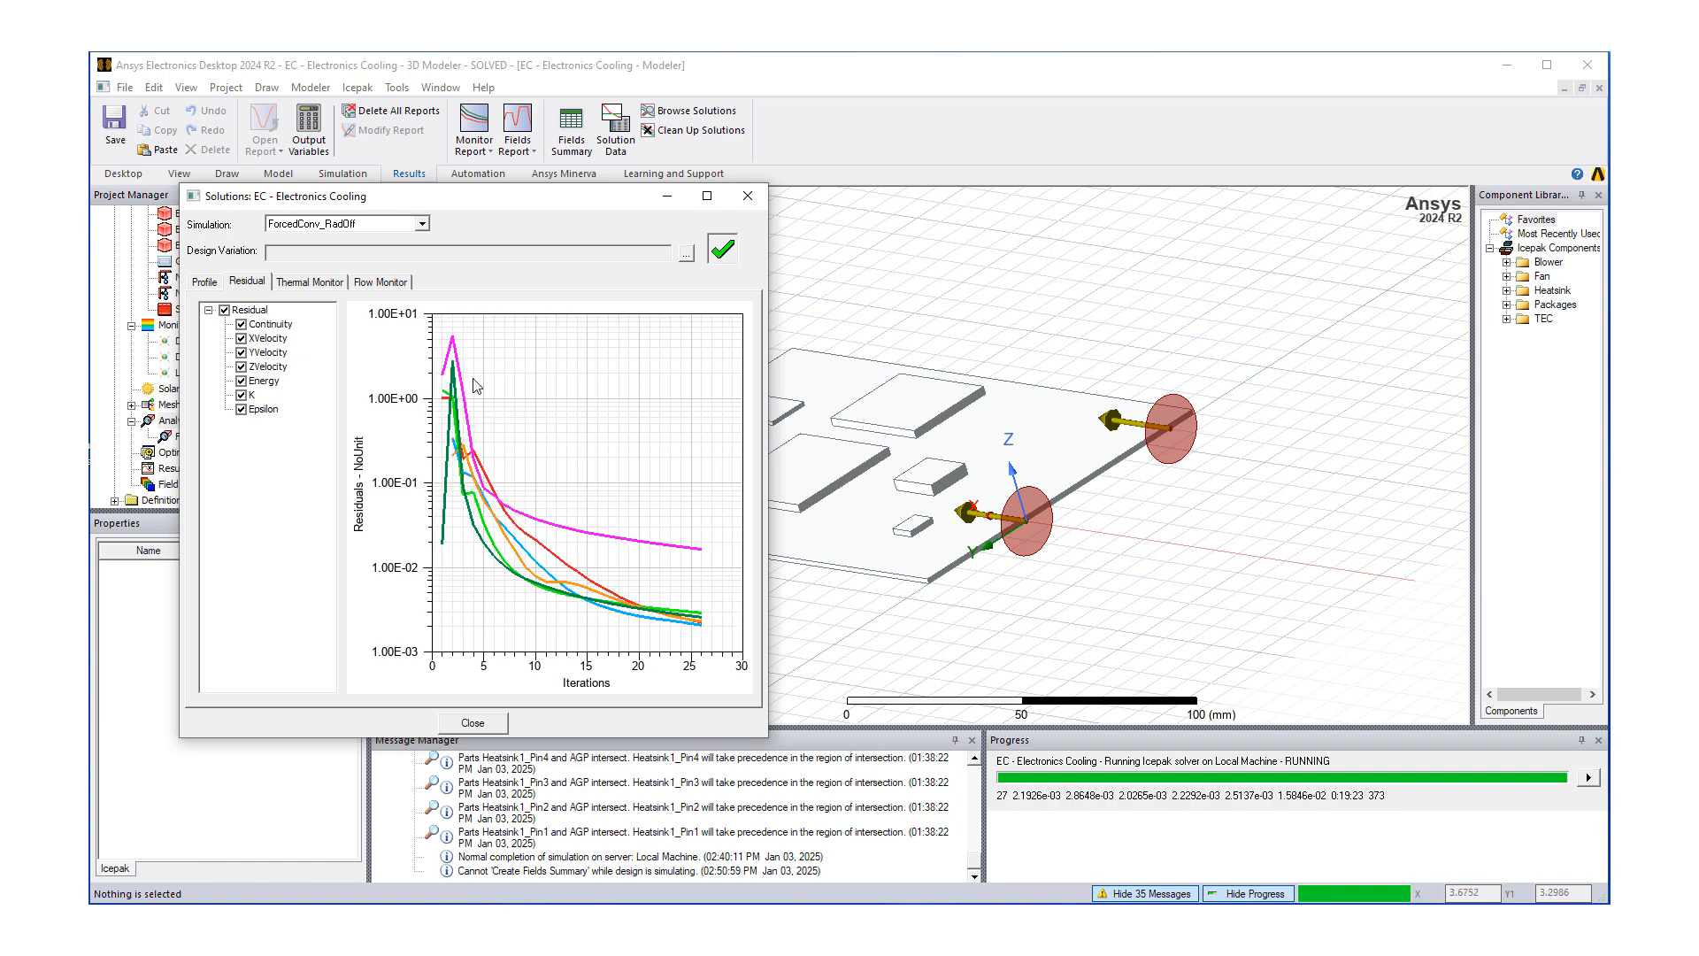
pyautogui.click(225, 310)
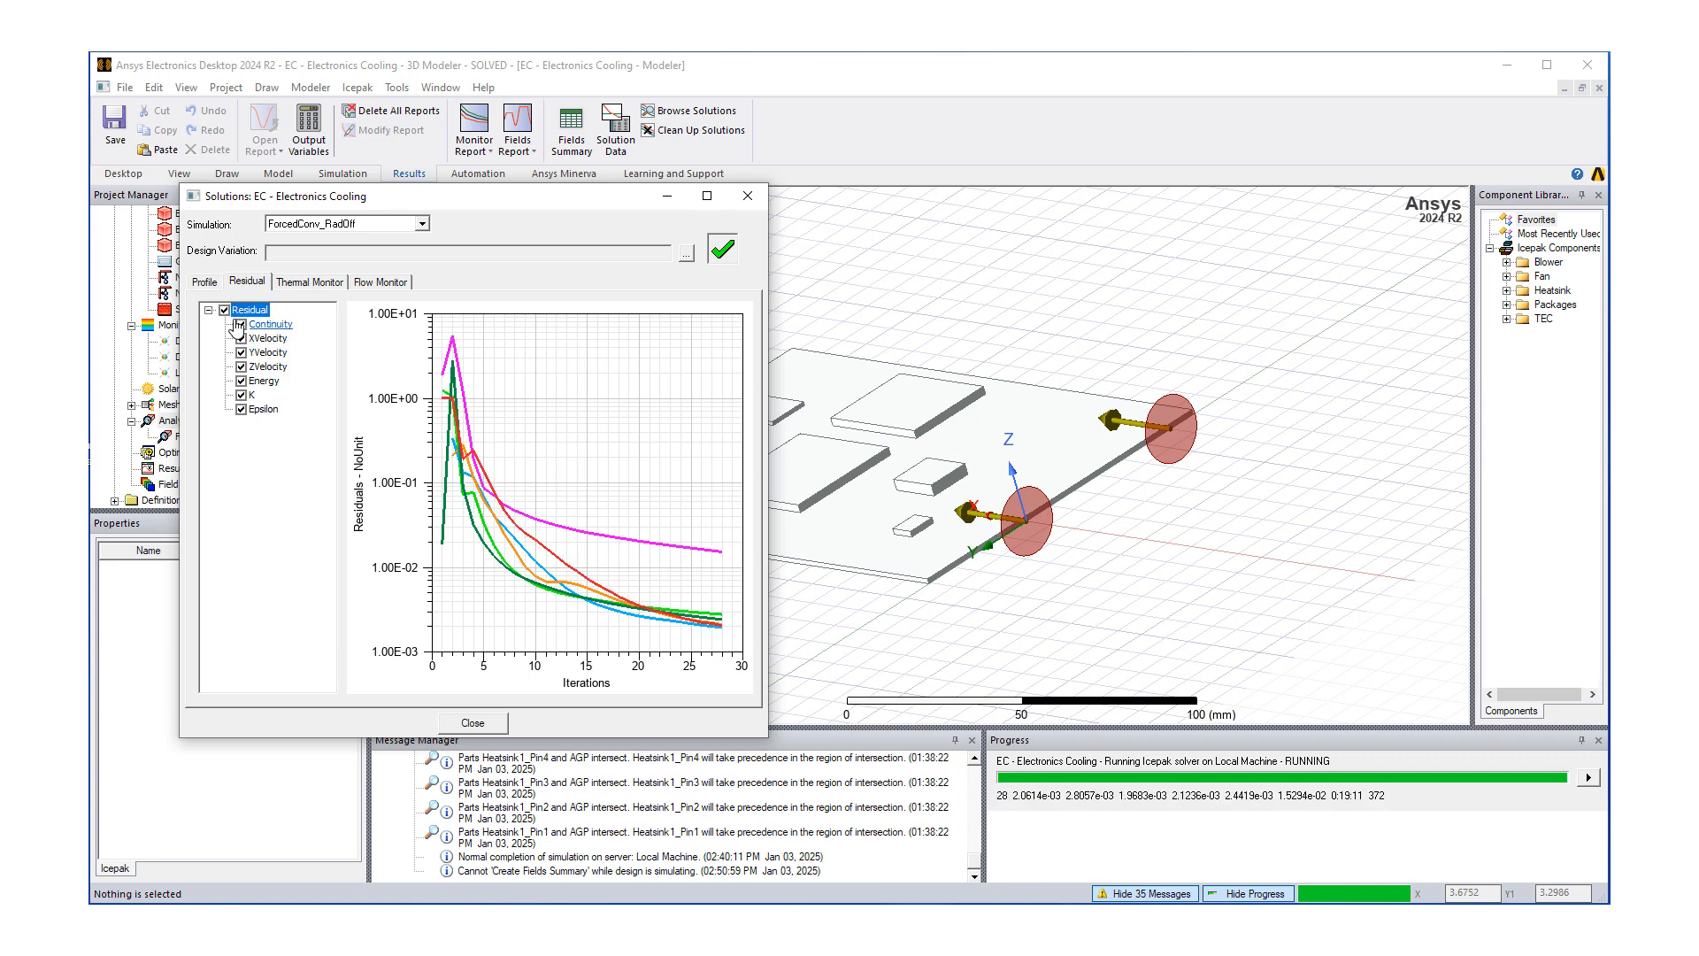
pyautogui.click(241, 338)
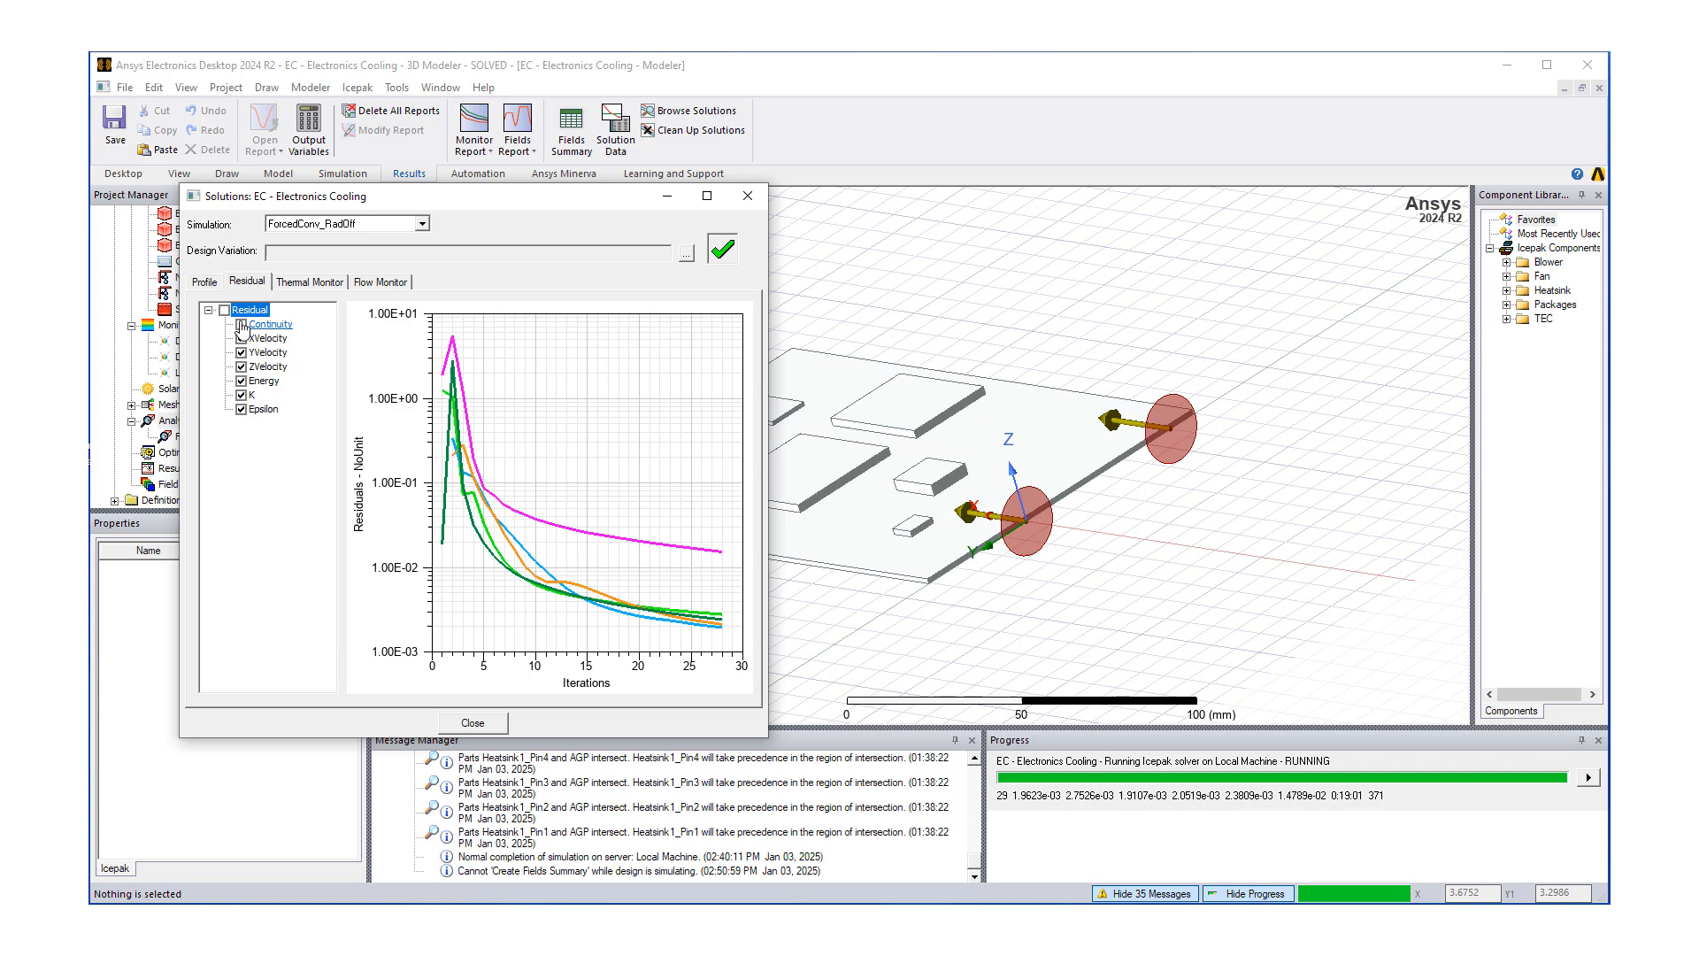
pyautogui.click(241, 324)
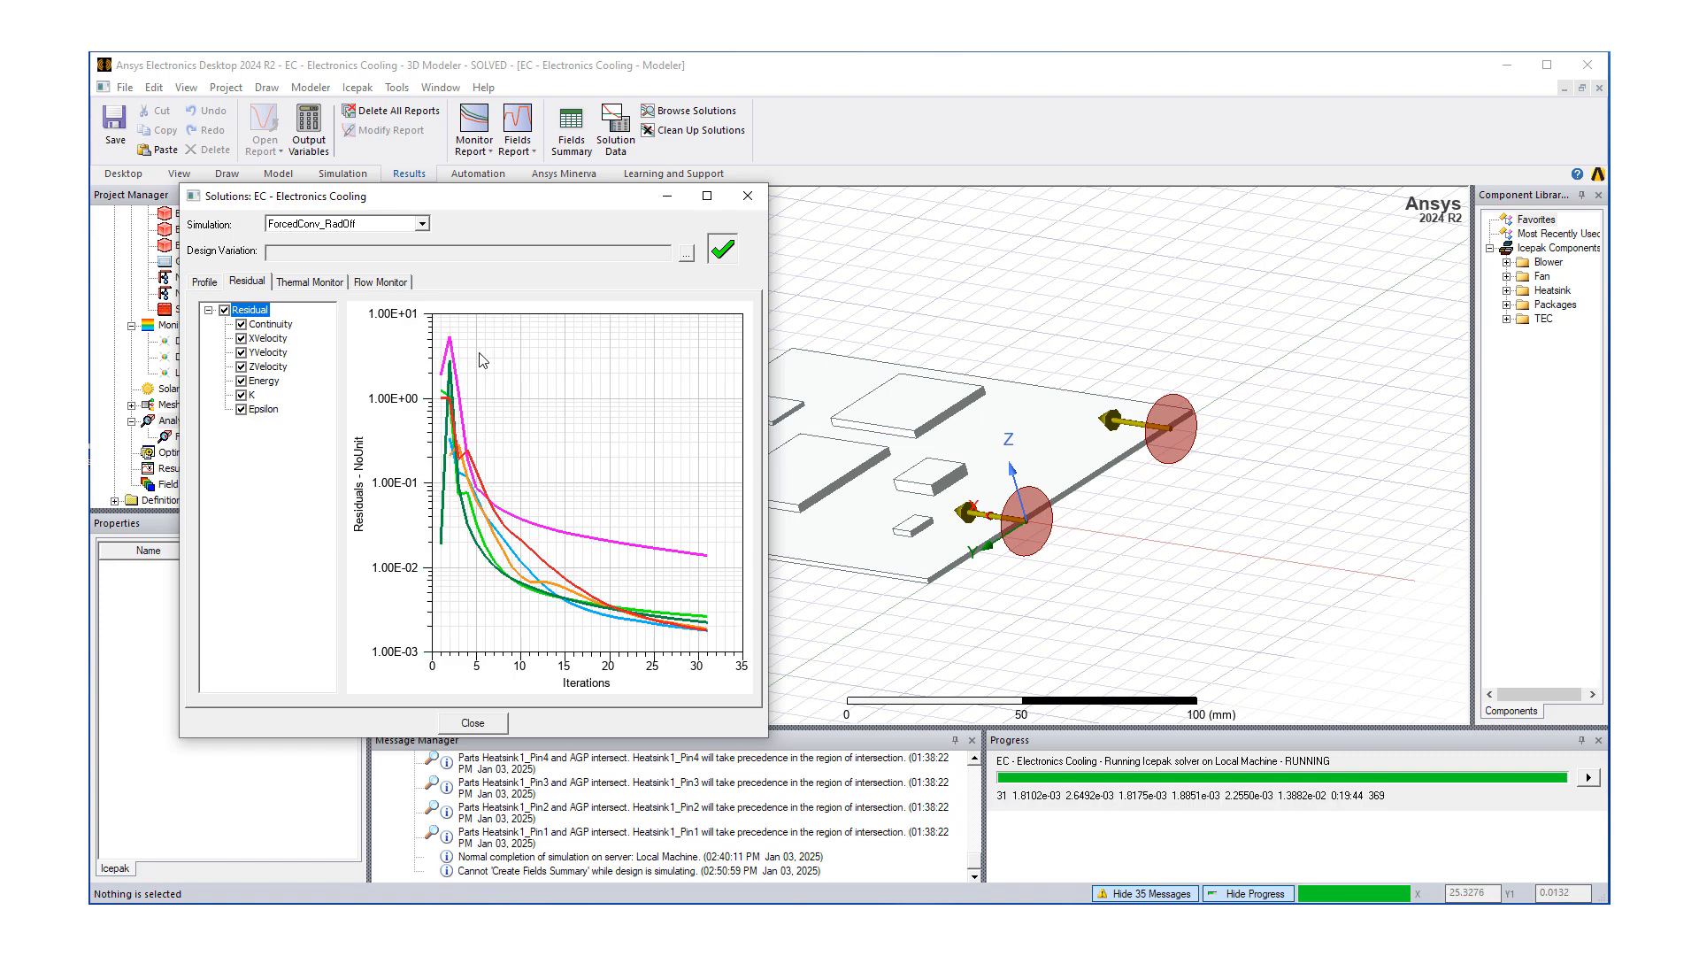
# - Browse thermal and flow monitor histories, then toggle the Energy residual curve
pyautogui.click(309, 281)
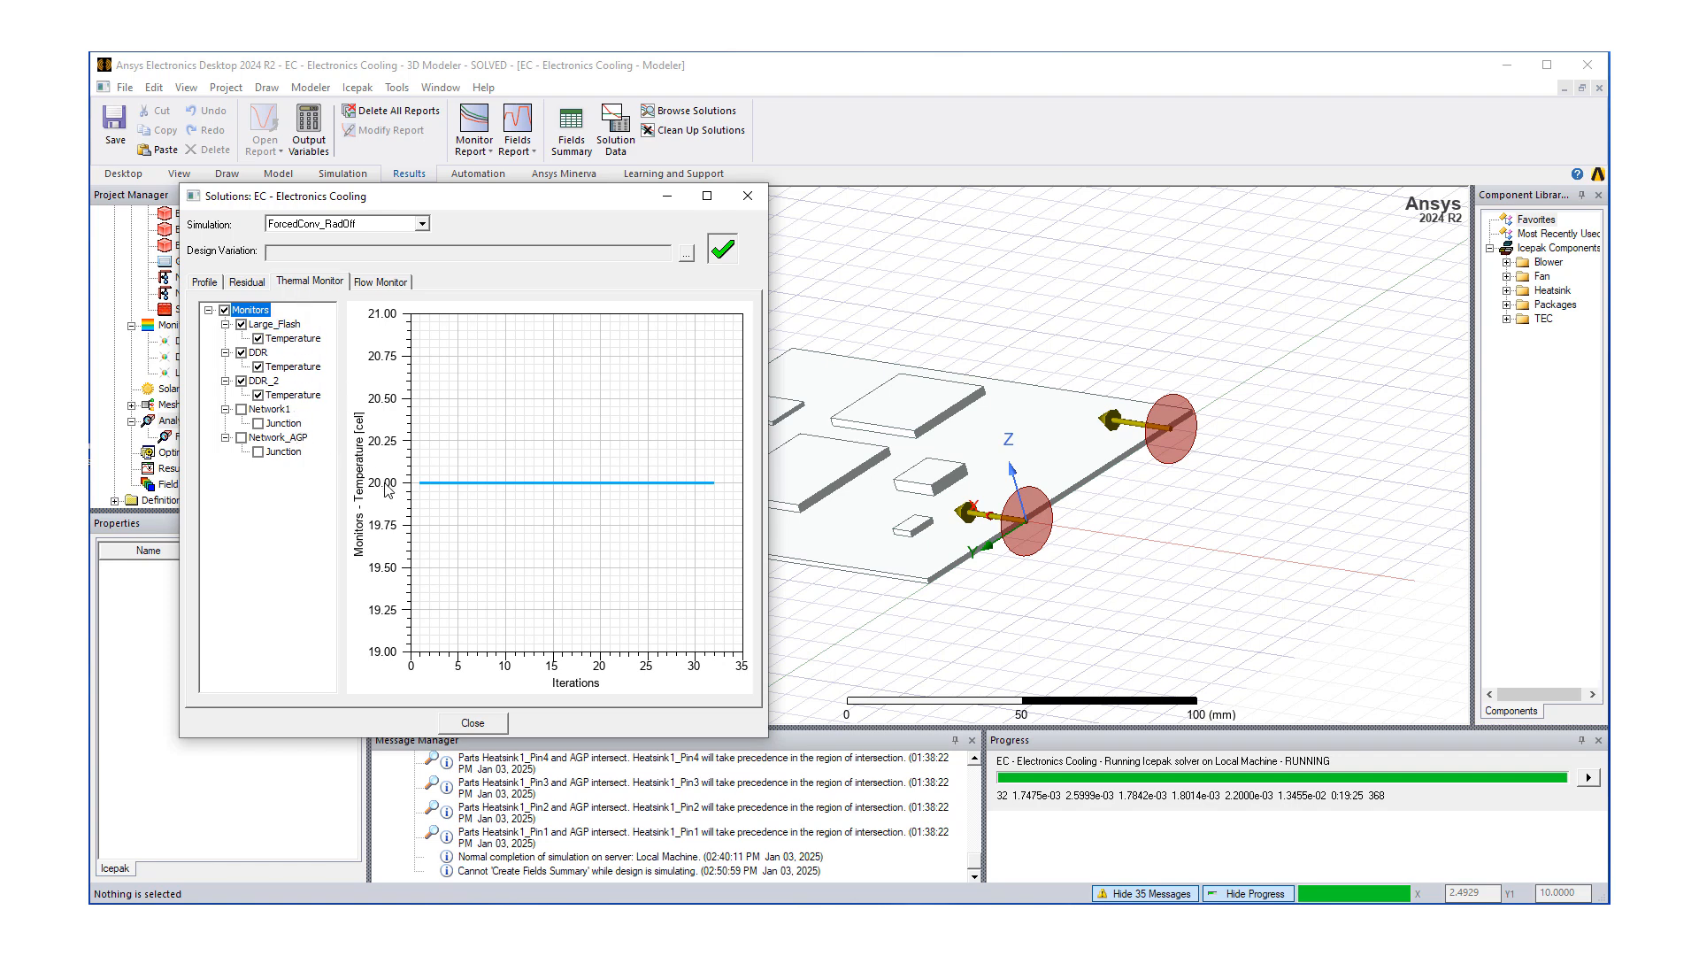
pyautogui.click(381, 281)
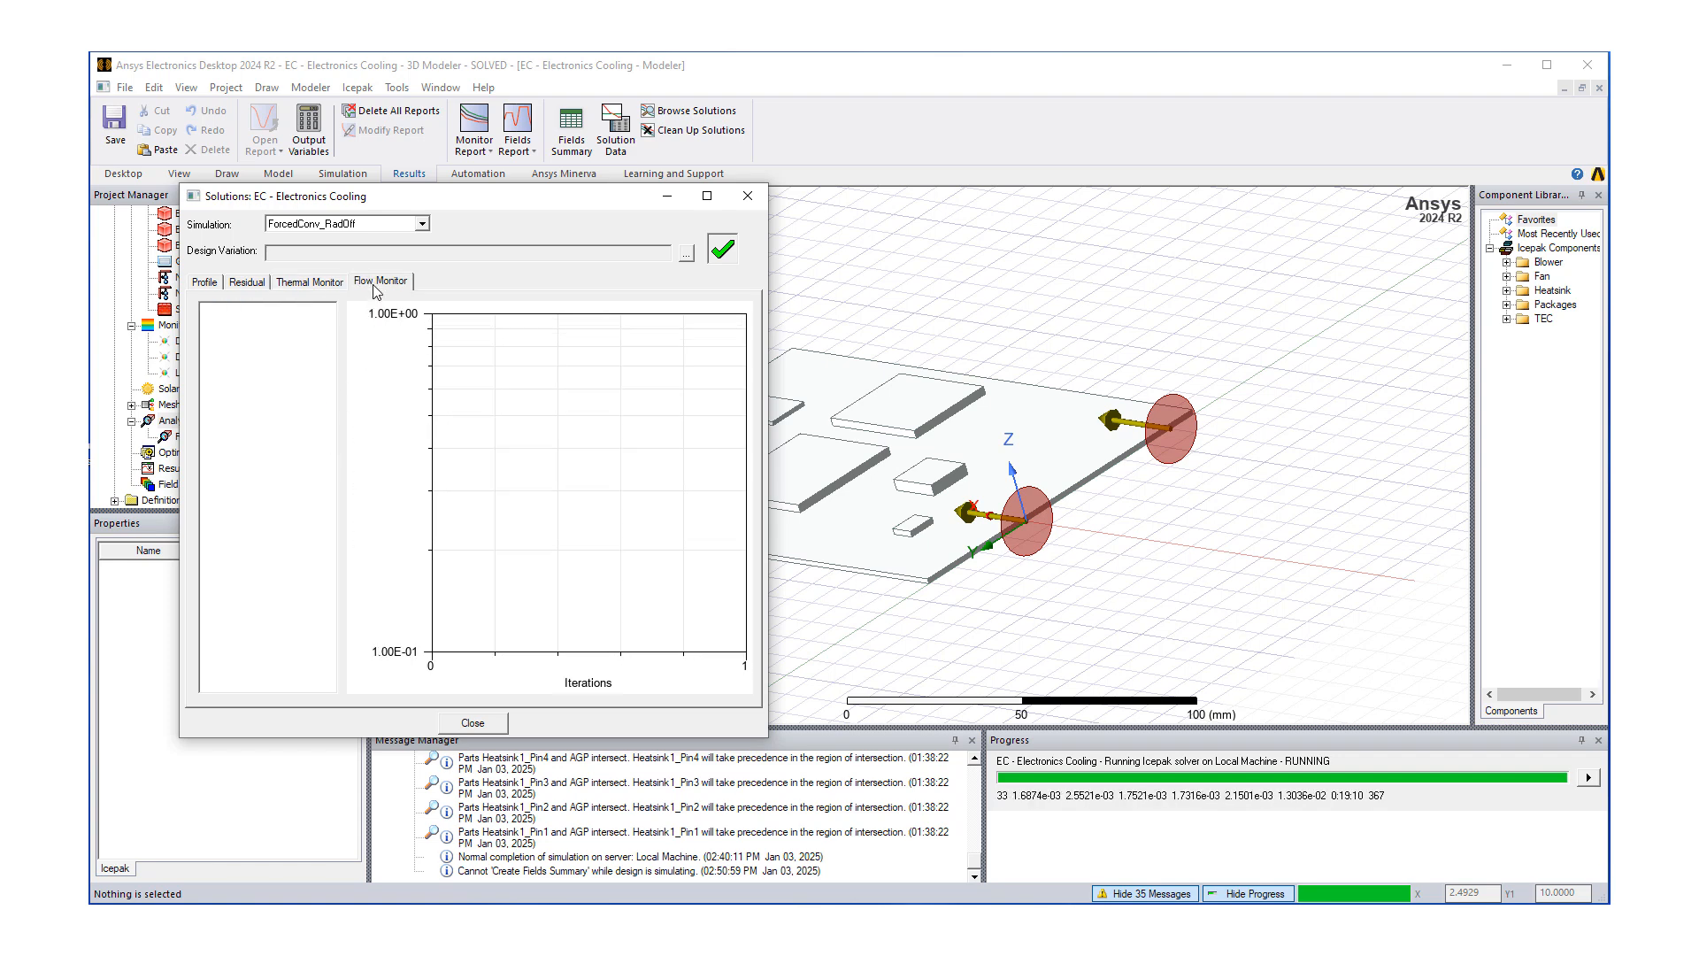
pyautogui.click(310, 281)
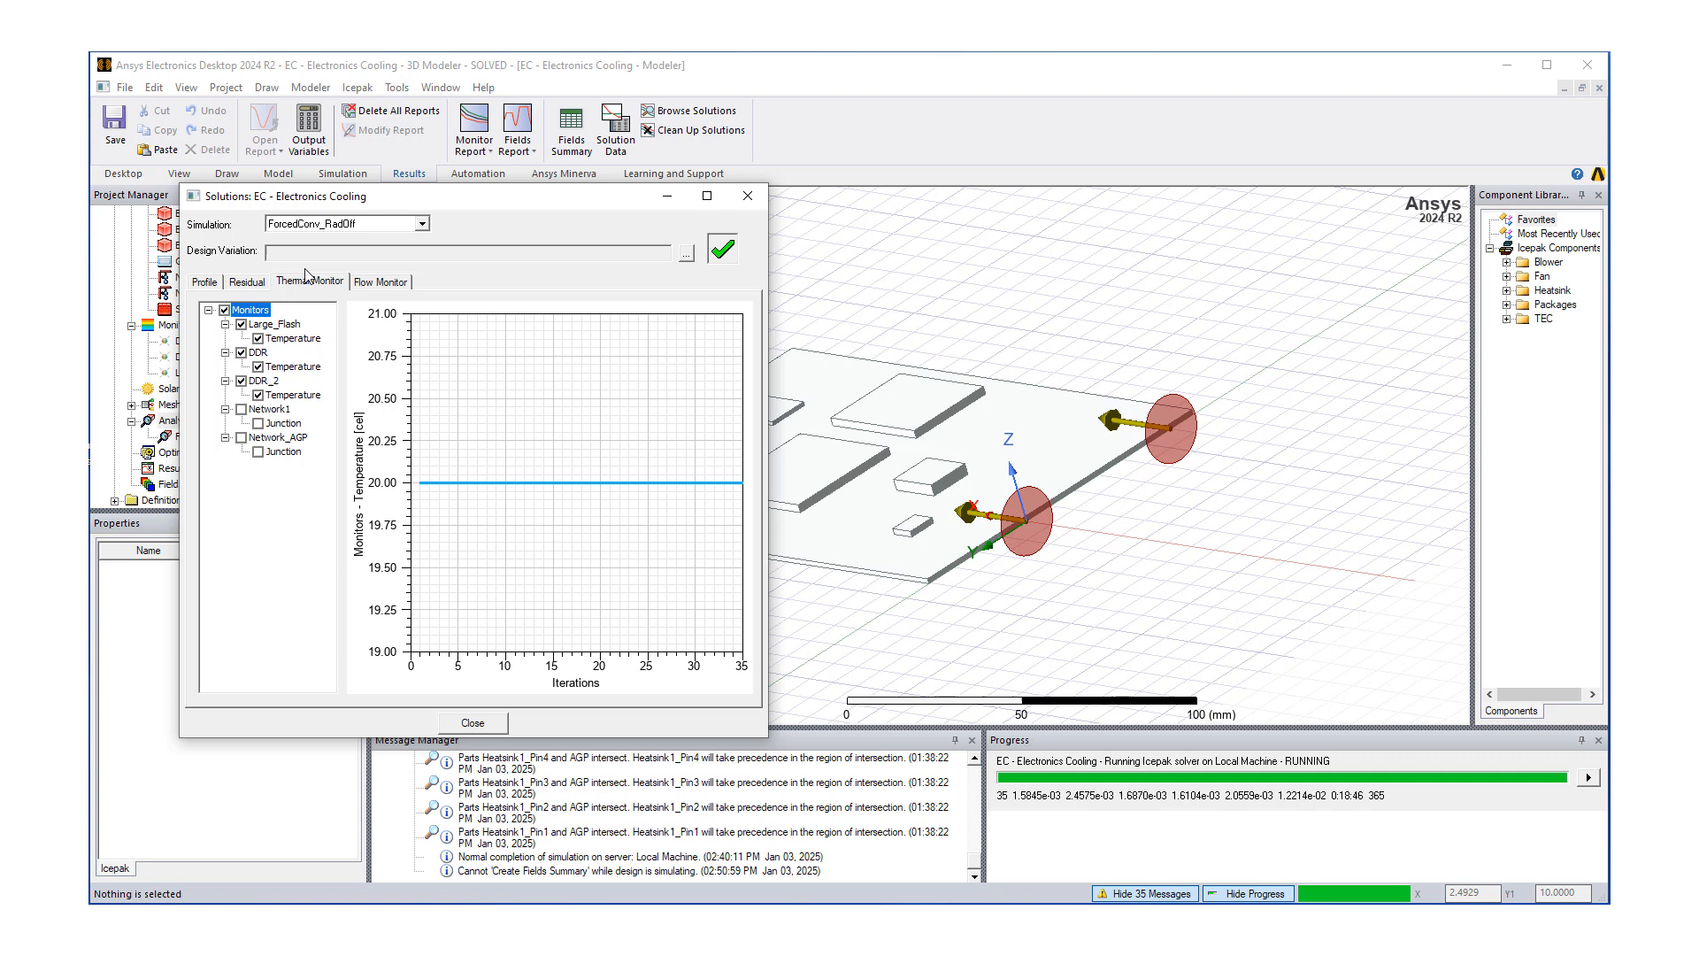
pyautogui.click(246, 281)
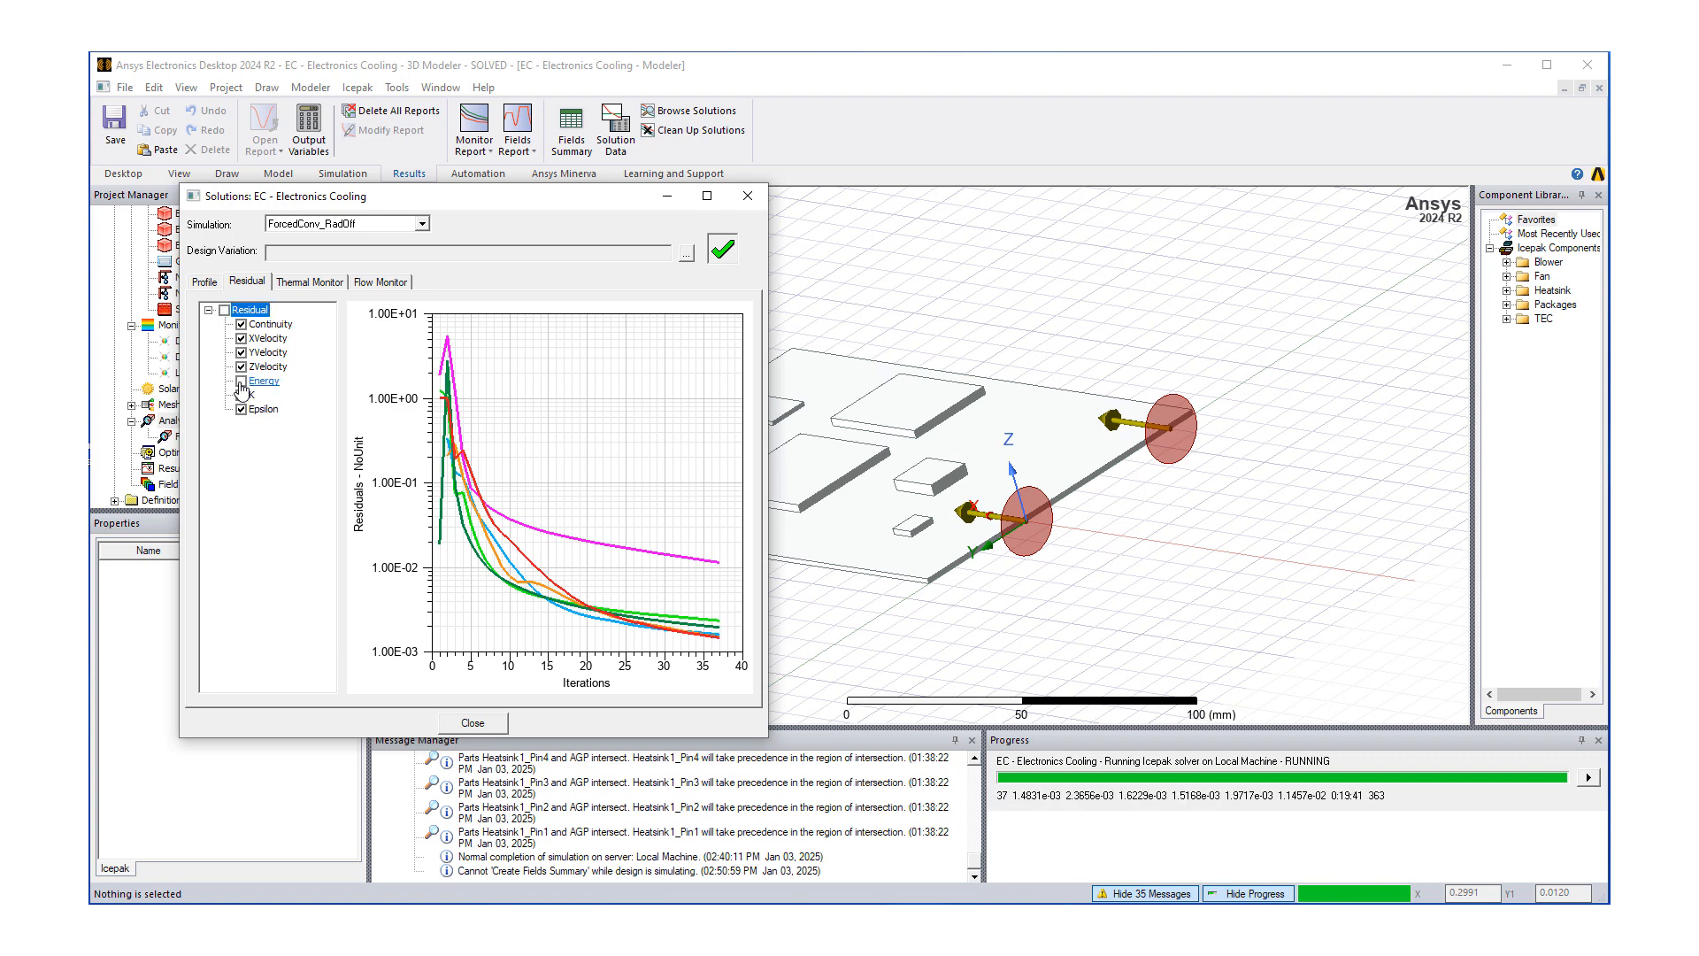
pyautogui.click(240, 381)
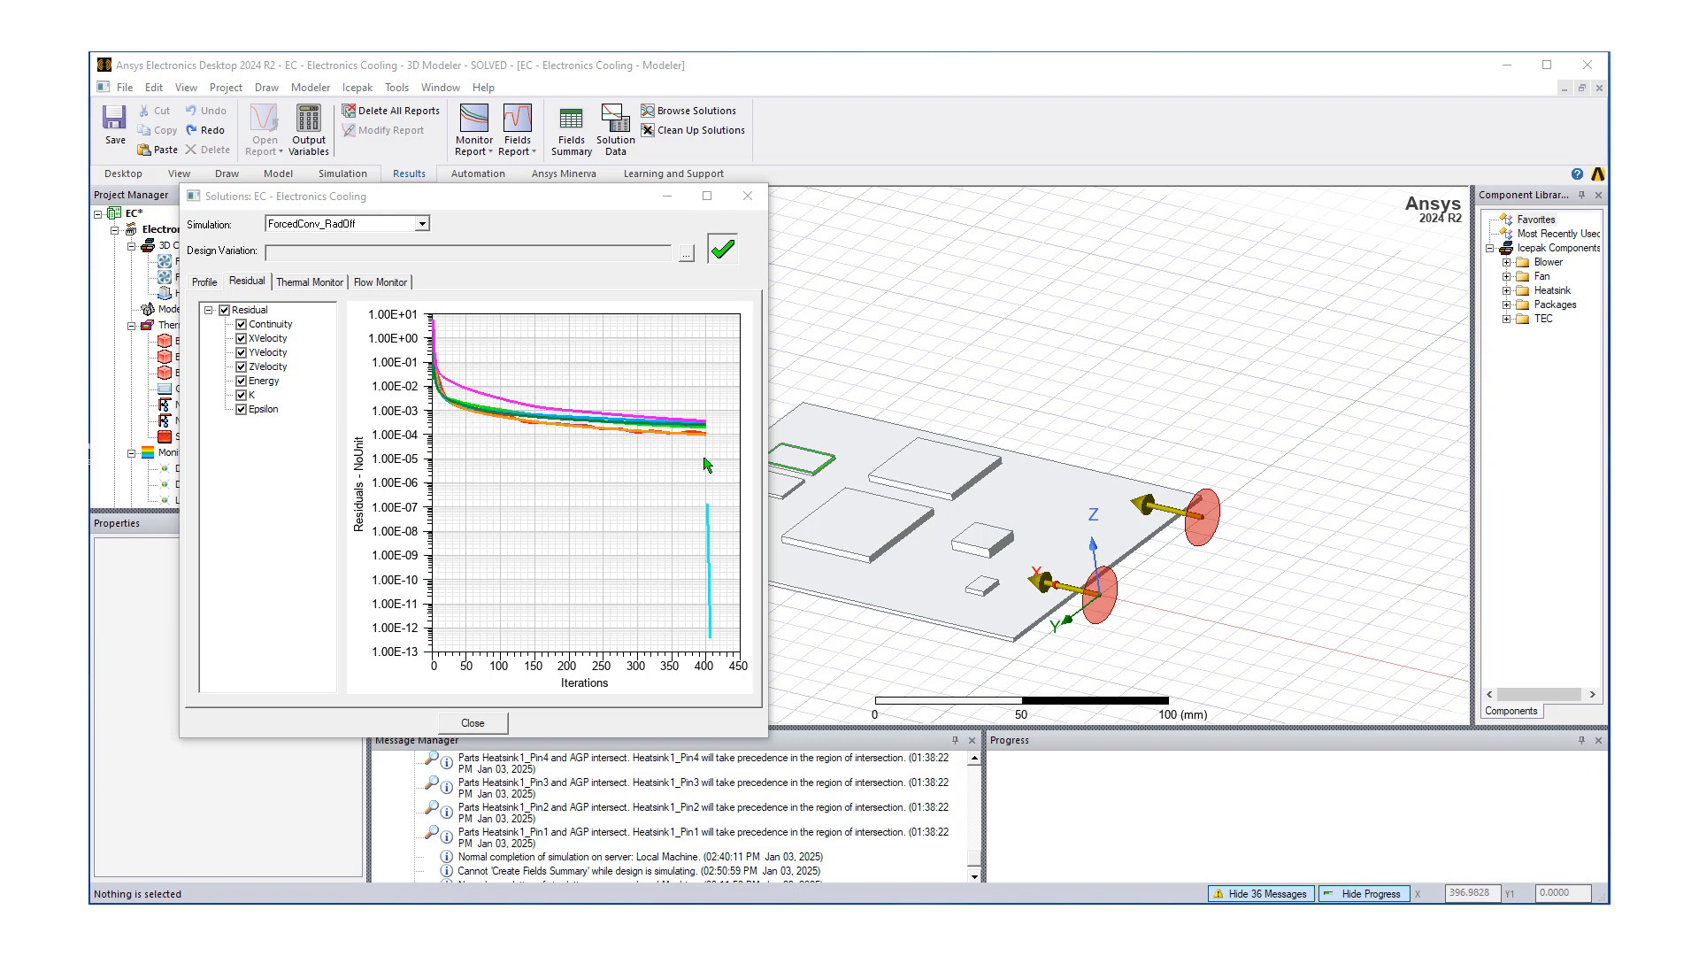
pyautogui.moveTo(652, 383)
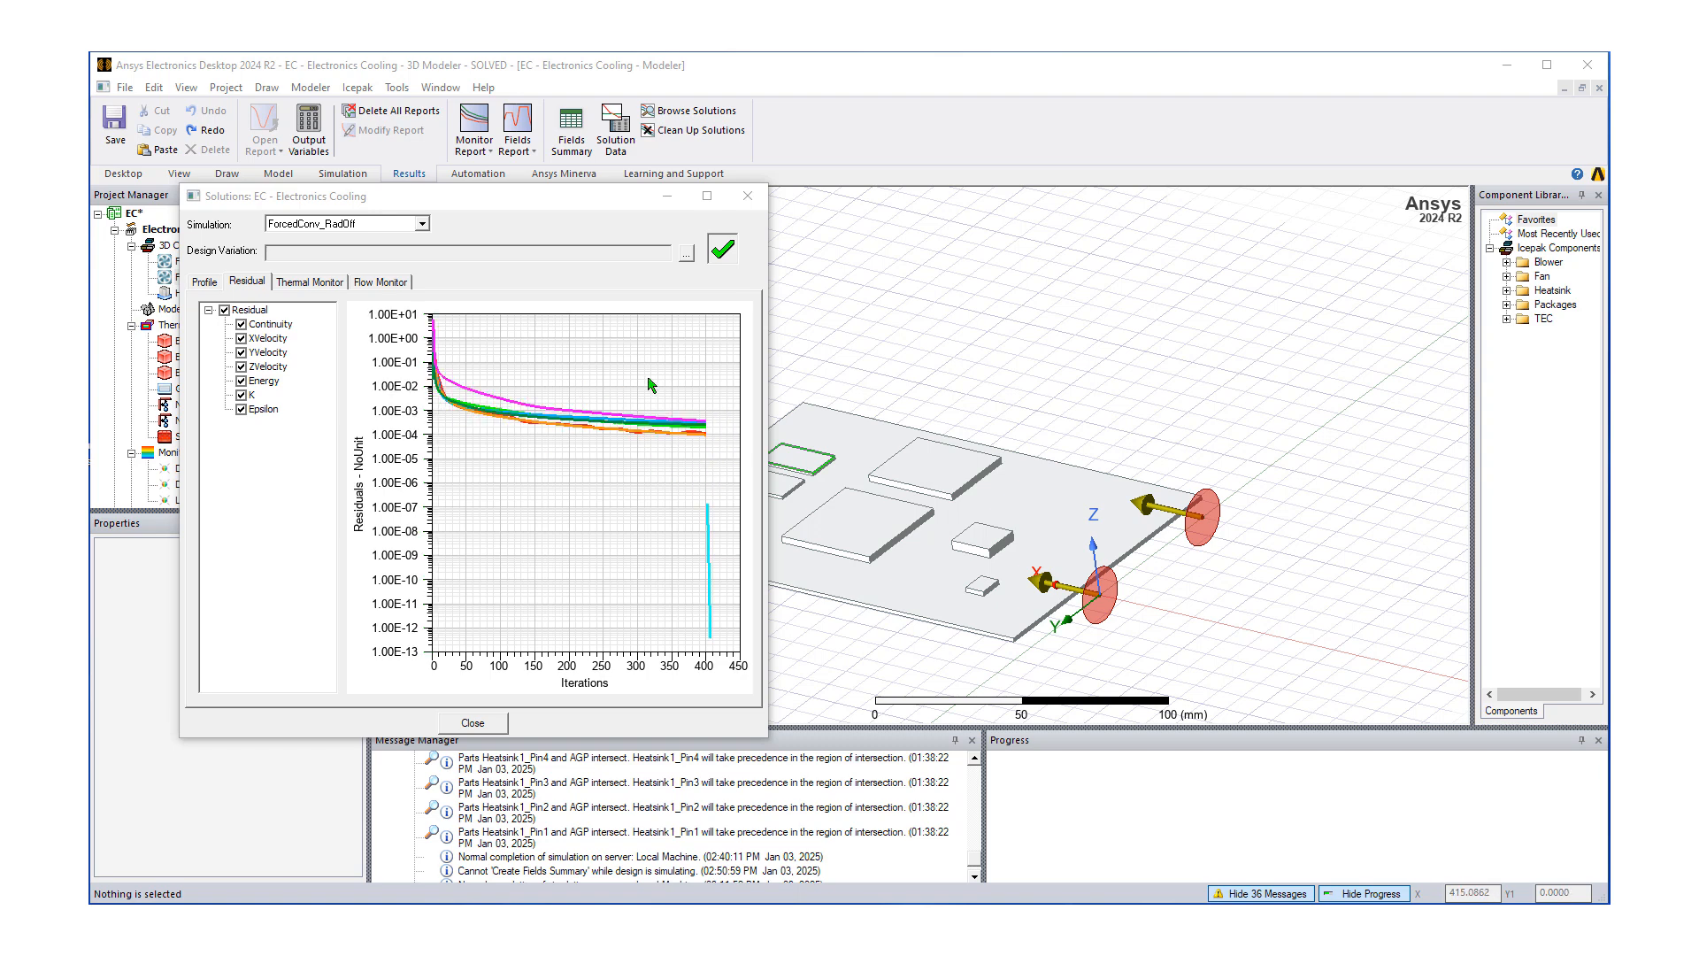
pyautogui.moveTo(721, 550)
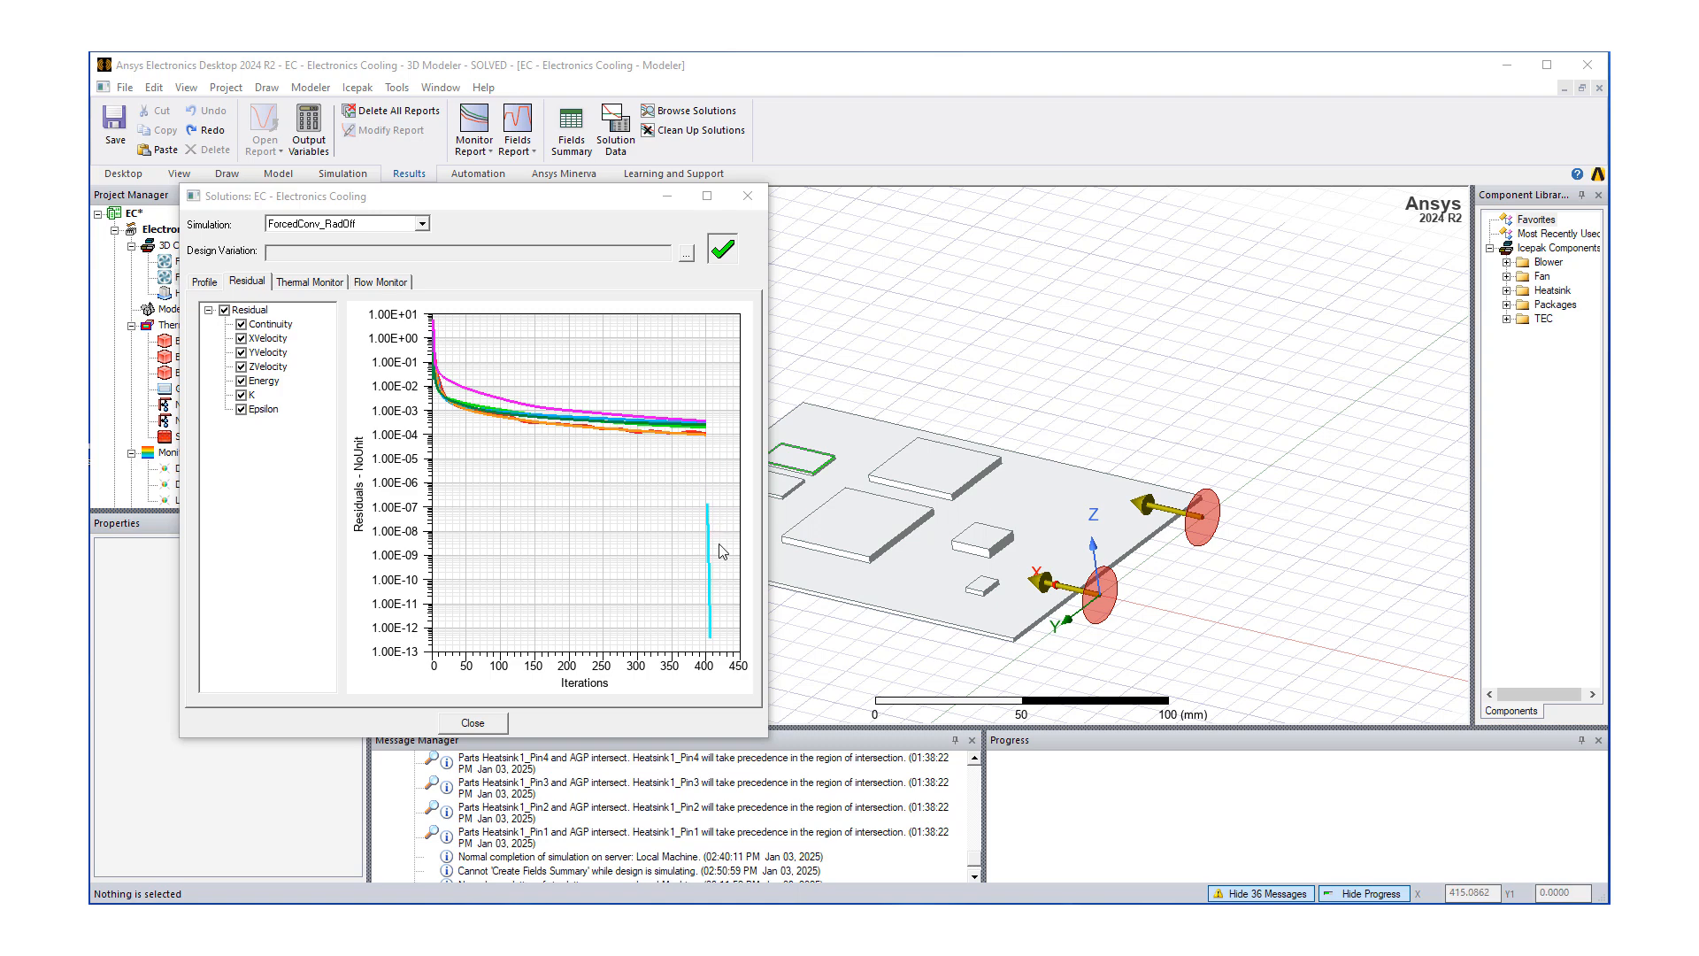
pyautogui.moveTo(726, 520)
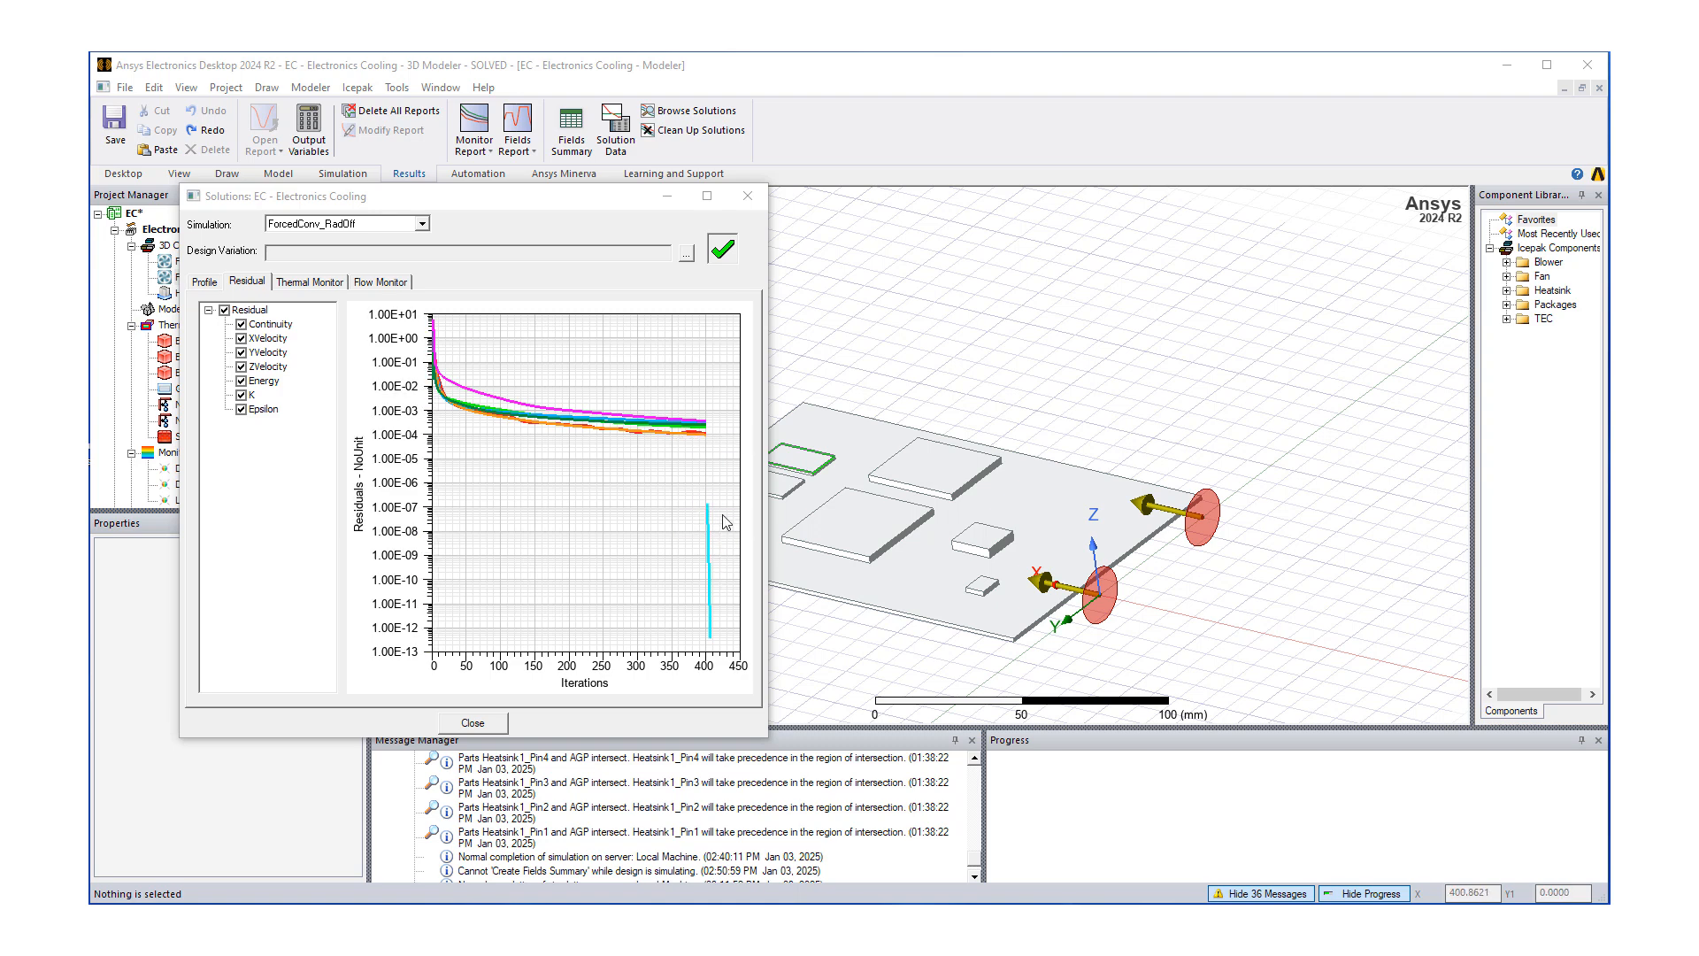
pyautogui.moveTo(689, 652)
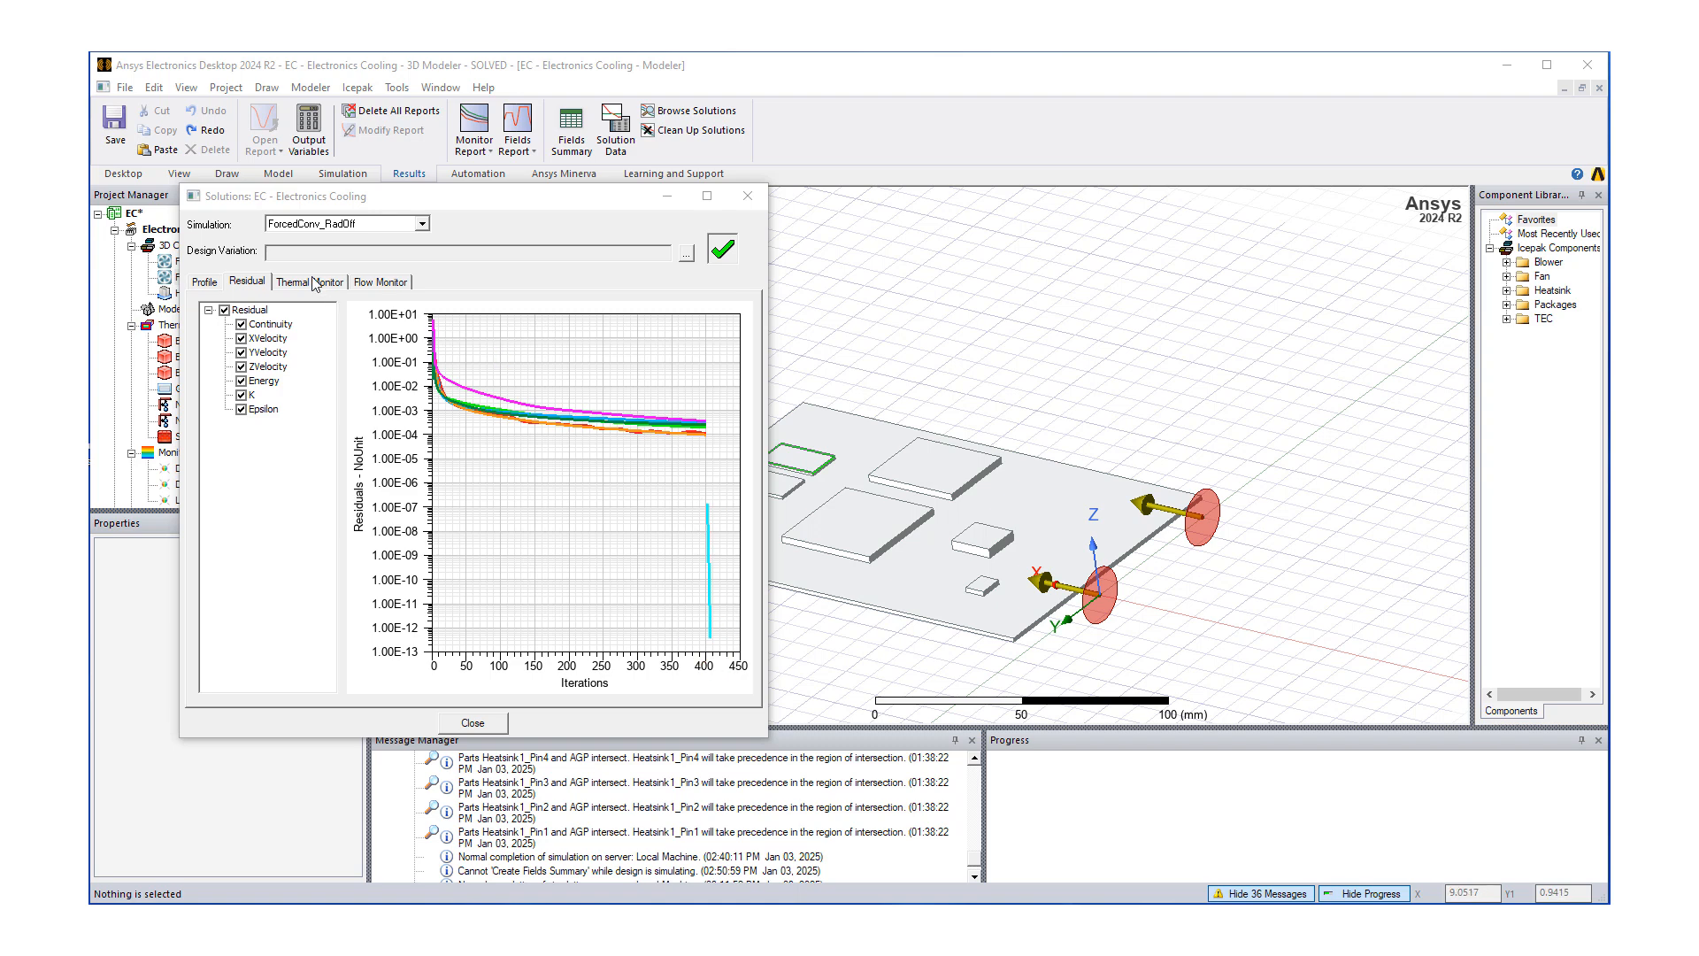
# - Check the temperature monitor, close the Solutions dialog, and launch Fields Summary
pyautogui.click(310, 282)
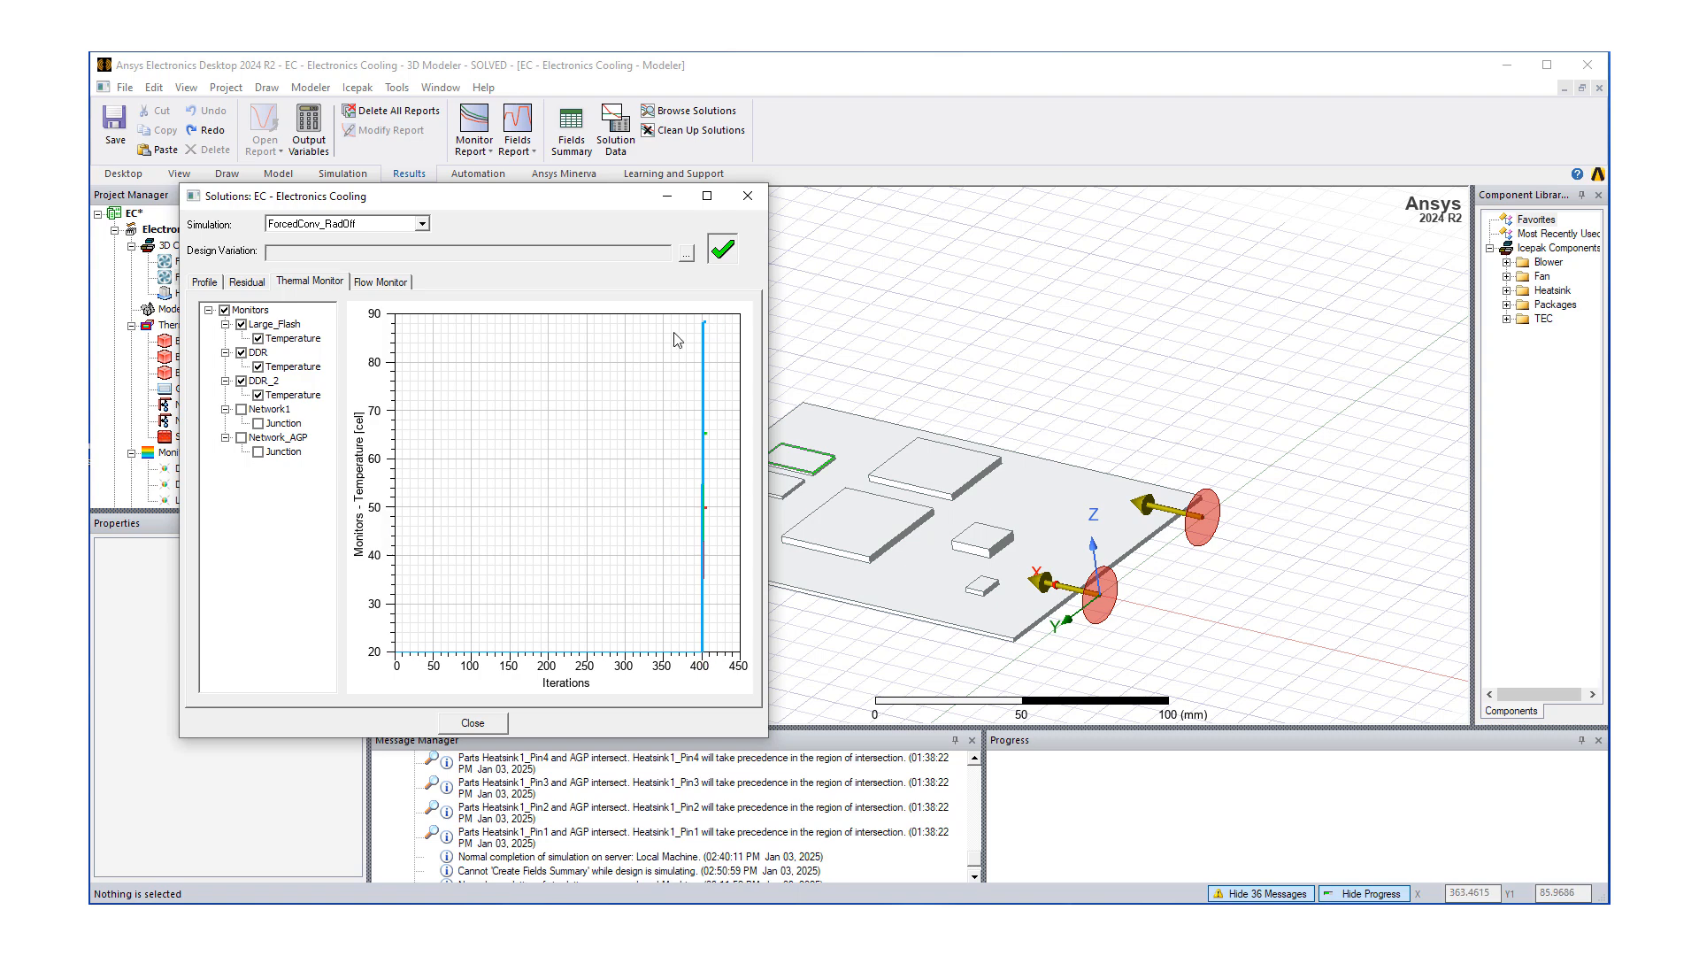
pyautogui.moveTo(706, 510)
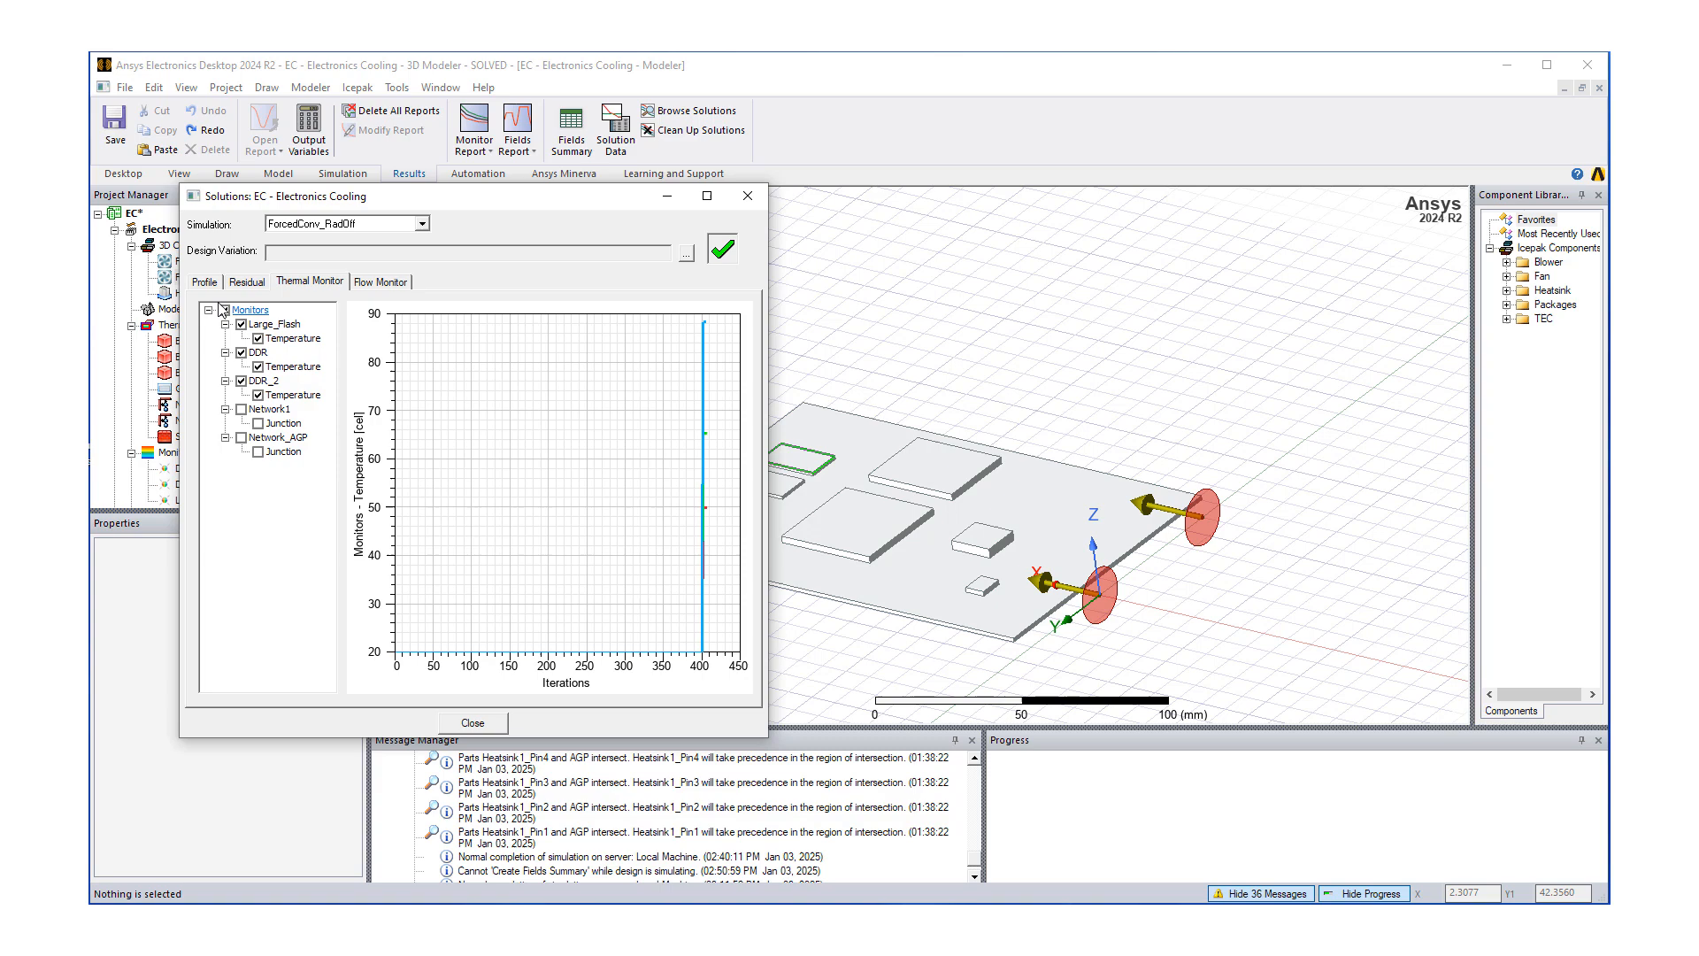
pyautogui.click(472, 723)
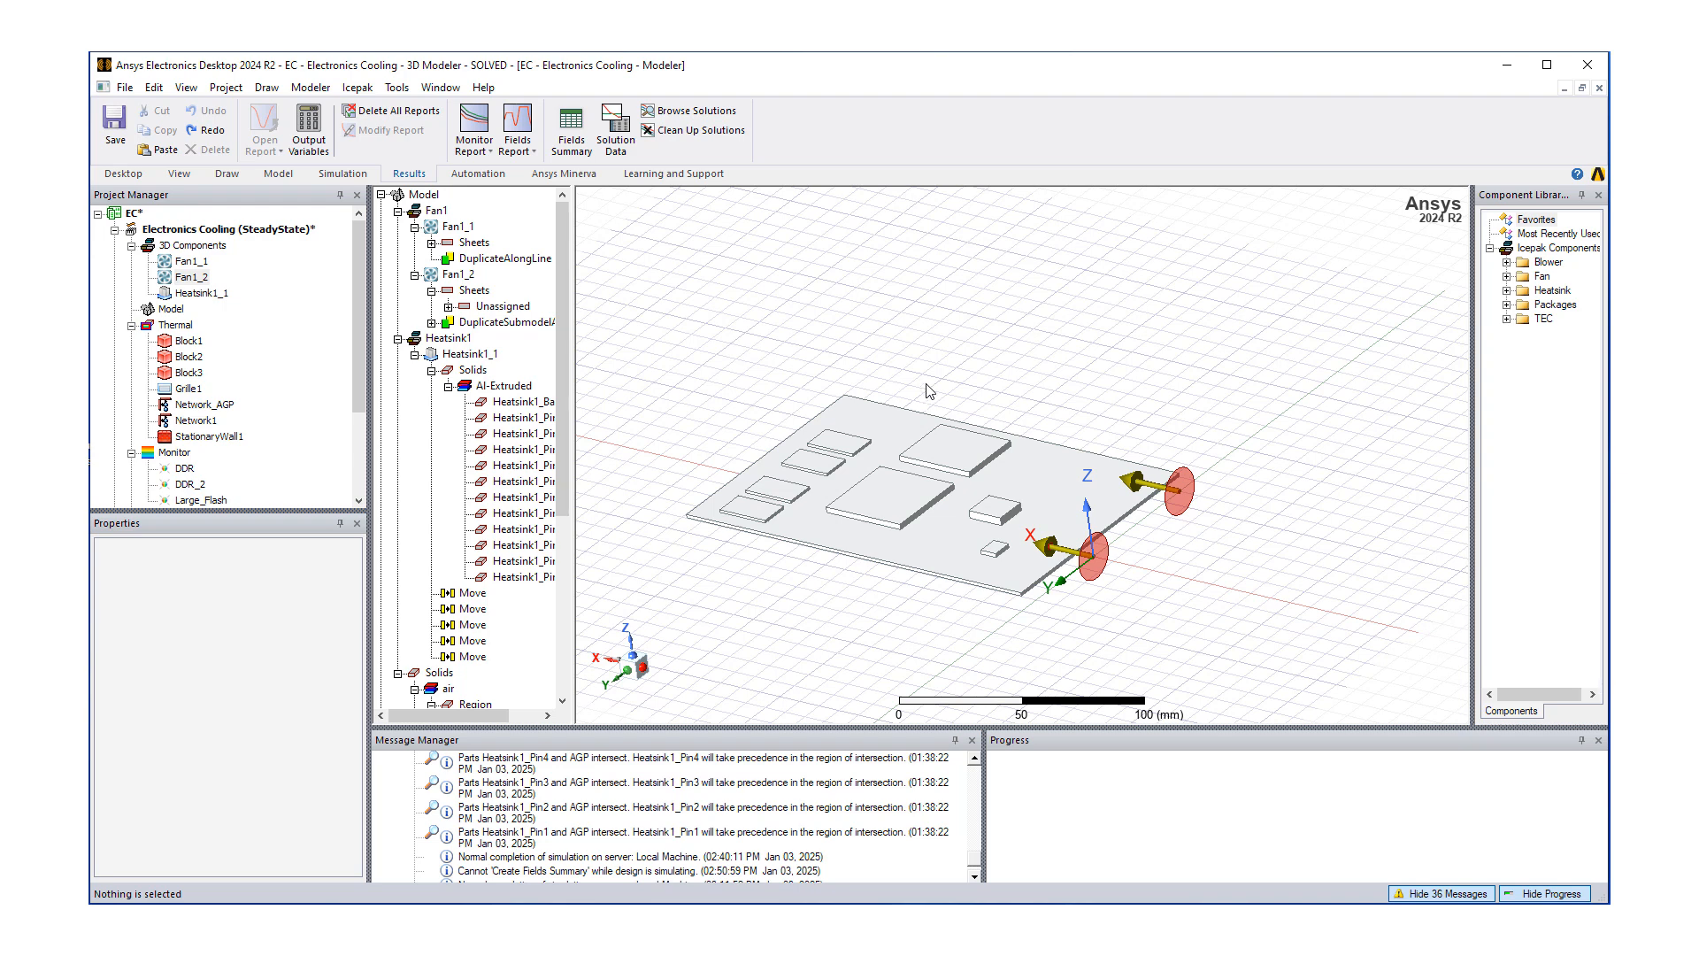
pyautogui.moveTo(927, 390)
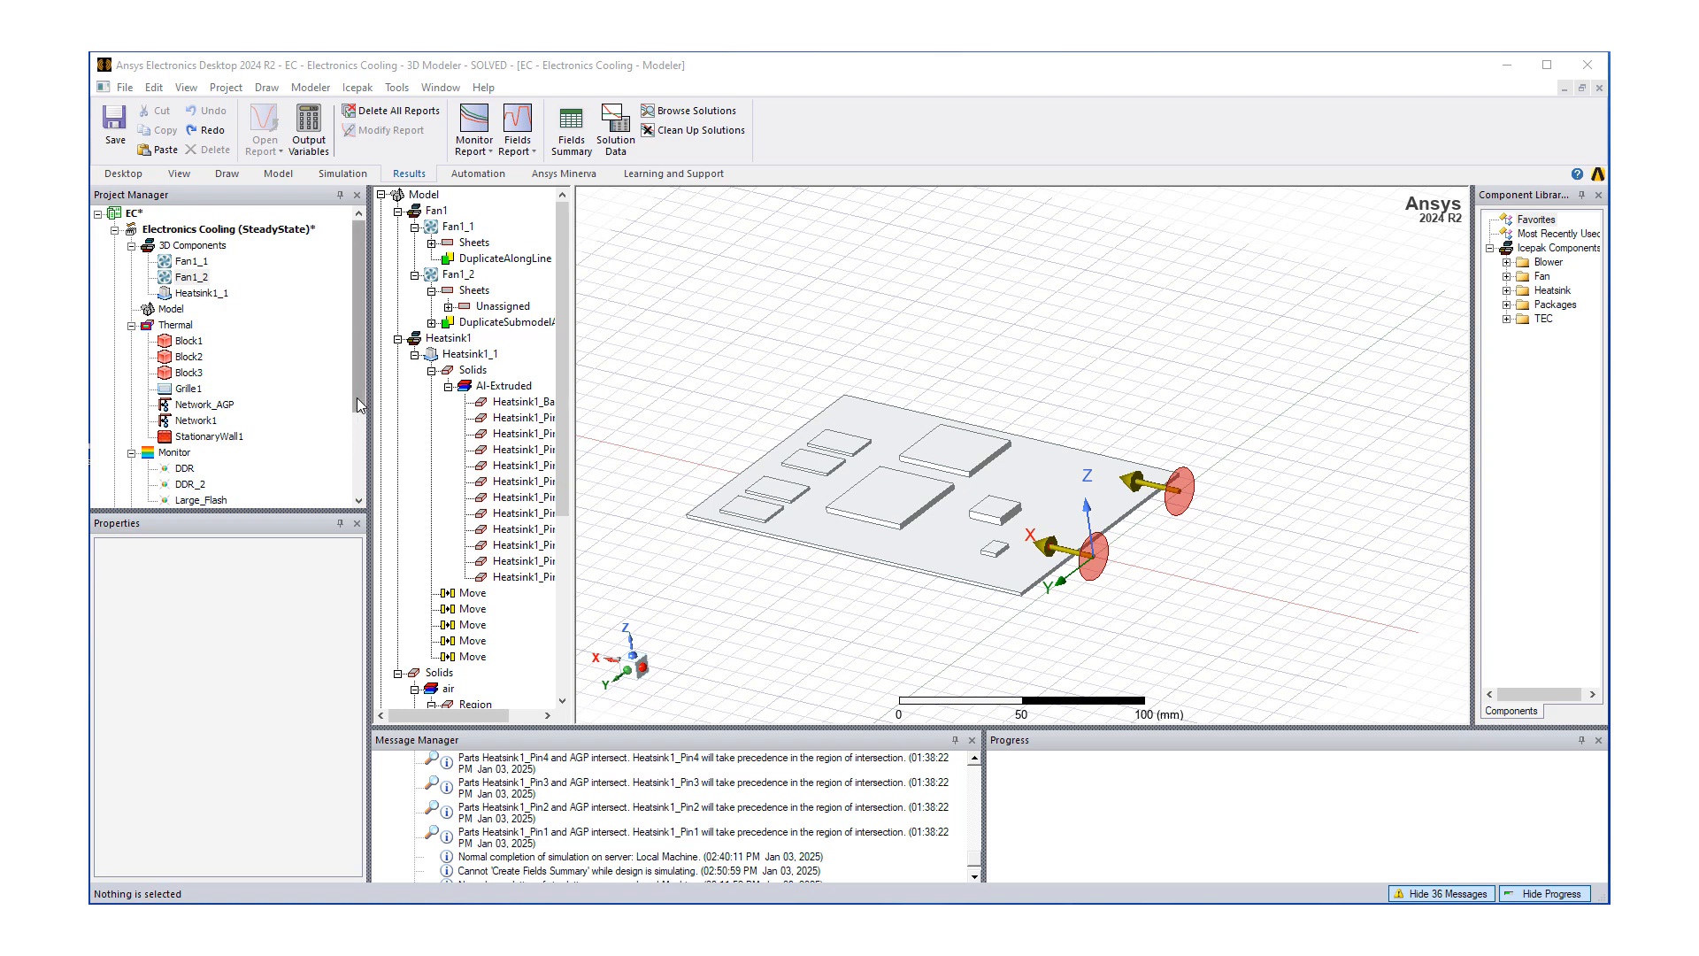
pyautogui.moveTo(669, 165)
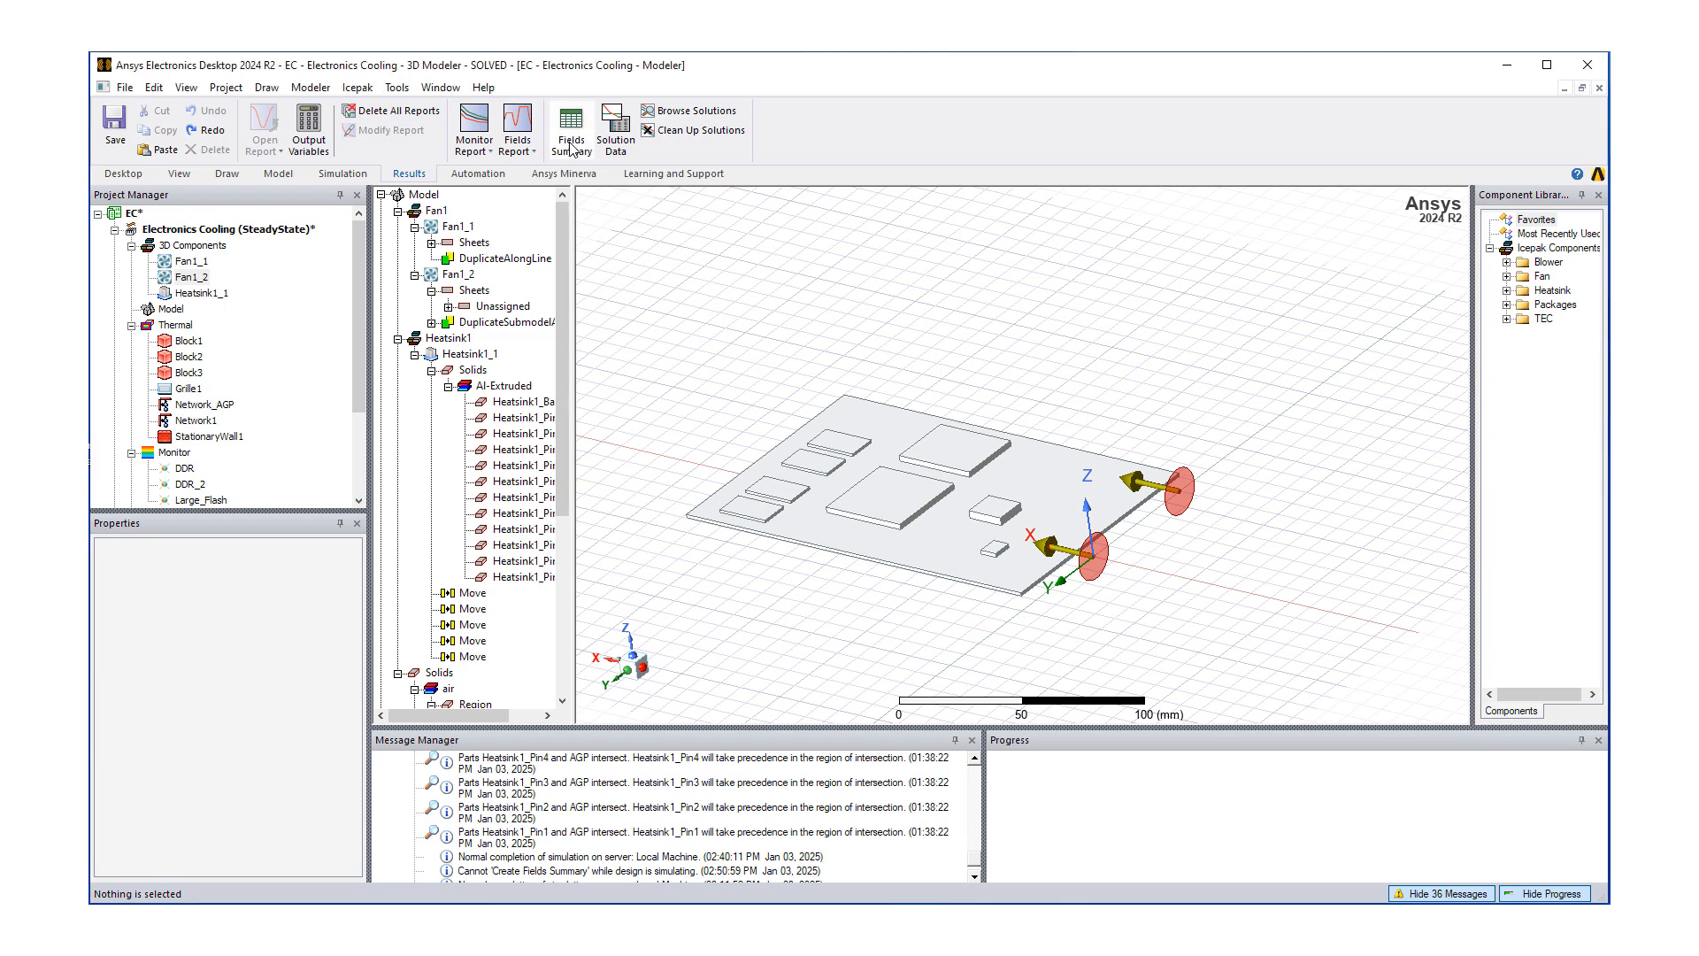
pyautogui.click(569, 127)
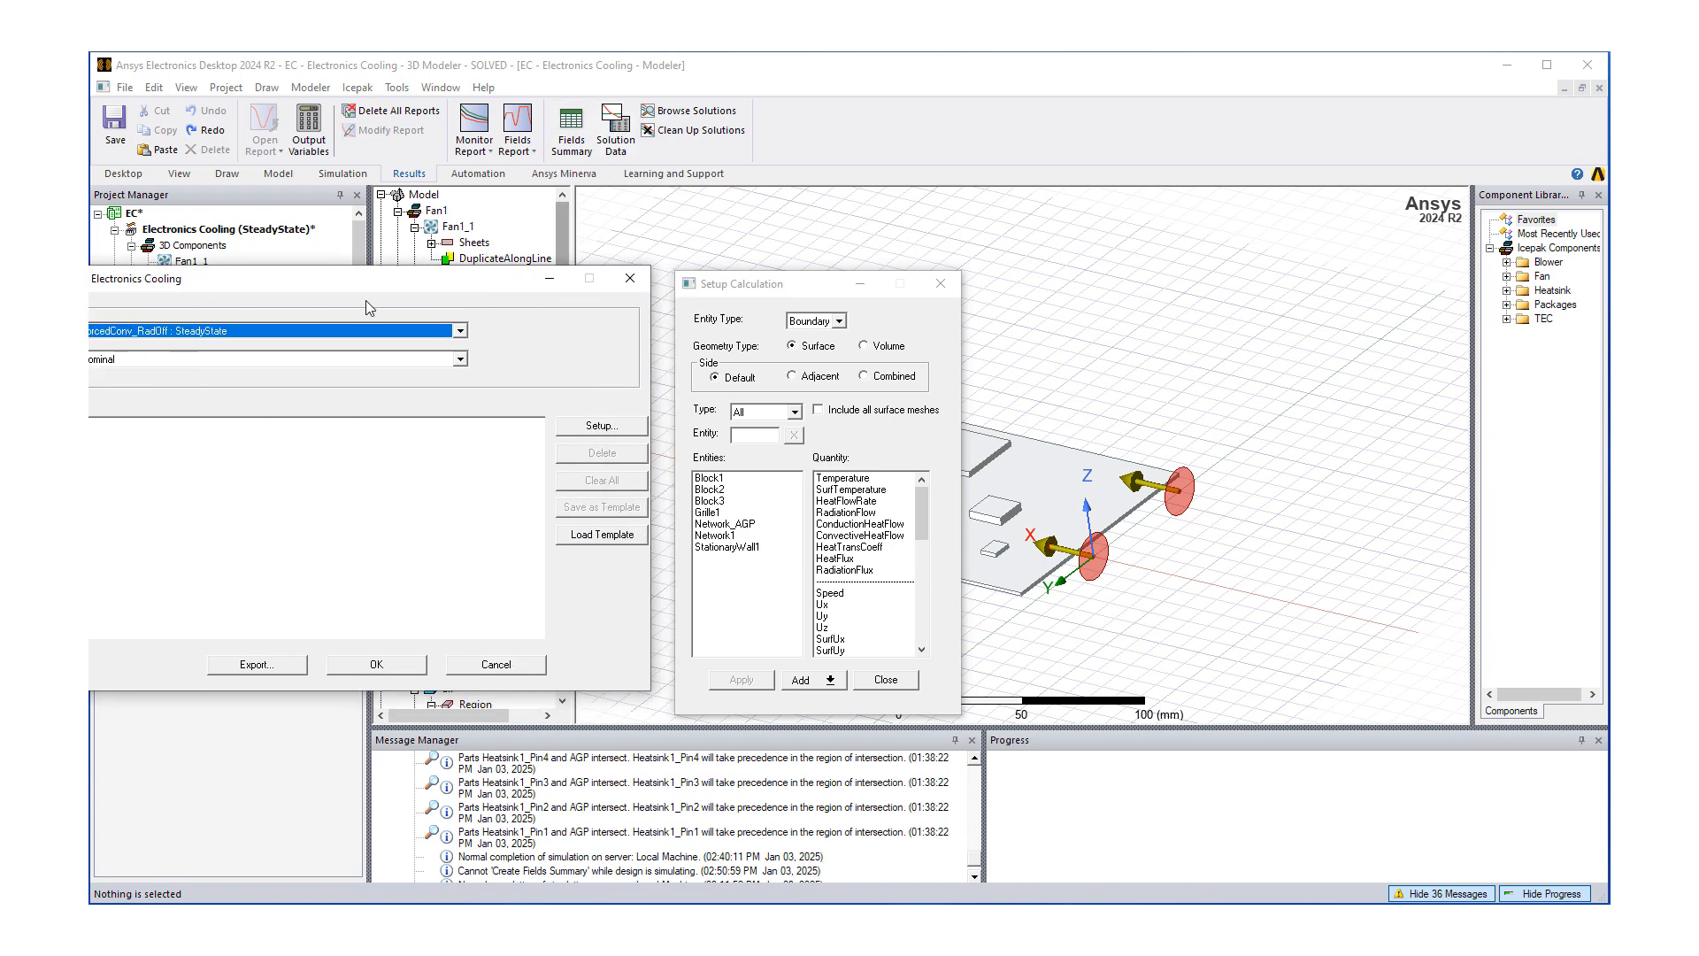
pyautogui.moveTo(655, 471)
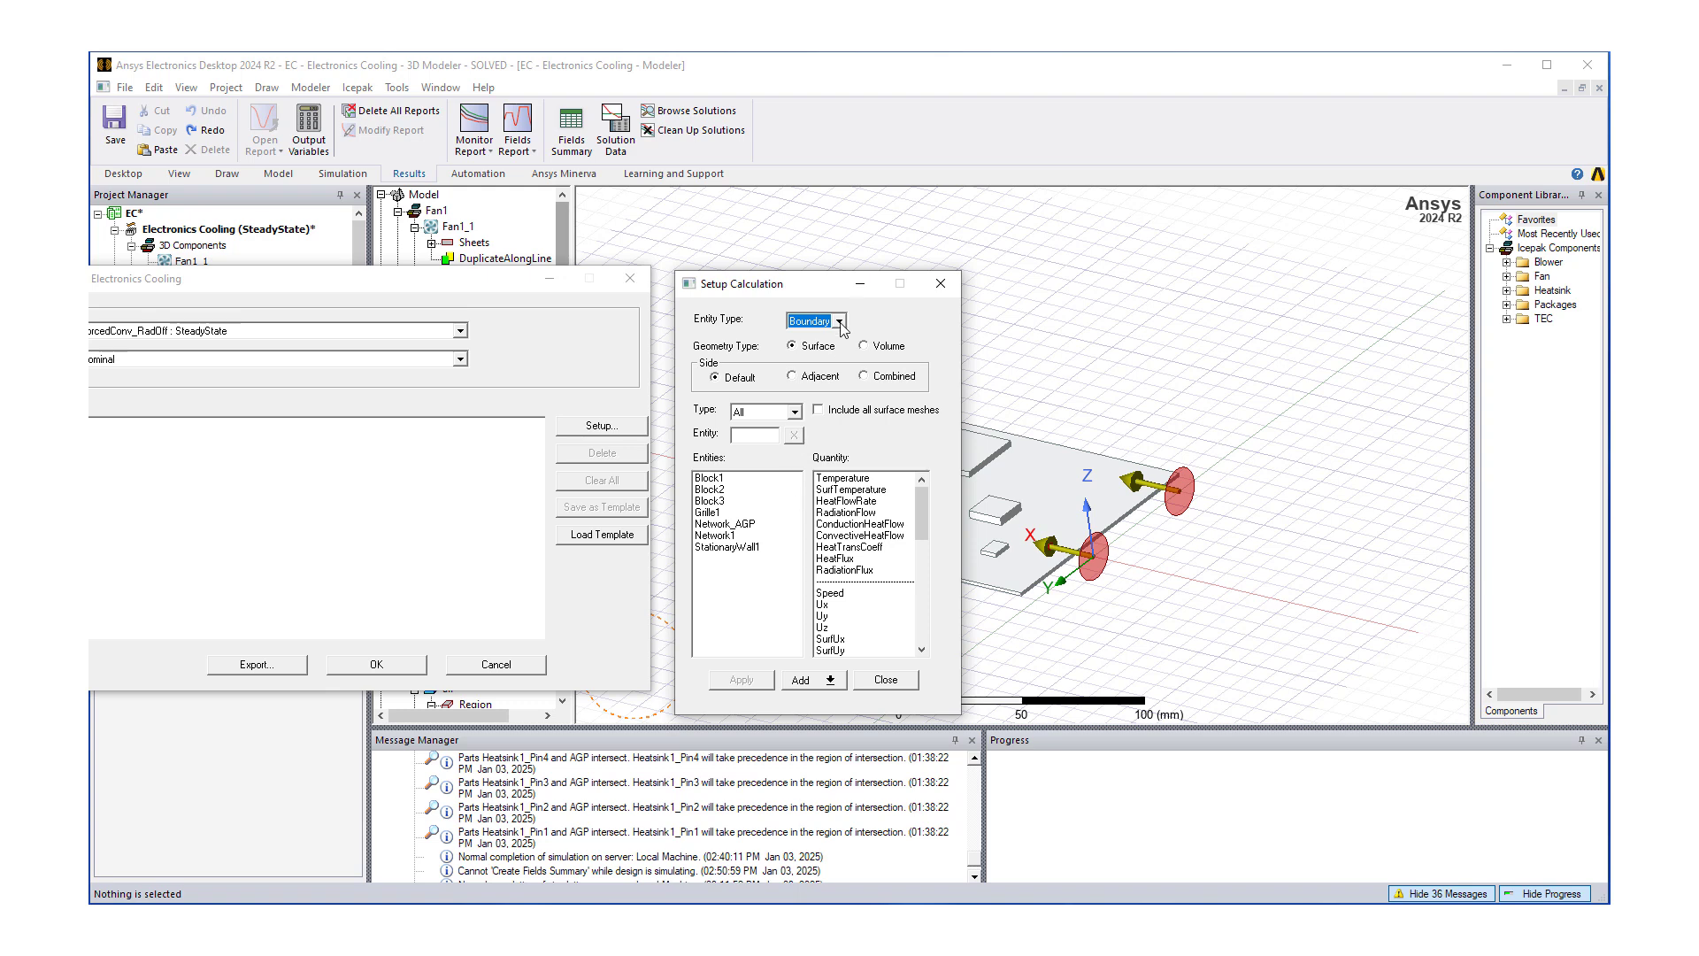
# - Add Object Volume temperature calculations for Board through DDR_3 as multiple calculations
pyautogui.click(838, 320)
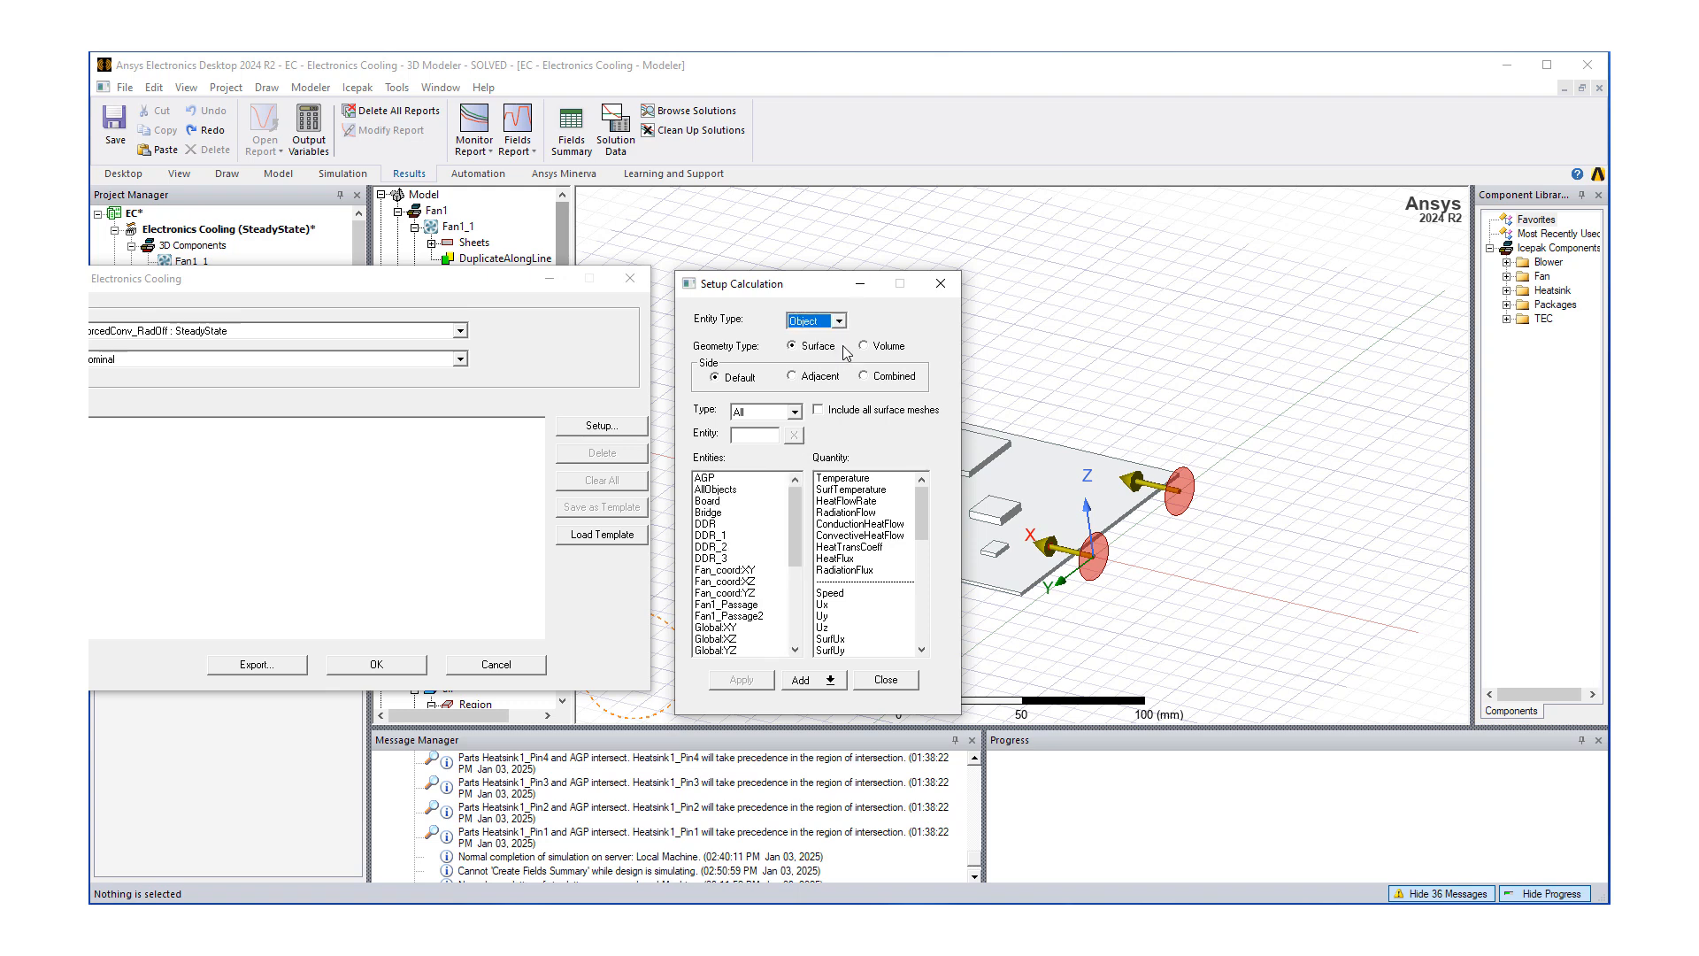
pyautogui.moveTo(866, 349)
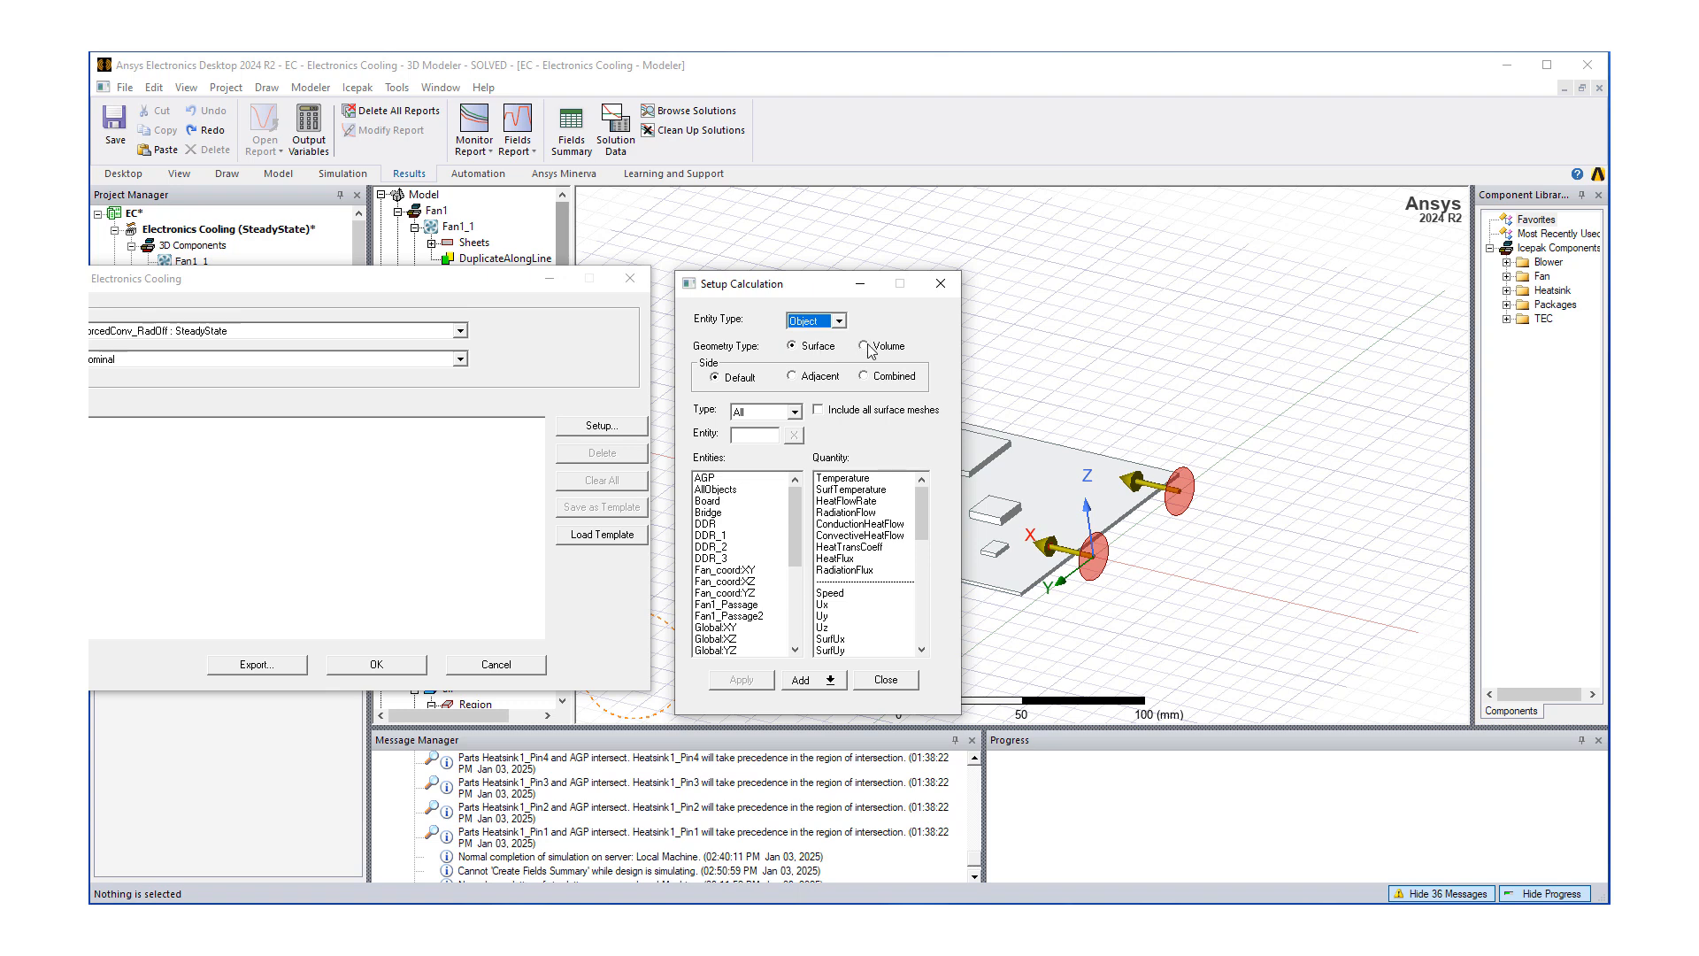
pyautogui.click(862, 346)
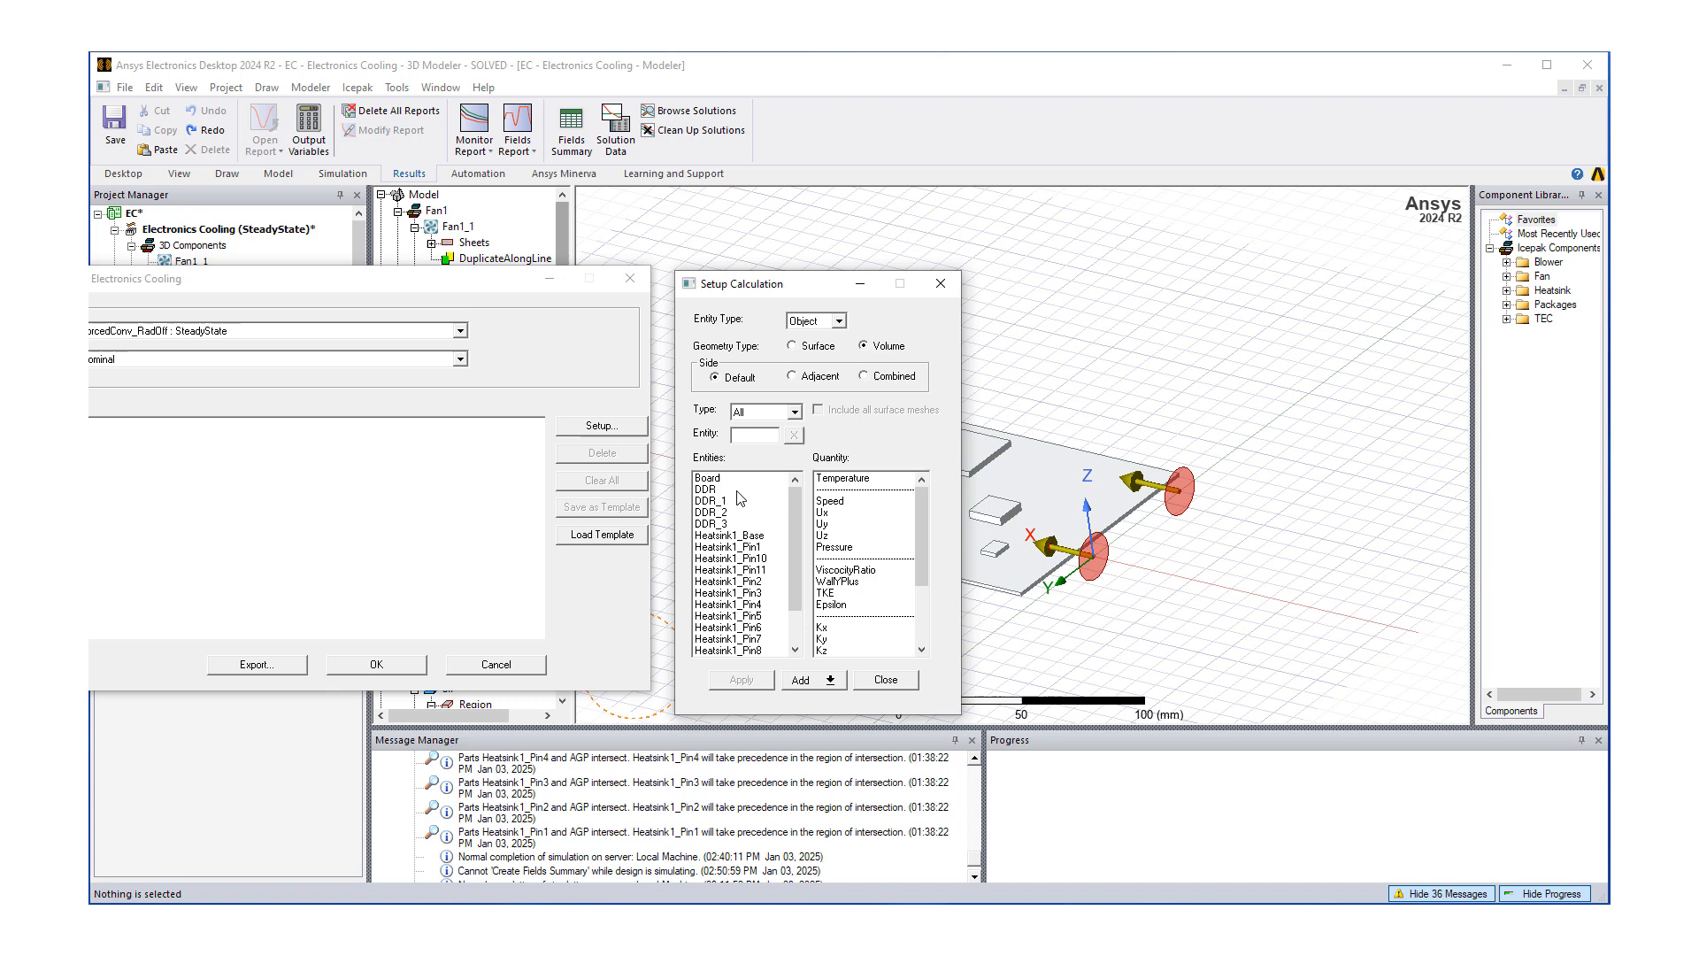
pyautogui.click(724, 477)
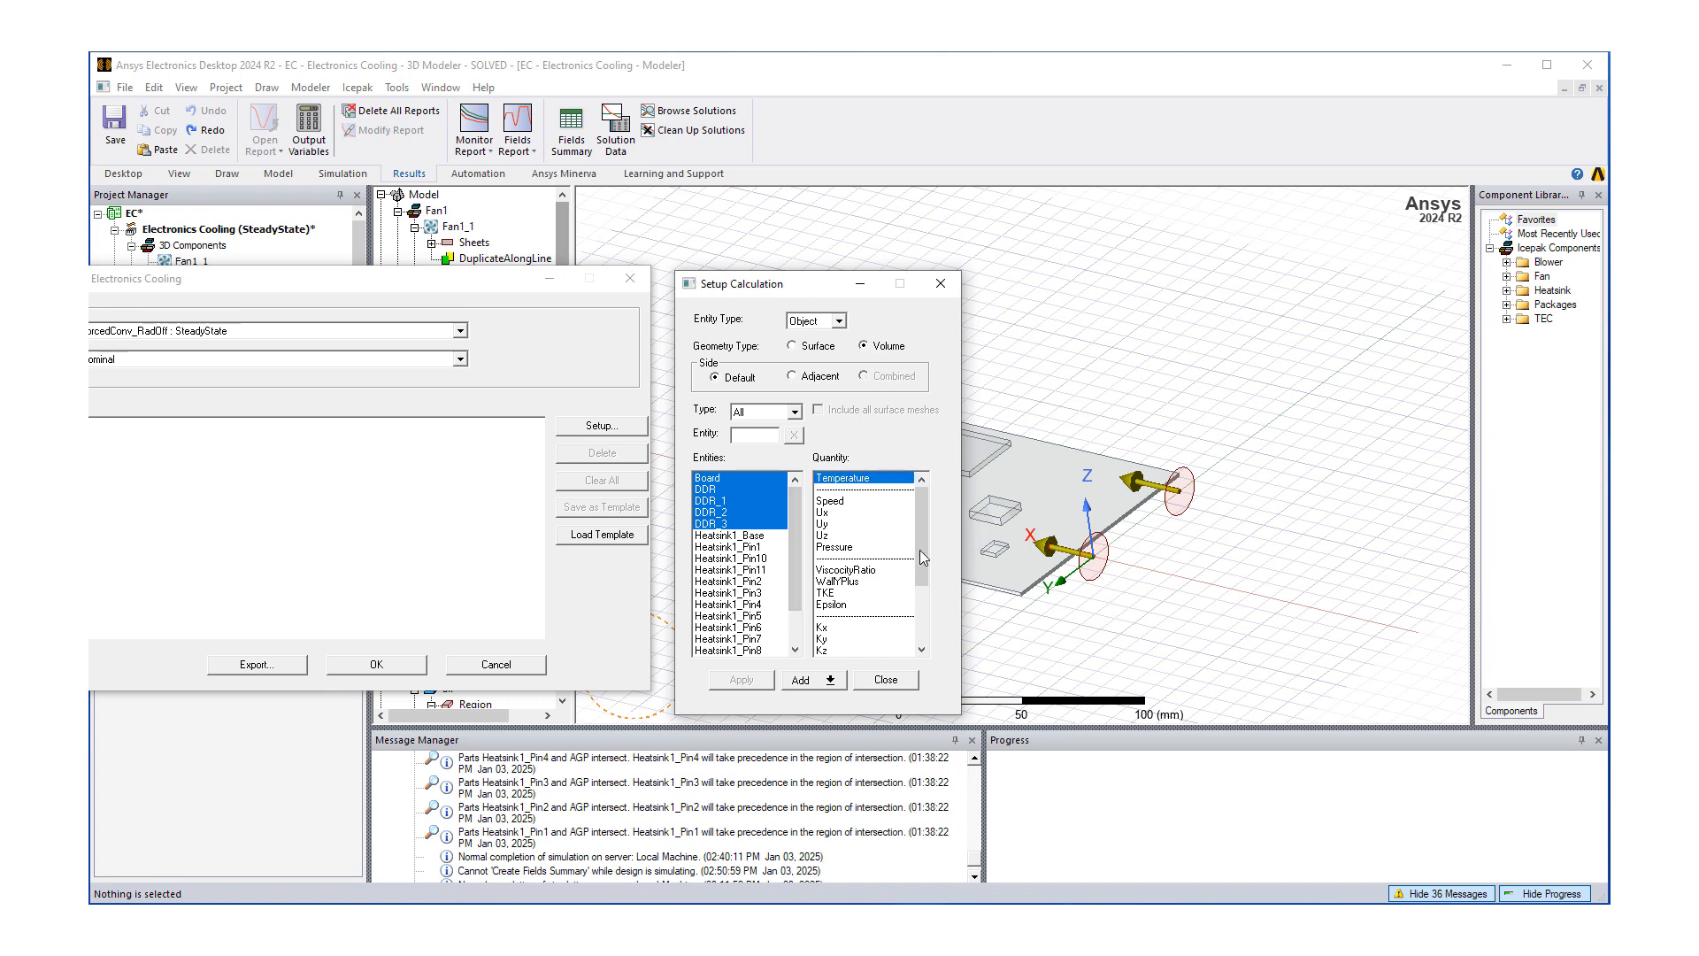
pyautogui.click(827, 680)
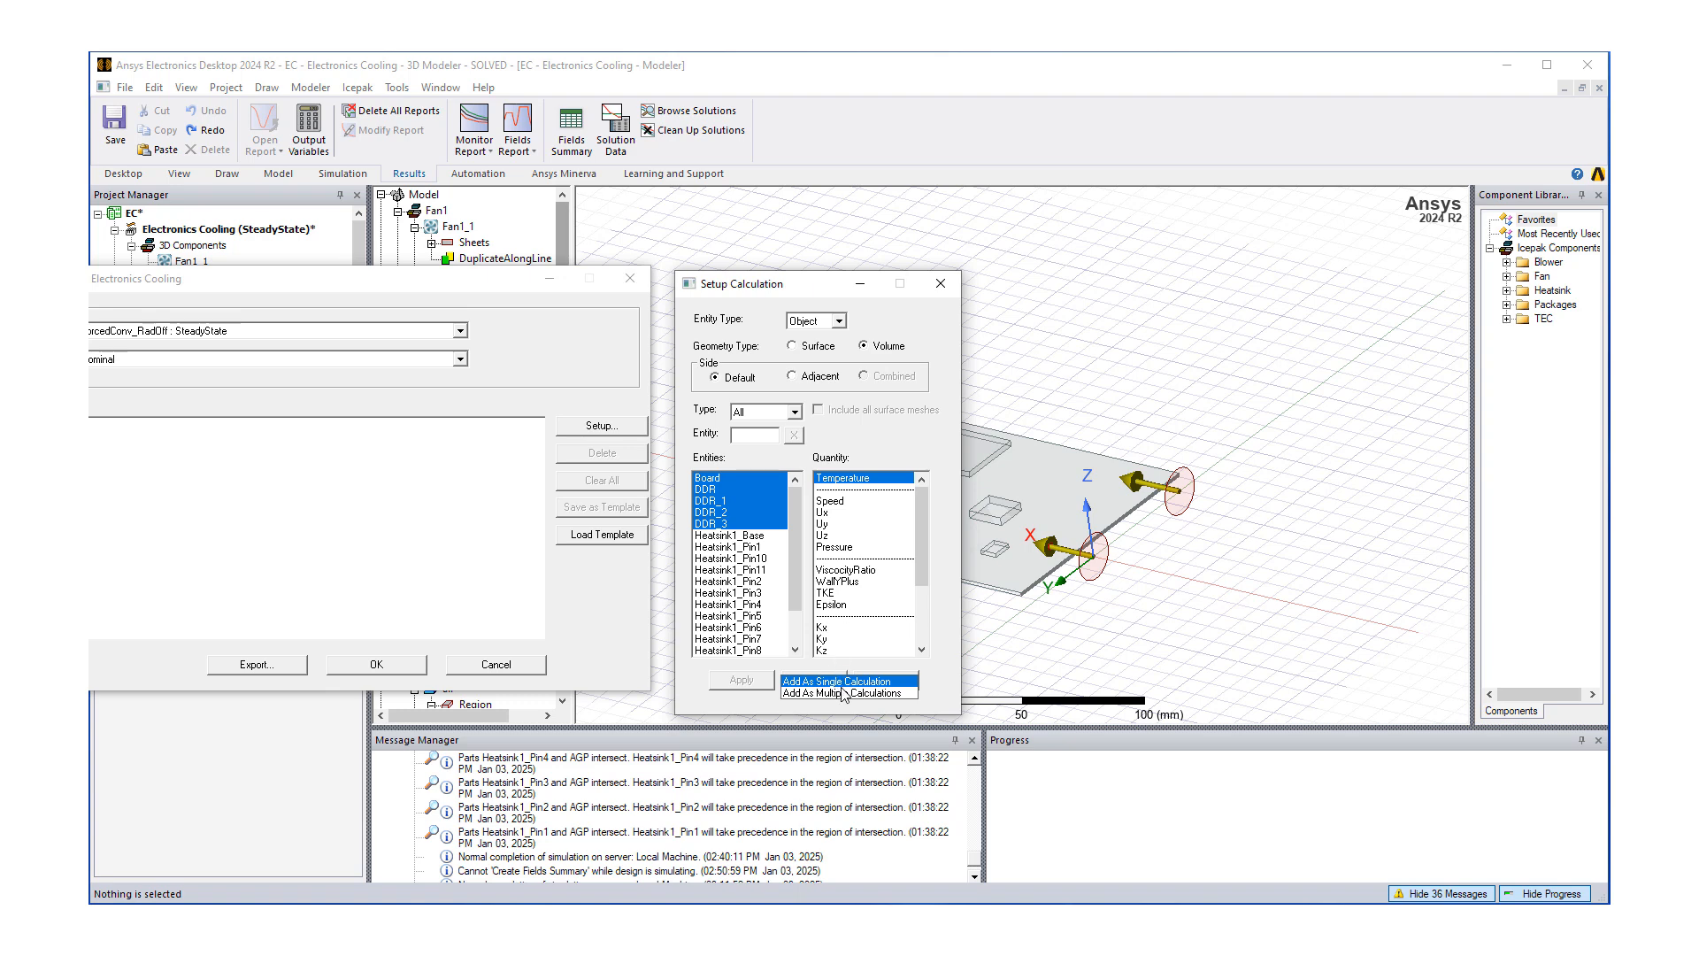
pyautogui.moveTo(851, 694)
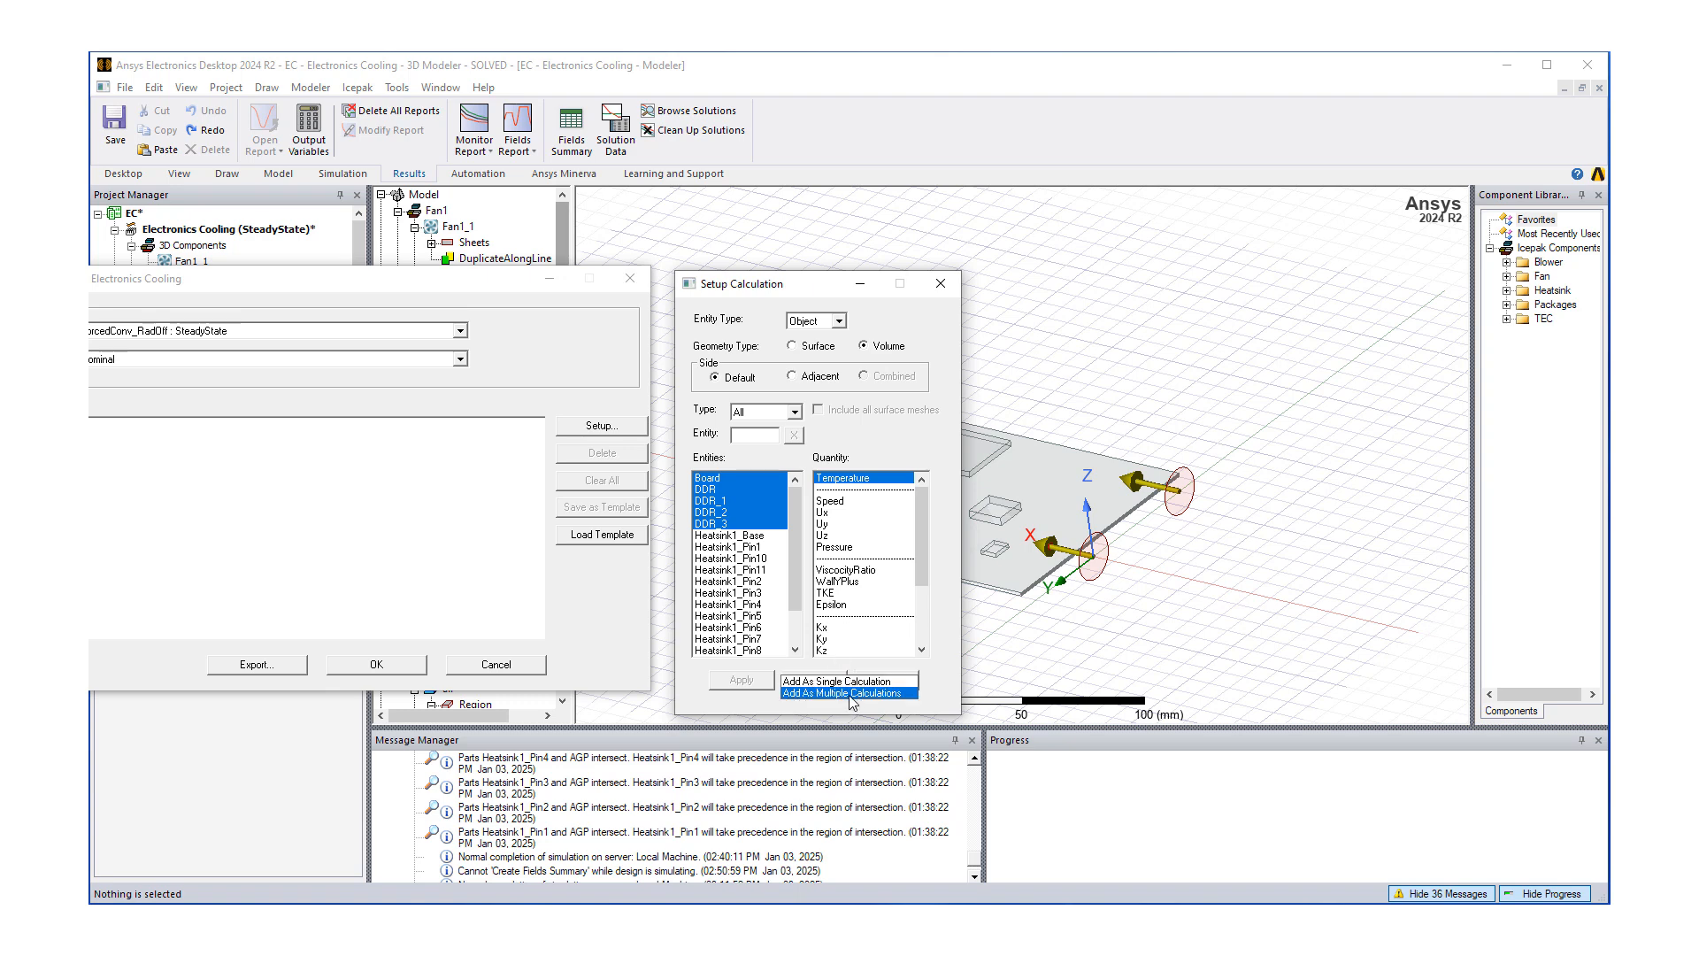
pyautogui.click(848, 692)
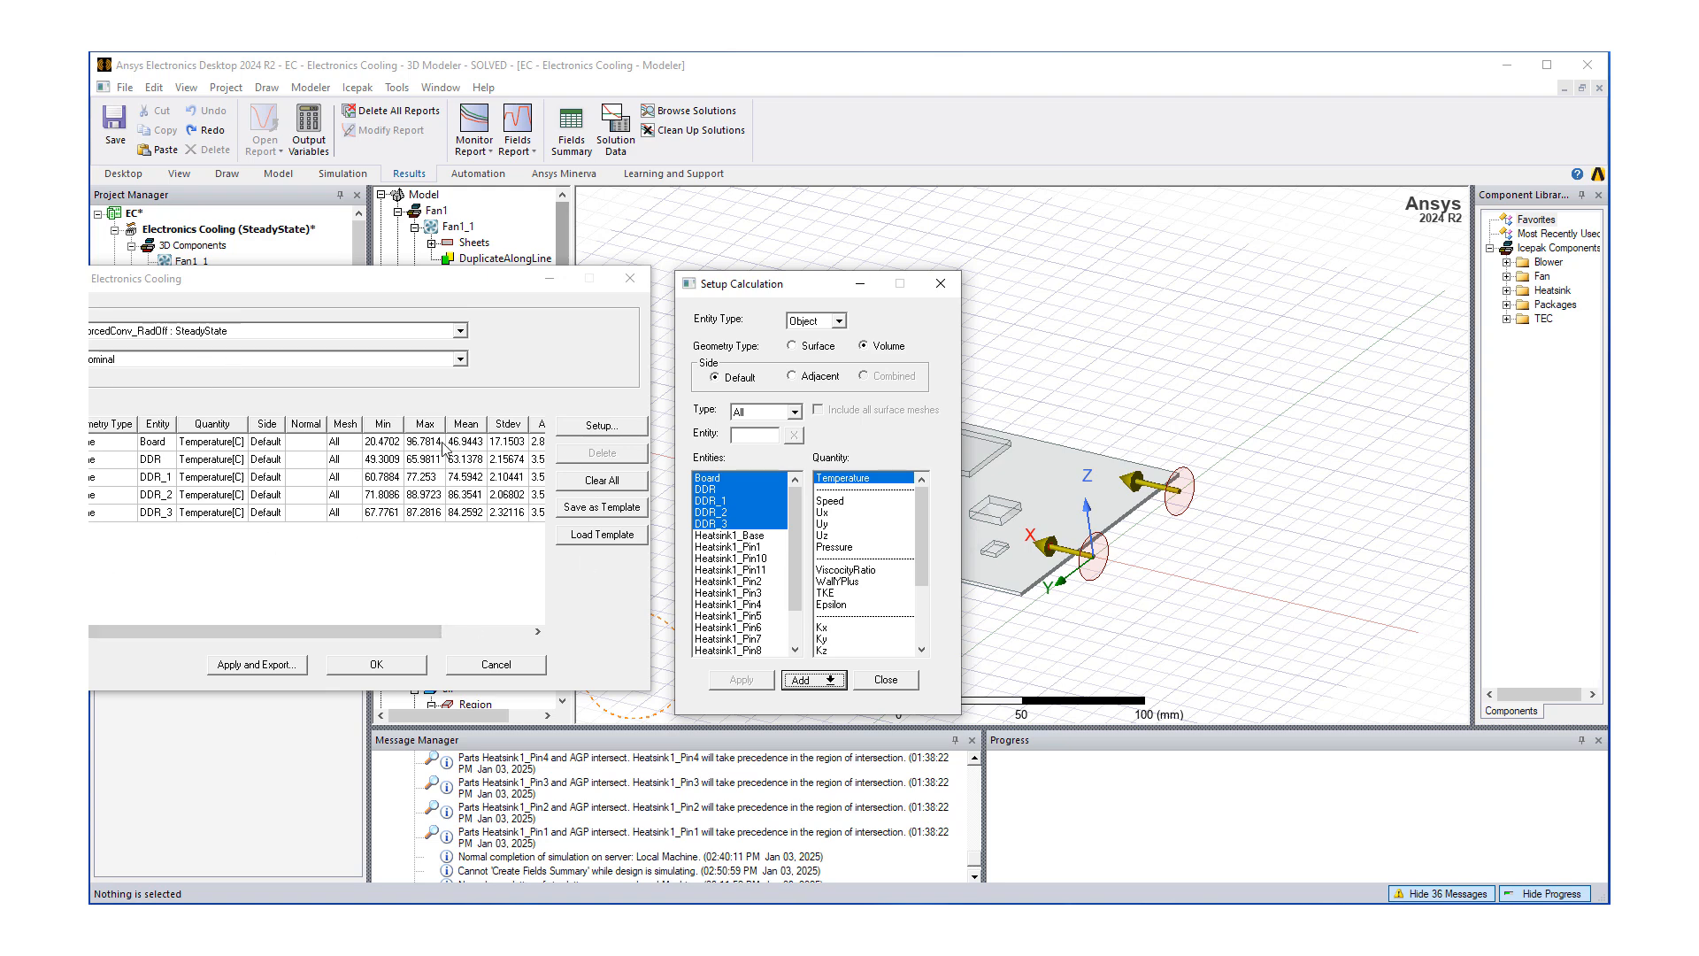
pyautogui.moveTo(218, 559)
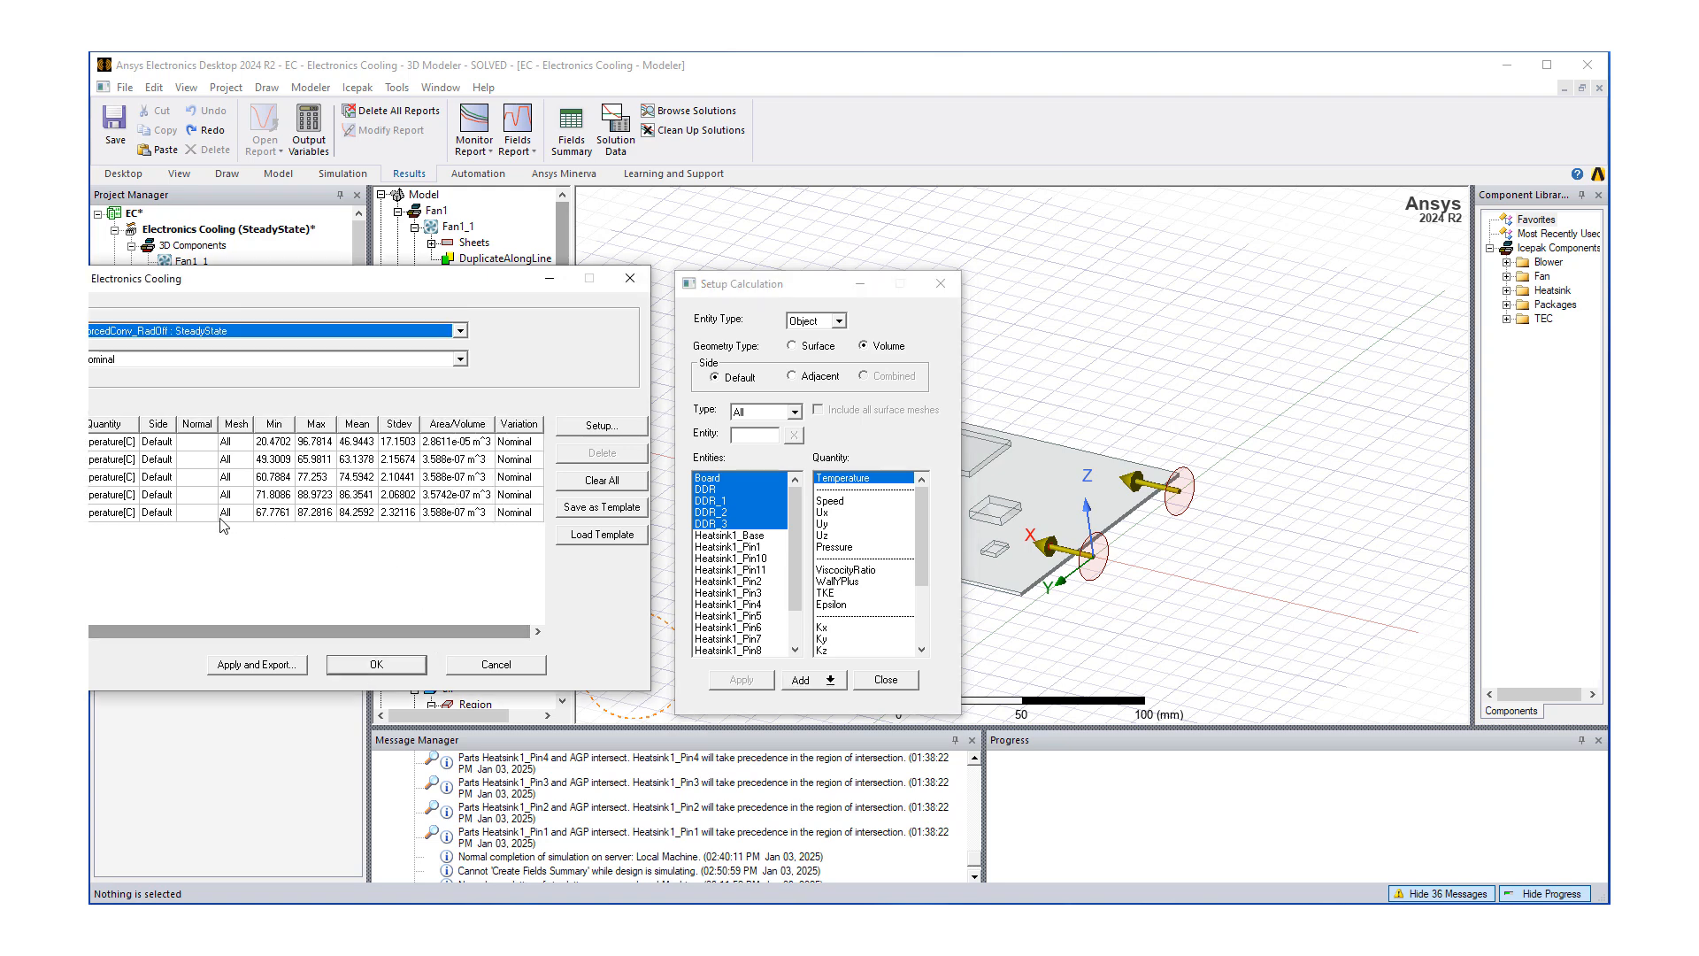
pyautogui.moveTo(137, 546)
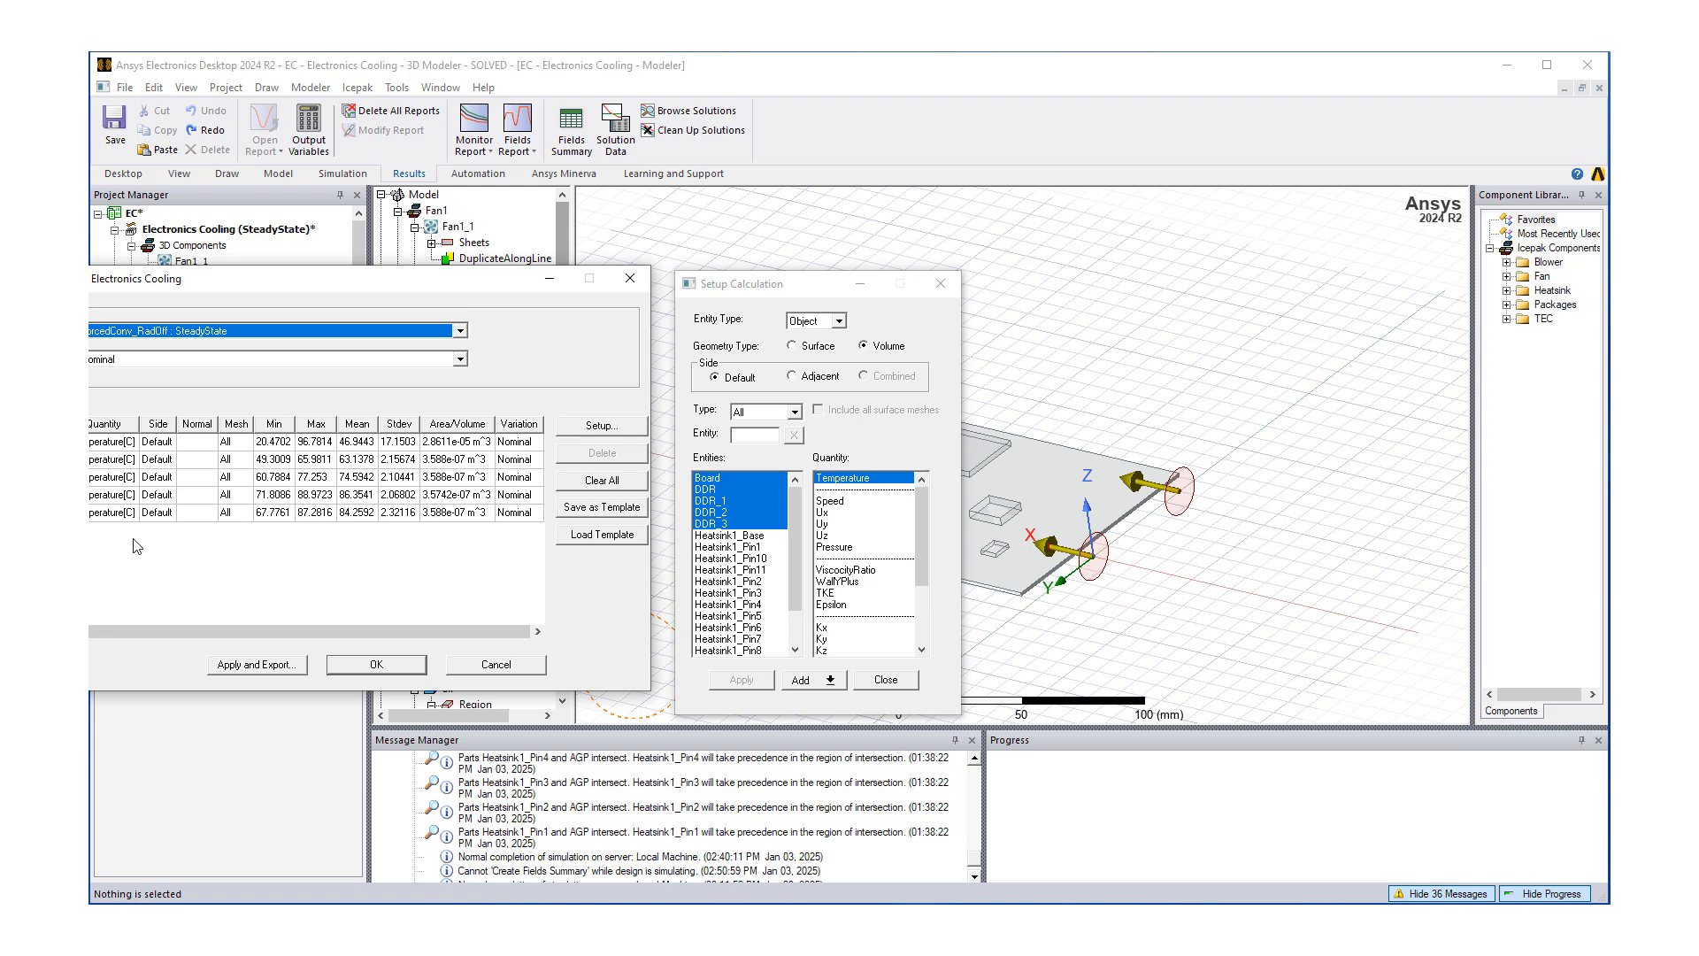
pyautogui.moveTo(308, 458)
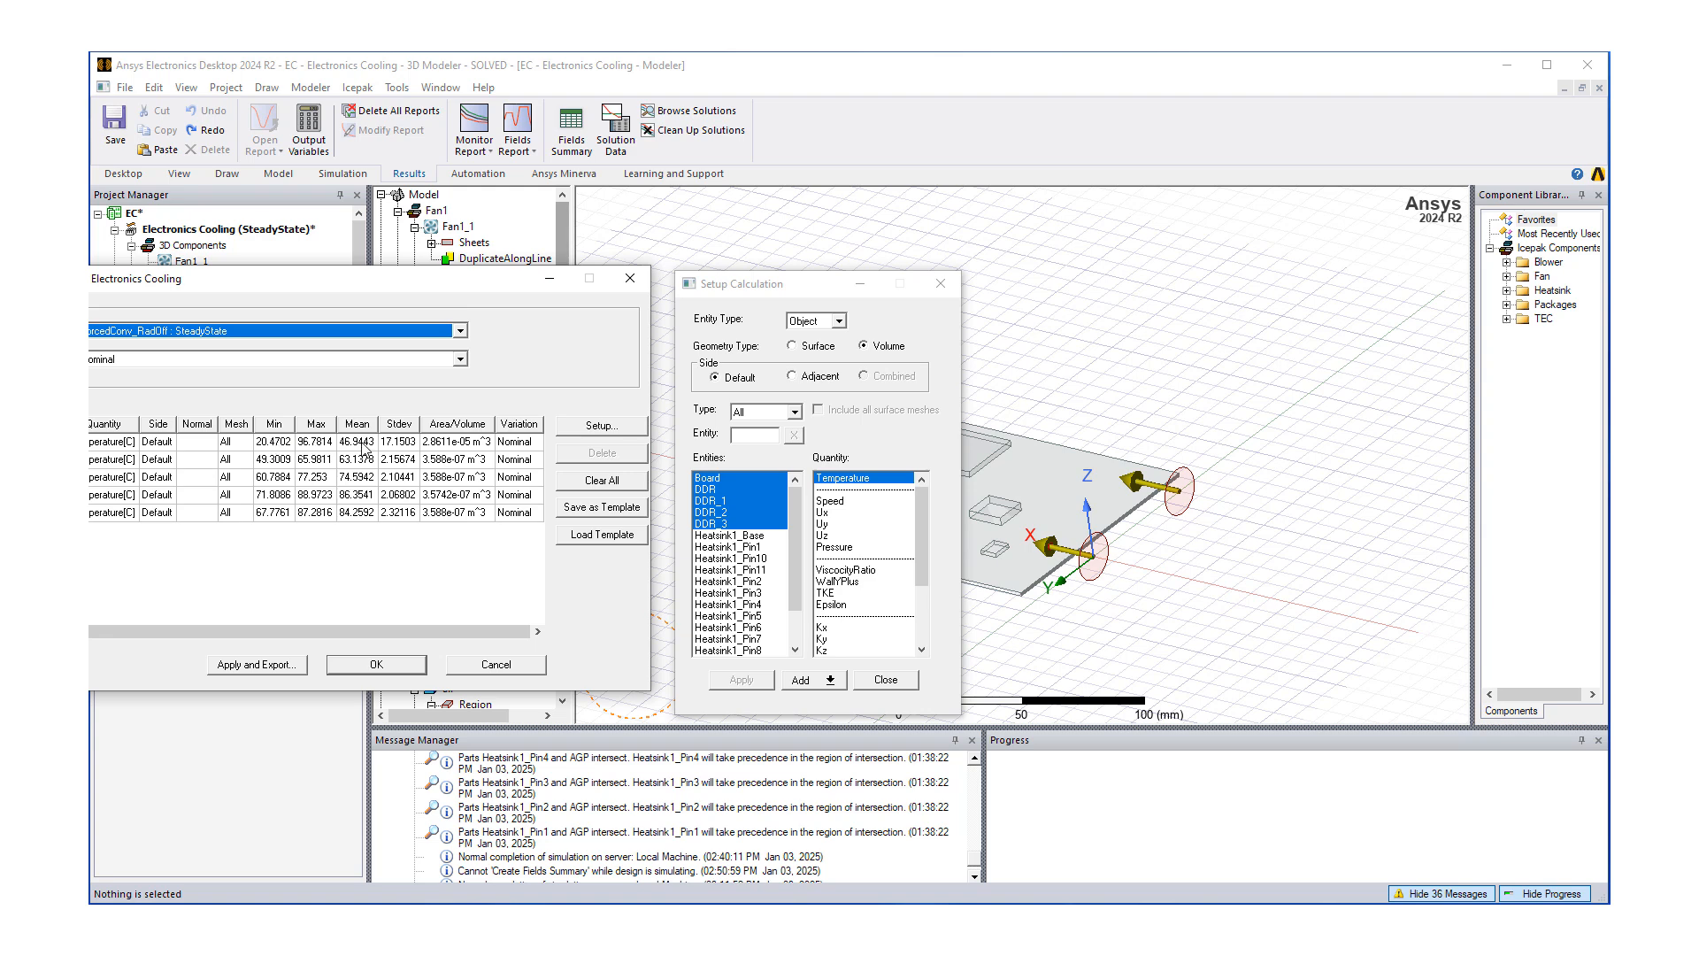
pyautogui.moveTo(267, 476)
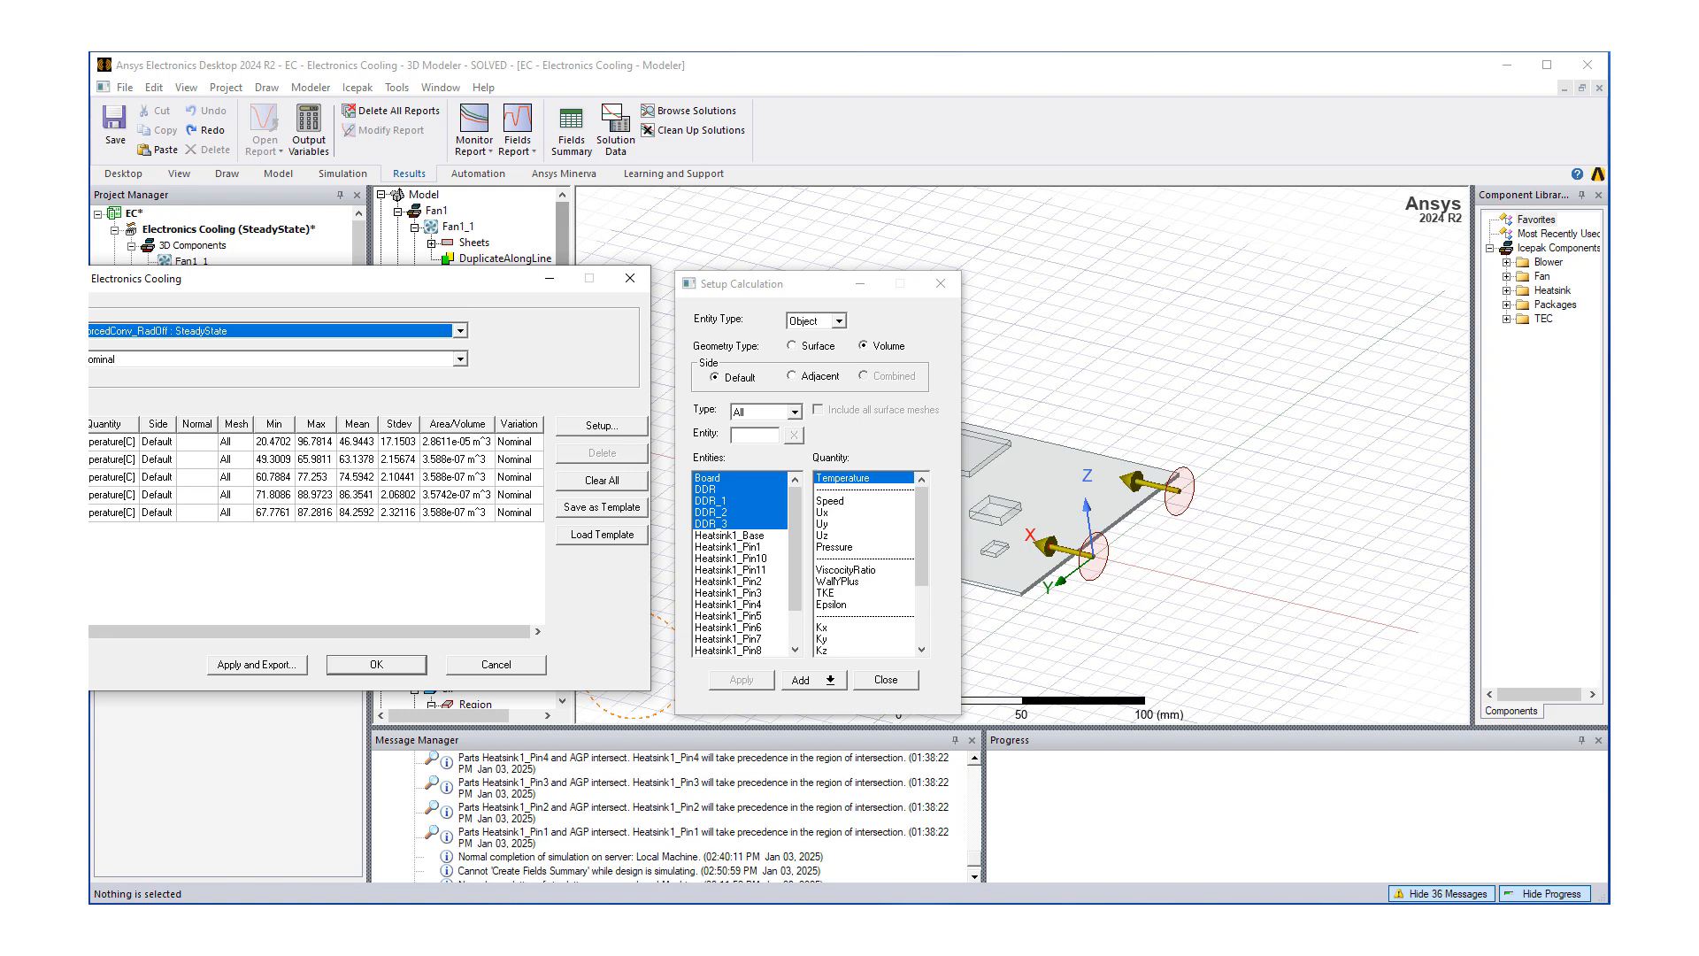
pyautogui.moveTo(354, 476)
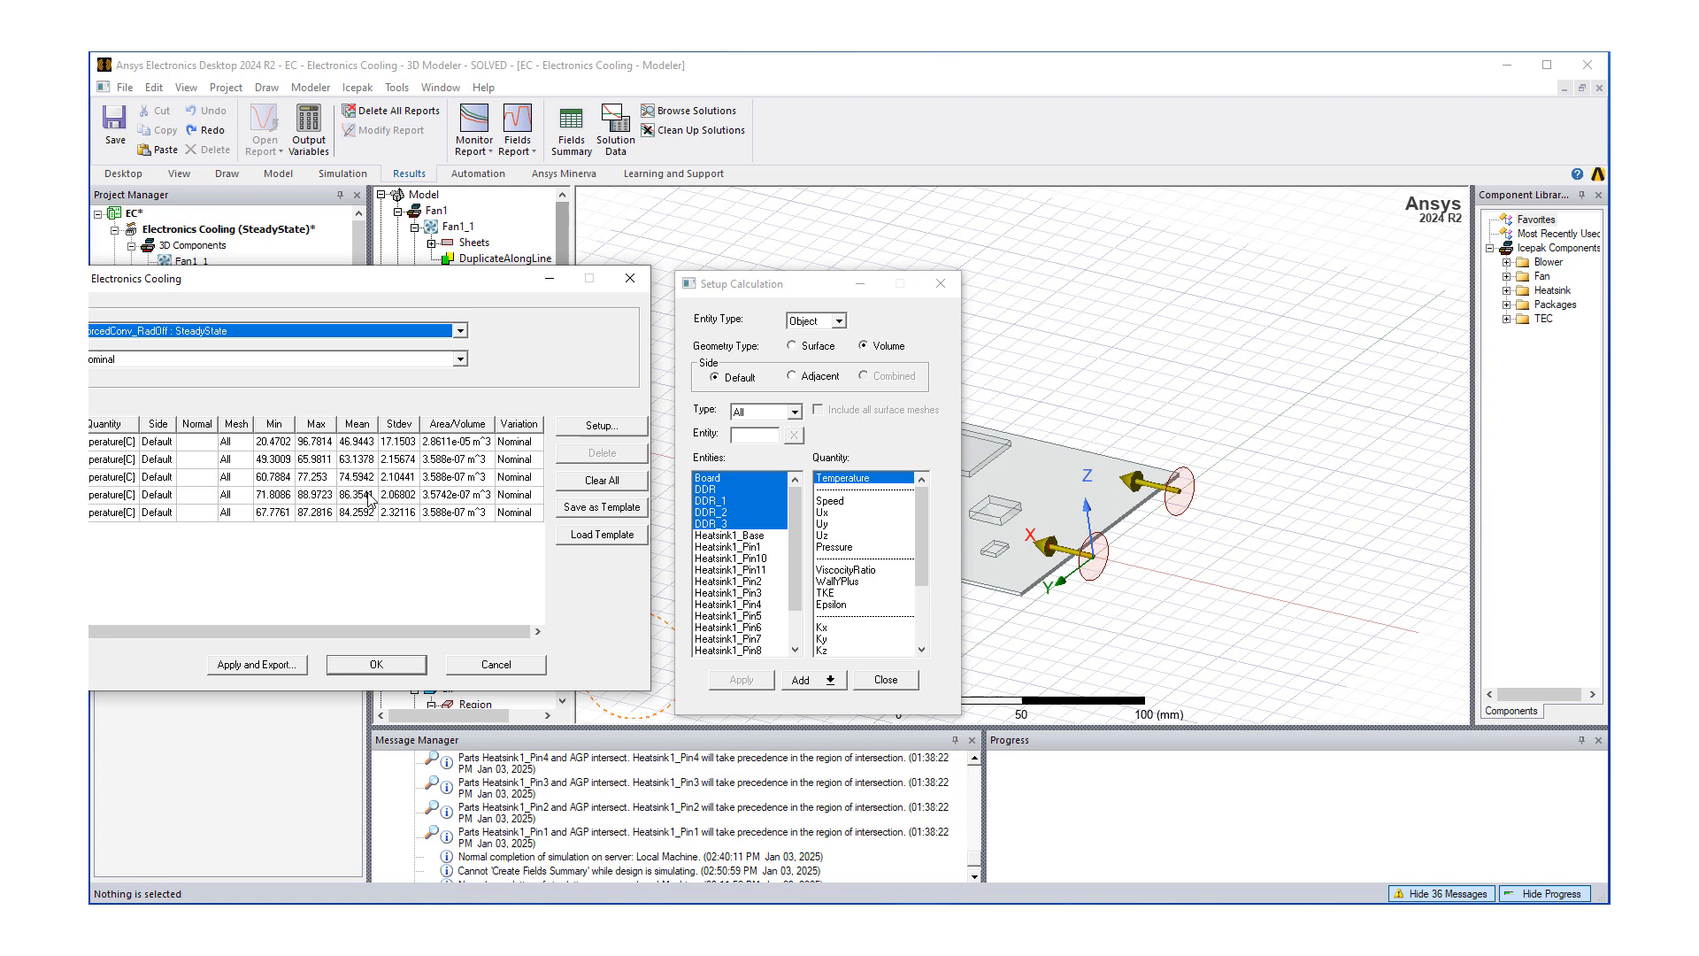
pyautogui.moveTo(302, 516)
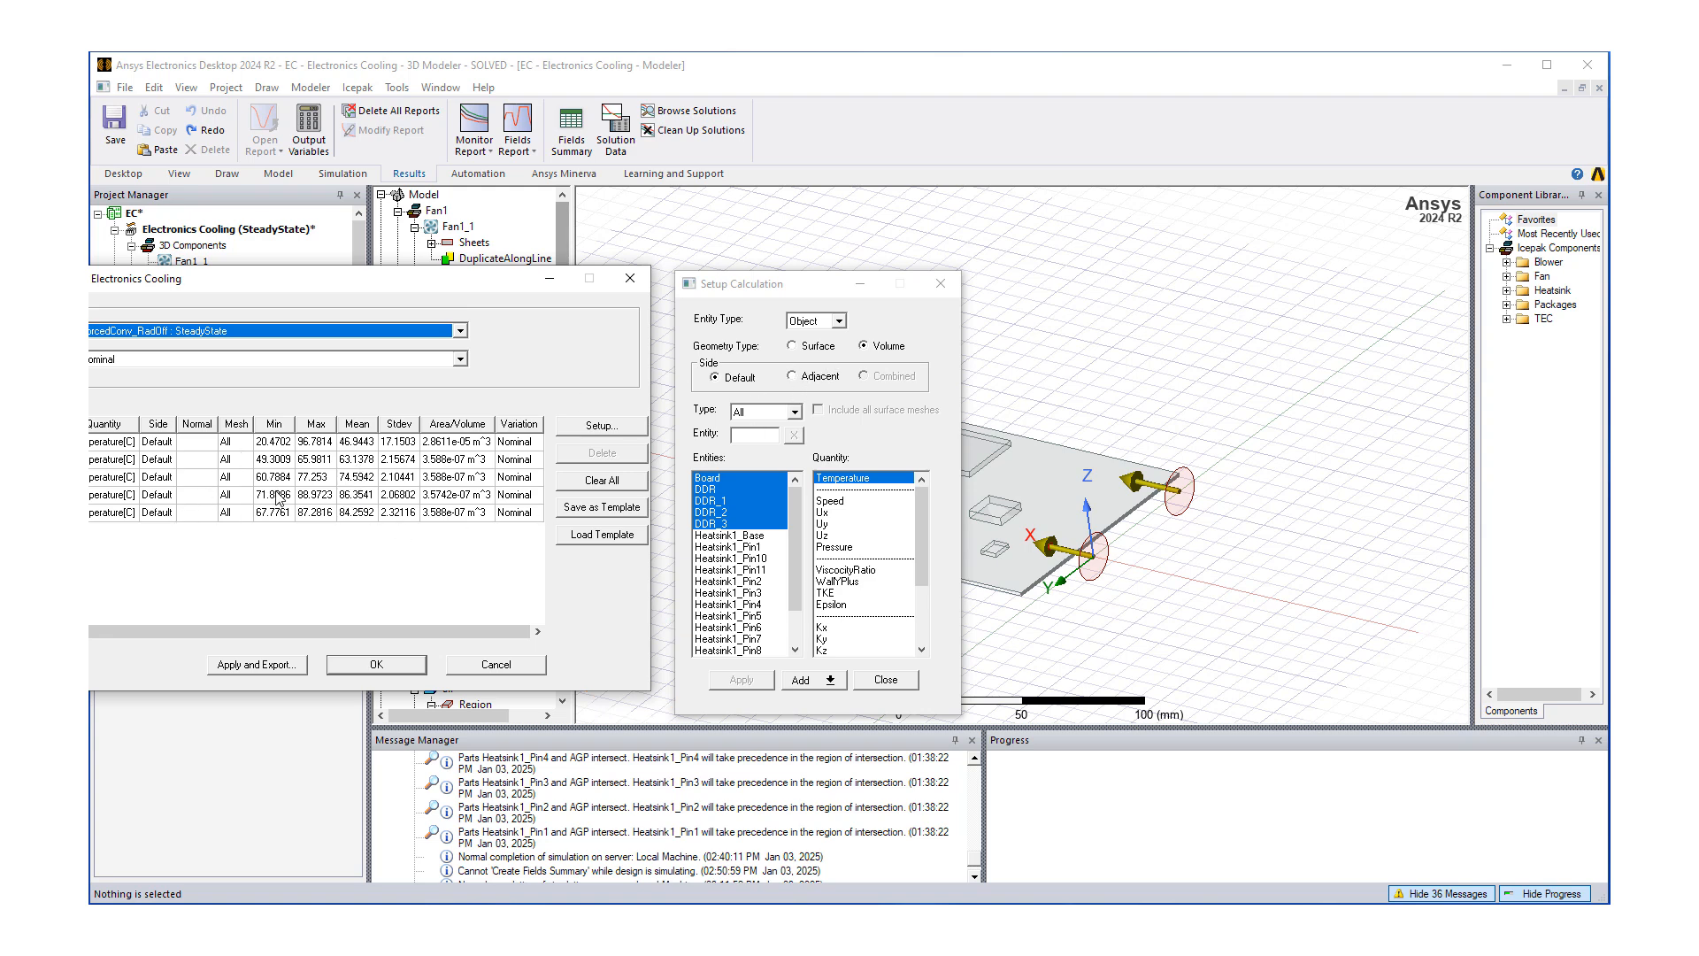
pyautogui.moveTo(246, 578)
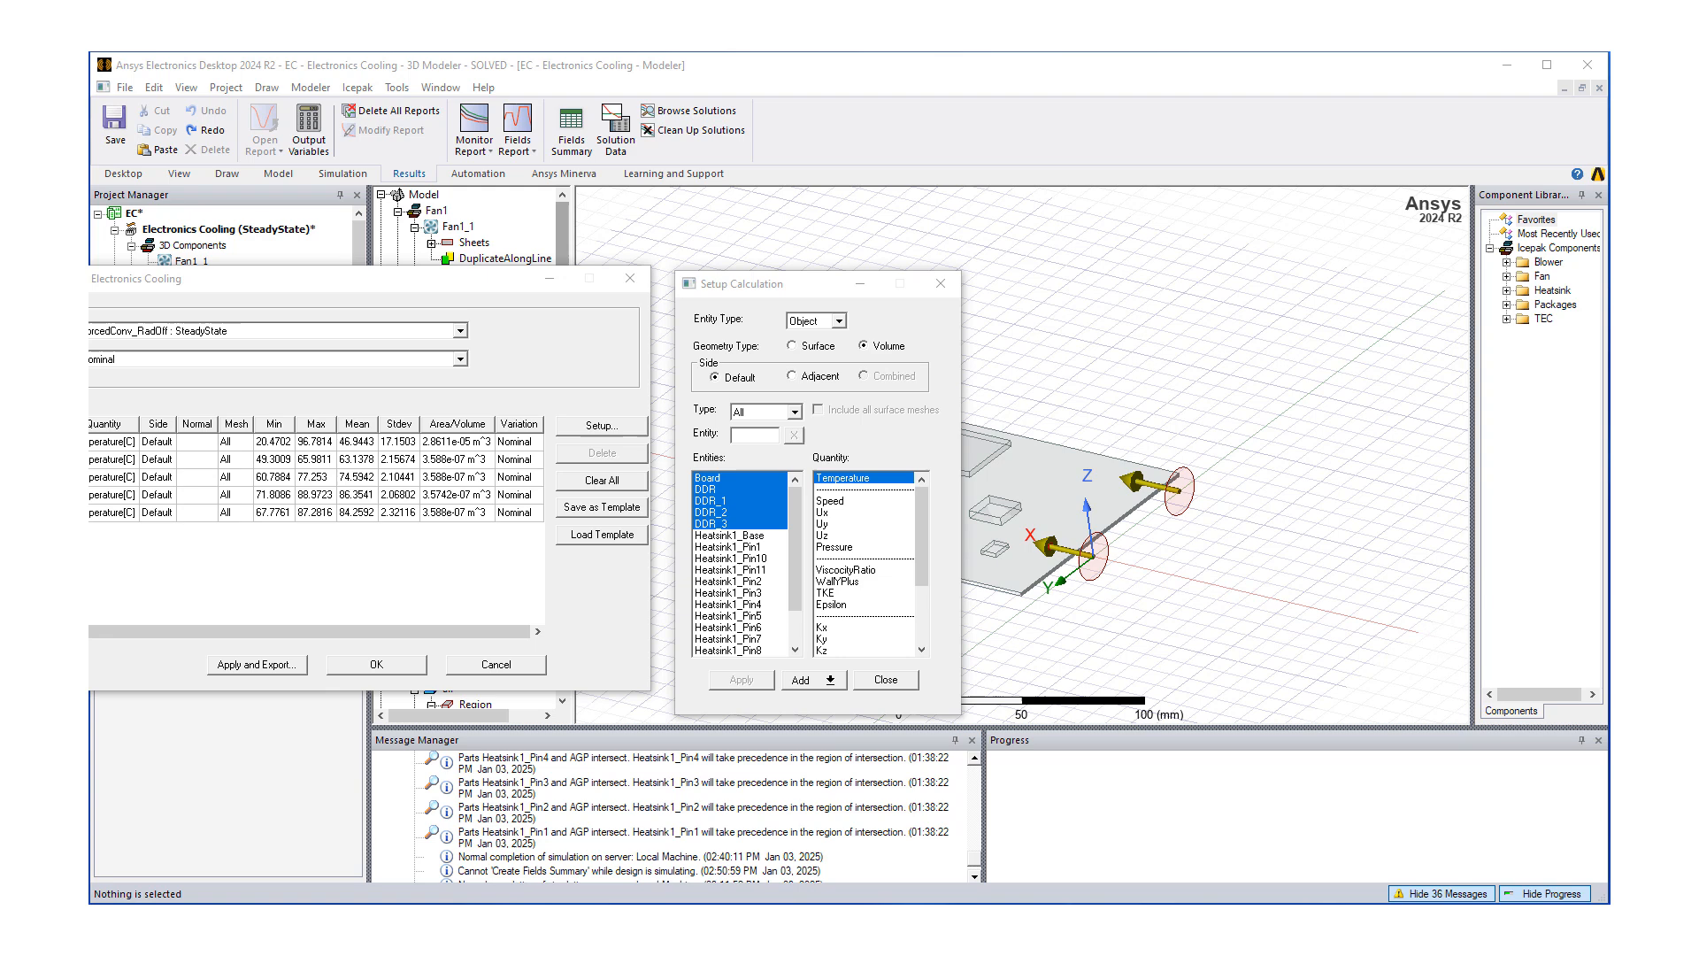
pyautogui.moveTo(727, 412)
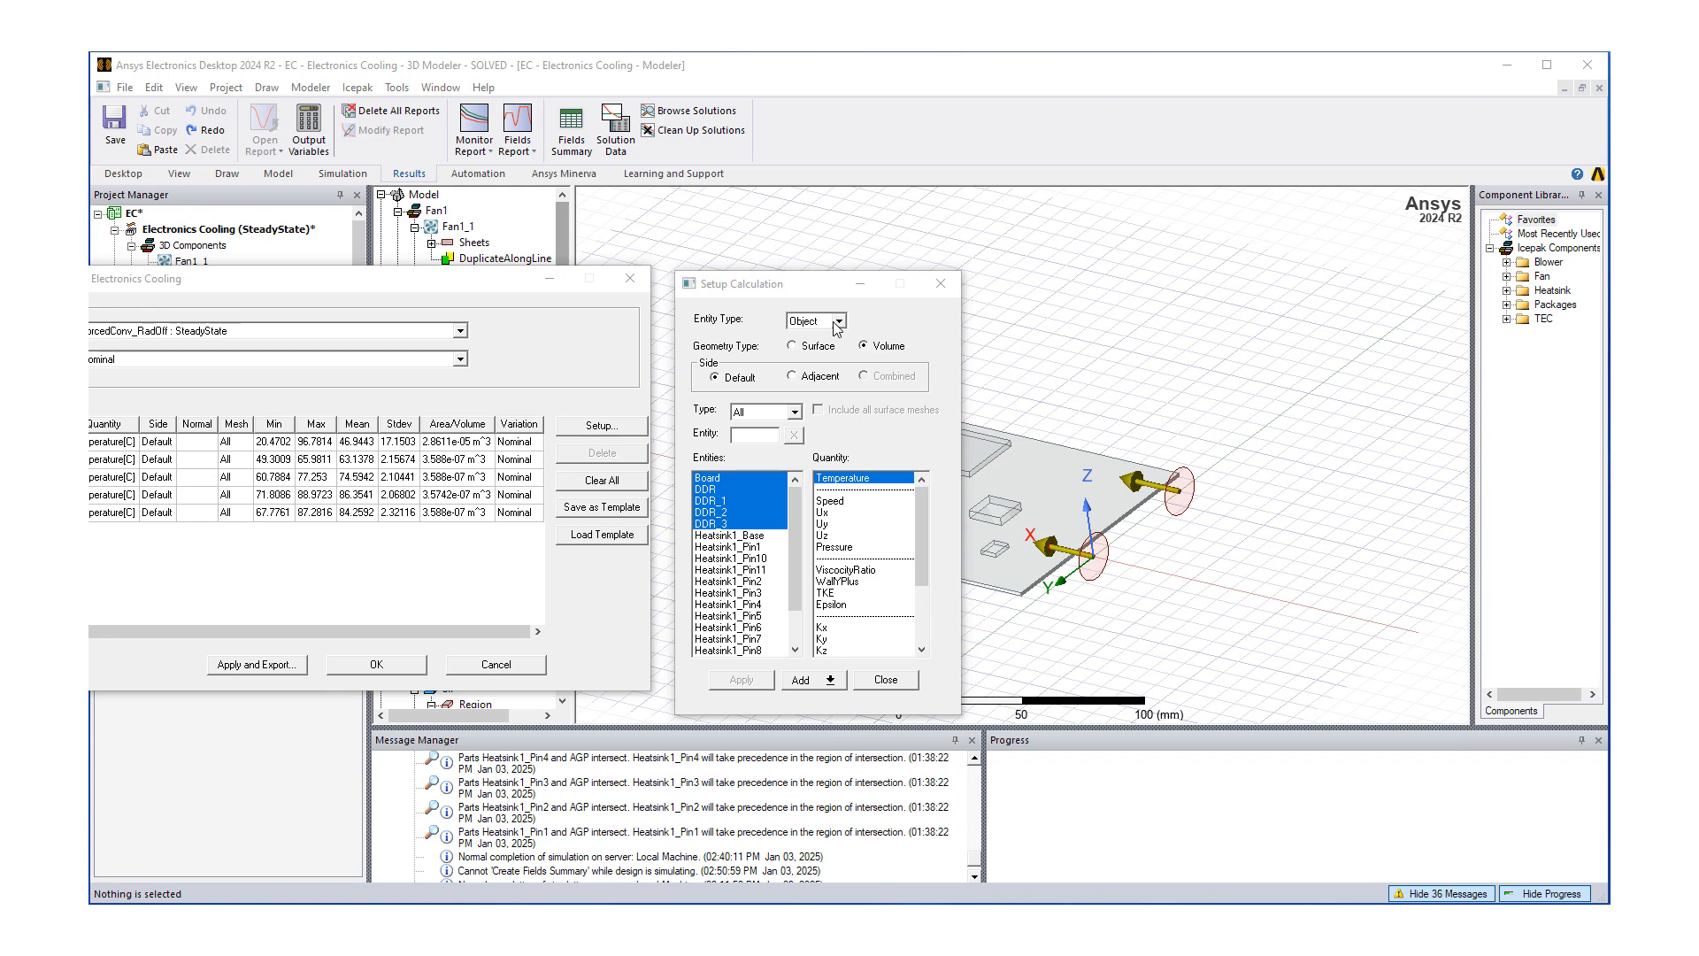
# - Add Boundary Surface temperature calculations for Network_AGP and Network1 as multiple calculations
pyautogui.click(836, 320)
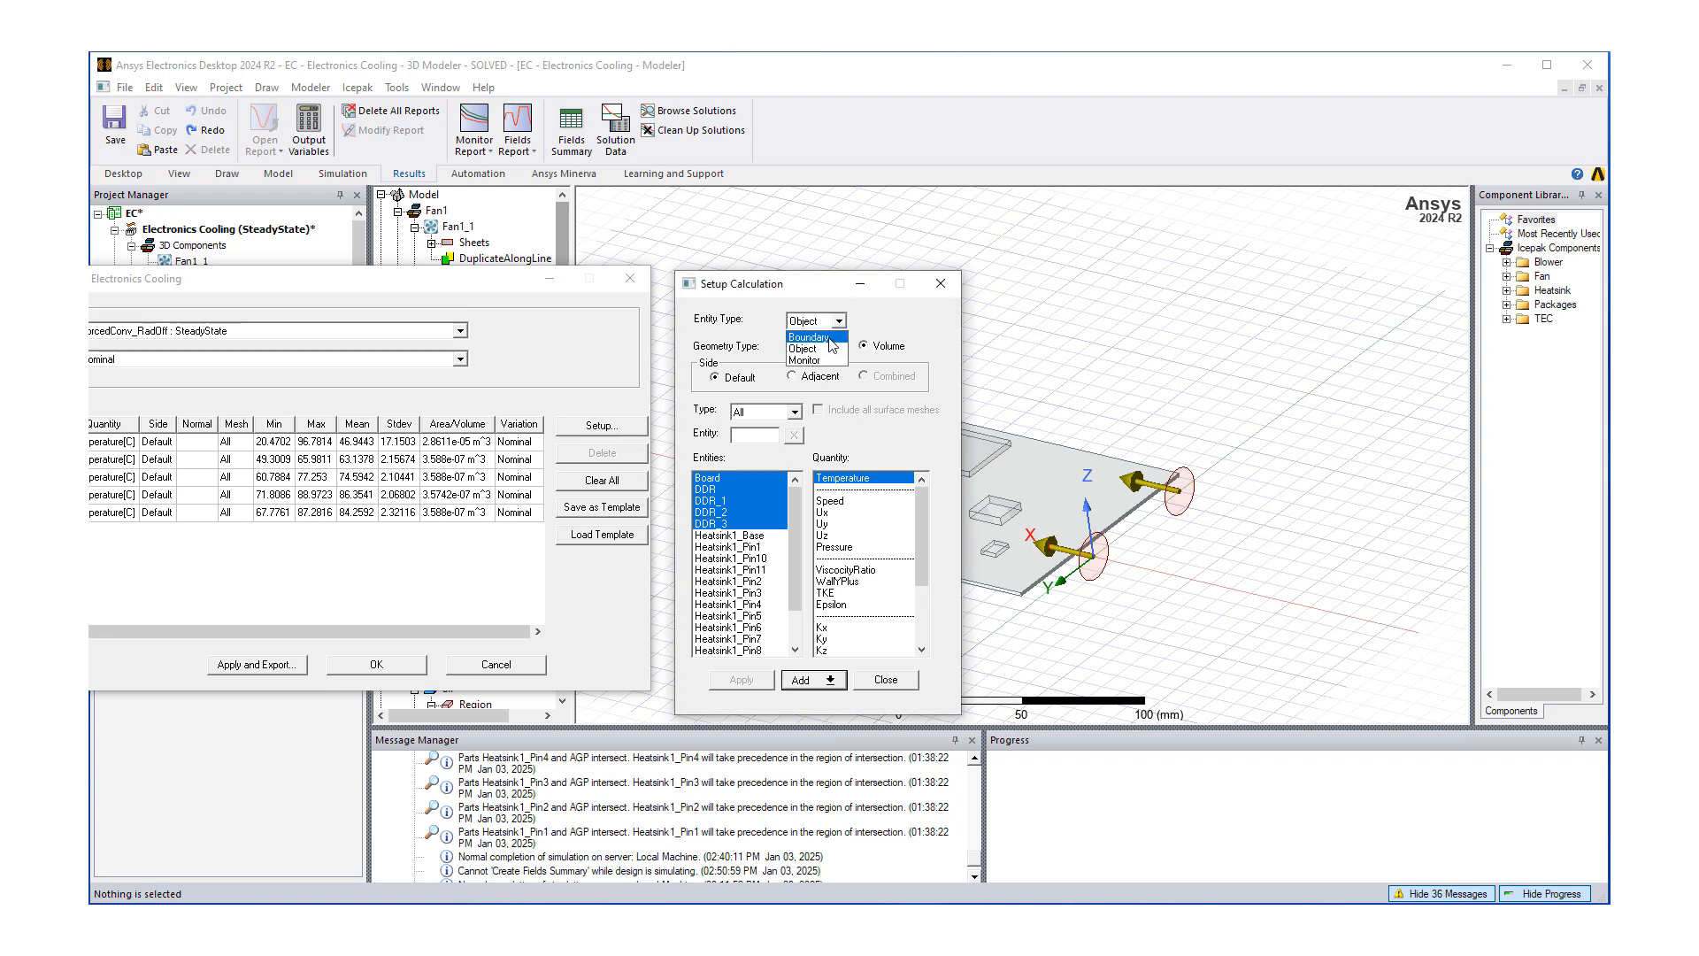
pyautogui.click(808, 337)
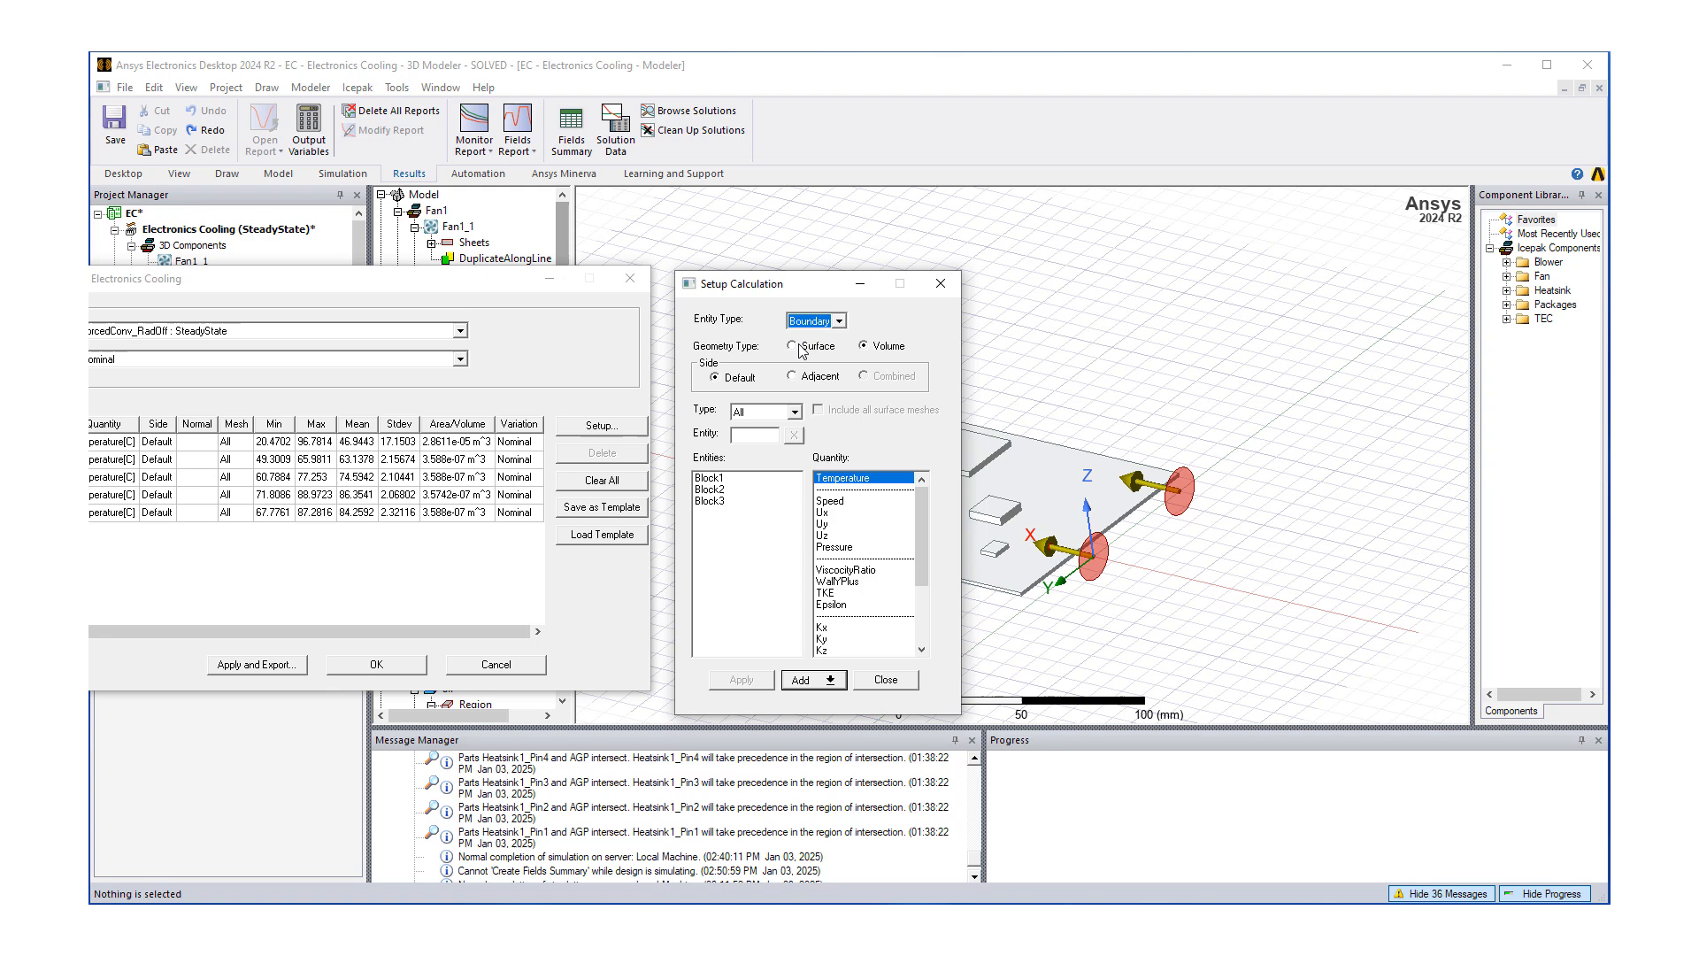
pyautogui.click(790, 346)
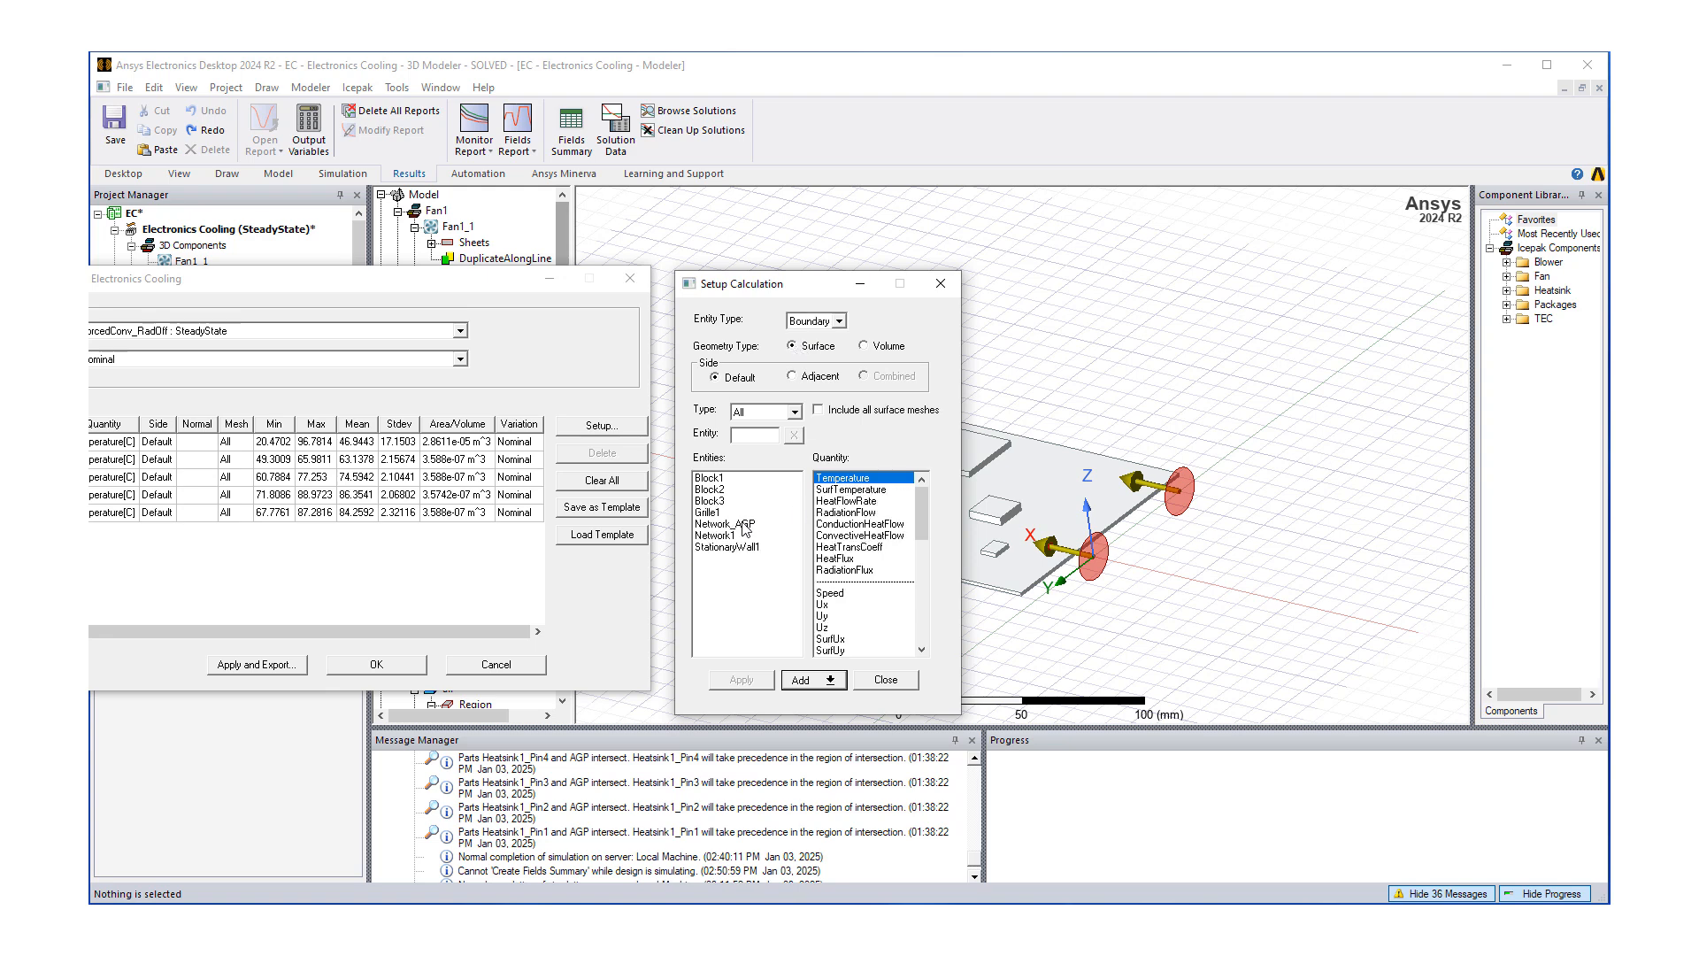
pyautogui.click(724, 523)
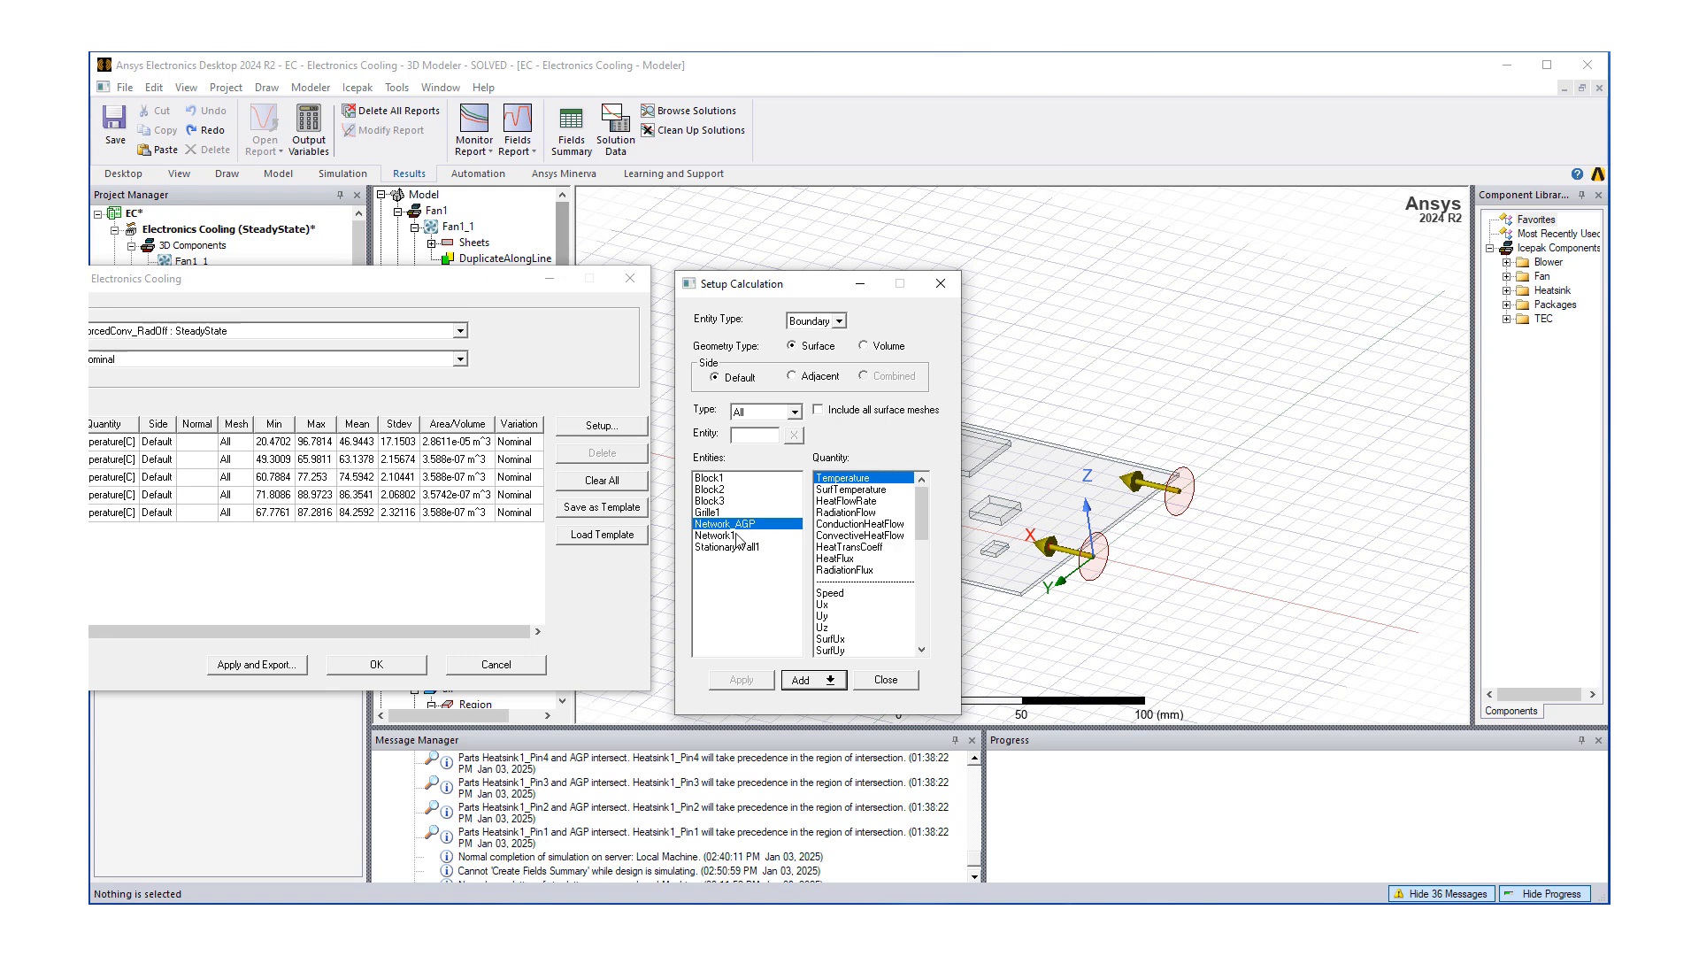
pyautogui.click(715, 535)
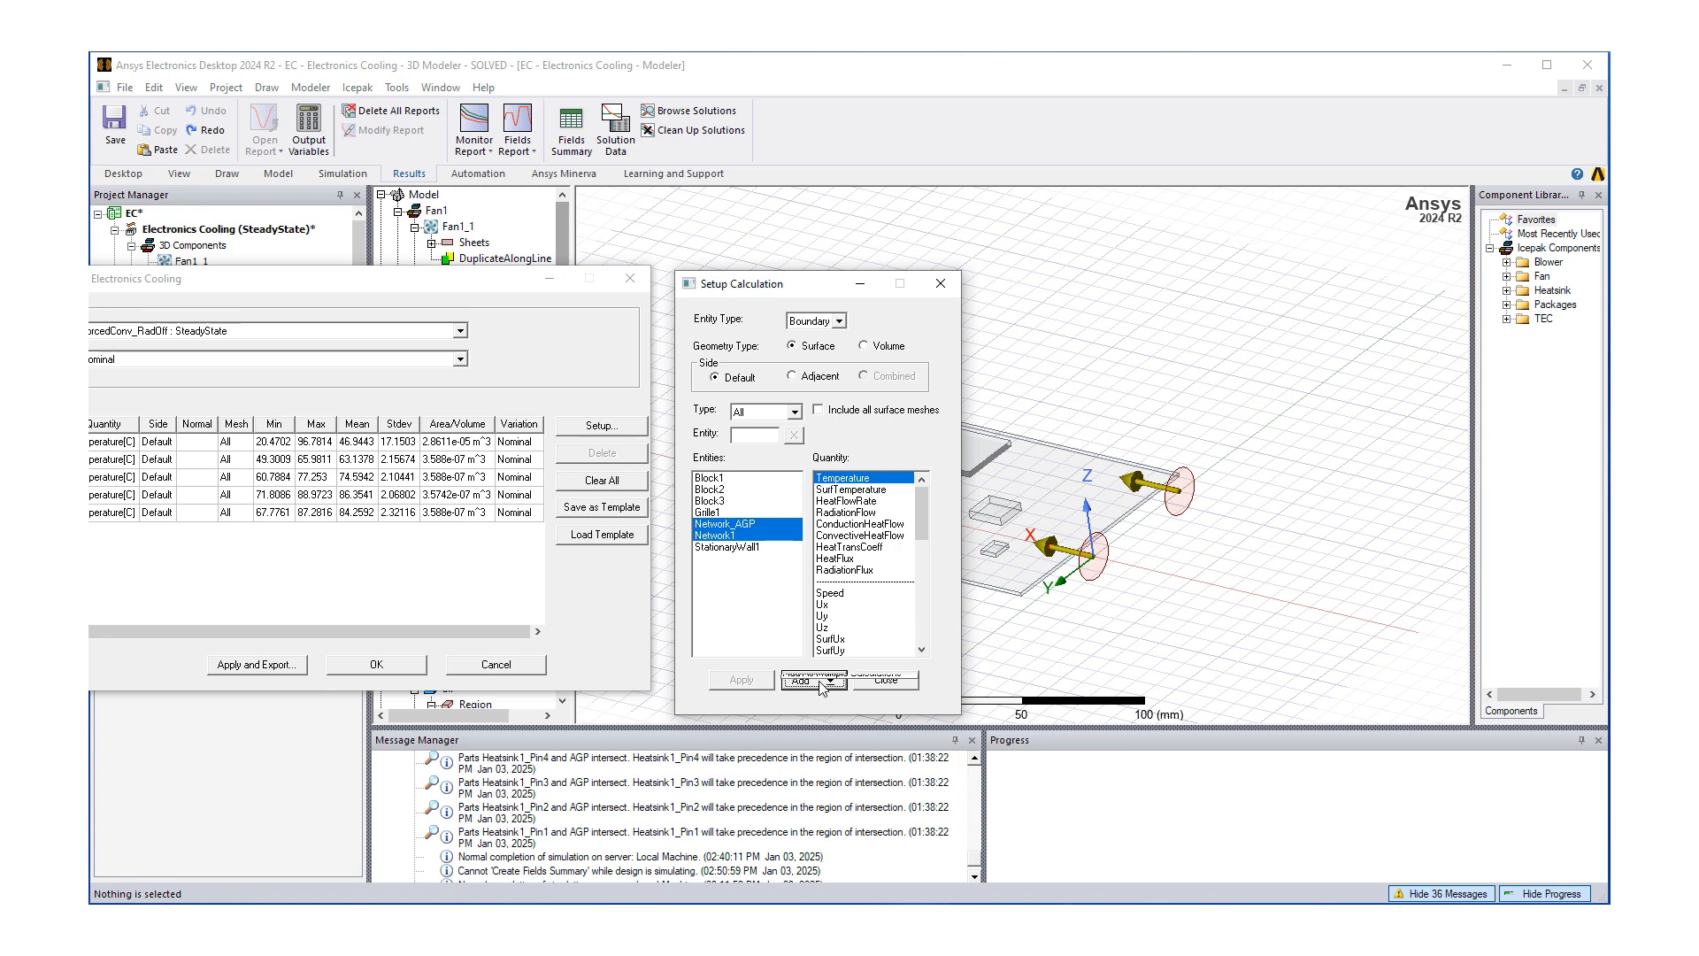
pyautogui.click(814, 682)
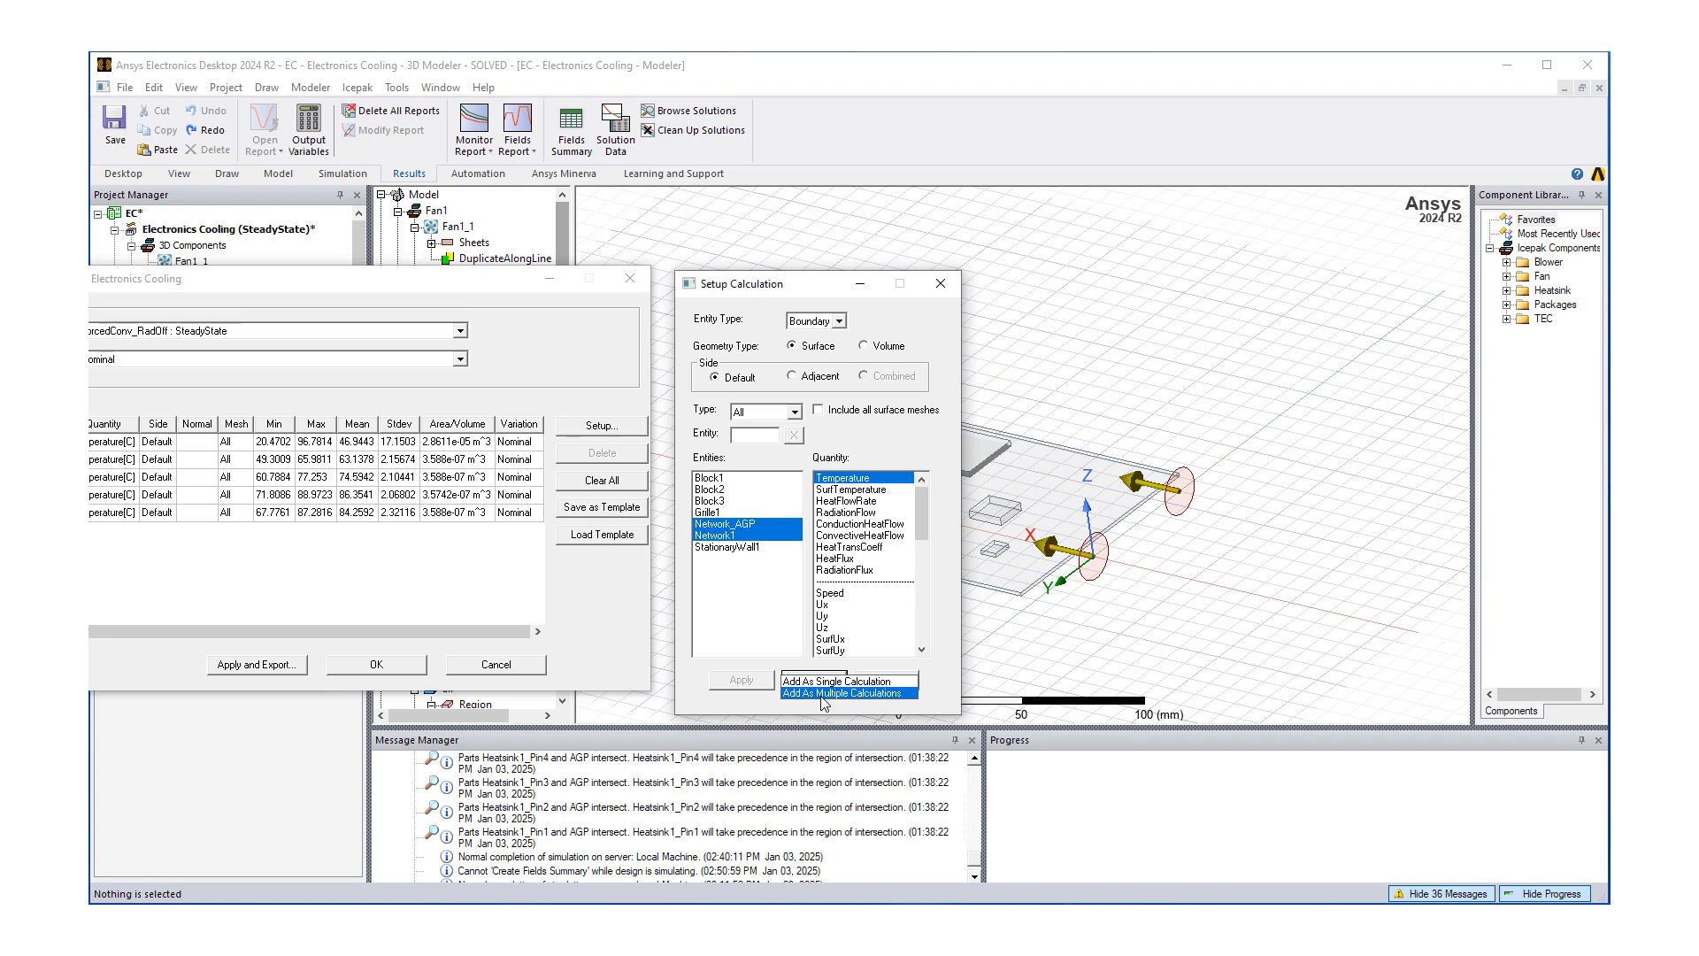
pyautogui.click(847, 692)
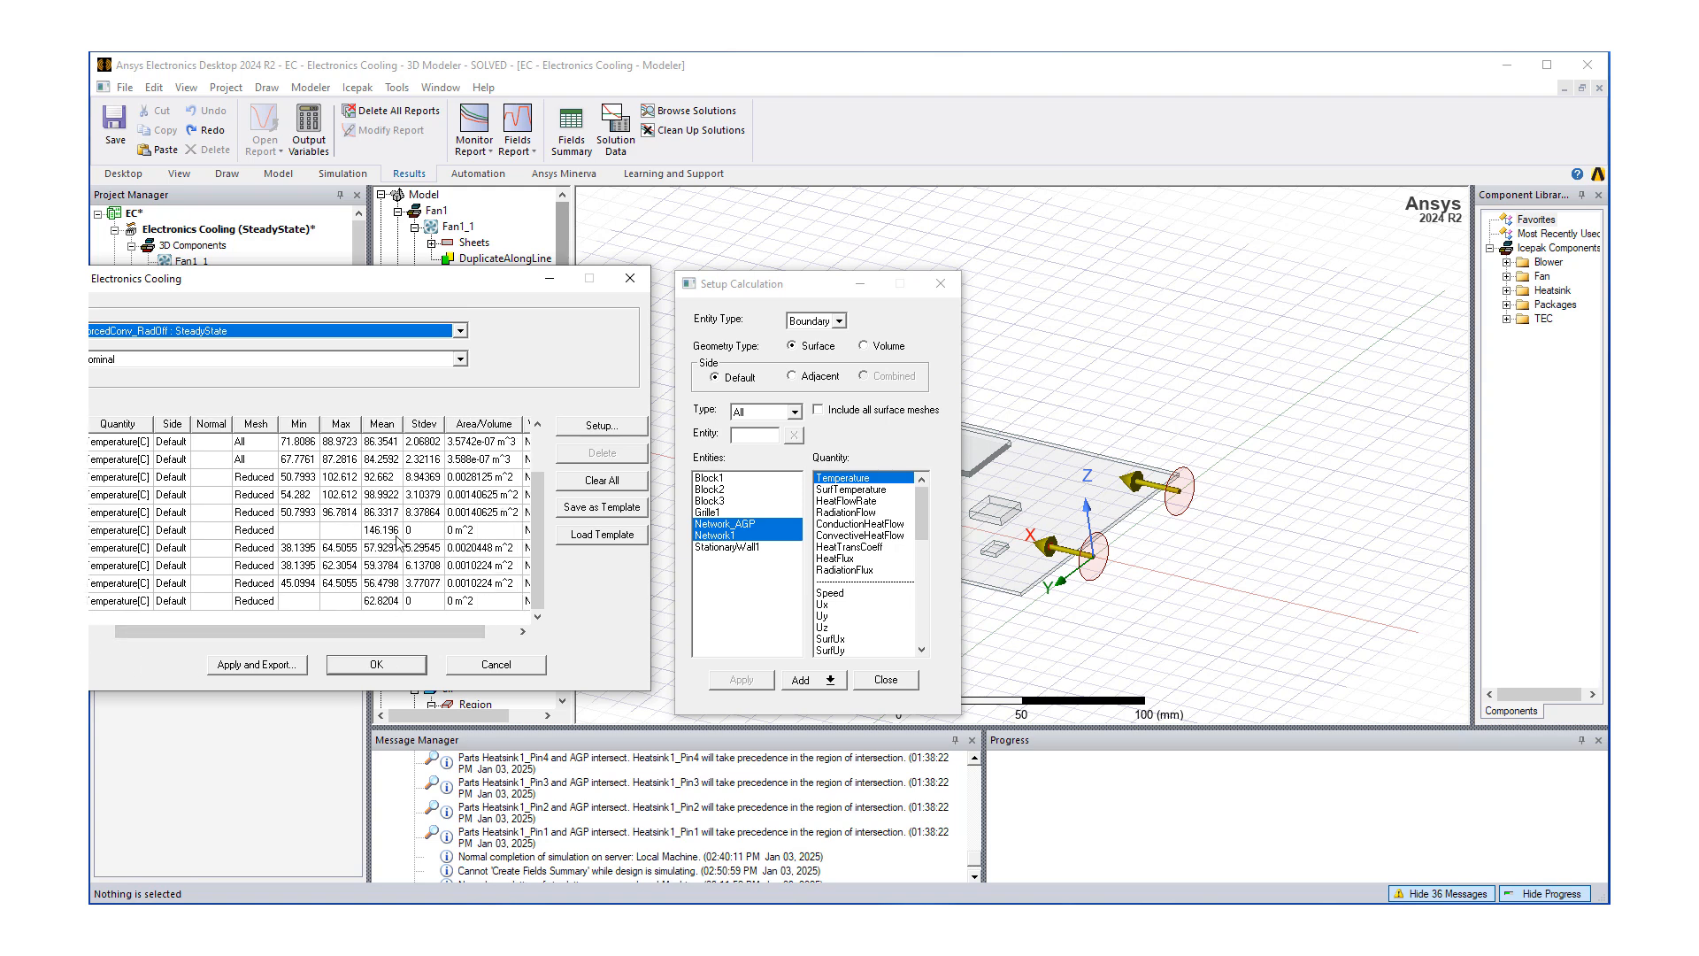
pyautogui.moveTo(415, 536)
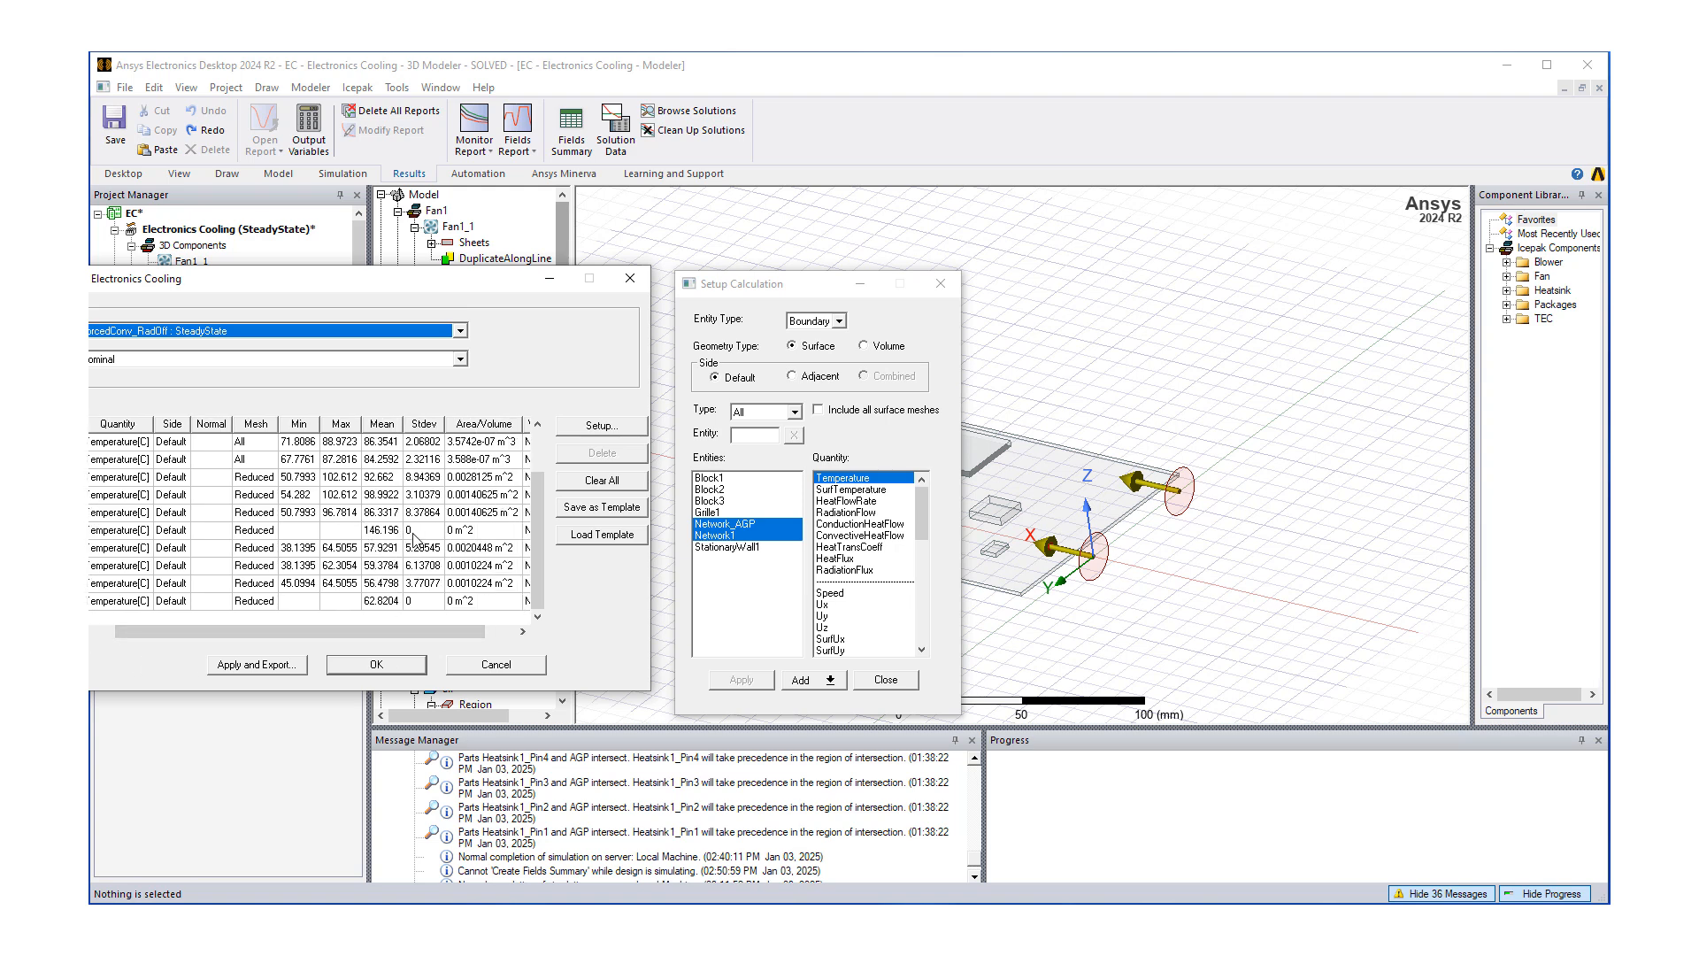
pyautogui.moveTo(413, 561)
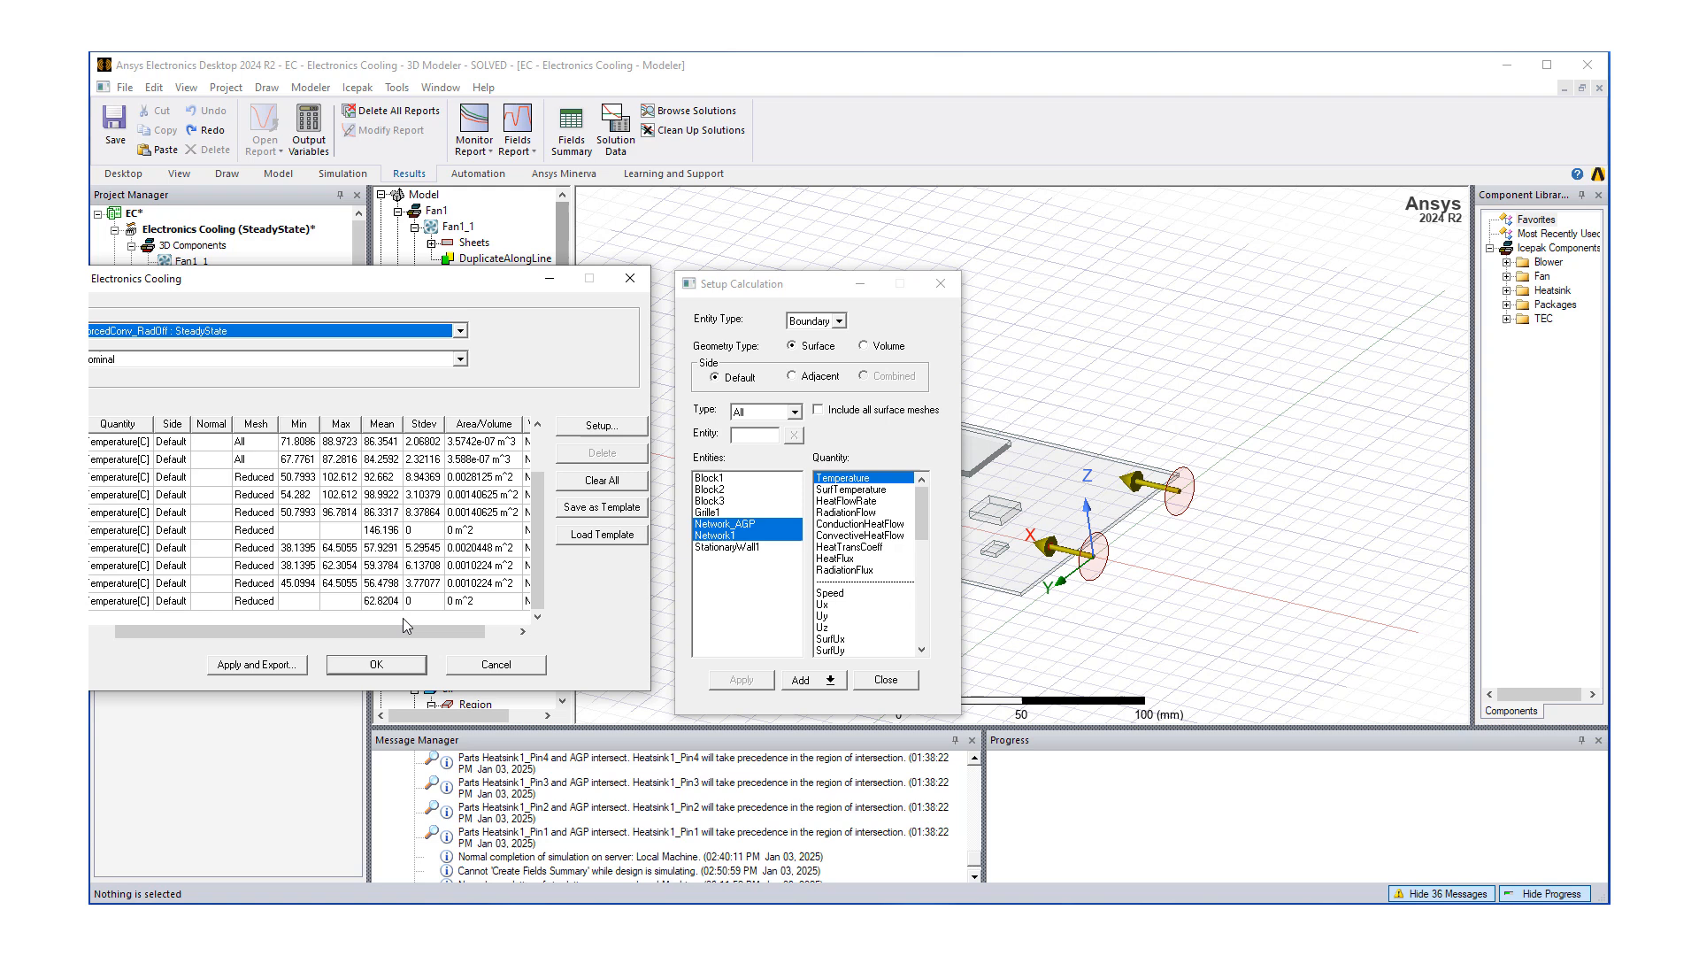
# - Scroll the Fields Summary table to review the Entity column with the network node temperatures
pyautogui.moveTo(406, 632); pyautogui.dragTo(206, 632)
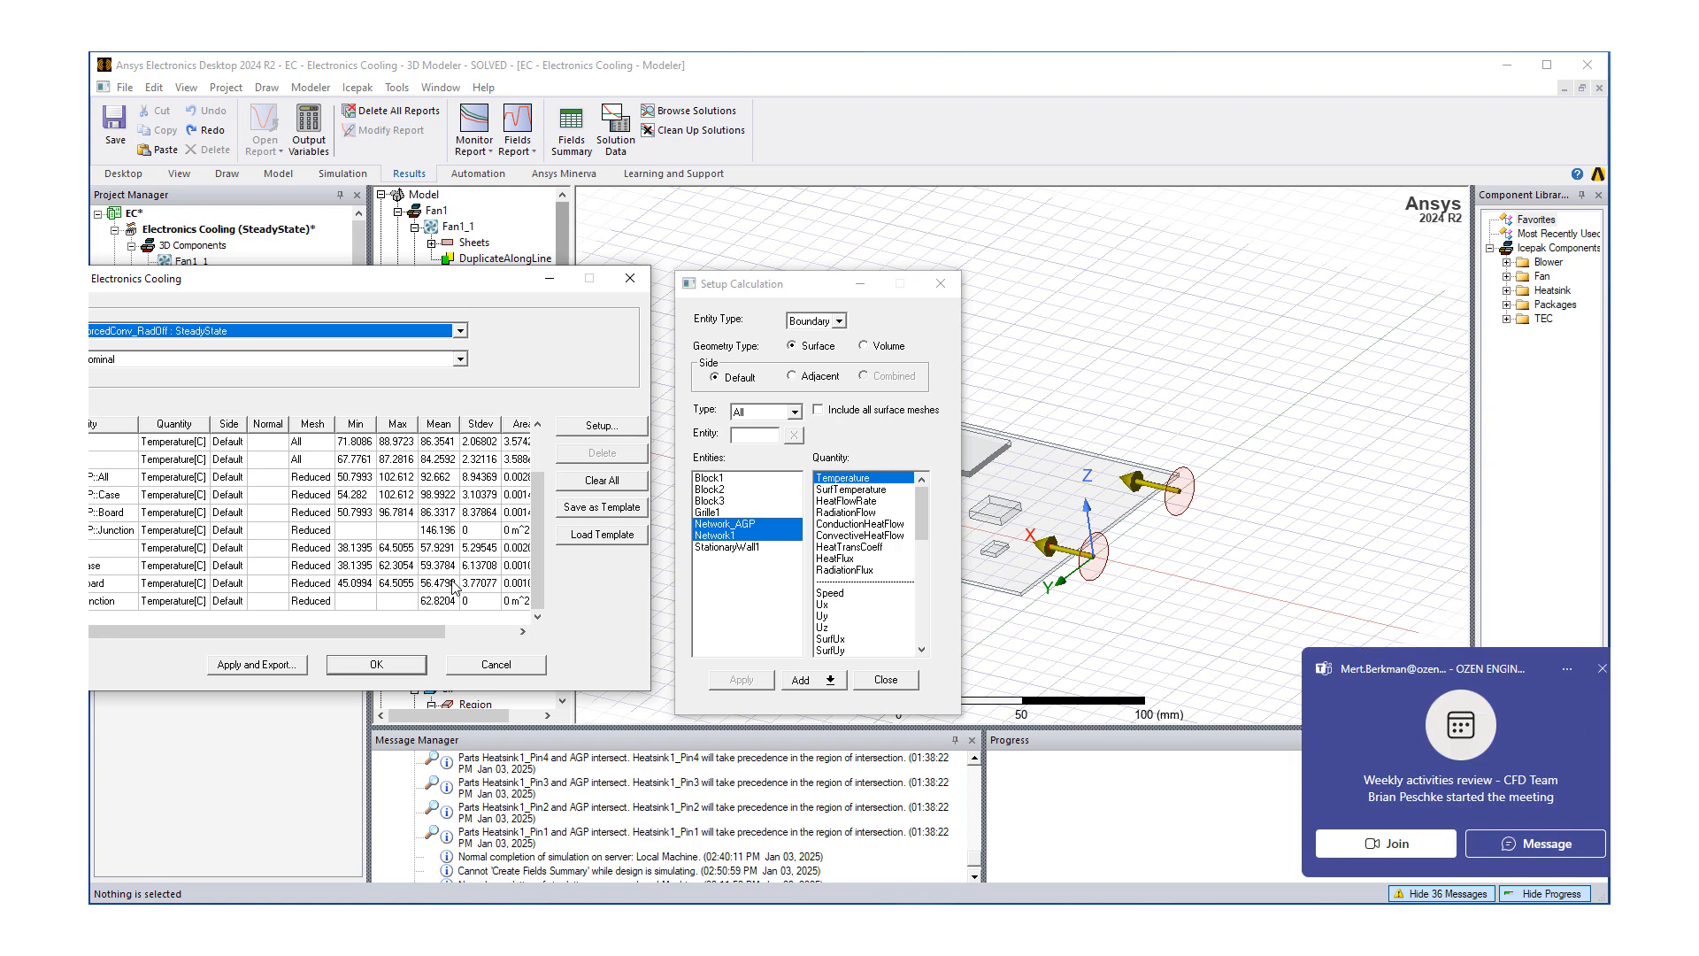
pyautogui.moveTo(1411, 874)
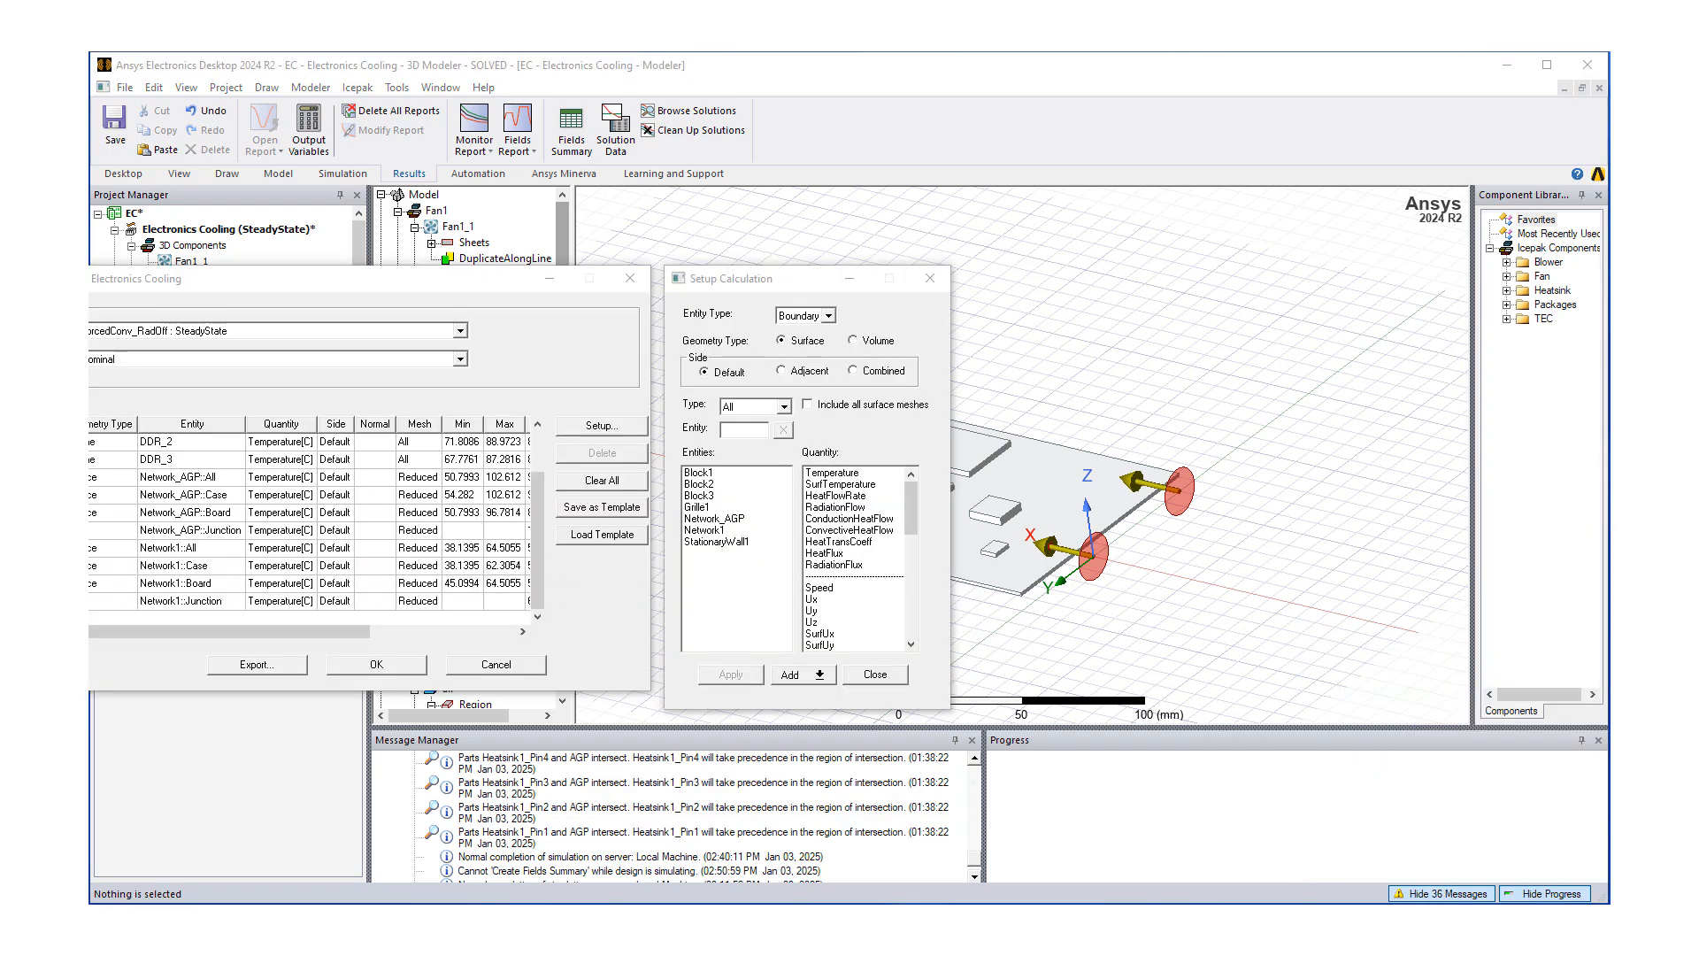
pyautogui.moveTo(349, 498)
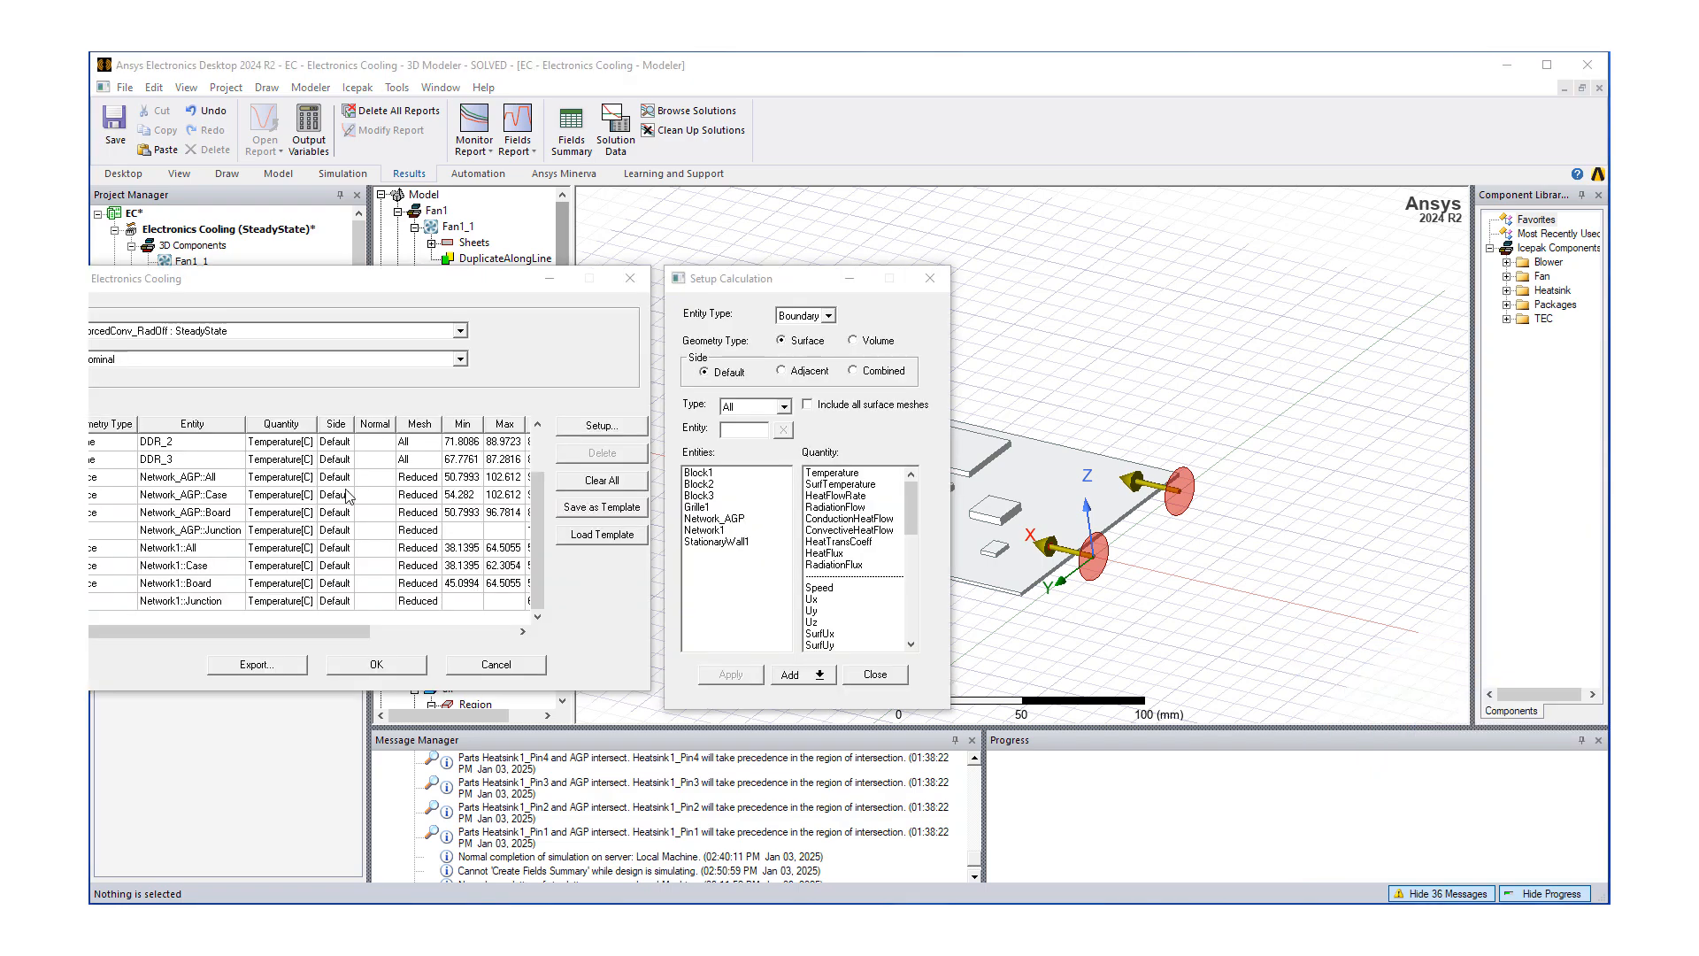
pyautogui.moveTo(419, 624)
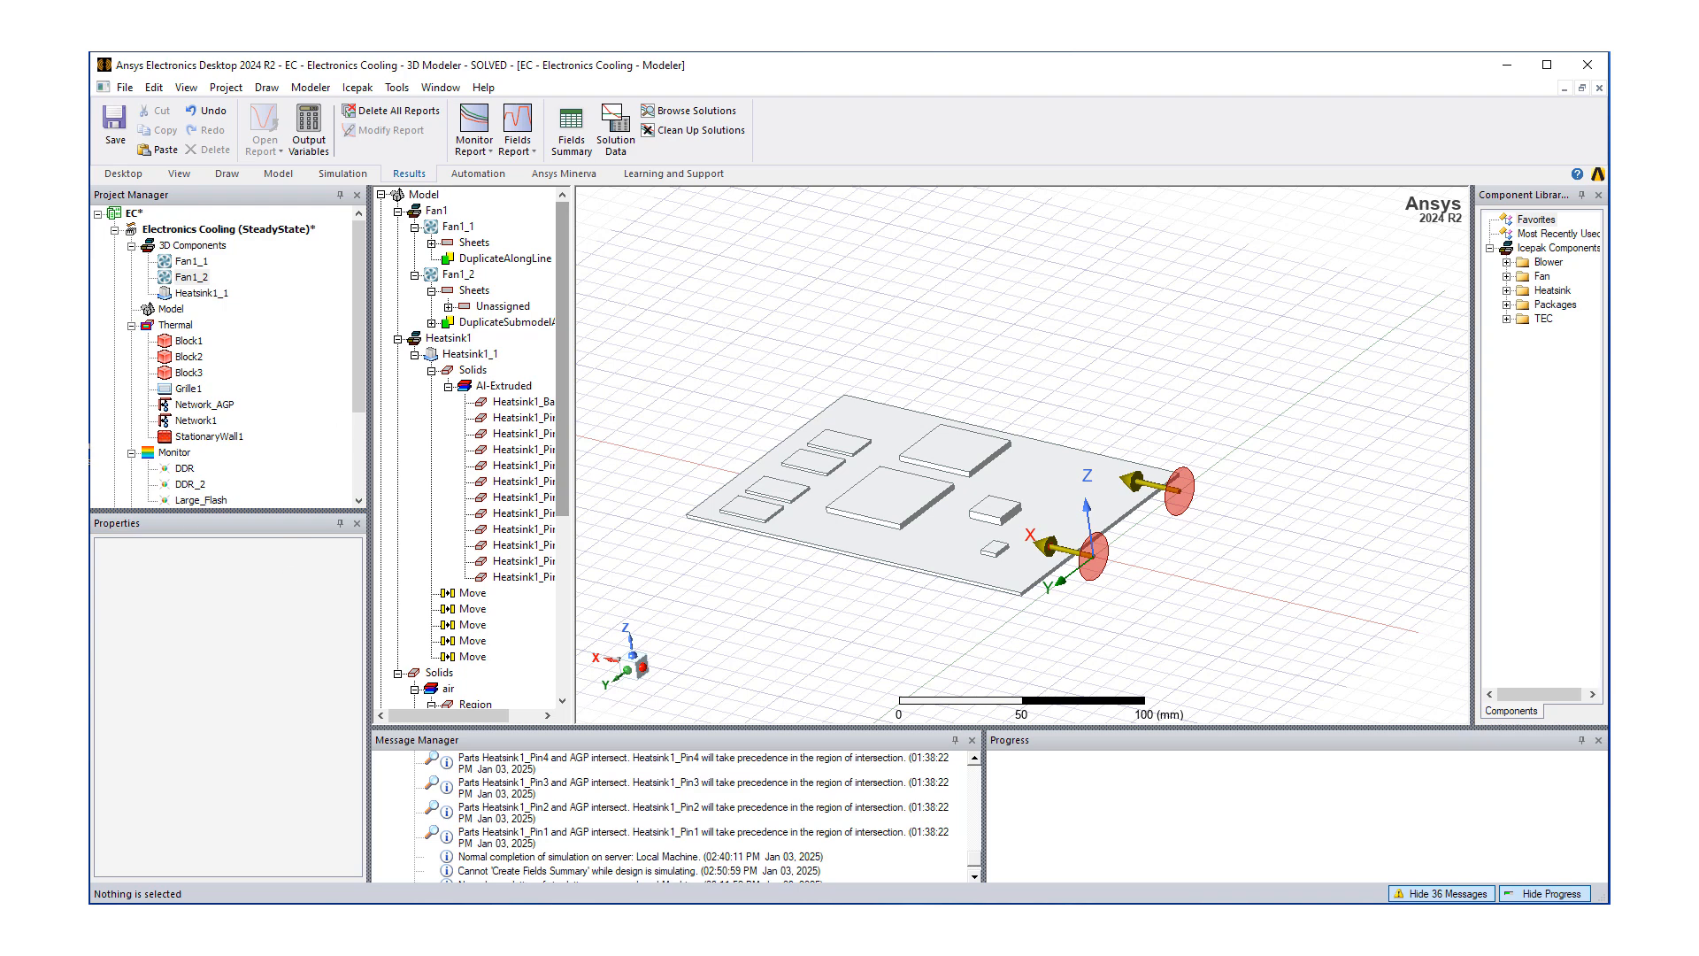
# - Select Heatsink1_Base through the last pin and start a Temperature field plot on them
pyautogui.scroll(-3)
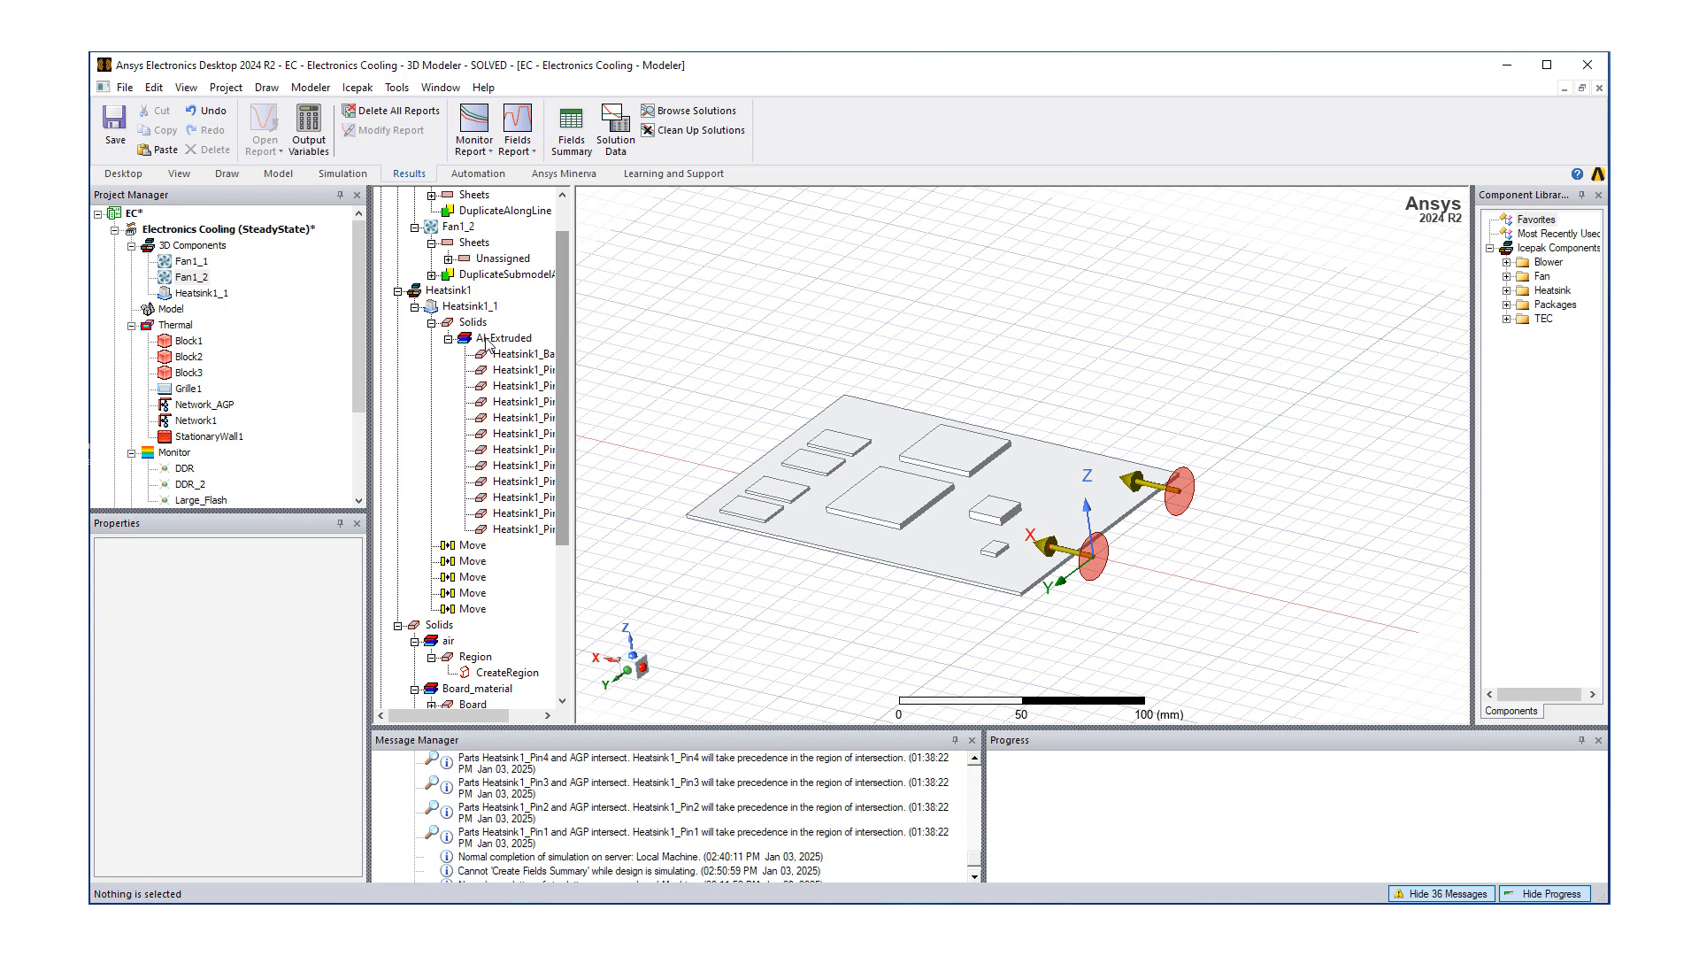
pyautogui.click(520, 353)
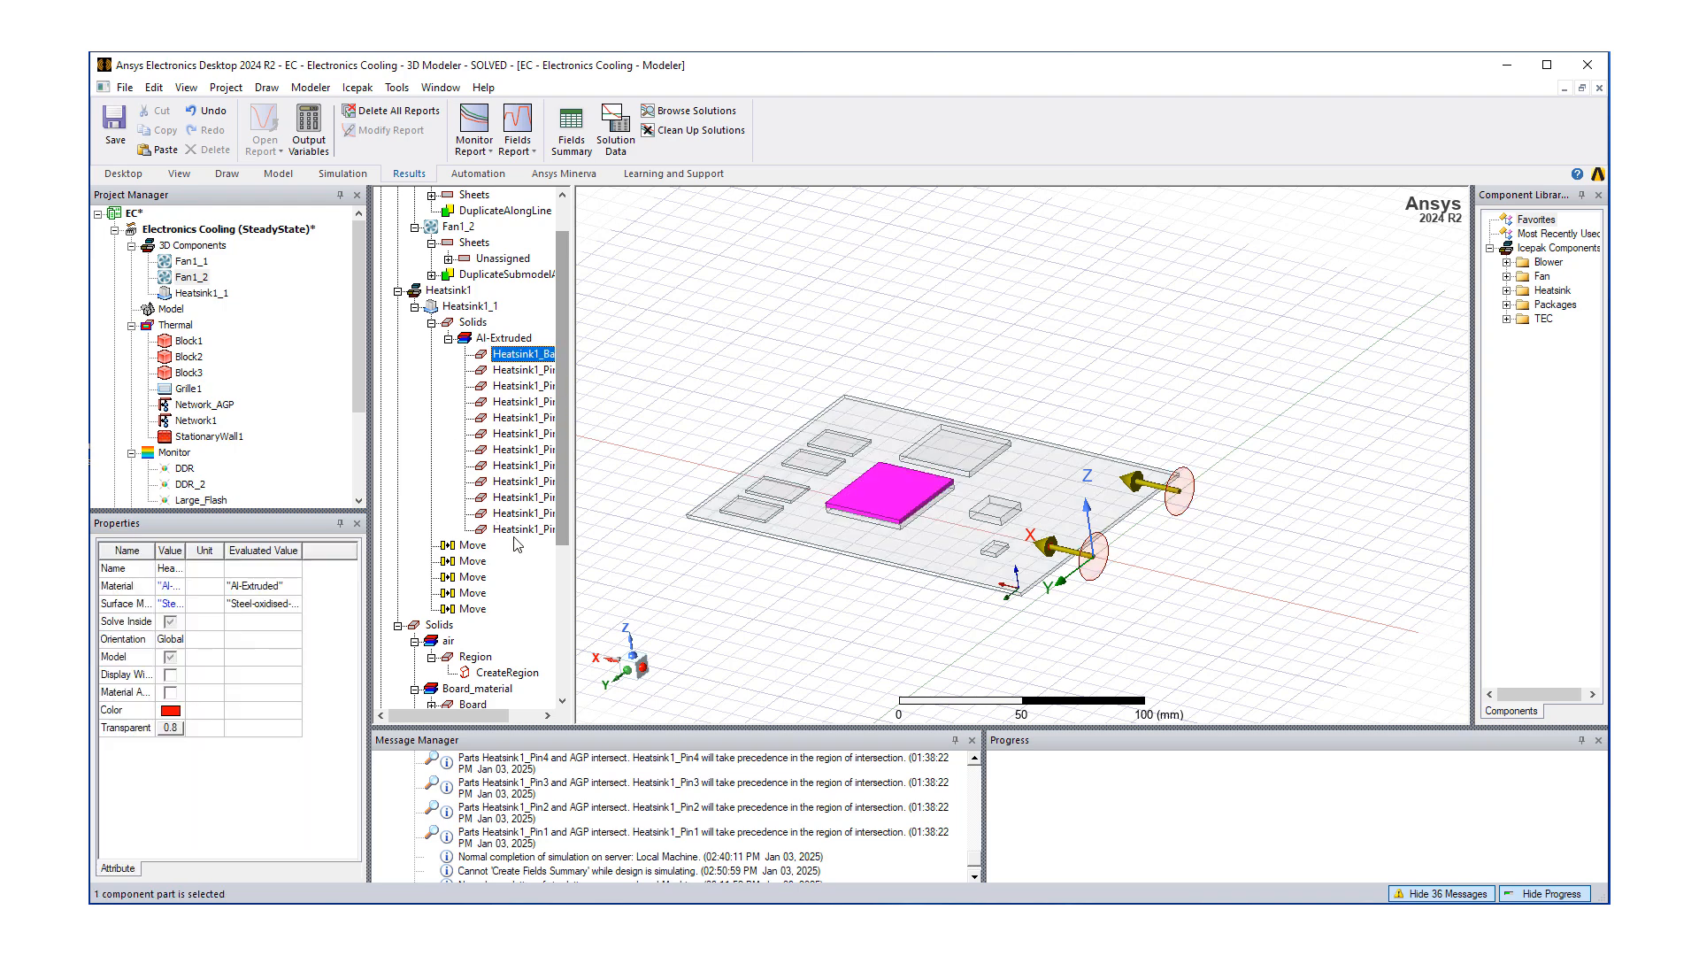
pyautogui.click(525, 416)
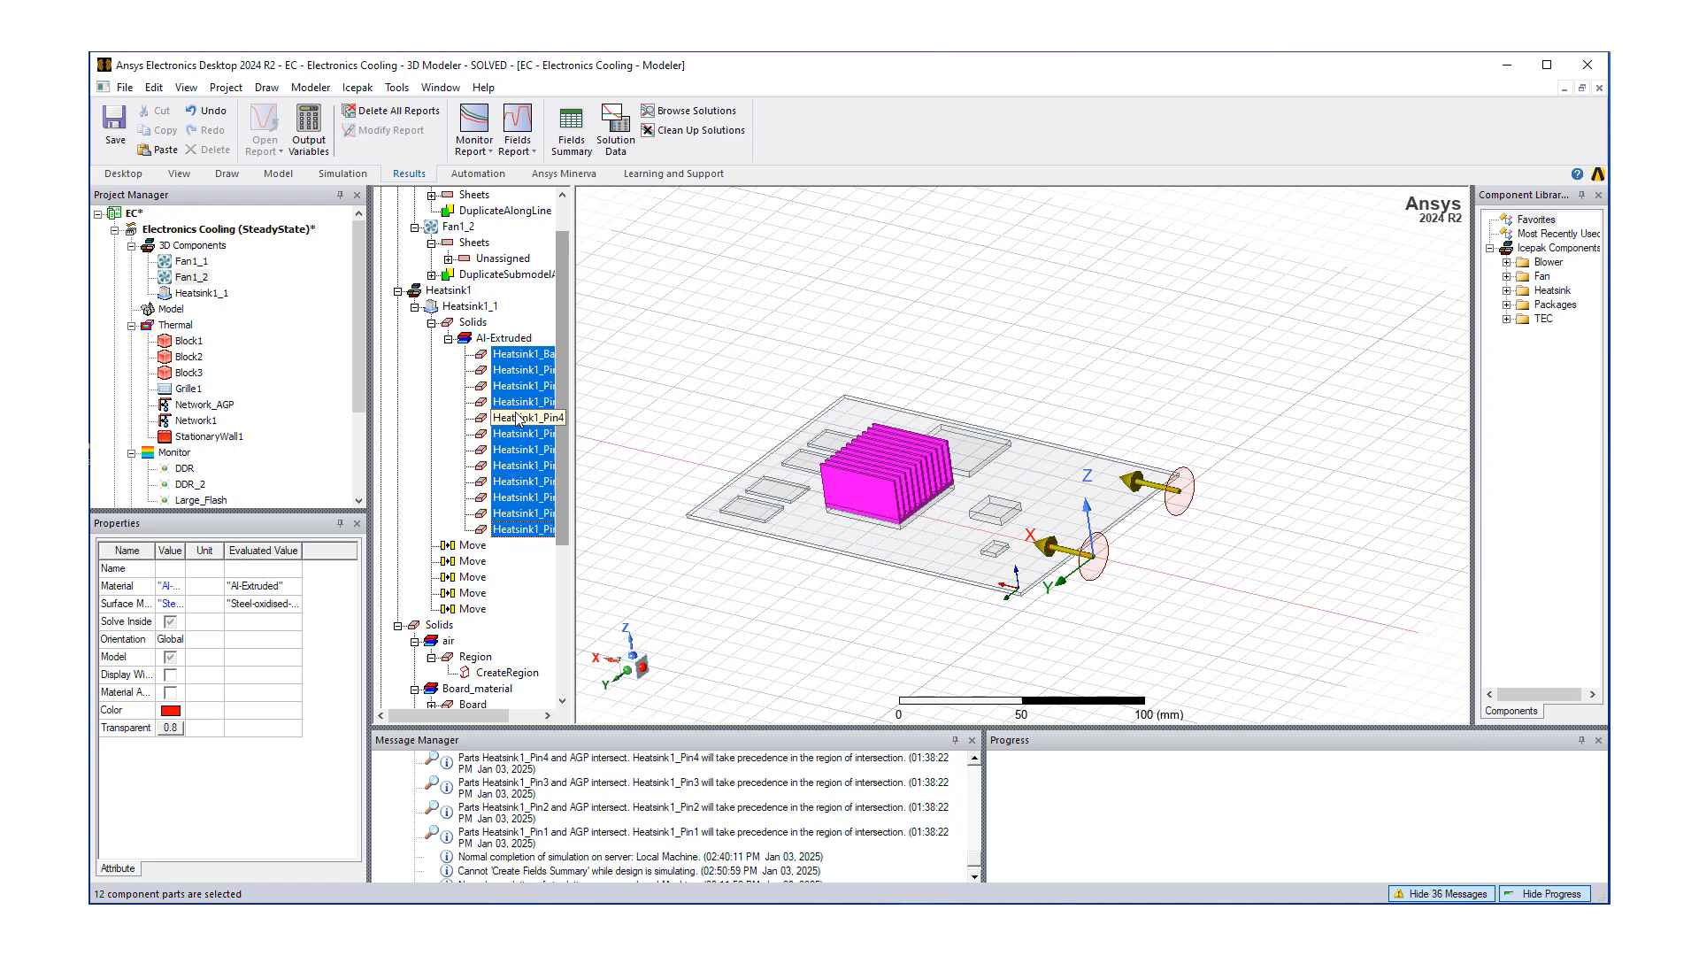
pyautogui.rightClick(520, 400)
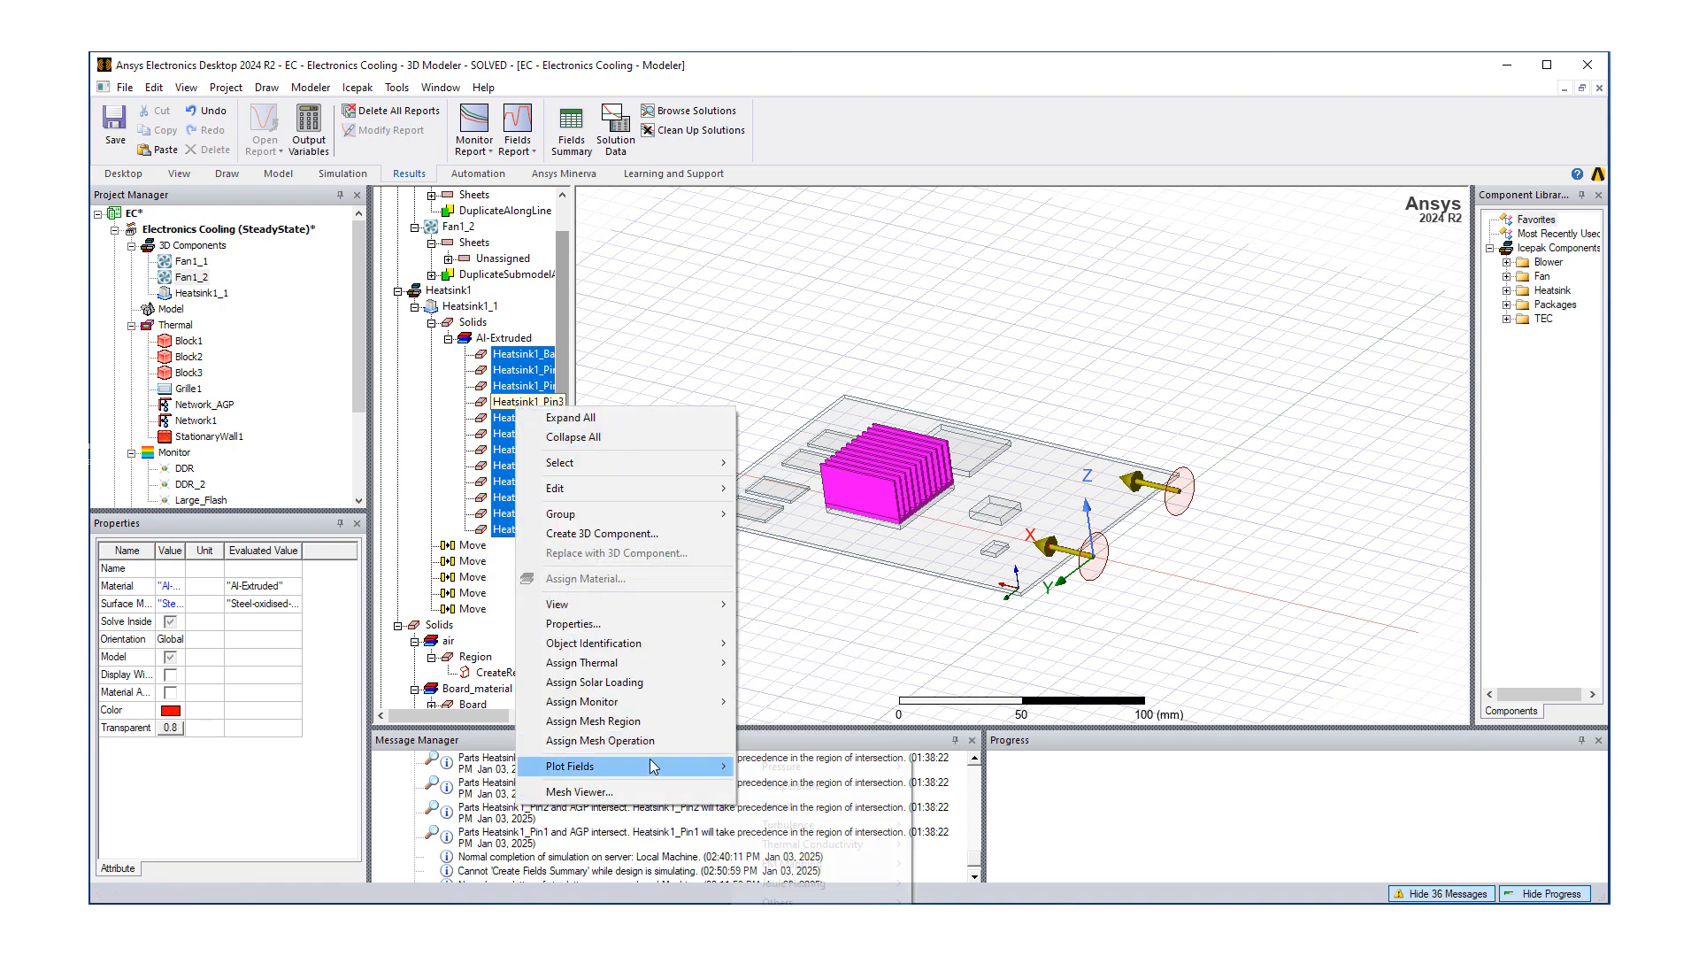
pyautogui.moveTo(791, 785)
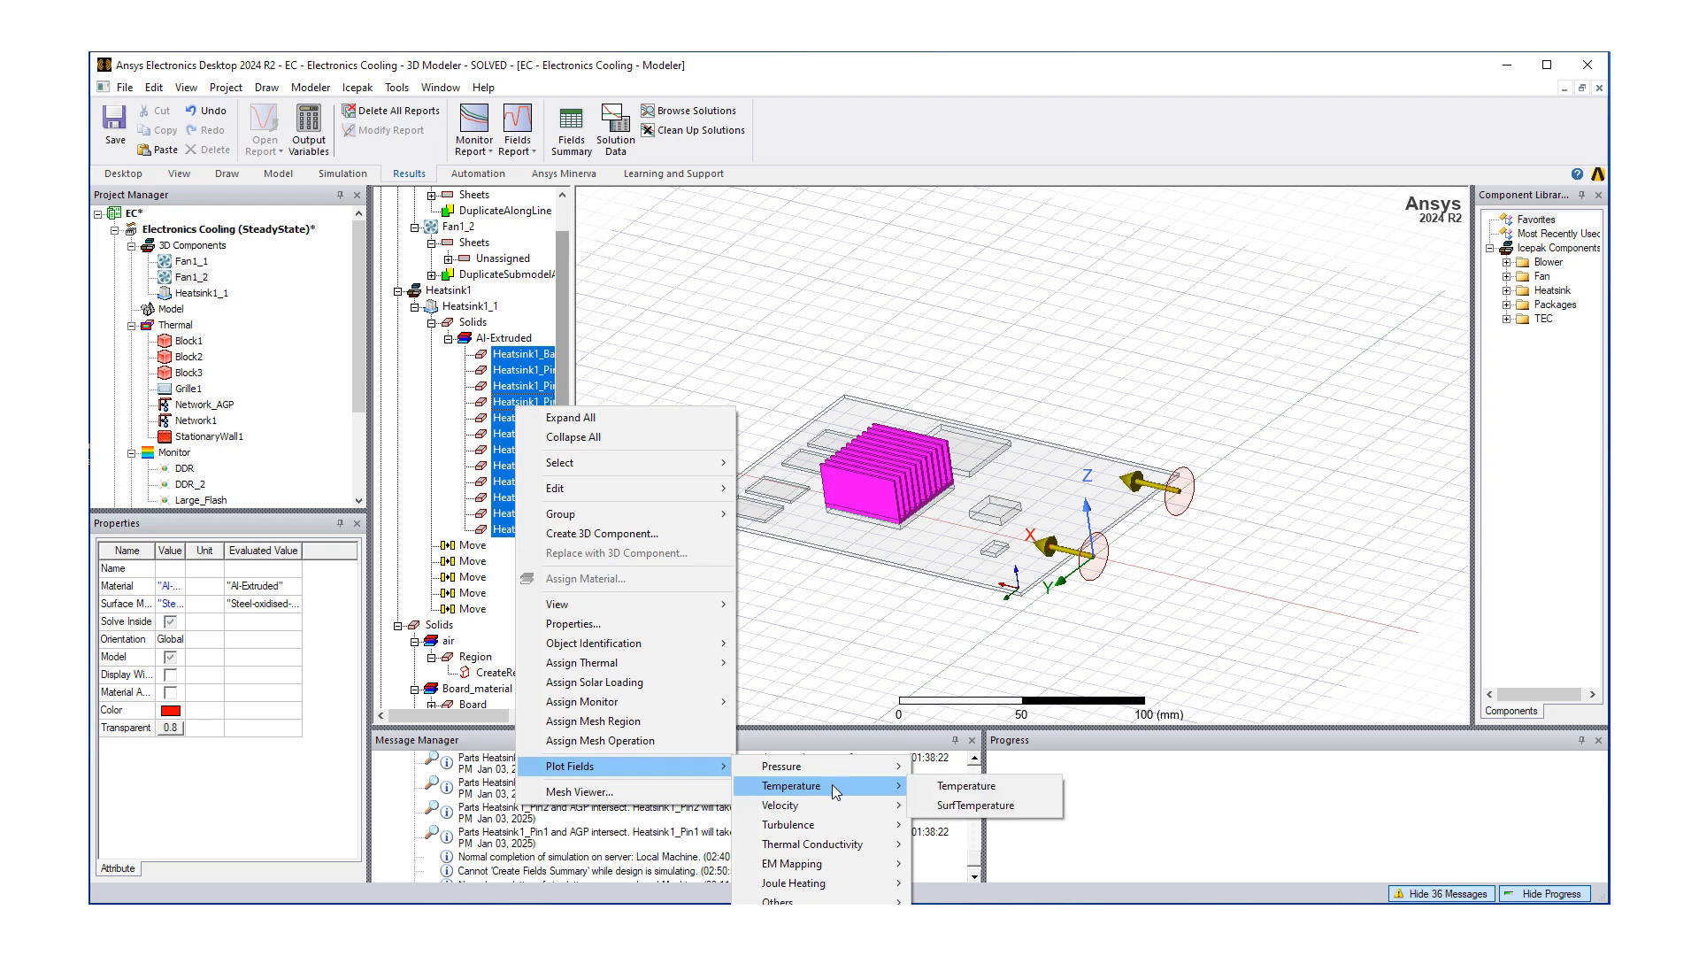
pyautogui.click(965, 785)
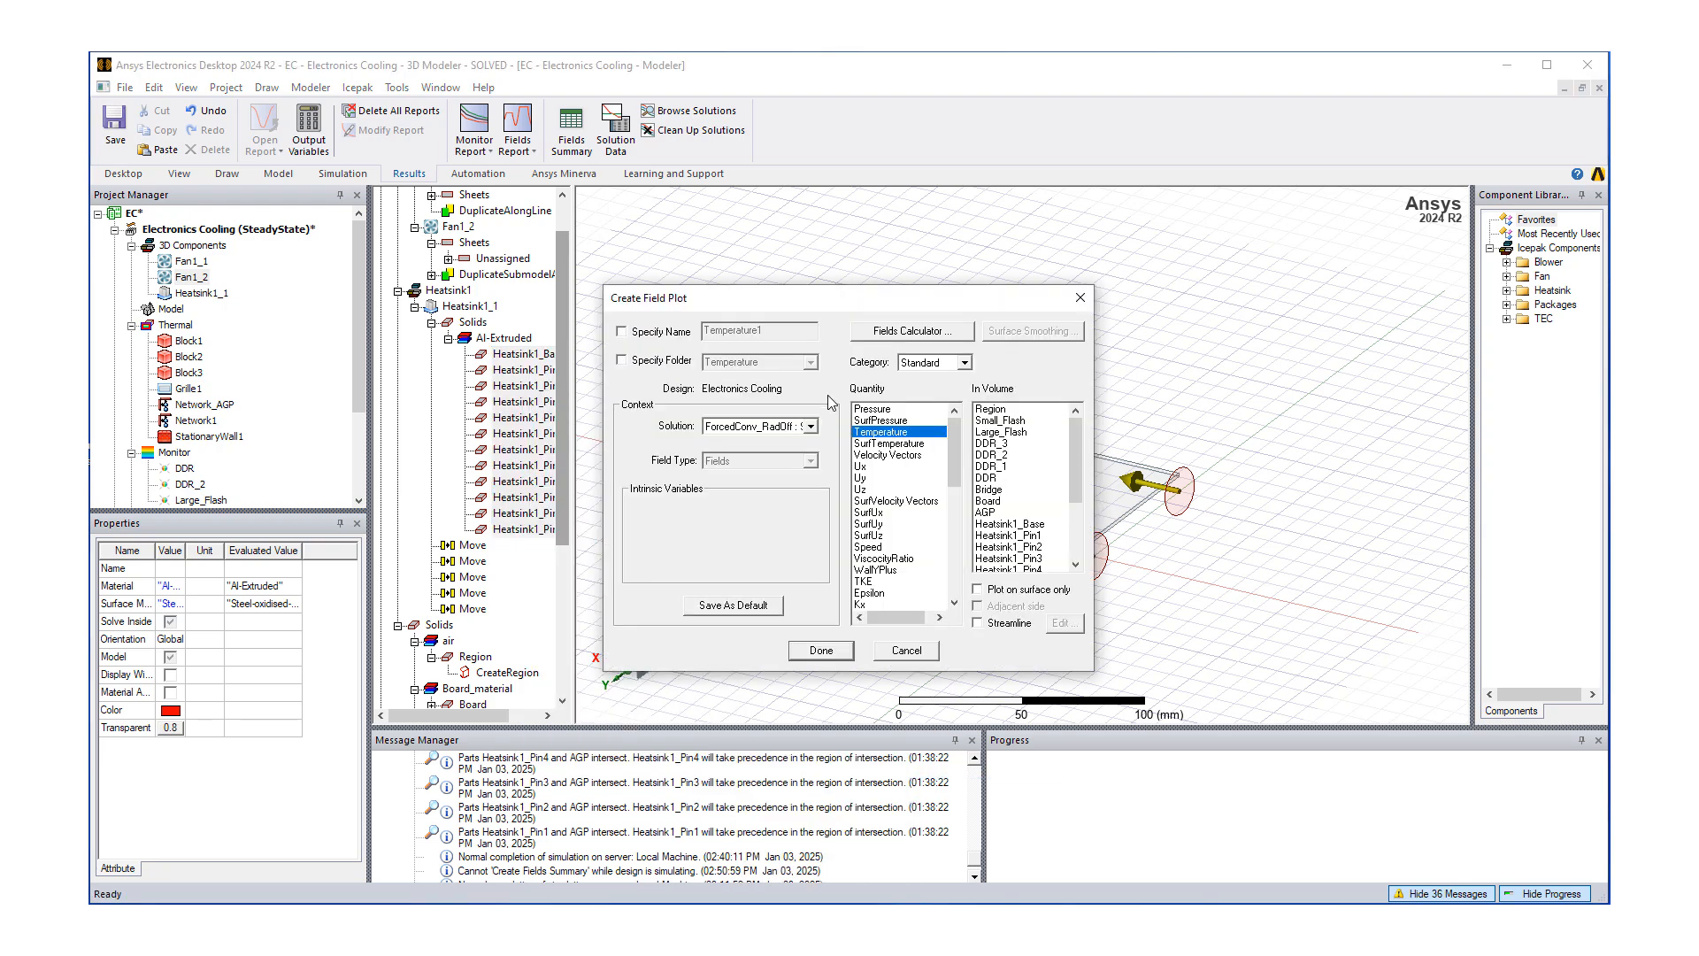
pyautogui.moveTo(631, 344)
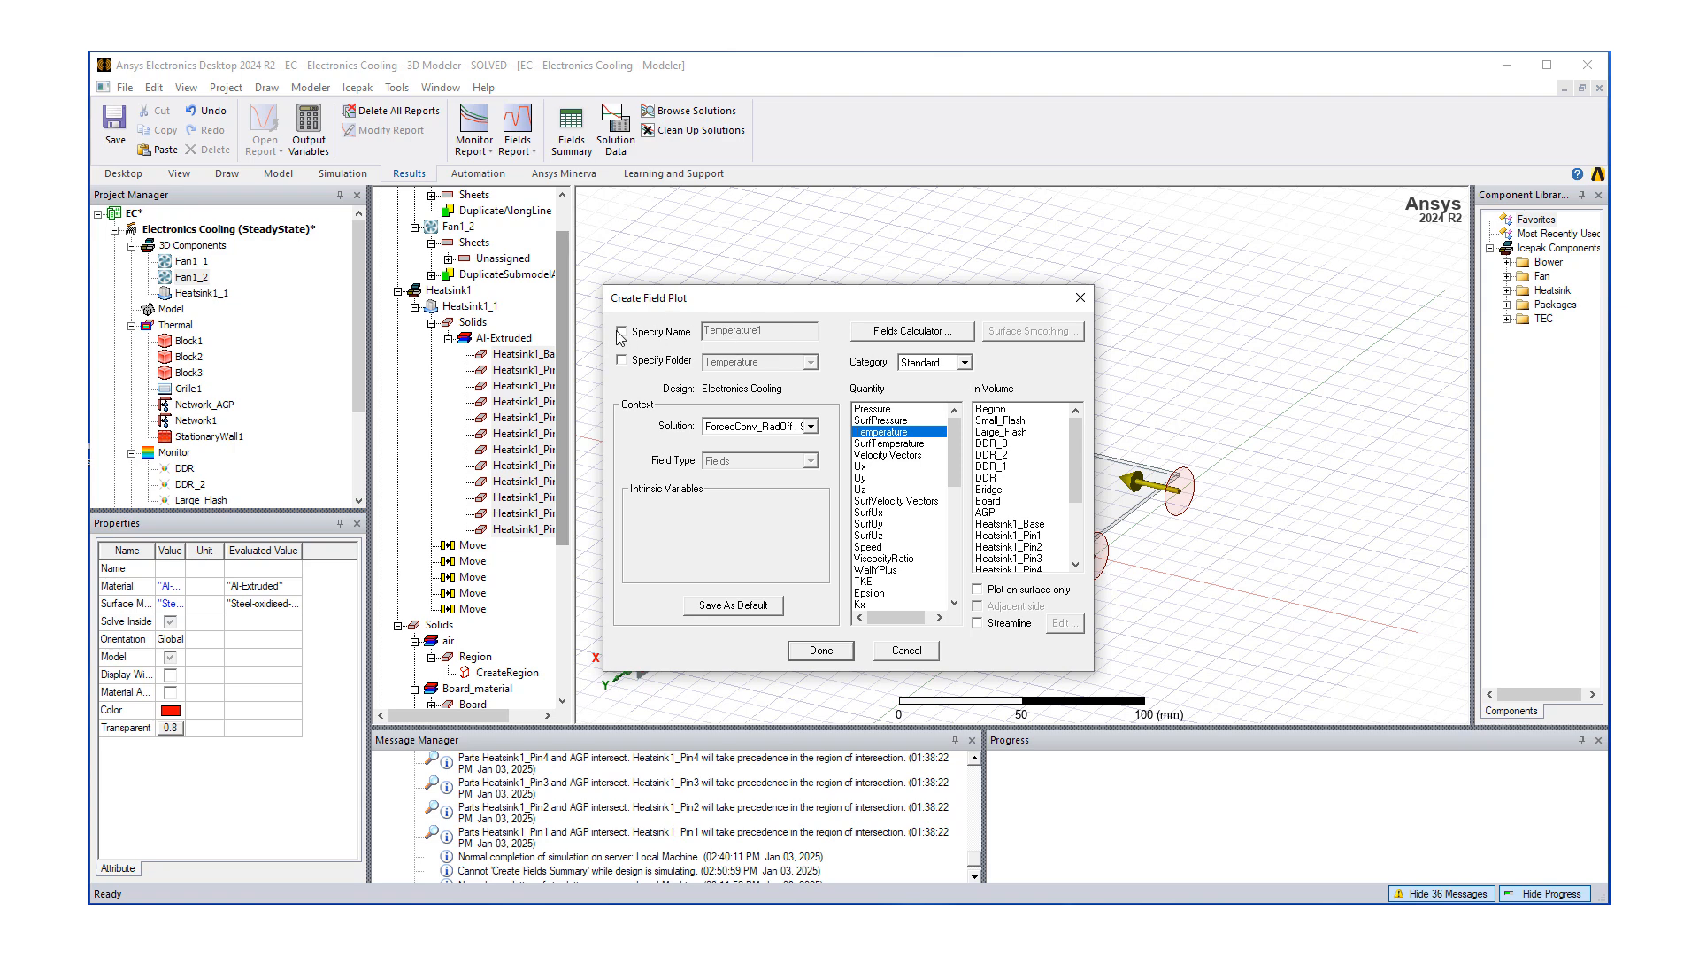
# - Name the heatsink temperature plot Temperature-HS and create it
pyautogui.click(620, 332)
pyautogui.write('-HS')
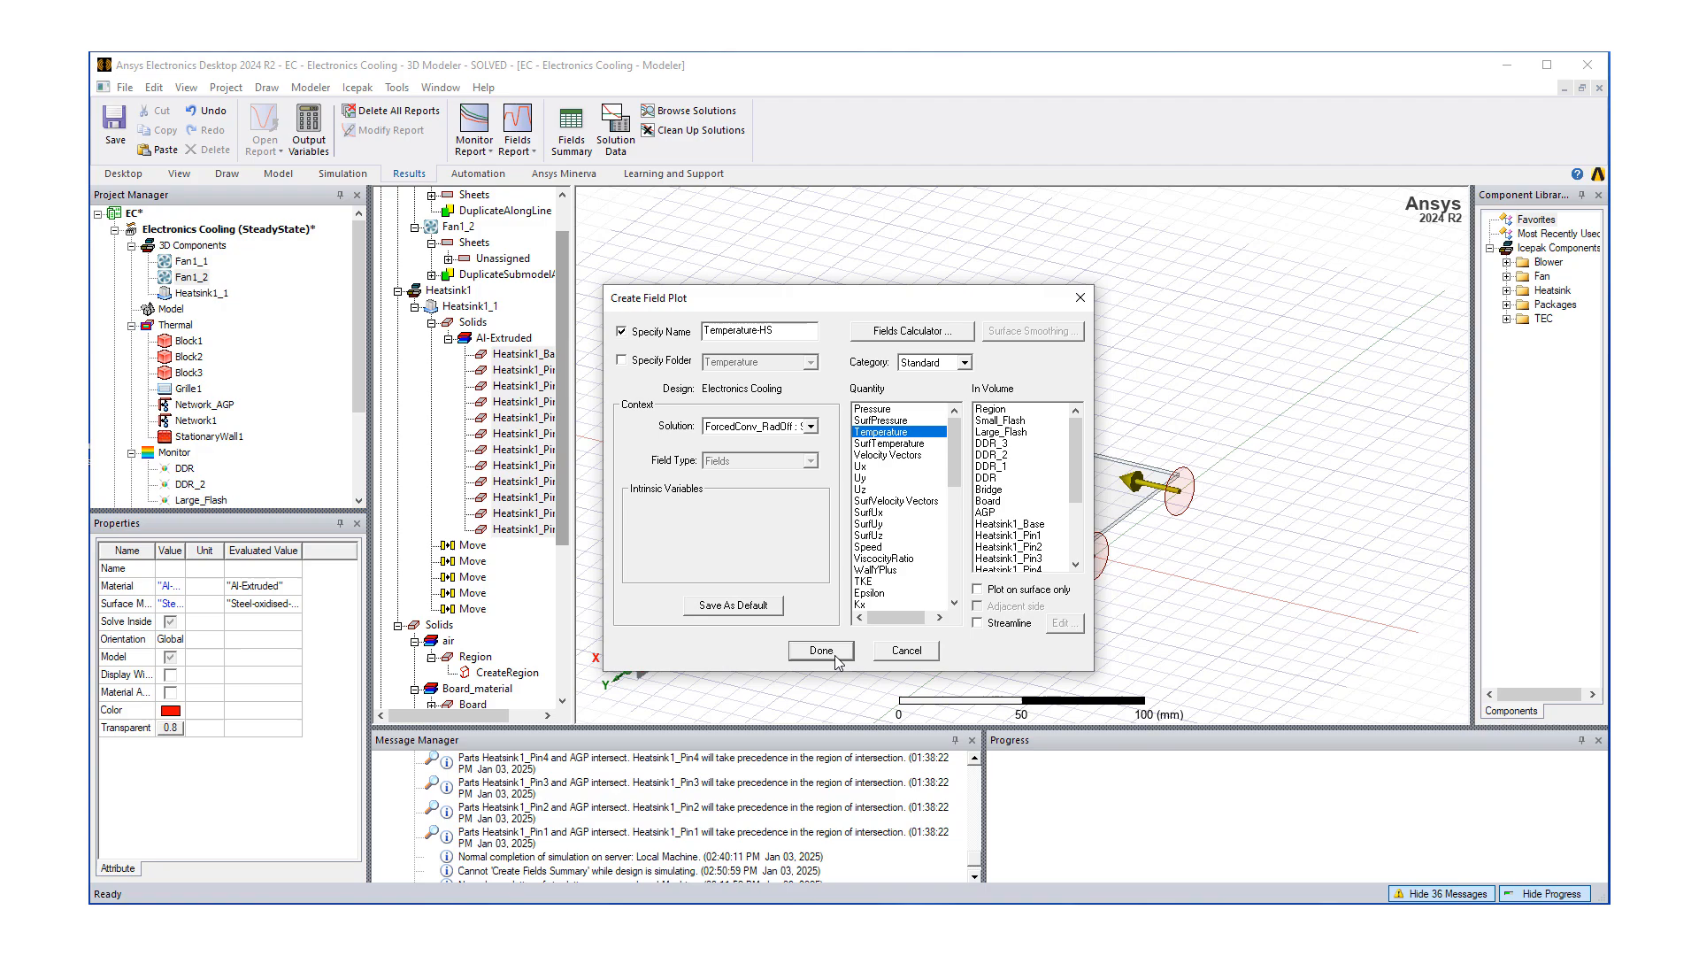
pyautogui.click(821, 650)
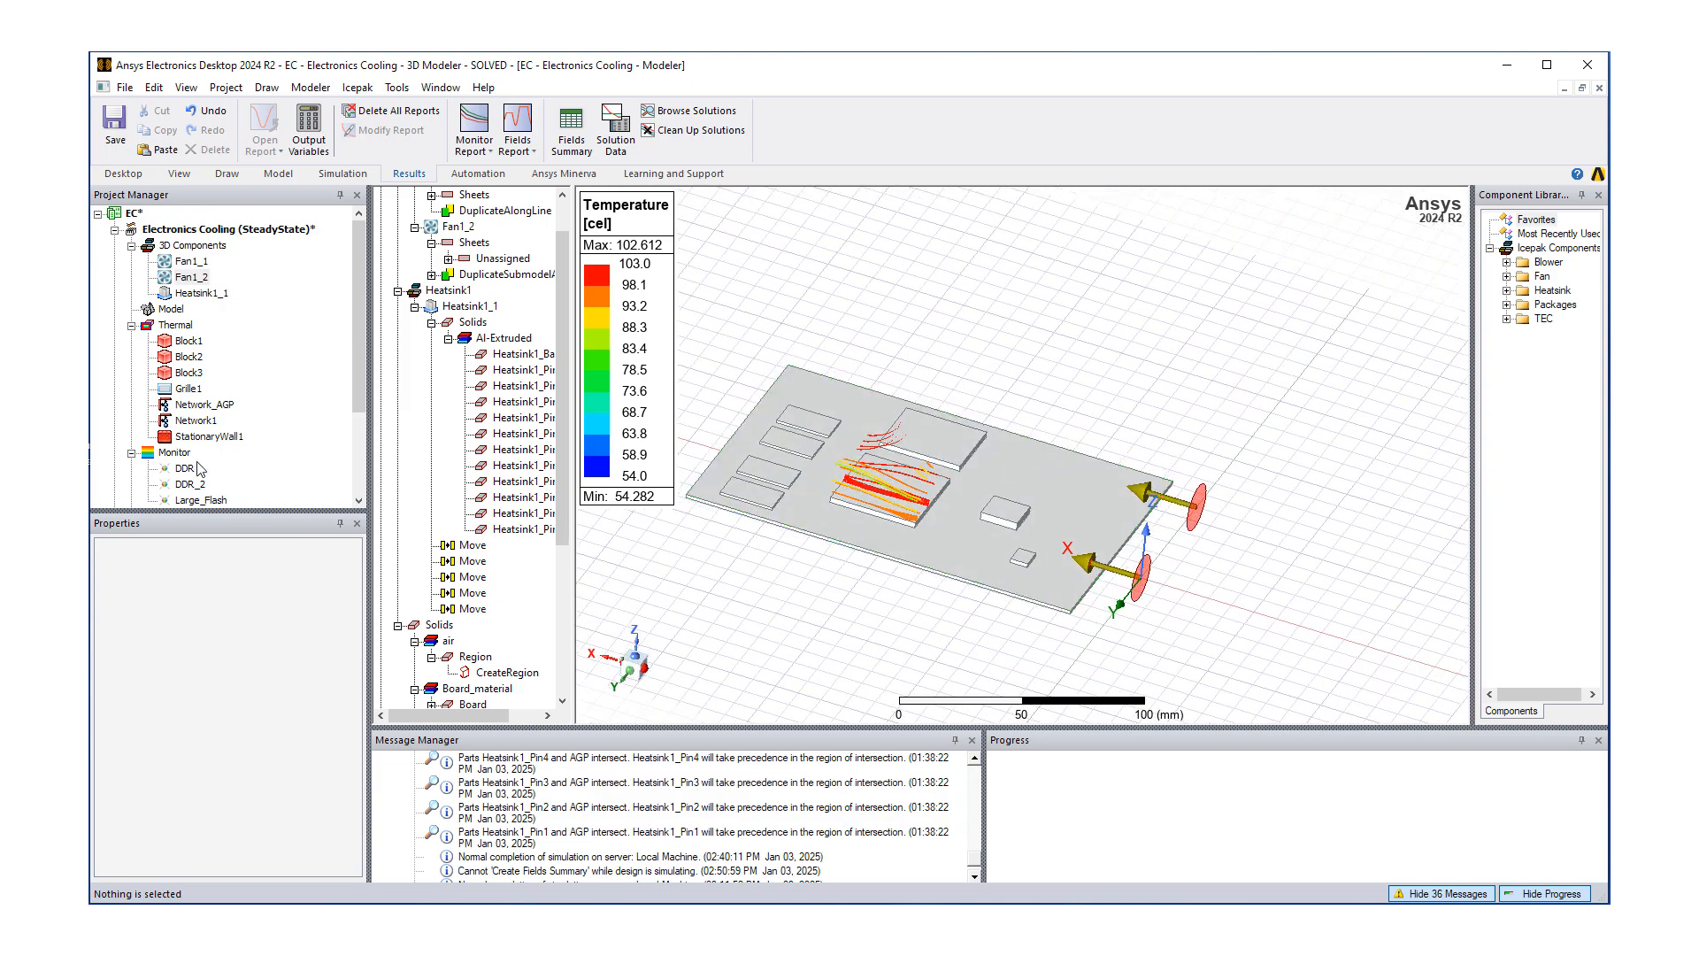
# - Expand Field Overlays to show Temperature-HS, then reselect the heatsink base and pins
pyautogui.scroll(-3)
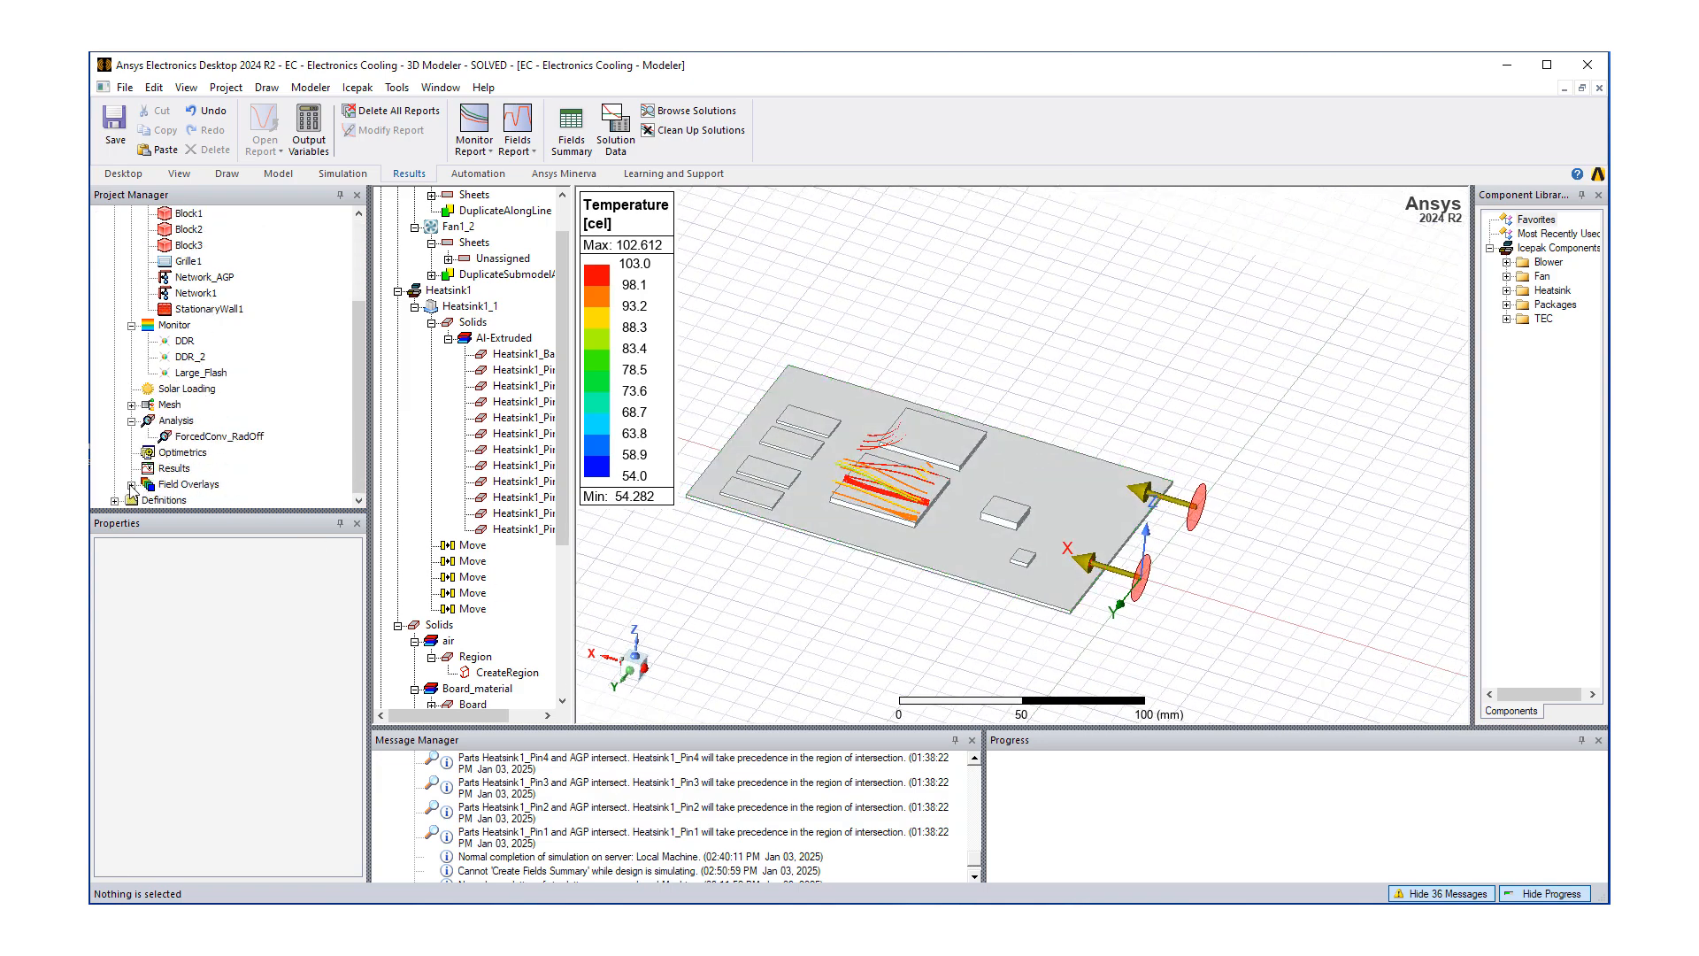
pyautogui.click(199, 484)
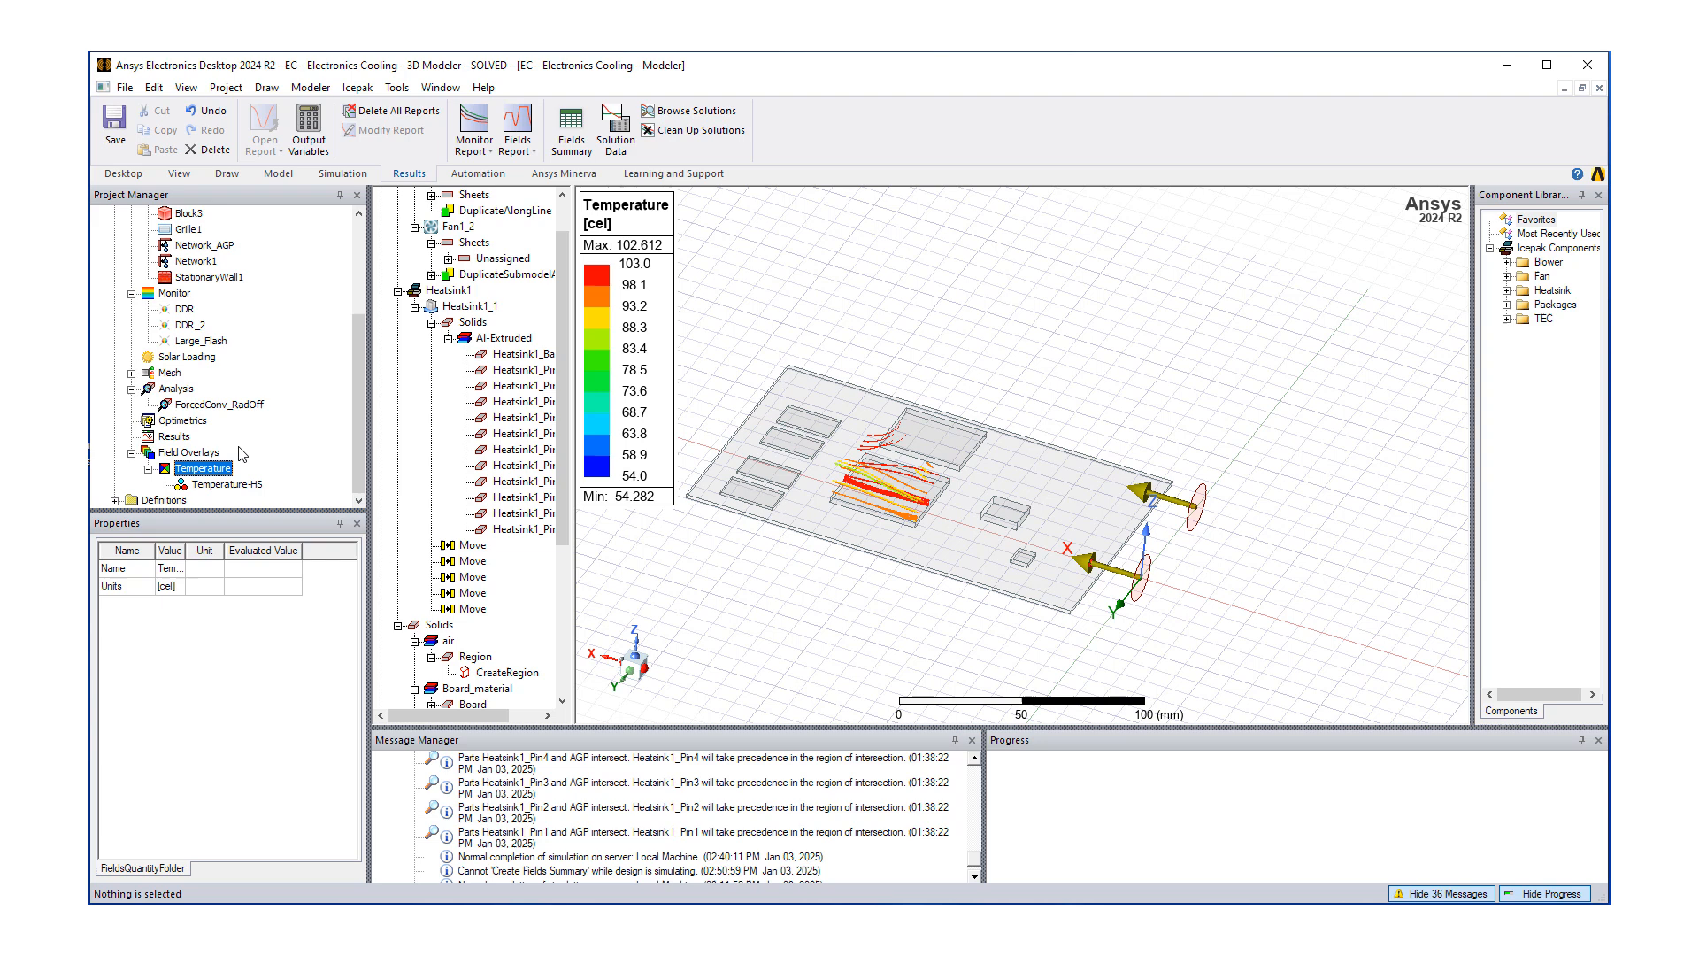
pyautogui.click(226, 484)
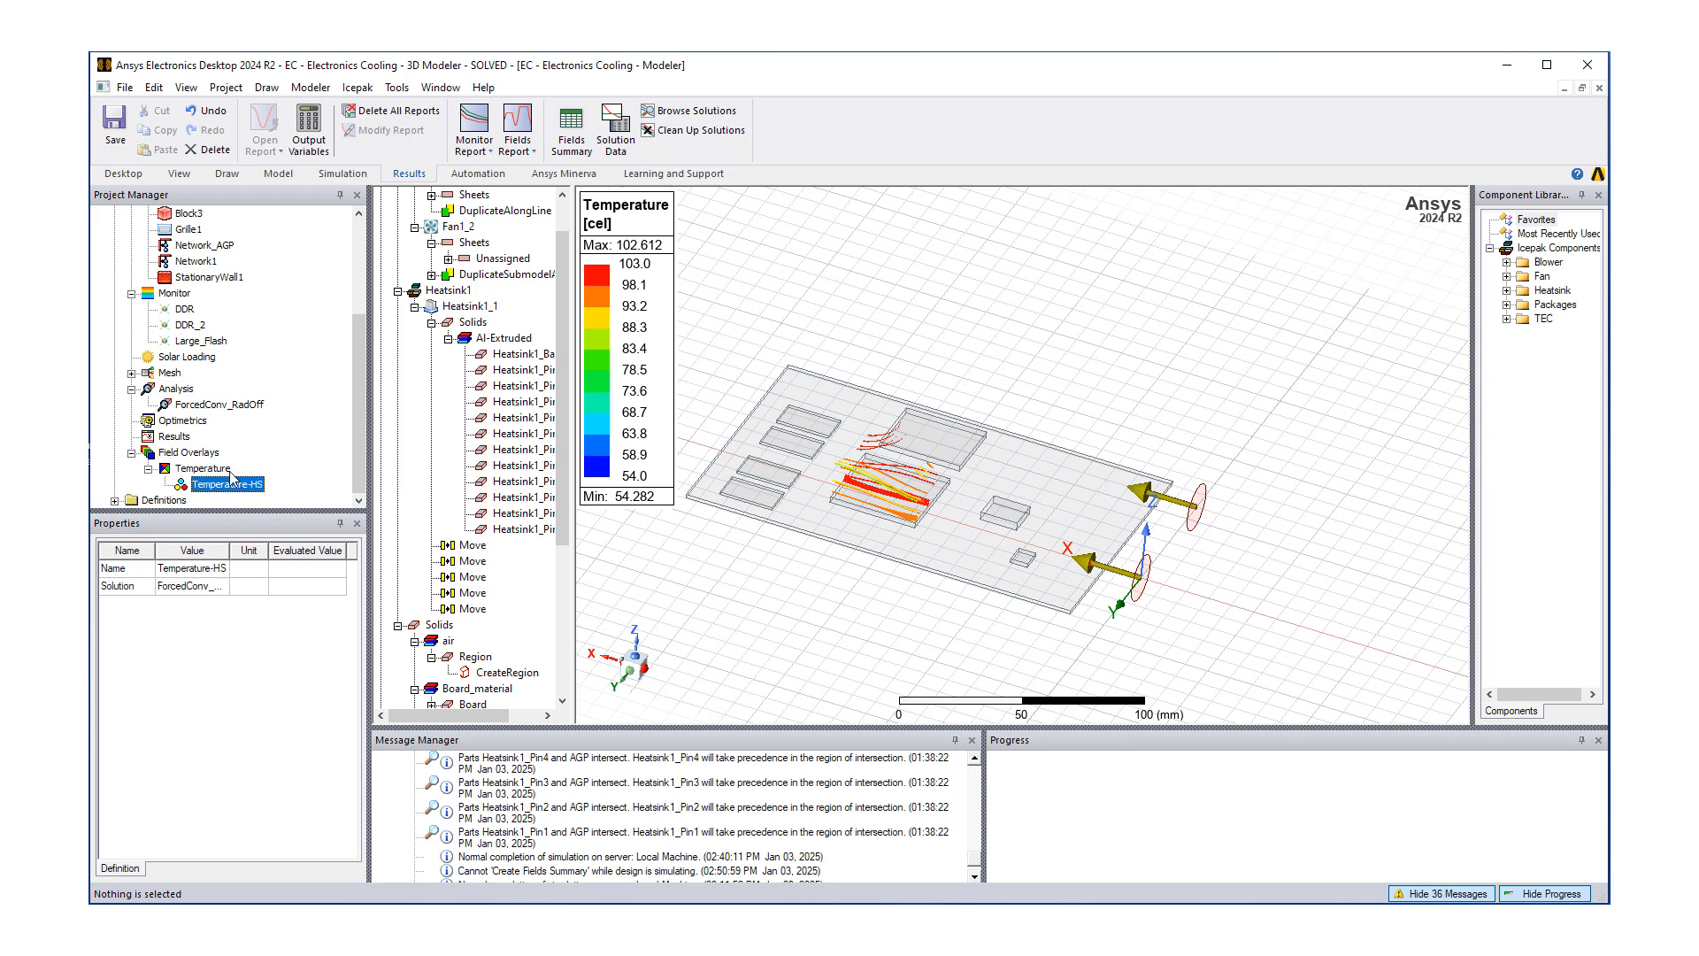
pyautogui.click(523, 353)
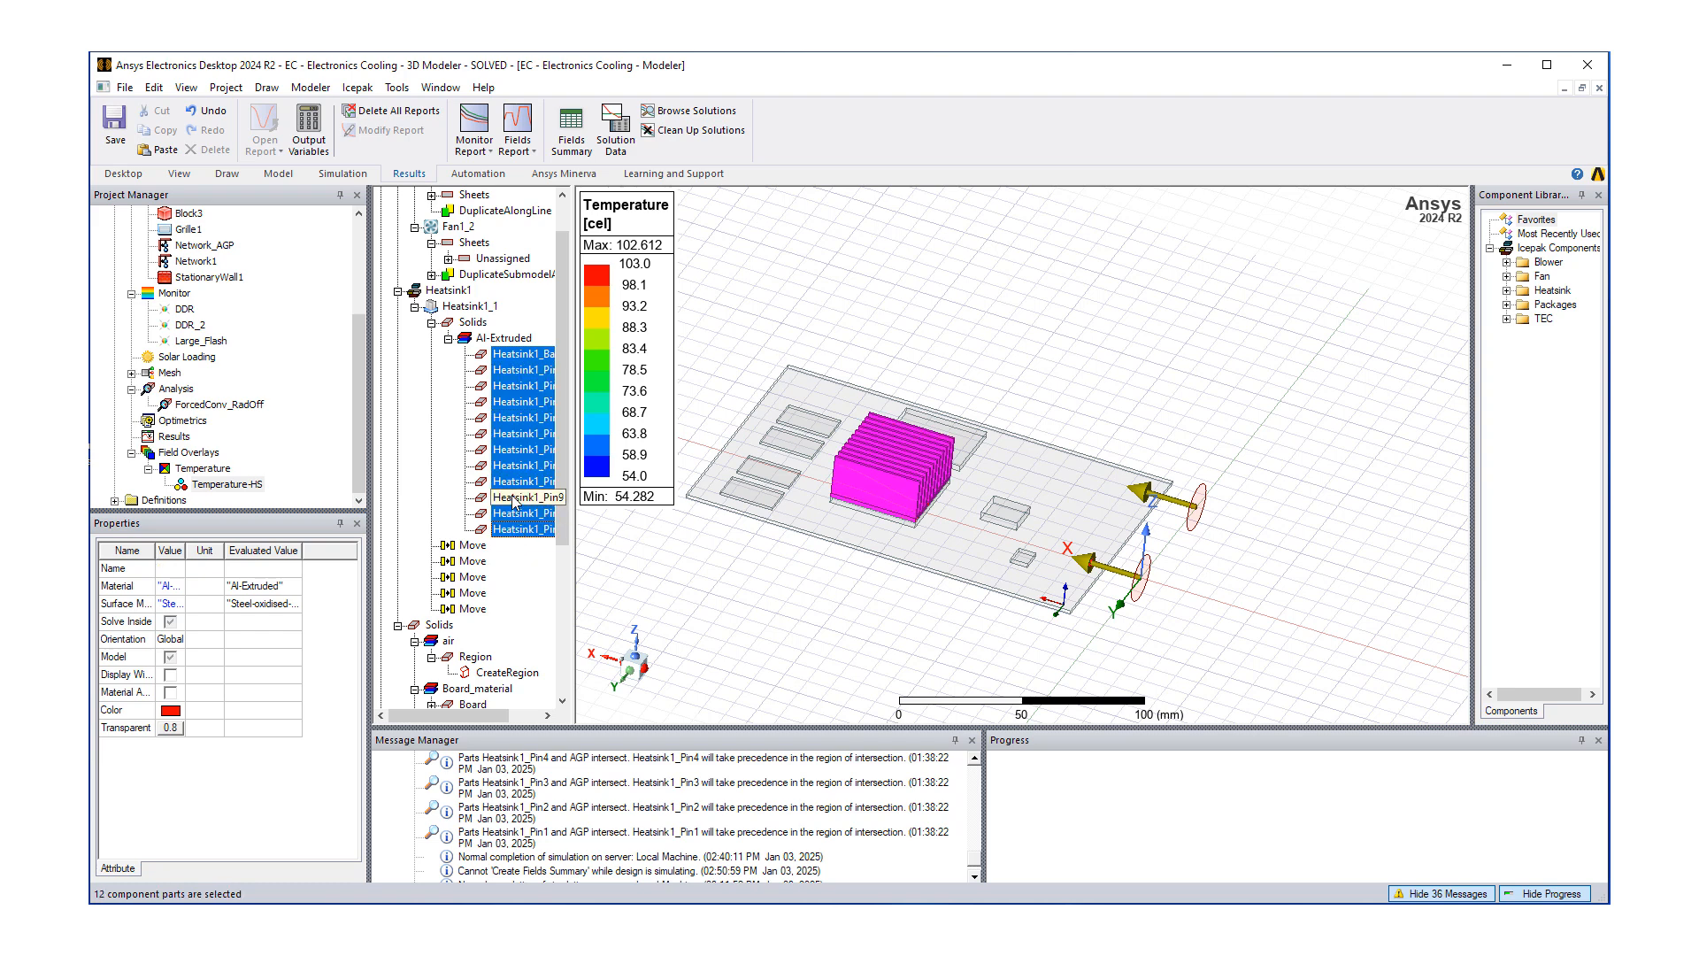
# - Create a surface-only Temperature plot on the selected heatsink parts
pyautogui.rightClick(525, 498)
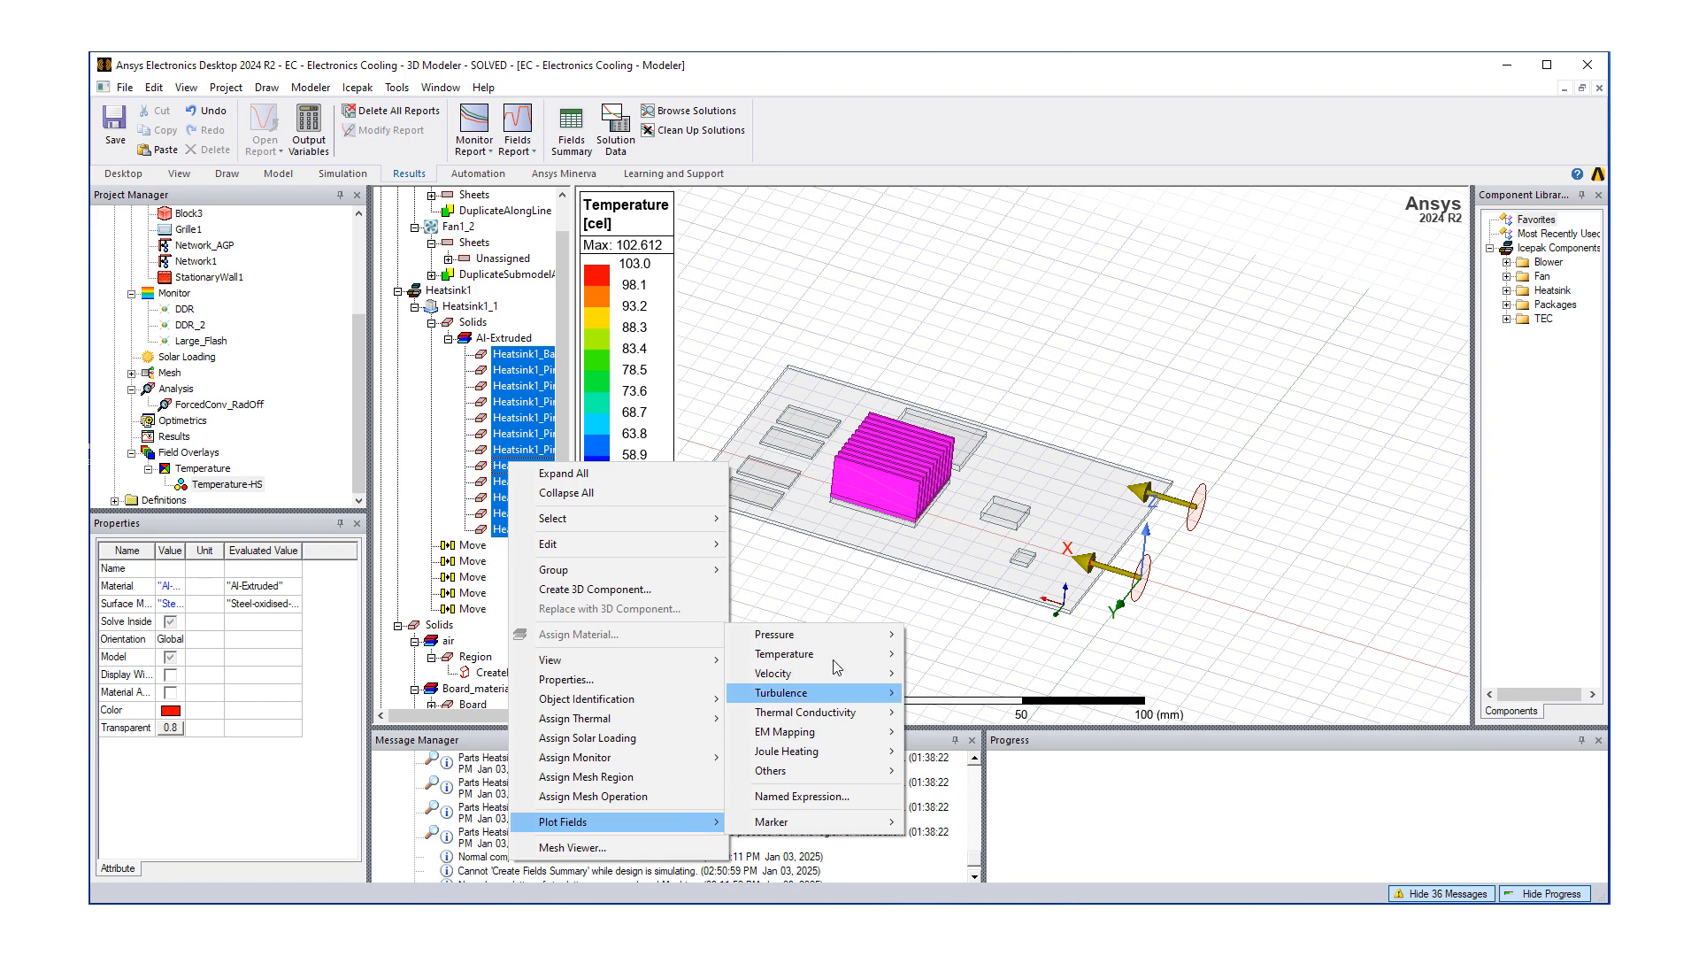
pyautogui.moveTo(784, 654)
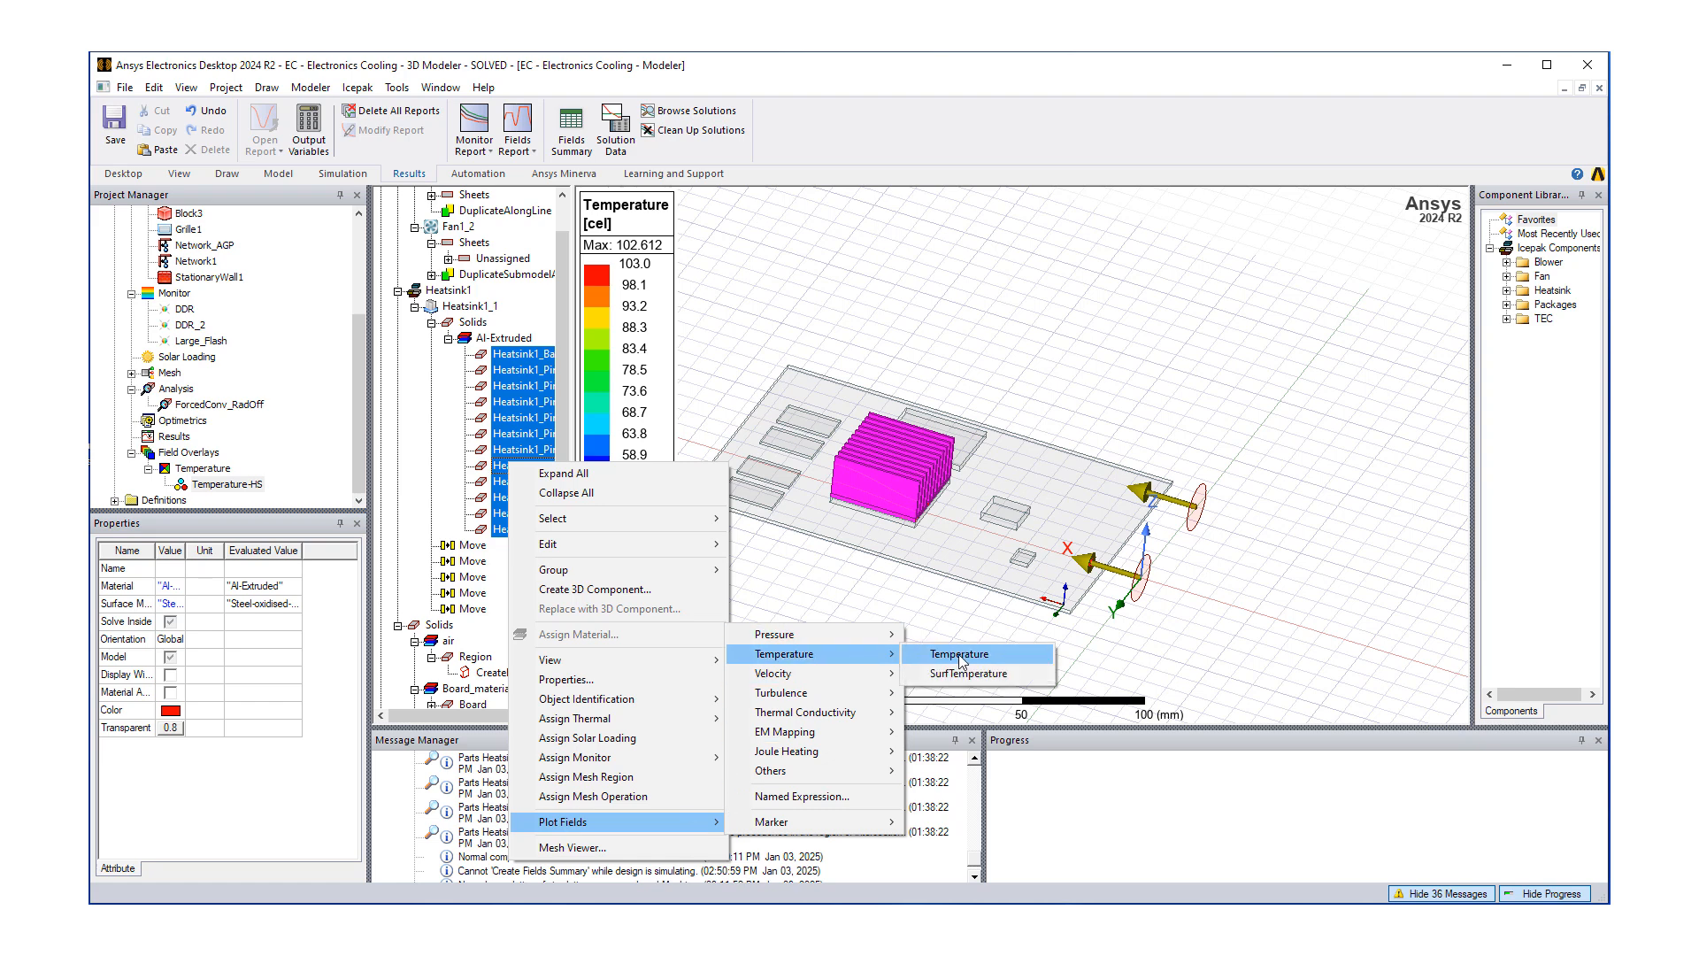
pyautogui.click(958, 653)
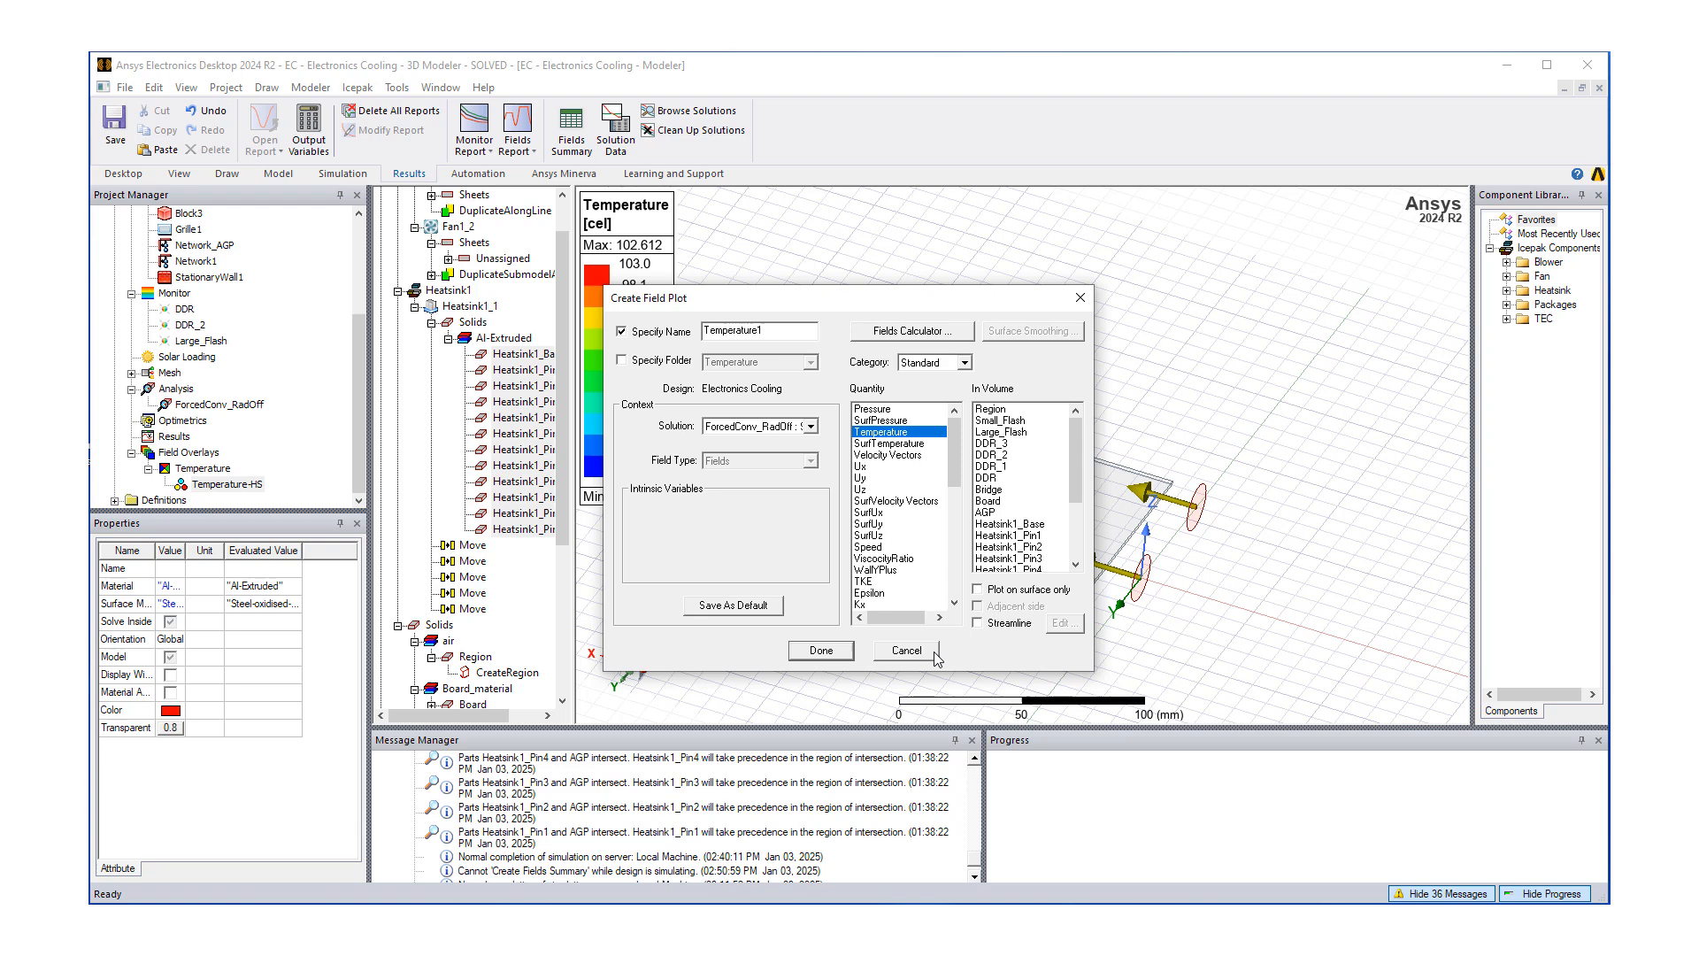
pyautogui.click(977, 589)
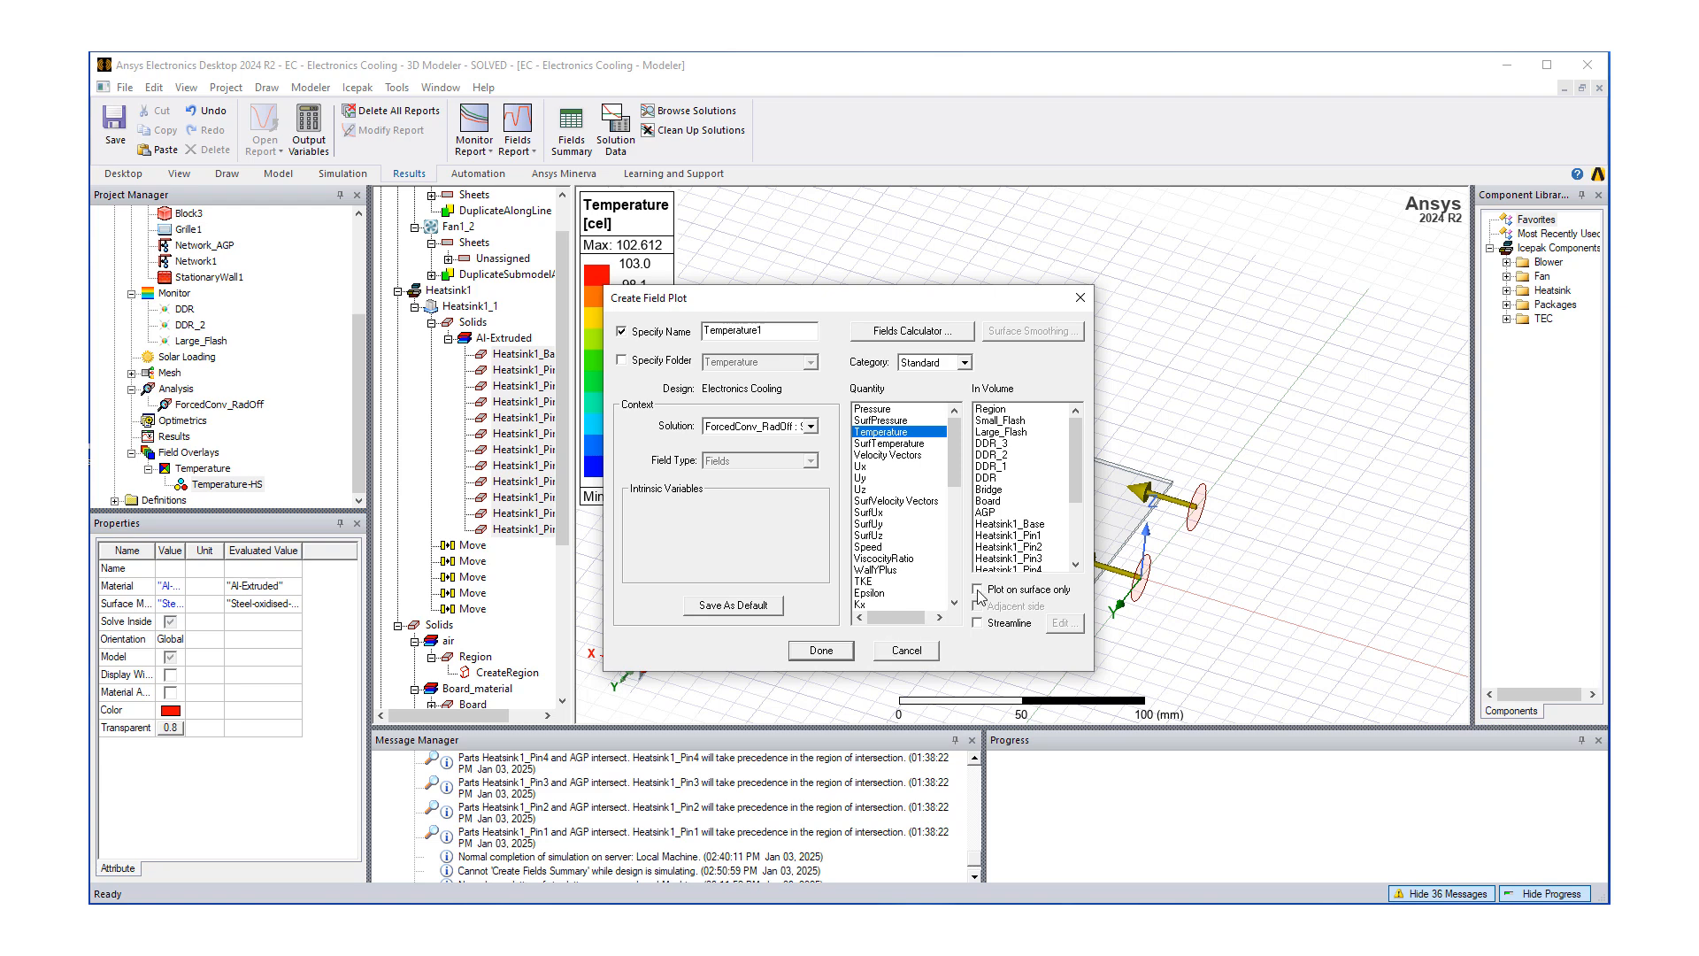
pyautogui.click(978, 590)
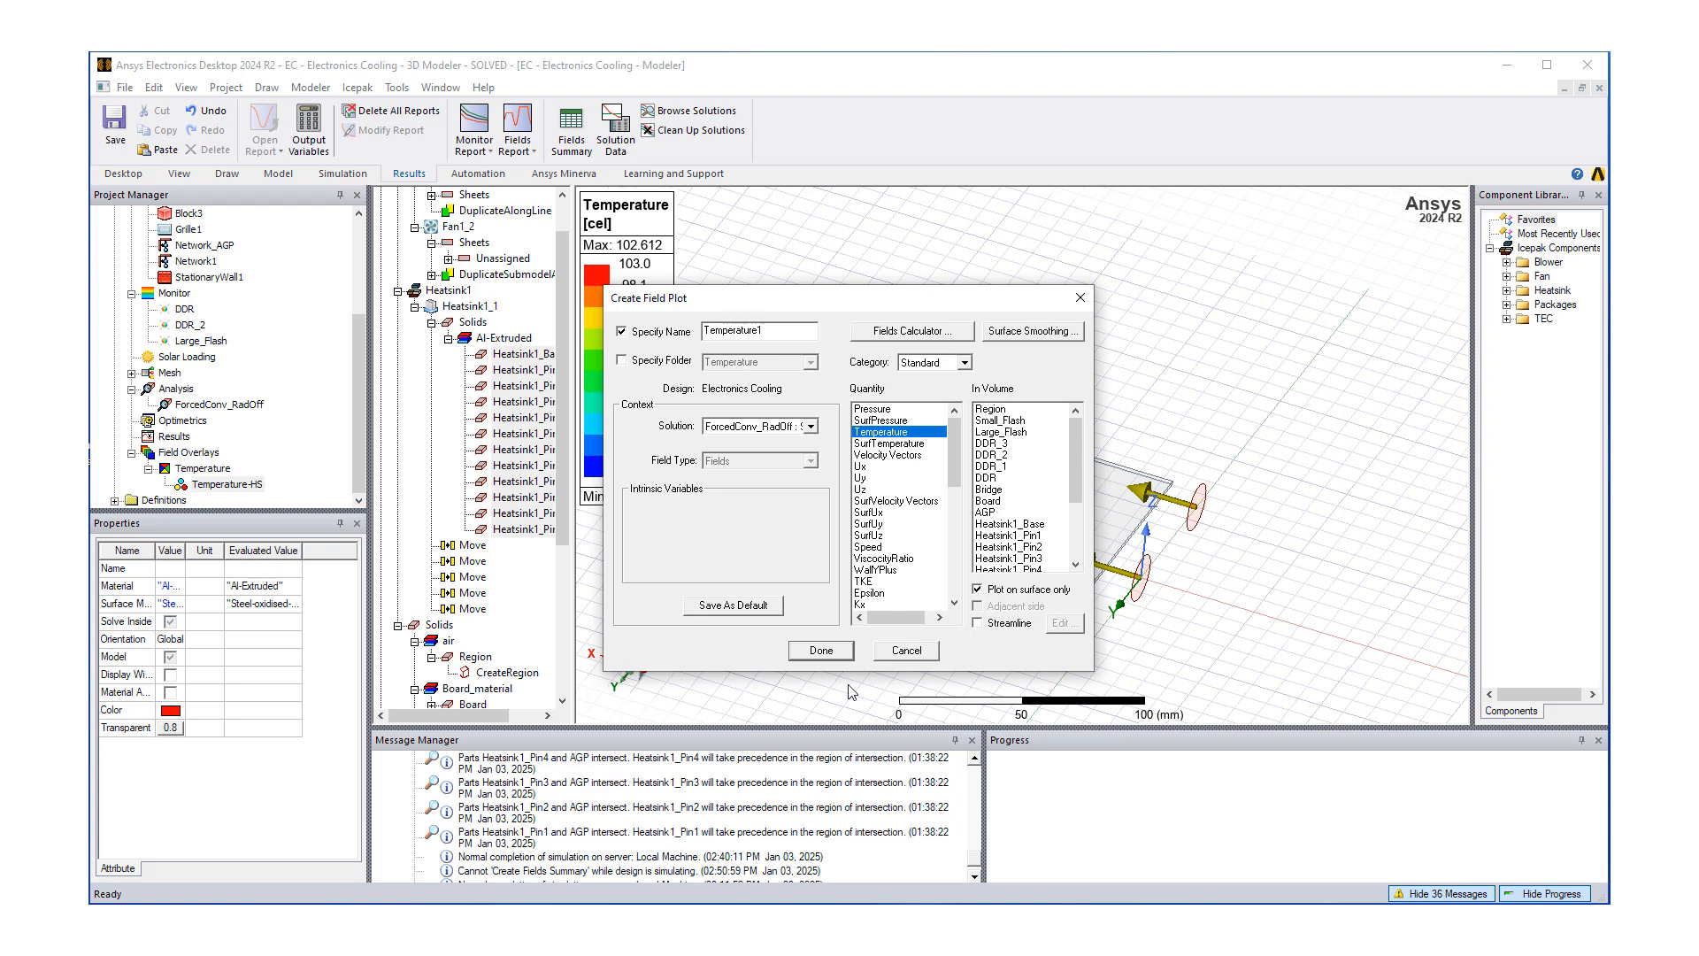
pyautogui.click(821, 650)
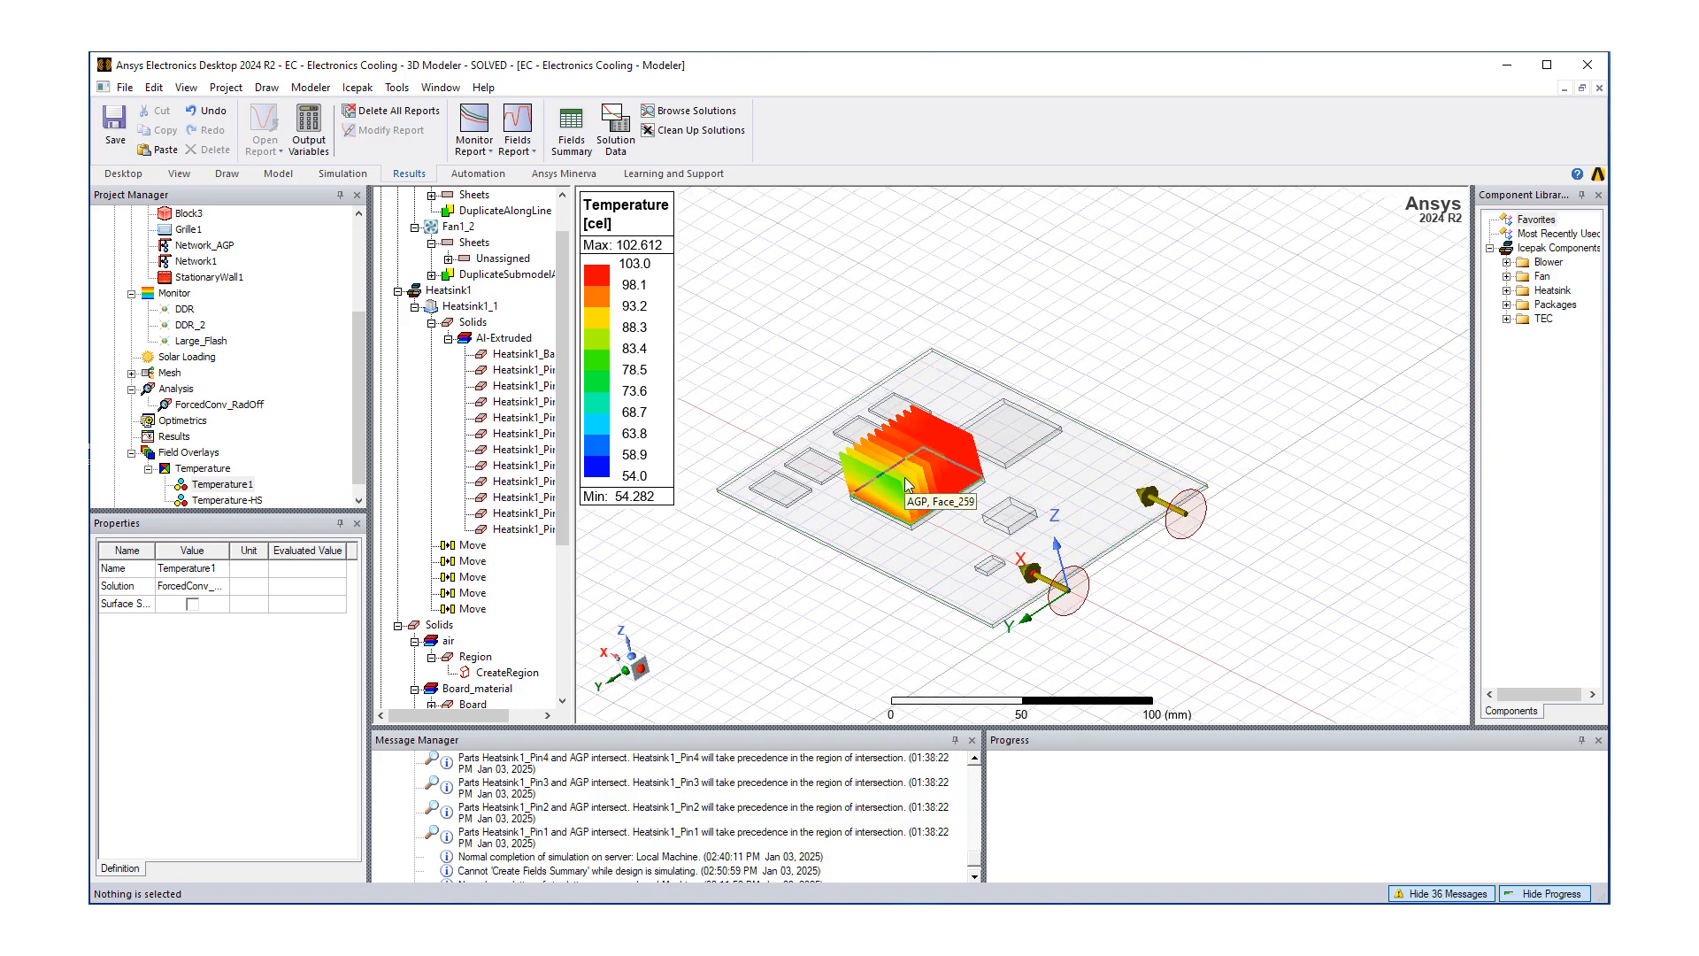
pyautogui.moveTo(897, 500)
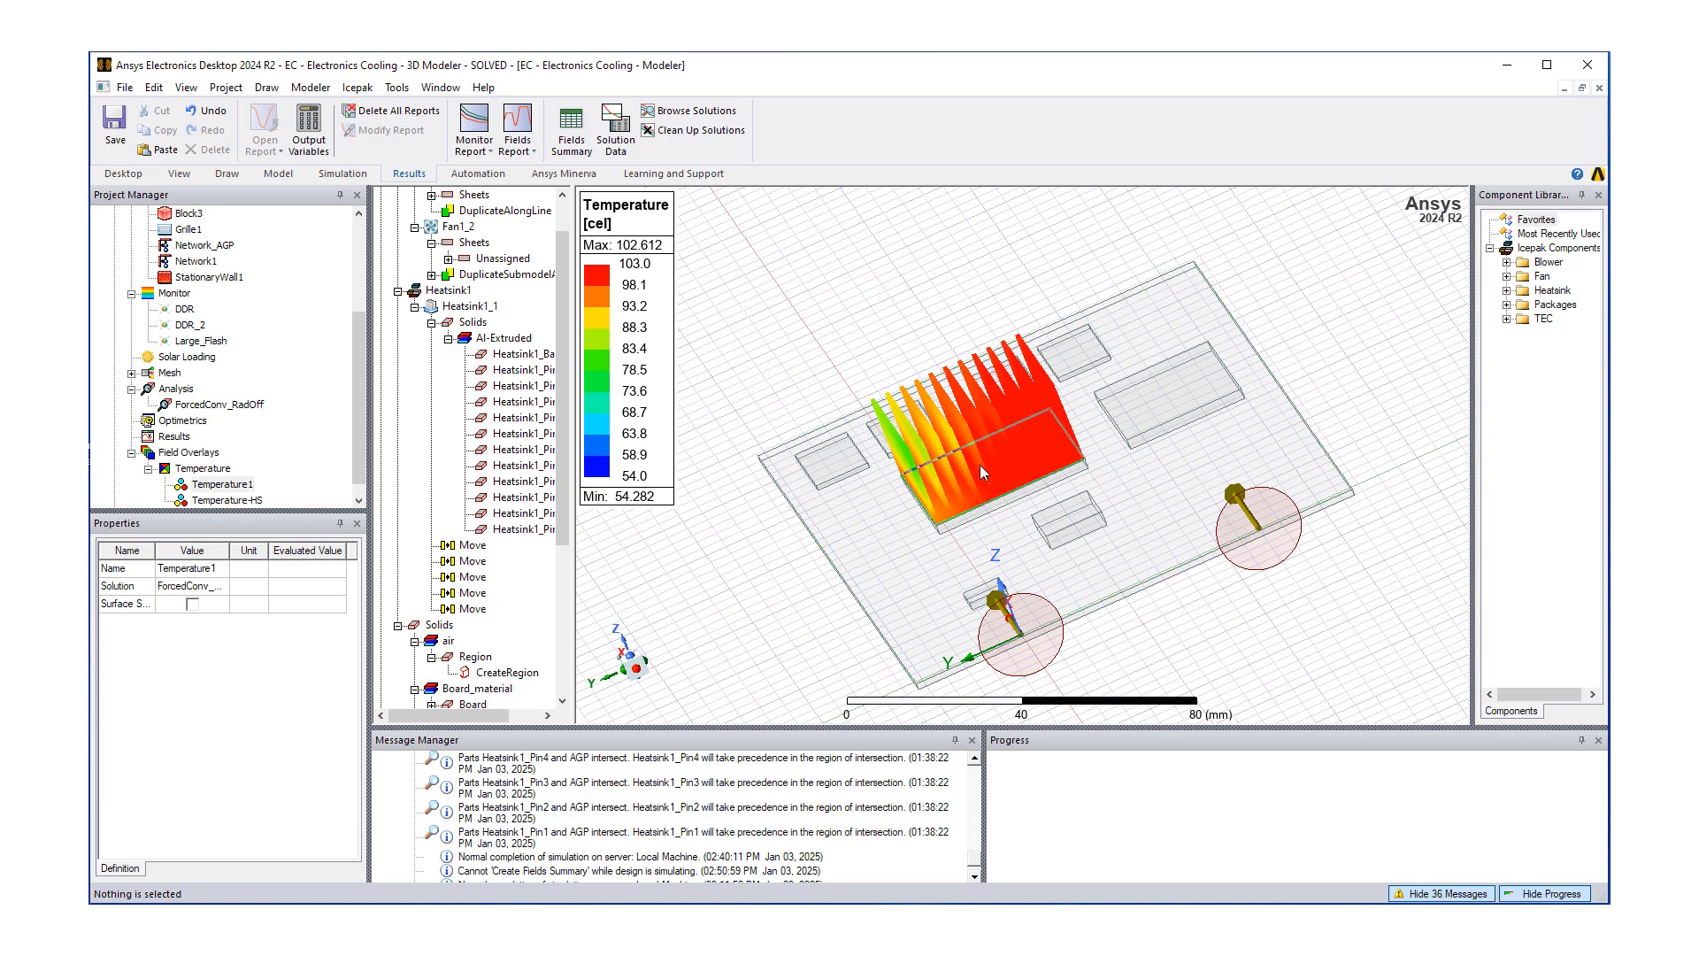
pyautogui.moveTo(1032, 454)
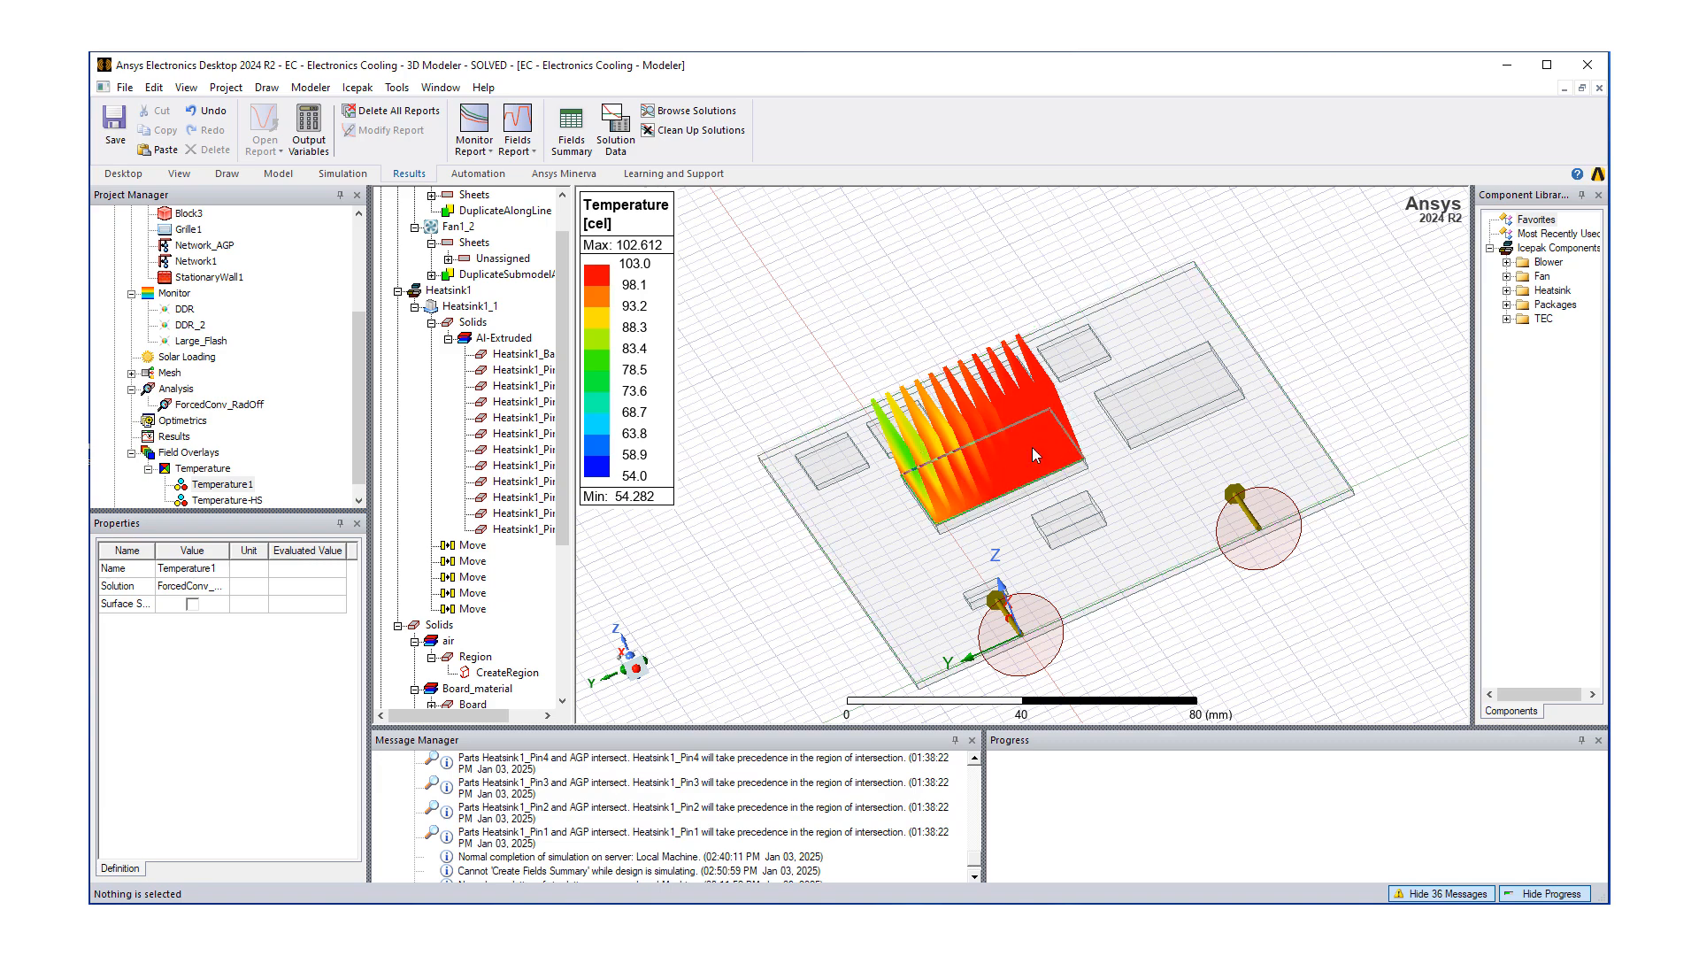
pyautogui.moveTo(1038, 439)
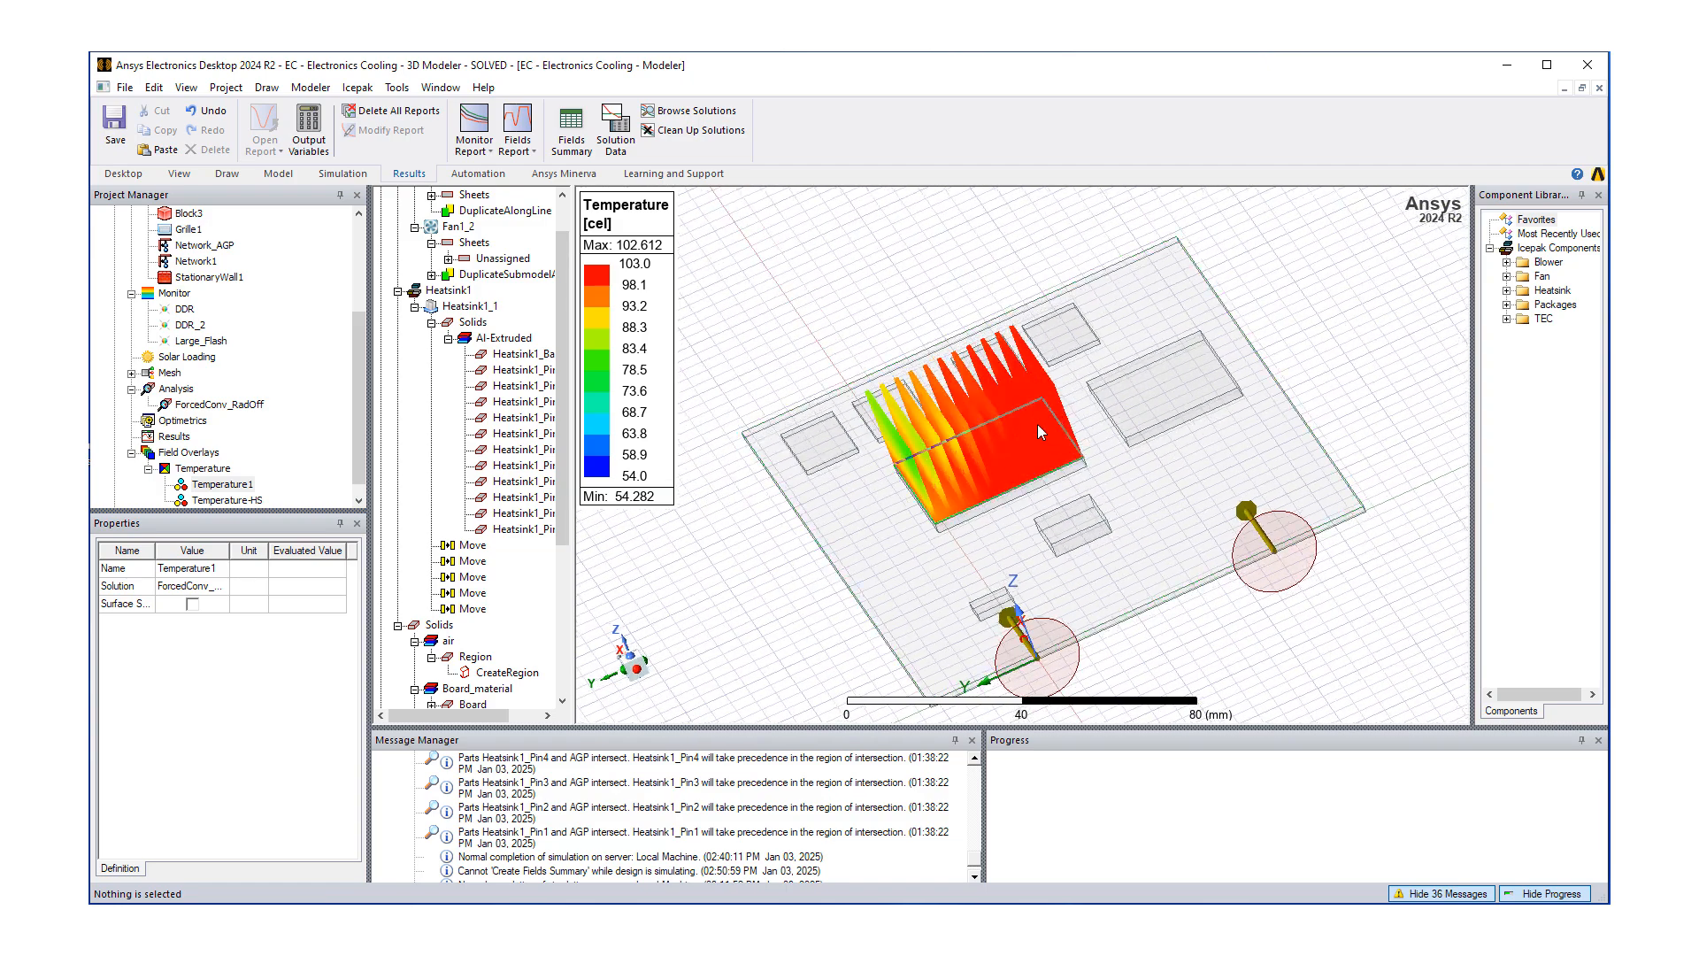
# - Orbit the model to a low side view of the heatsink temperature coloring
pyautogui.moveTo(1034, 431); pyautogui.dragTo(948, 449)
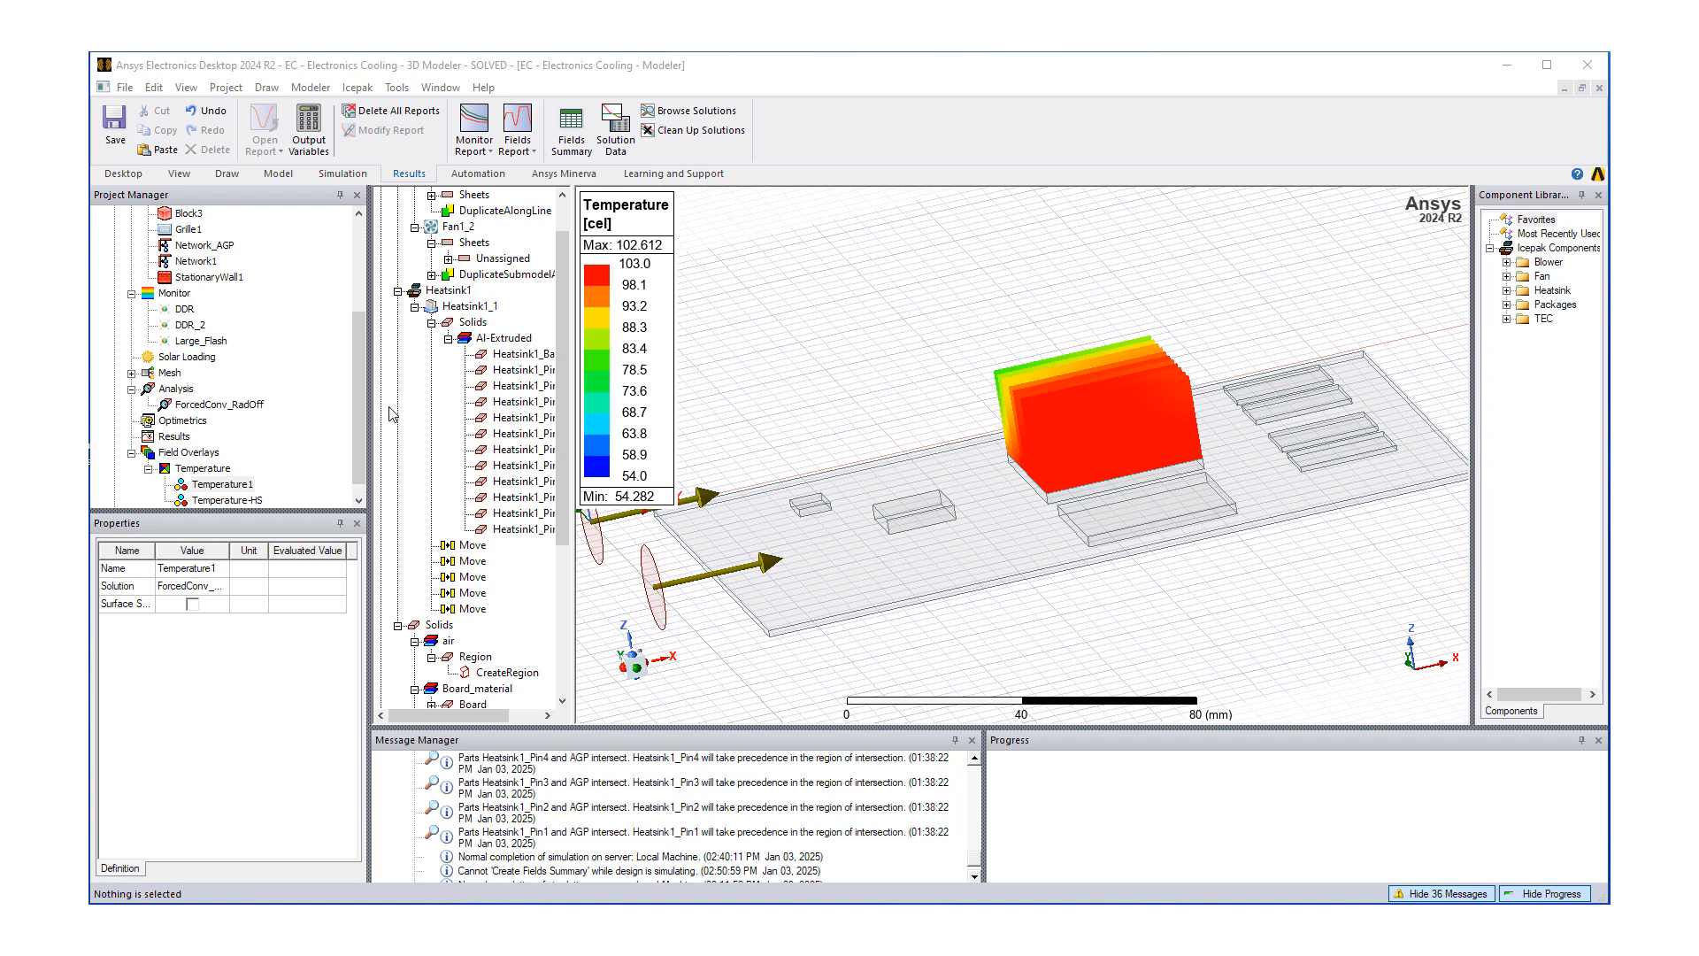
pyautogui.moveTo(313, 429)
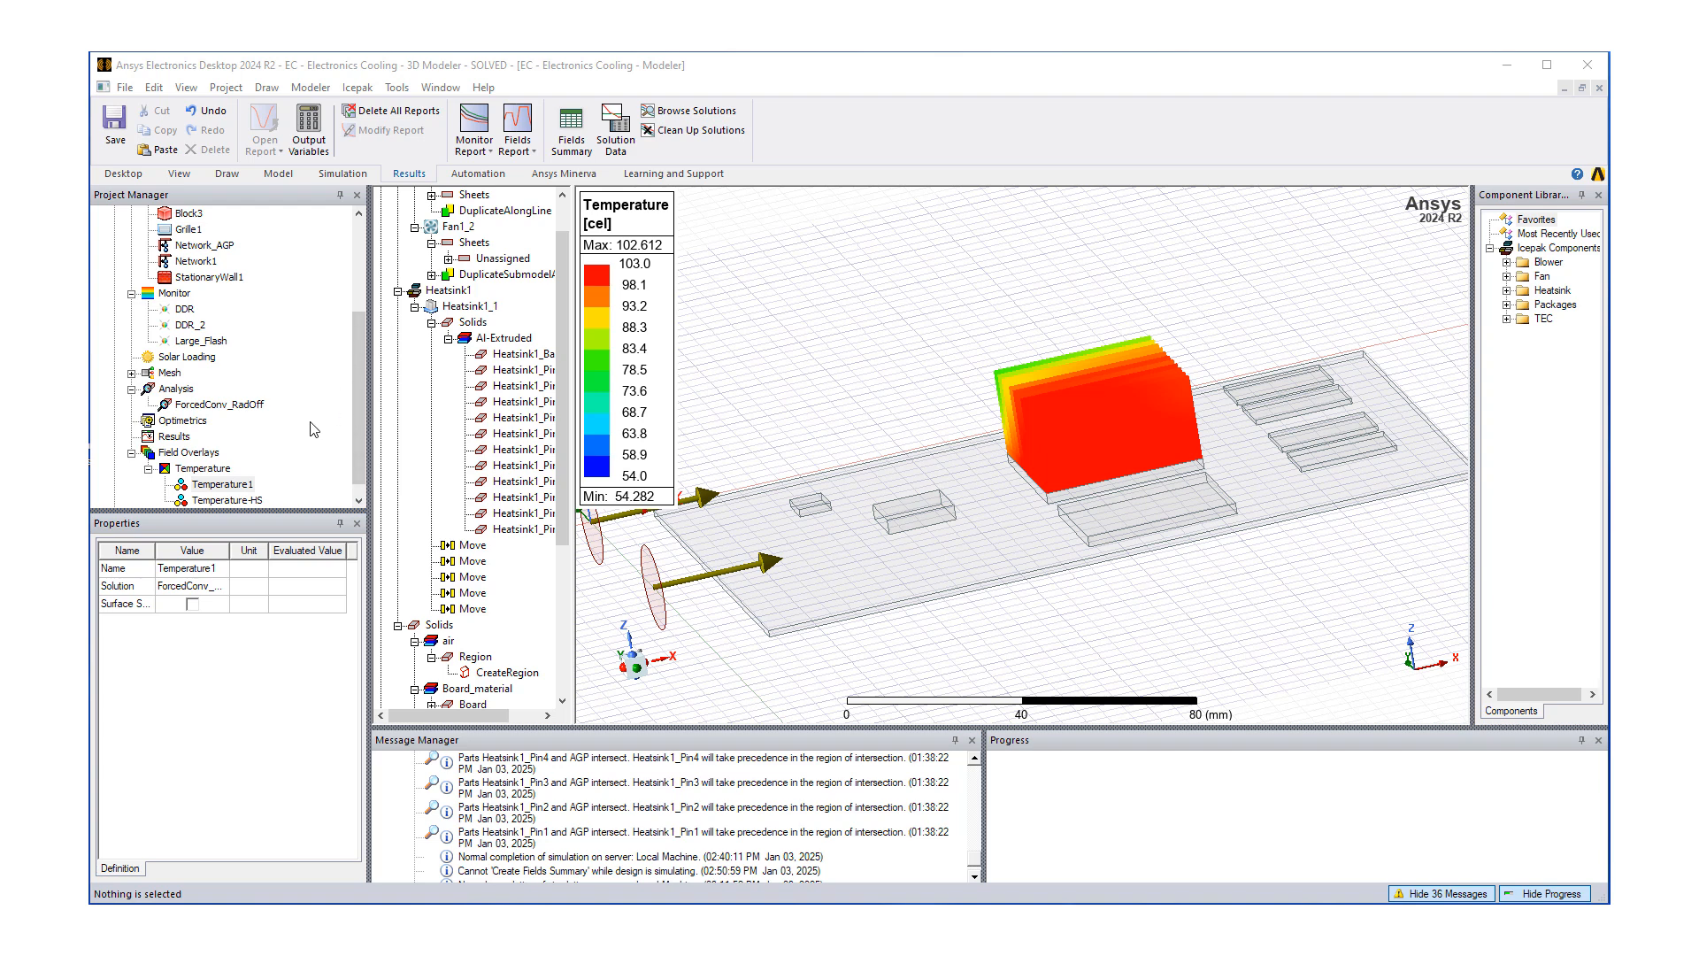
pyautogui.moveTo(337, 454)
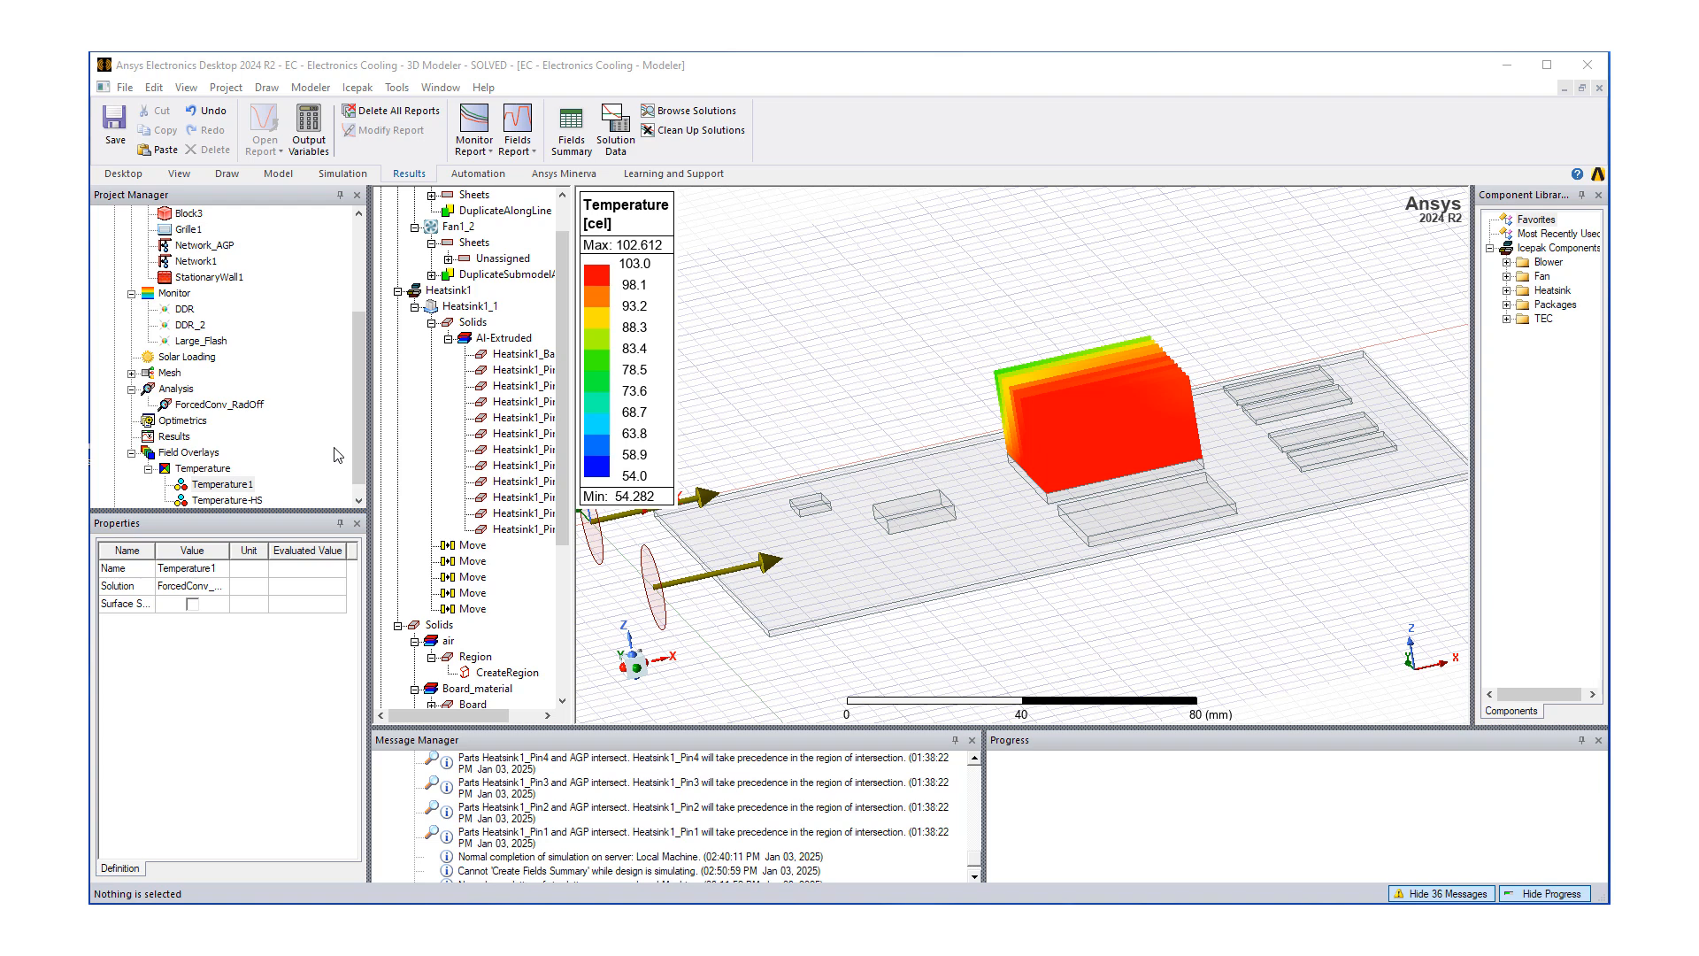
pyautogui.moveTo(498, 541)
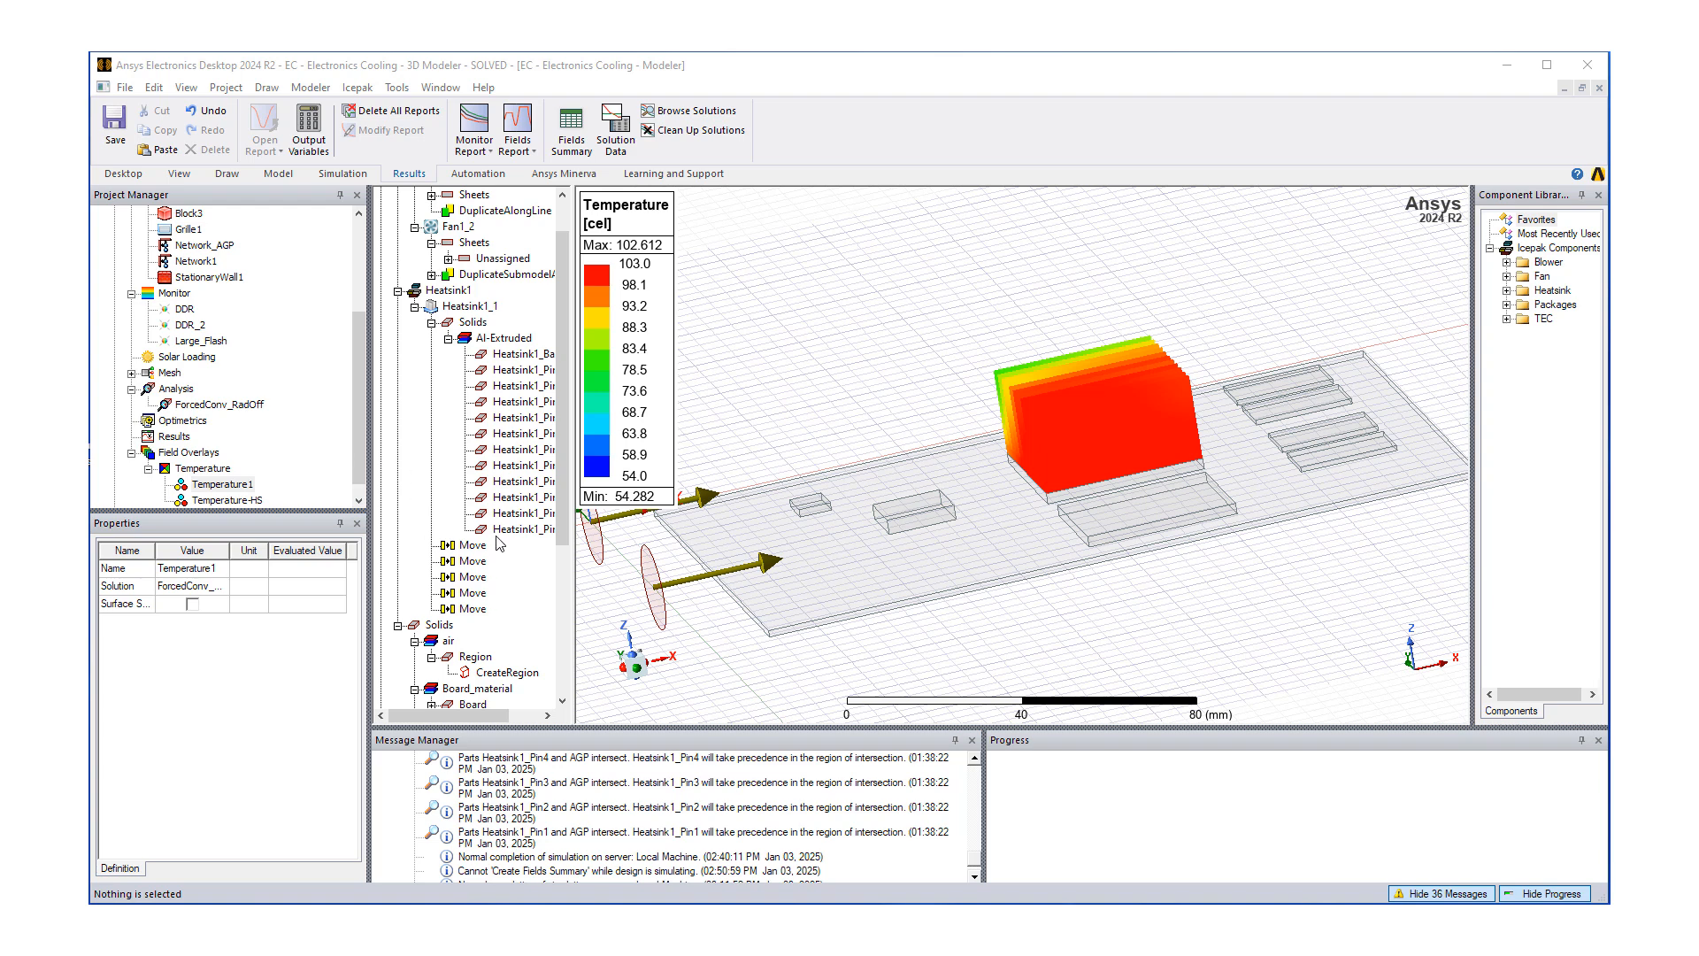
pyautogui.rightClick(819, 329)
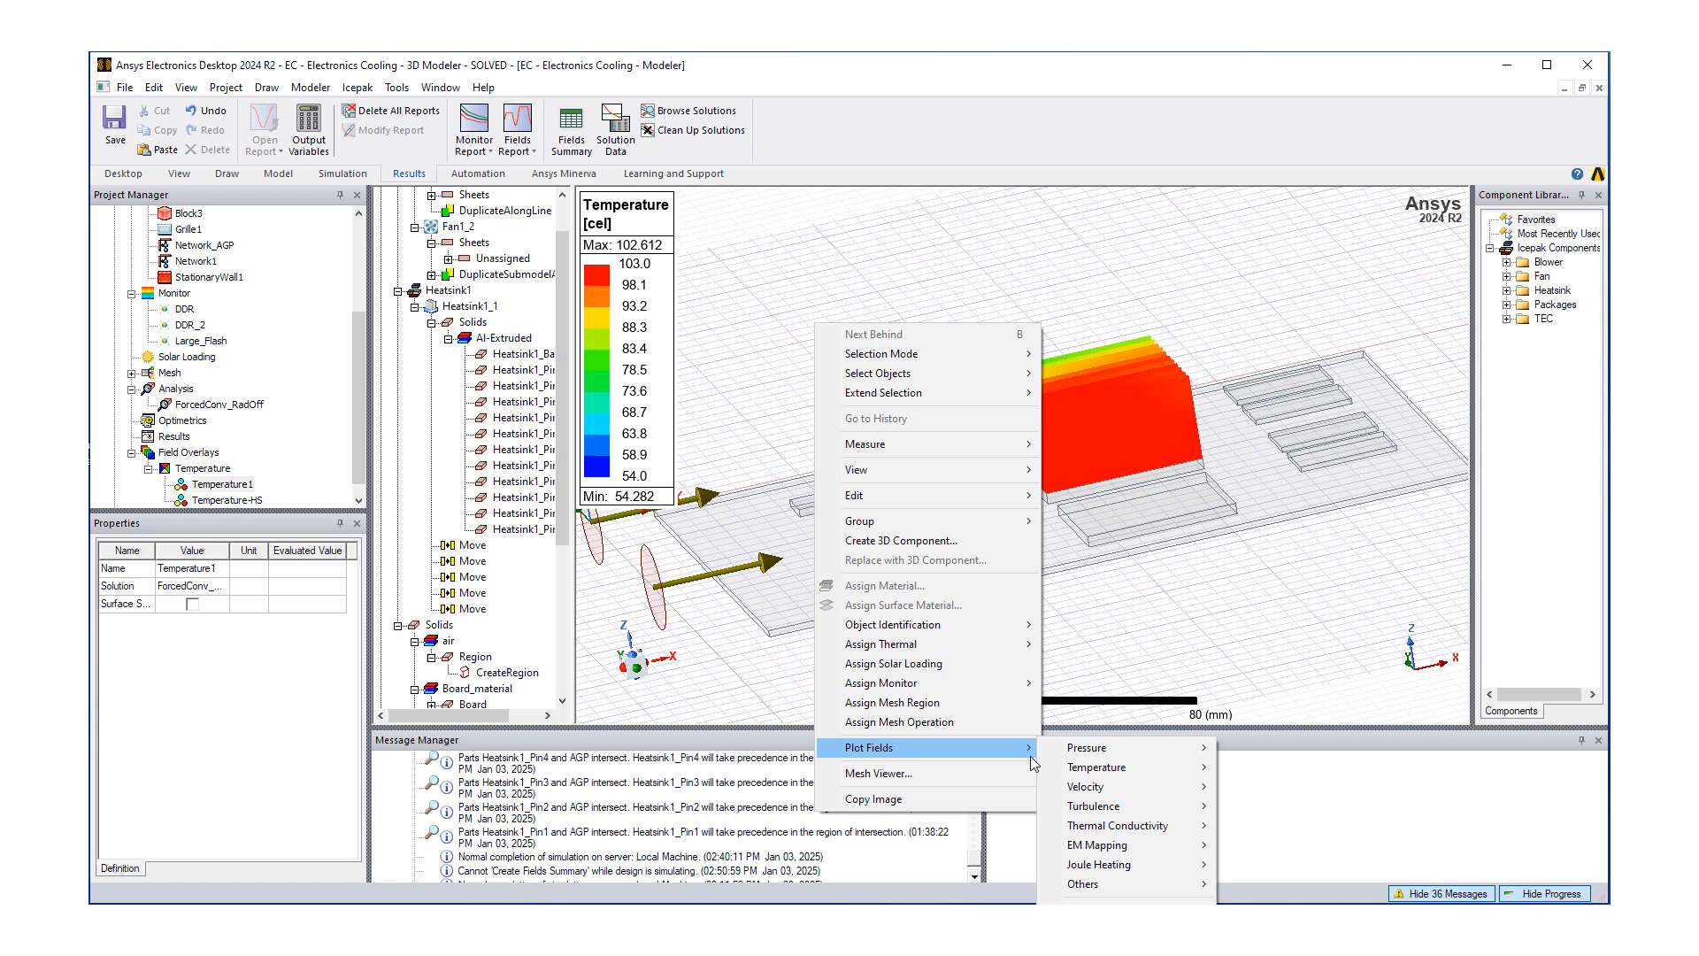
pyautogui.moveTo(1103, 785)
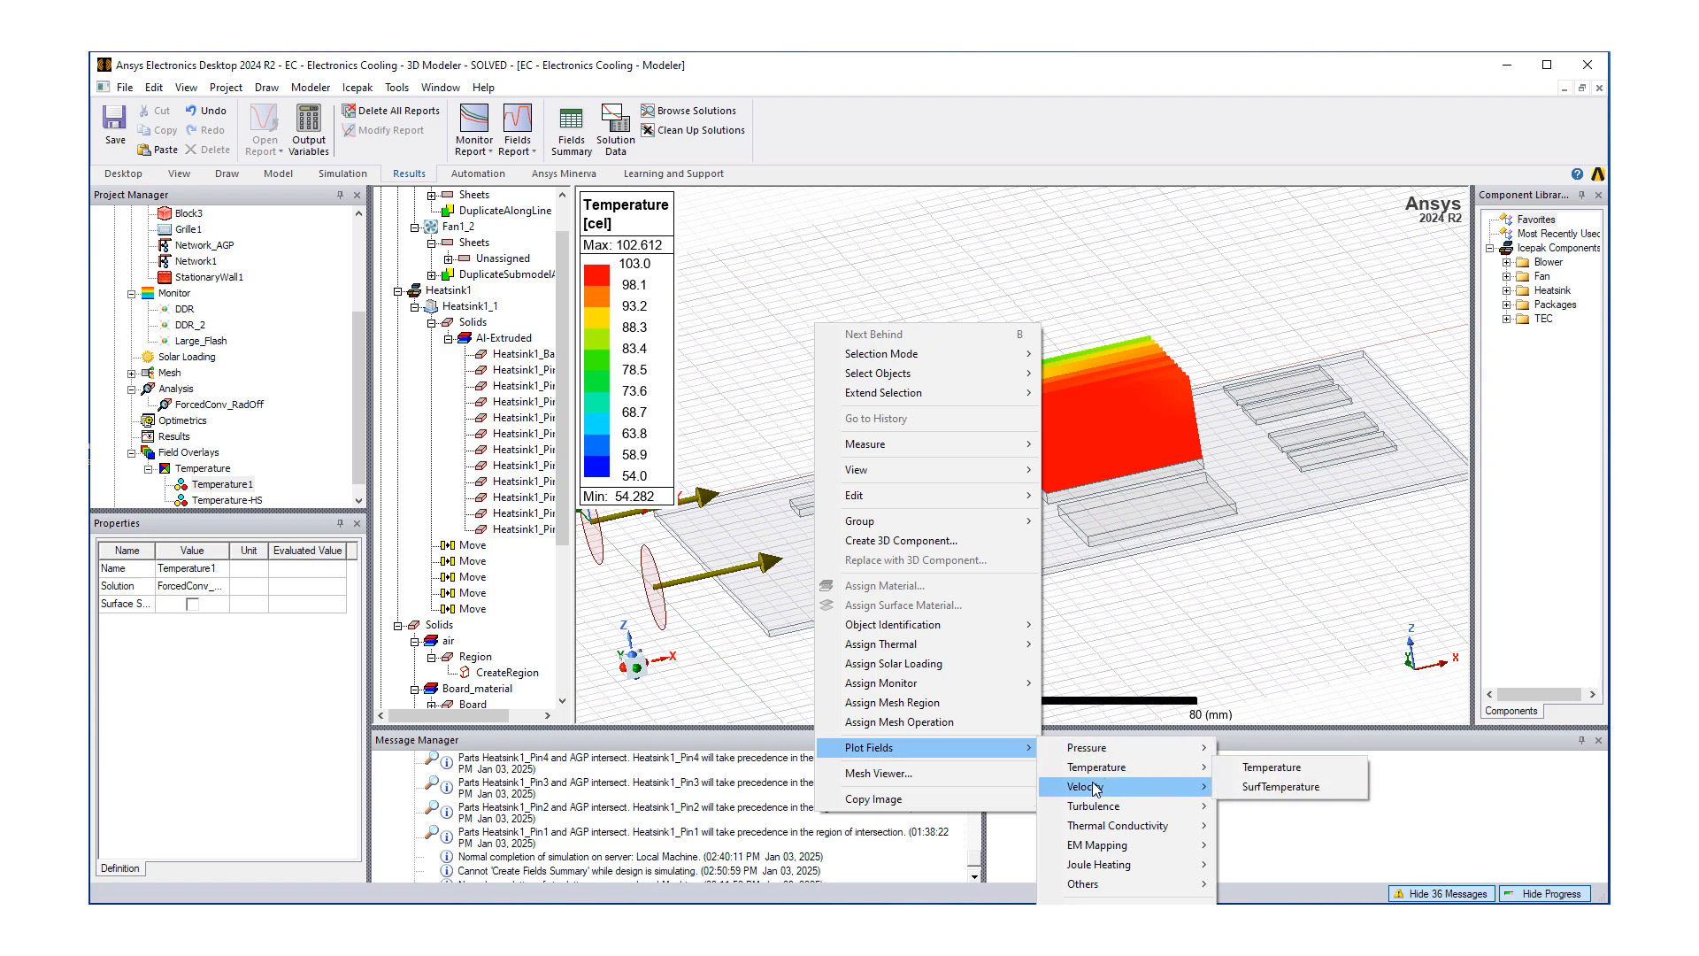
pyautogui.moveTo(1107, 786)
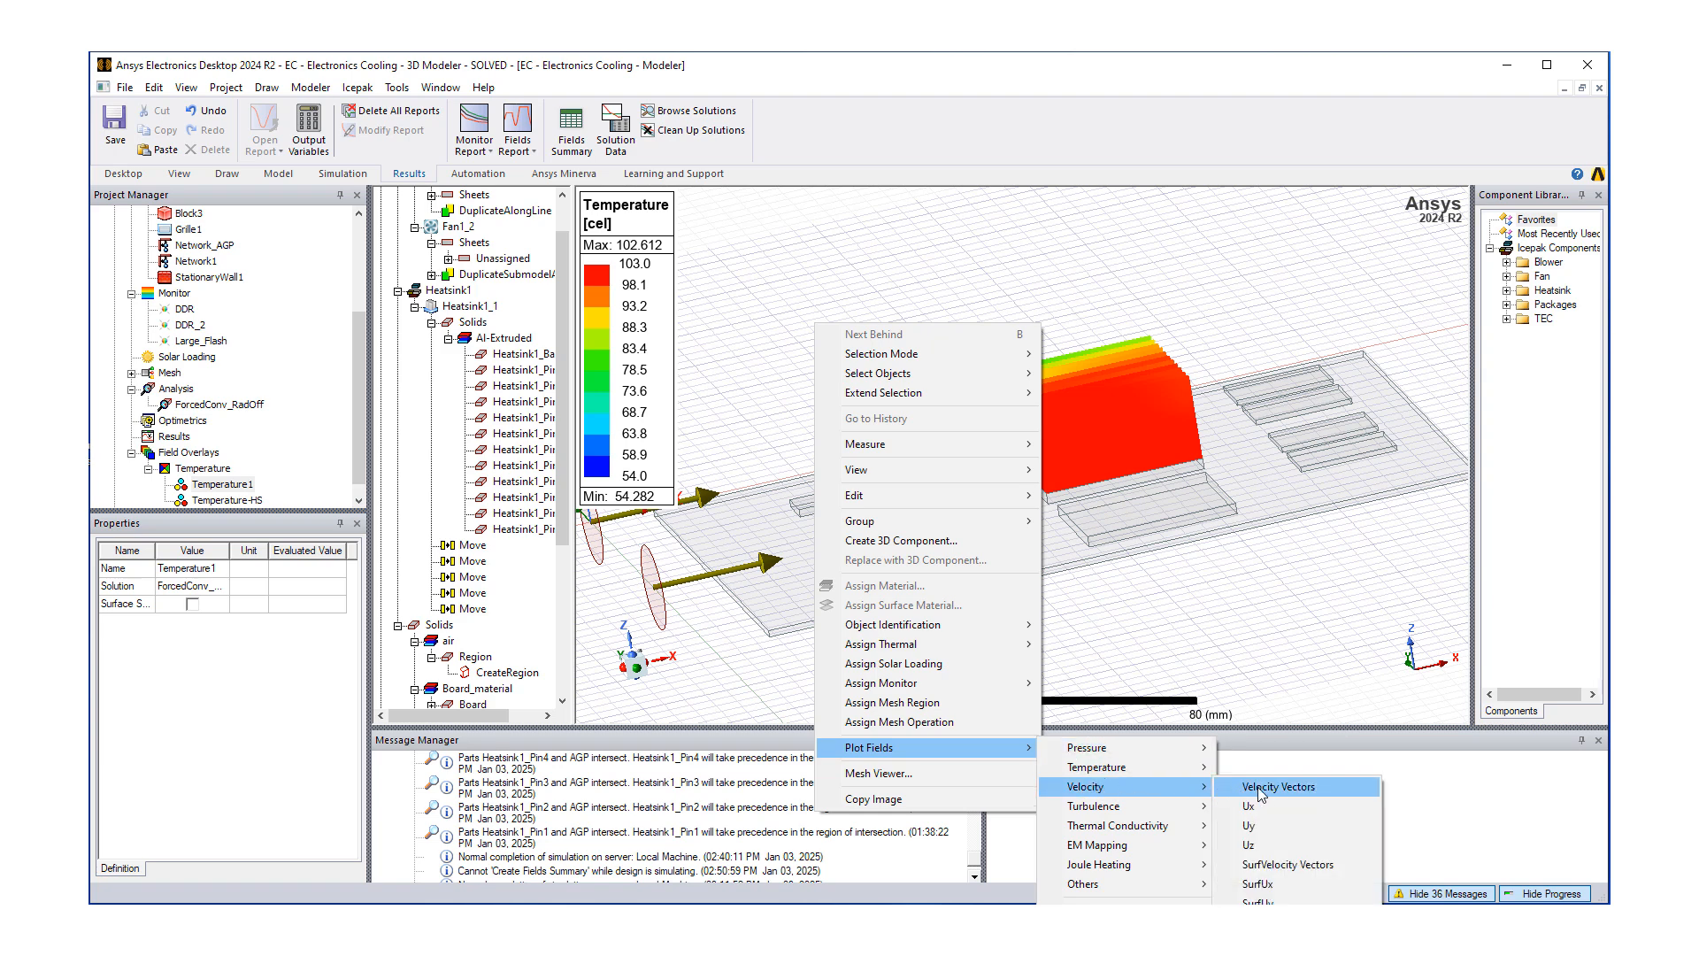
pyautogui.click(1278, 786)
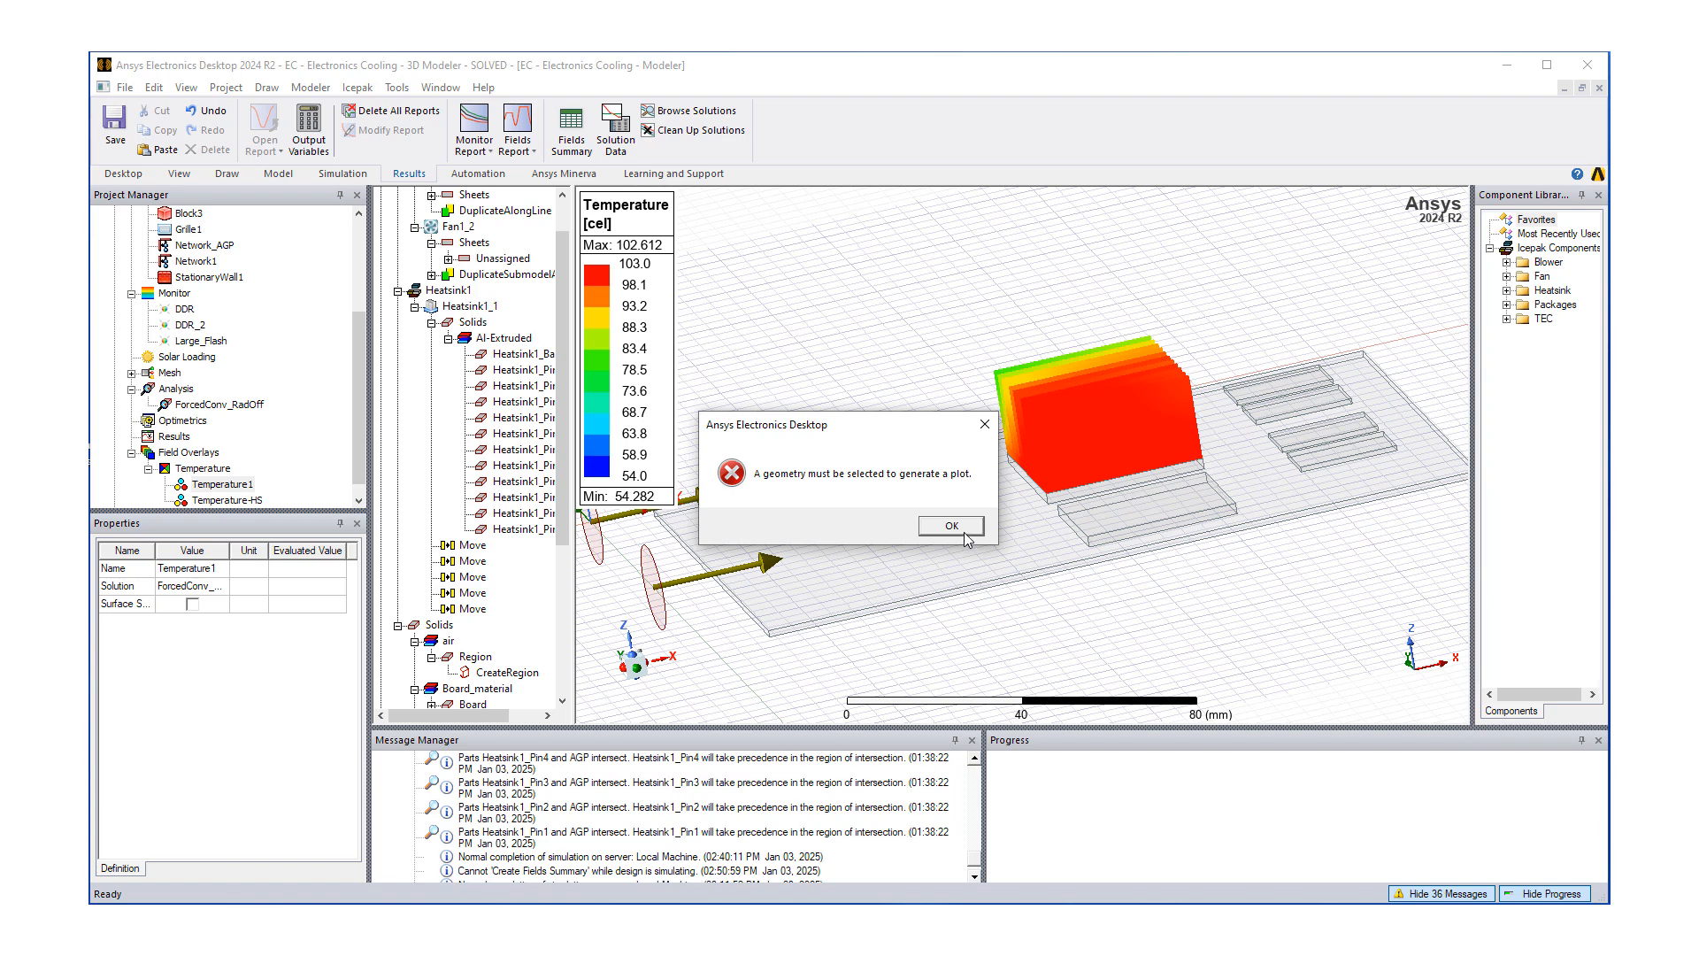
pyautogui.moveTo(972, 533)
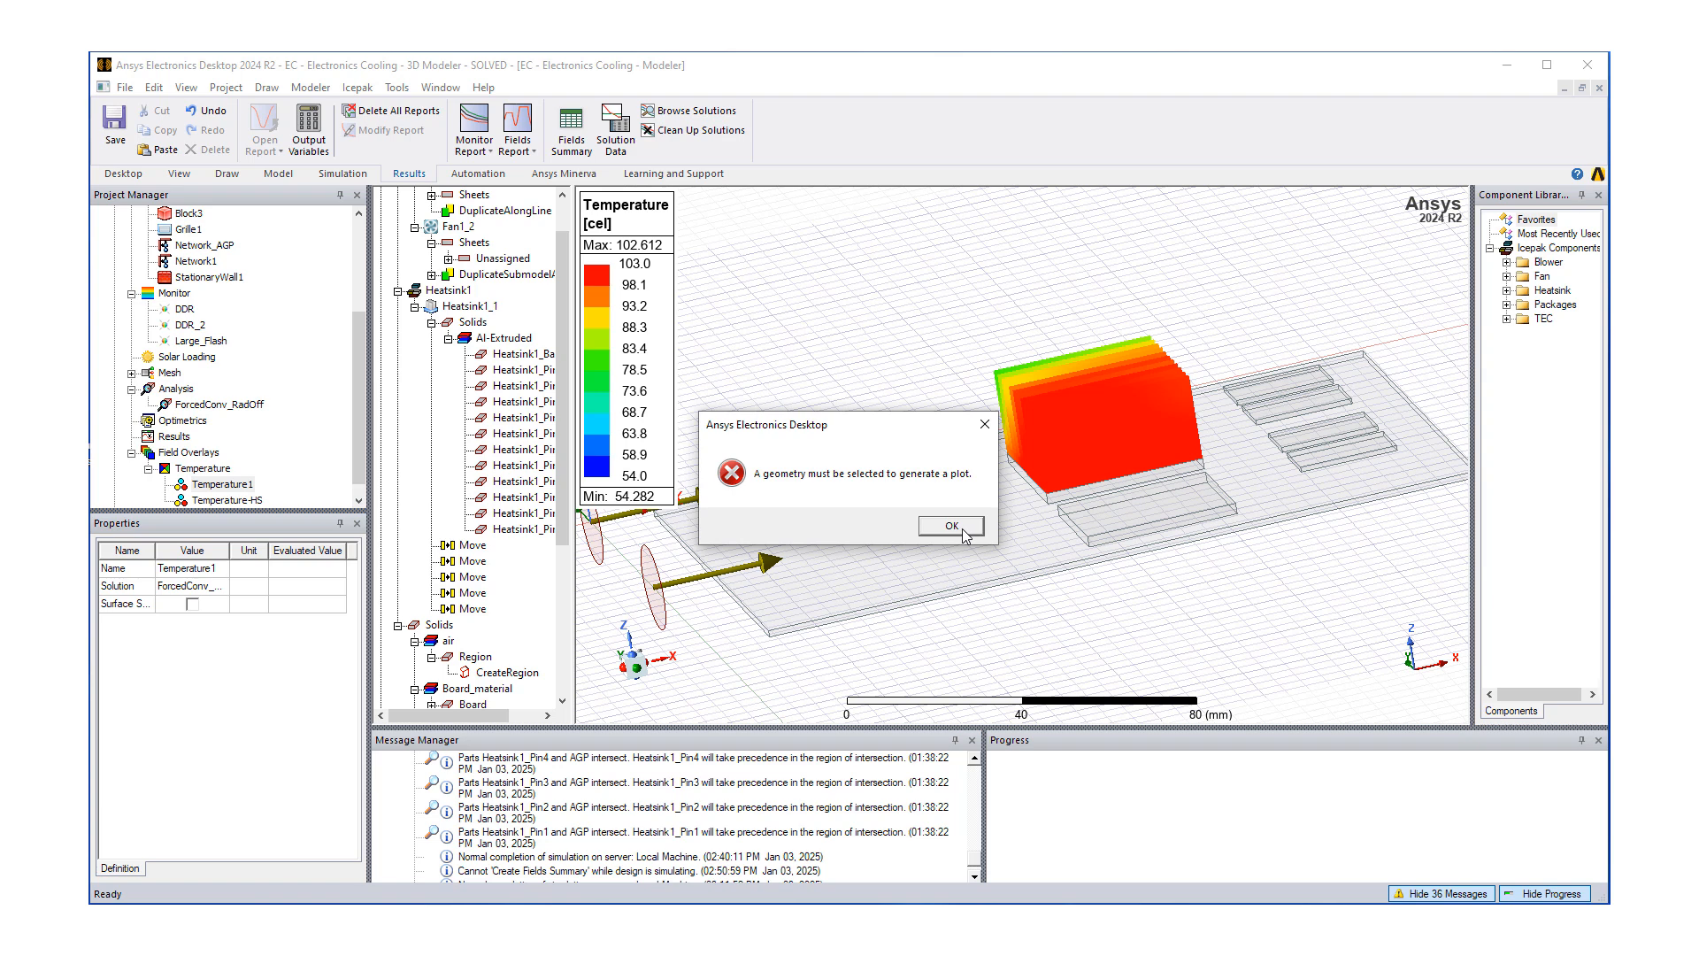
pyautogui.click(951, 525)
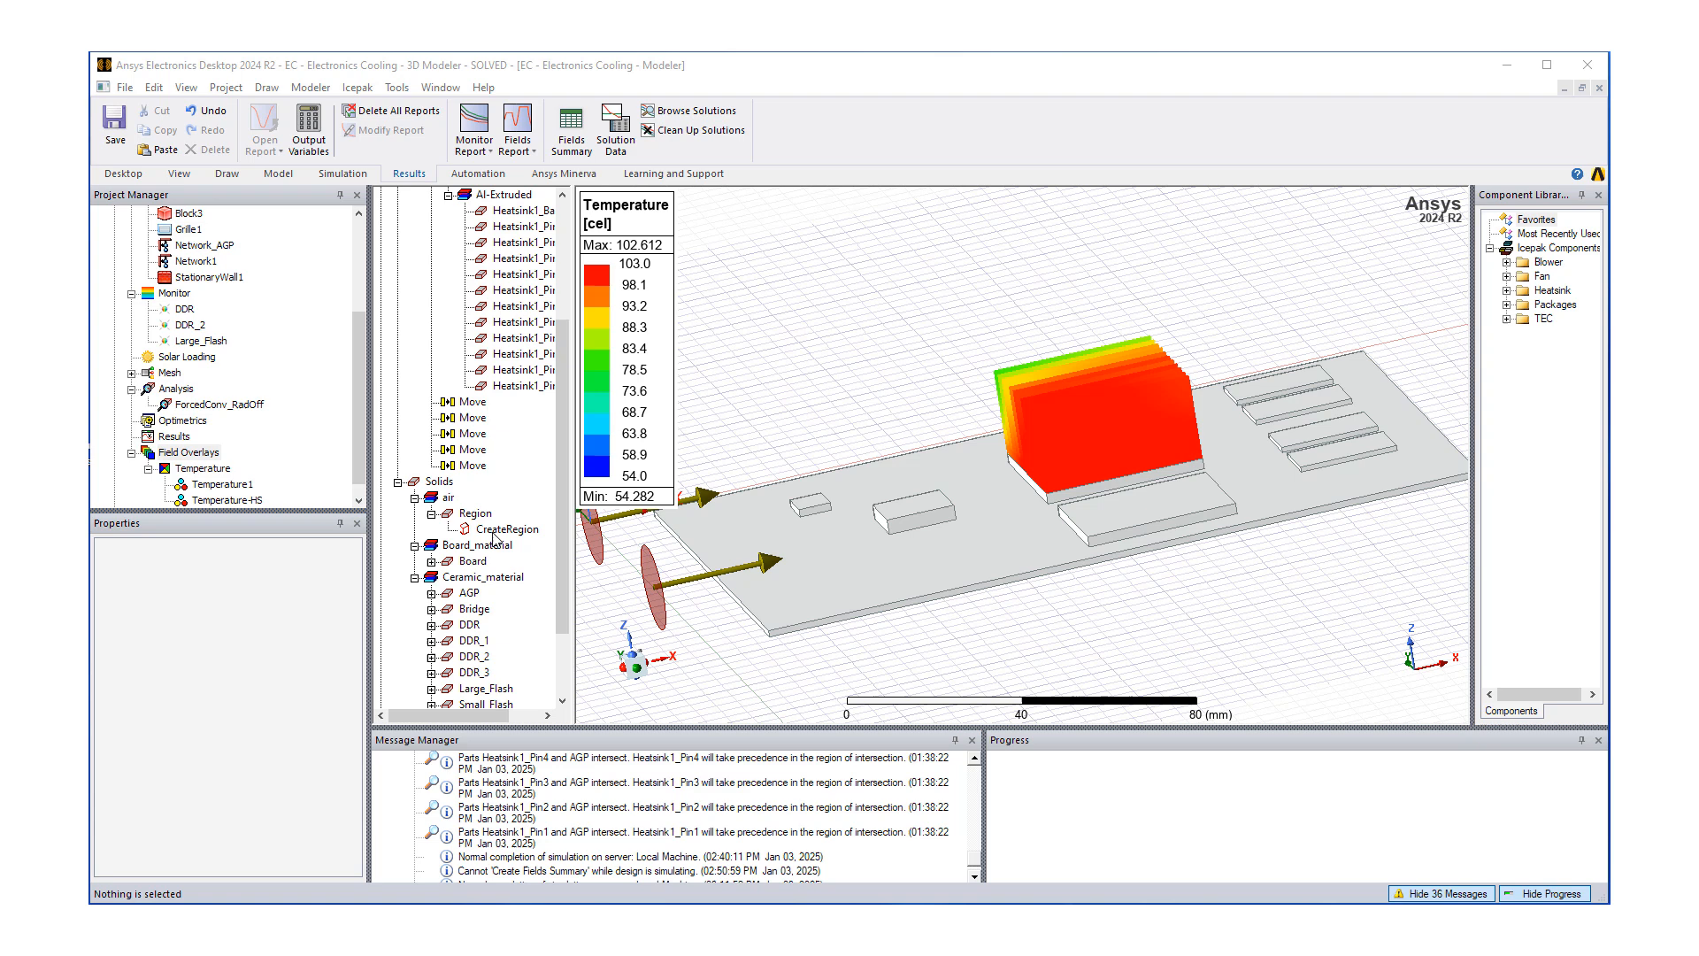
# - Plot Velocity Vectors on the air Region and confirm the field plot
pyautogui.rightClick(475, 513)
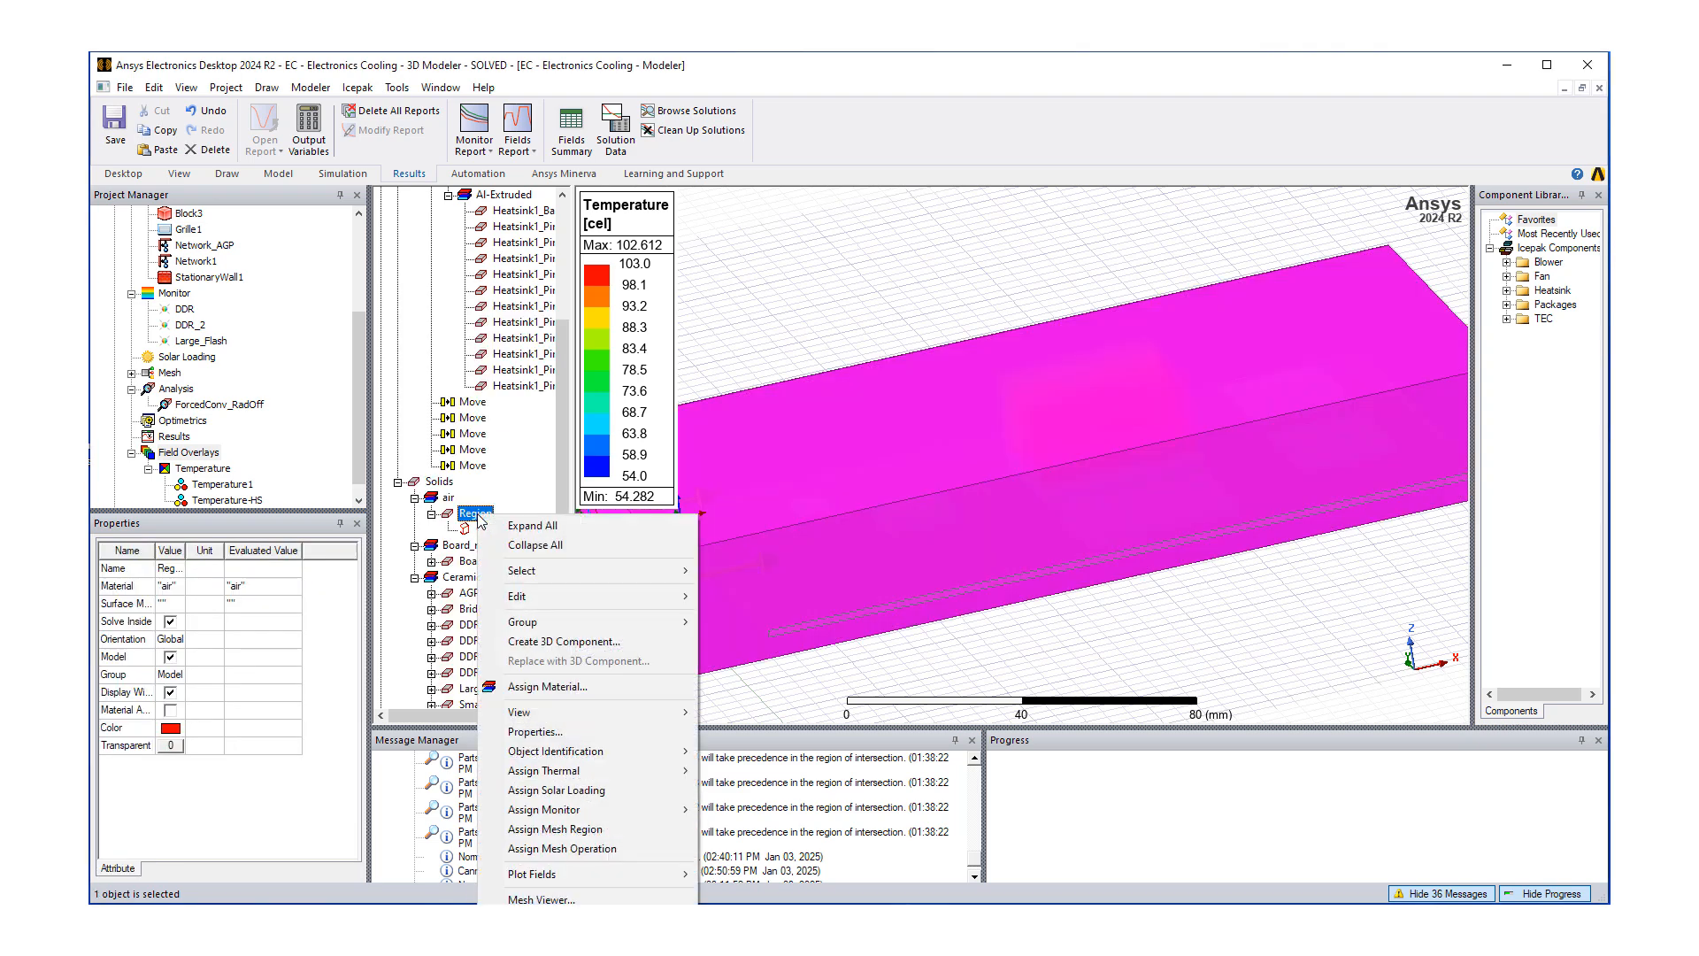
pyautogui.moveTo(532, 873)
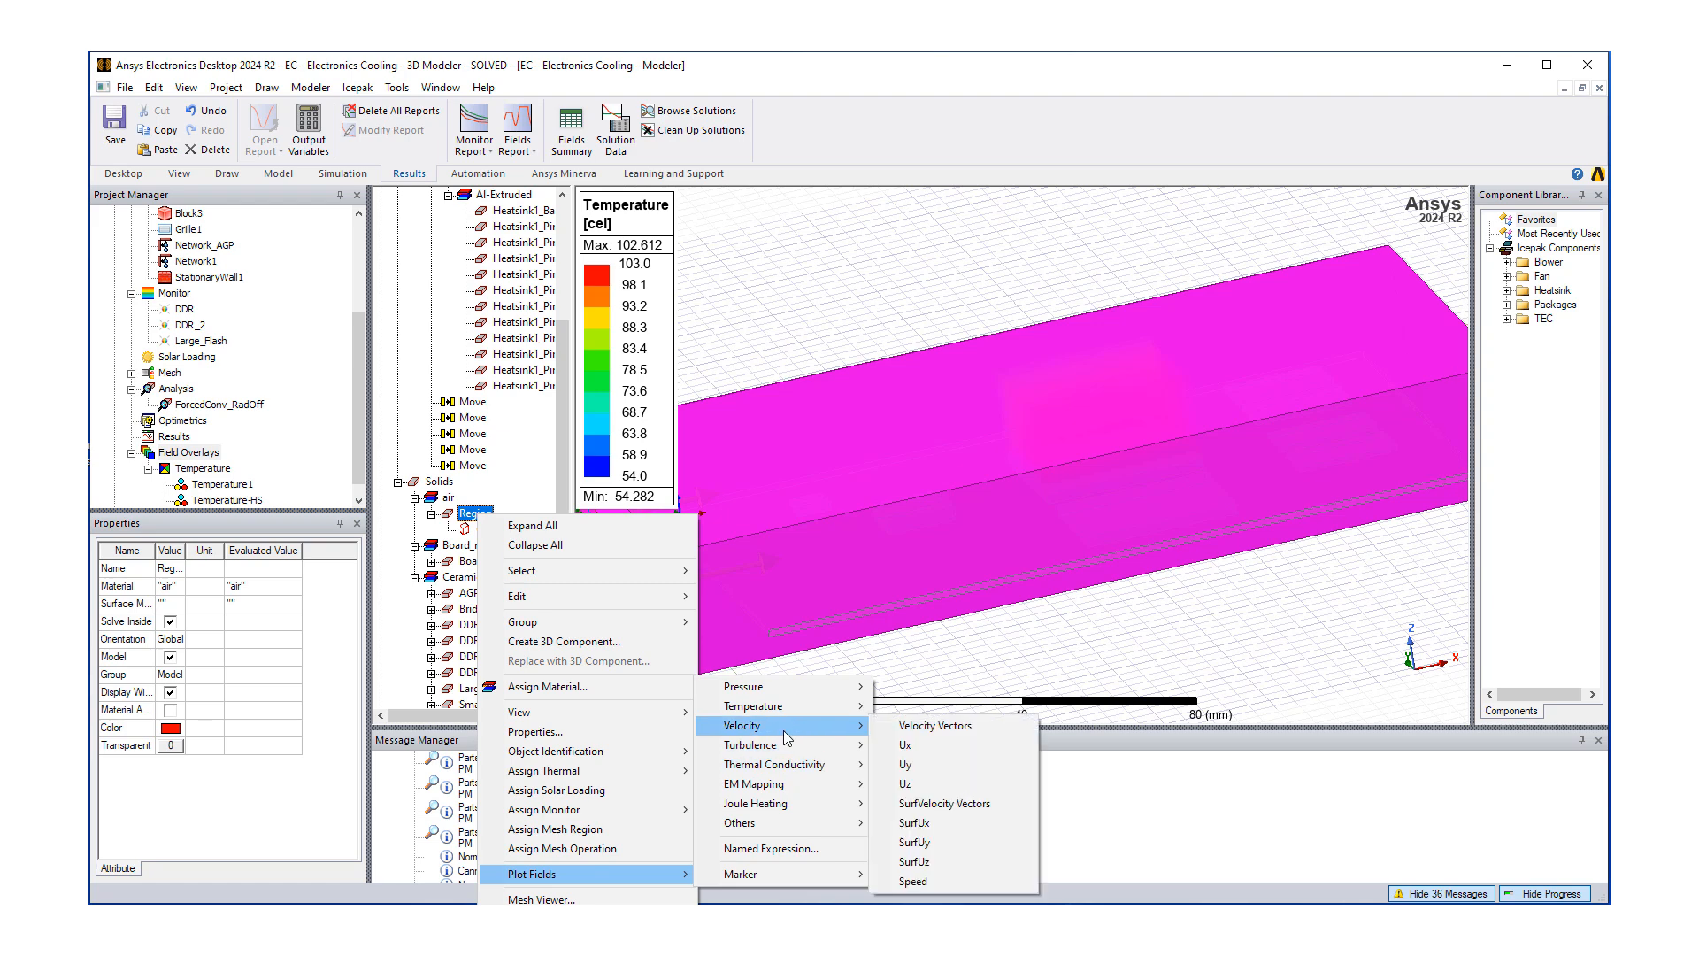
pyautogui.click(934, 725)
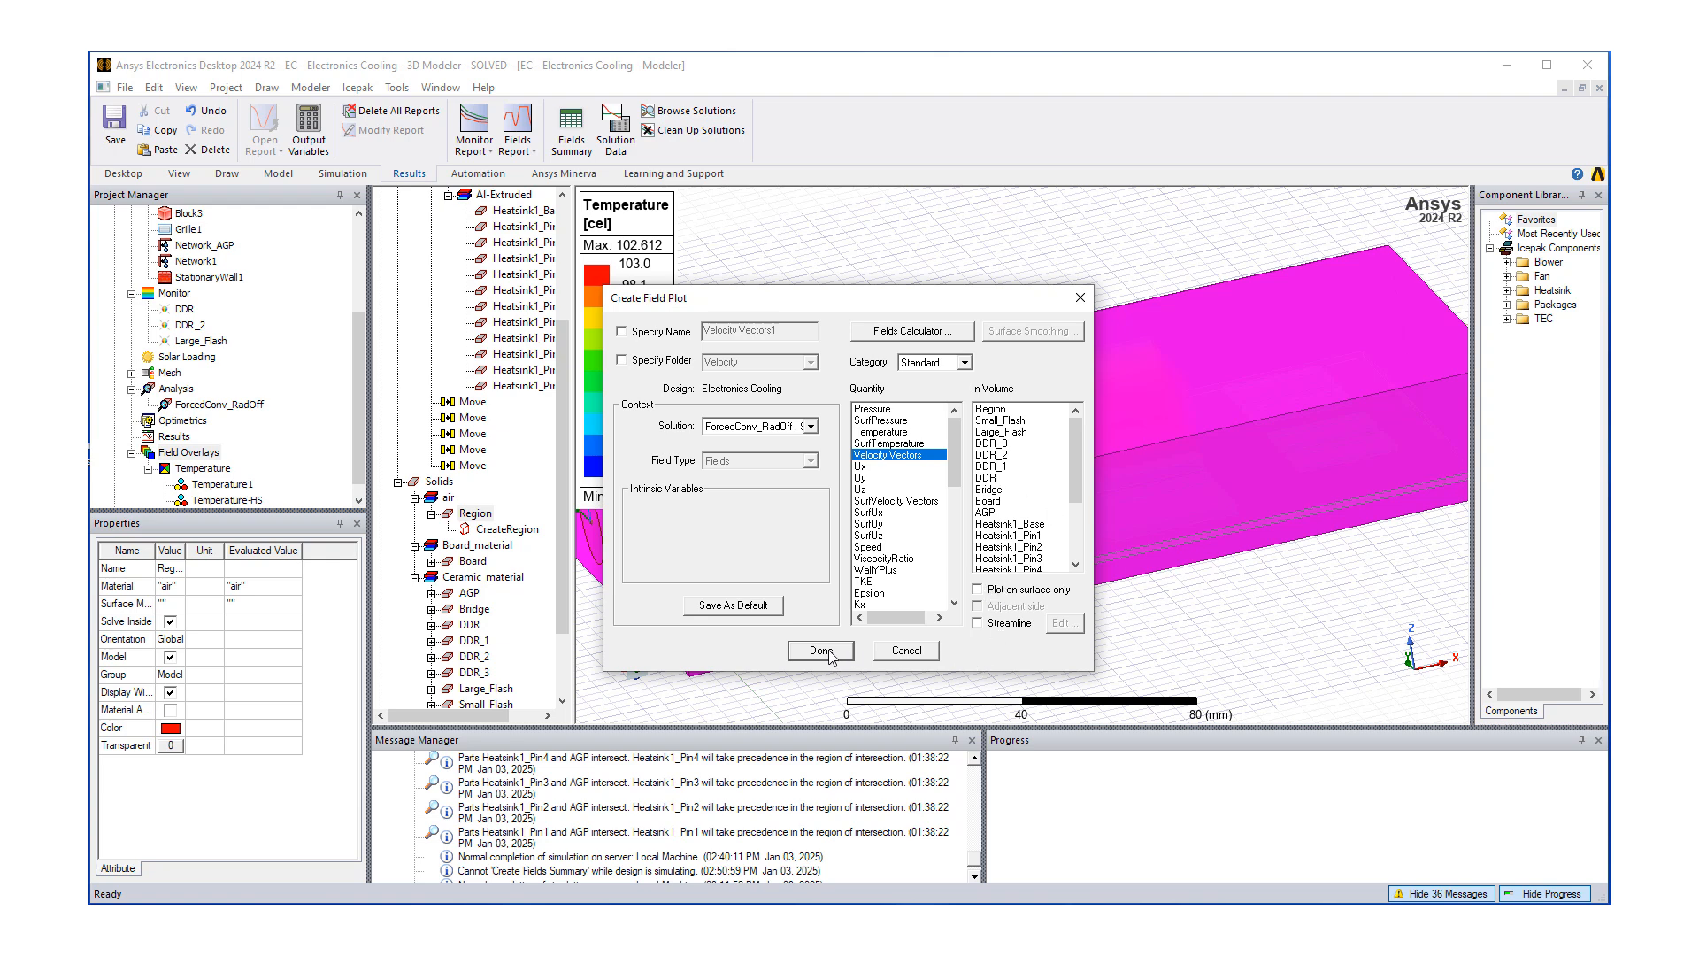
pyautogui.click(821, 650)
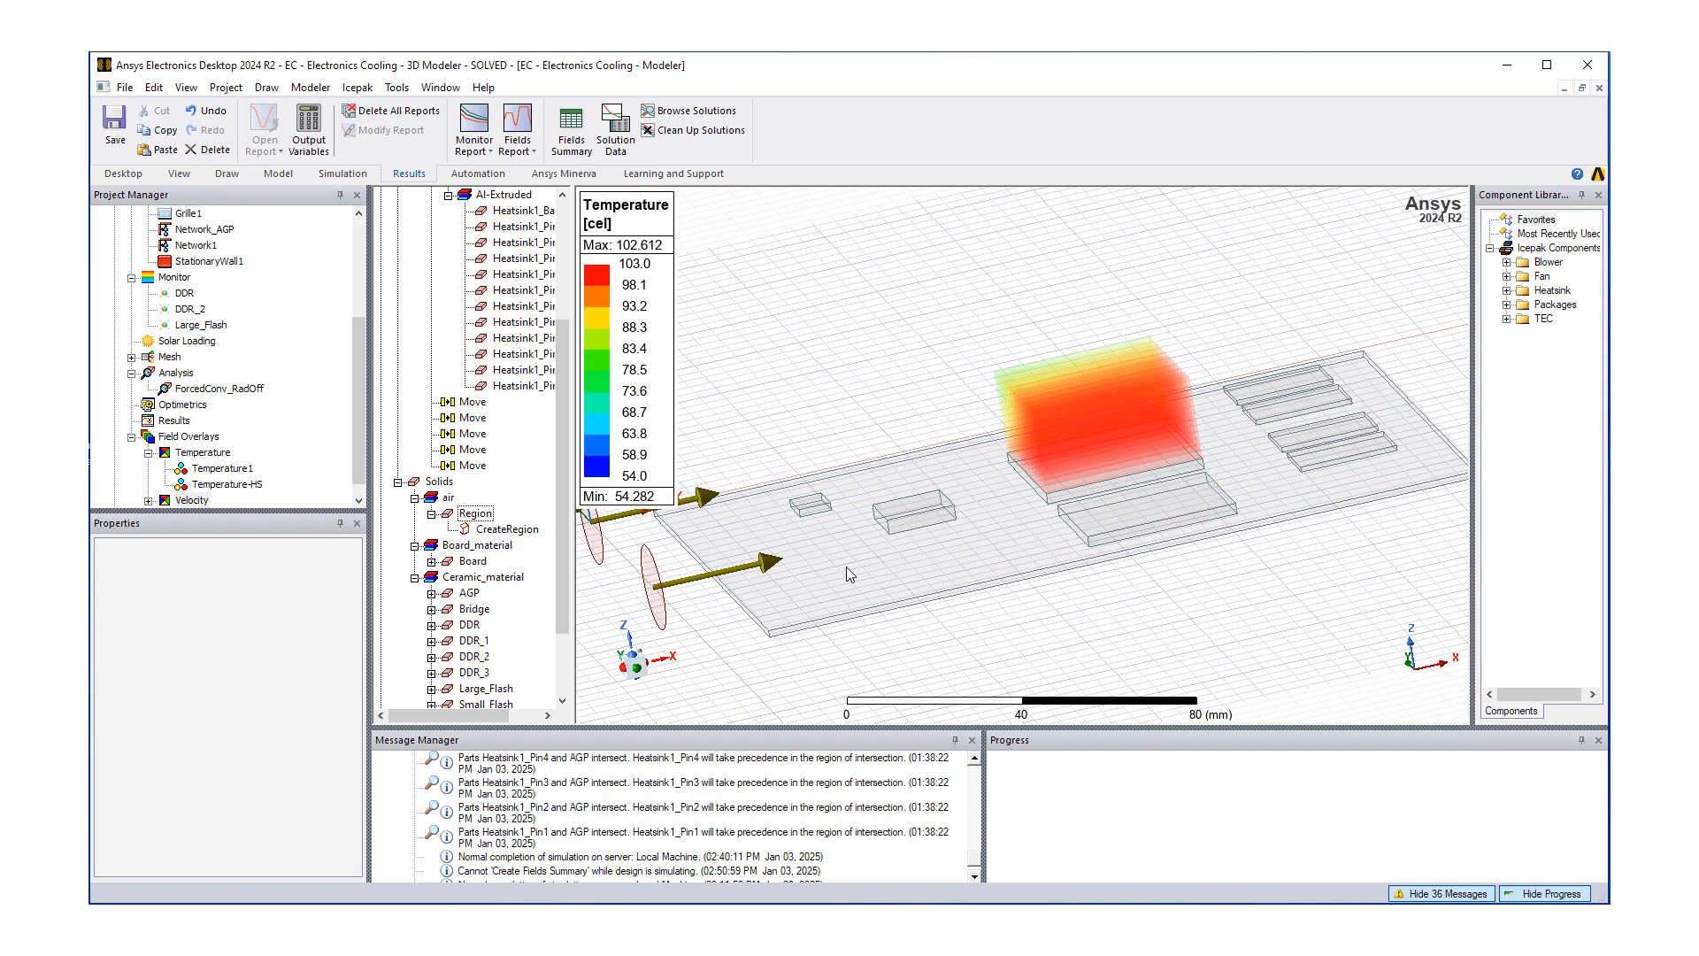
pyautogui.moveTo(833, 589)
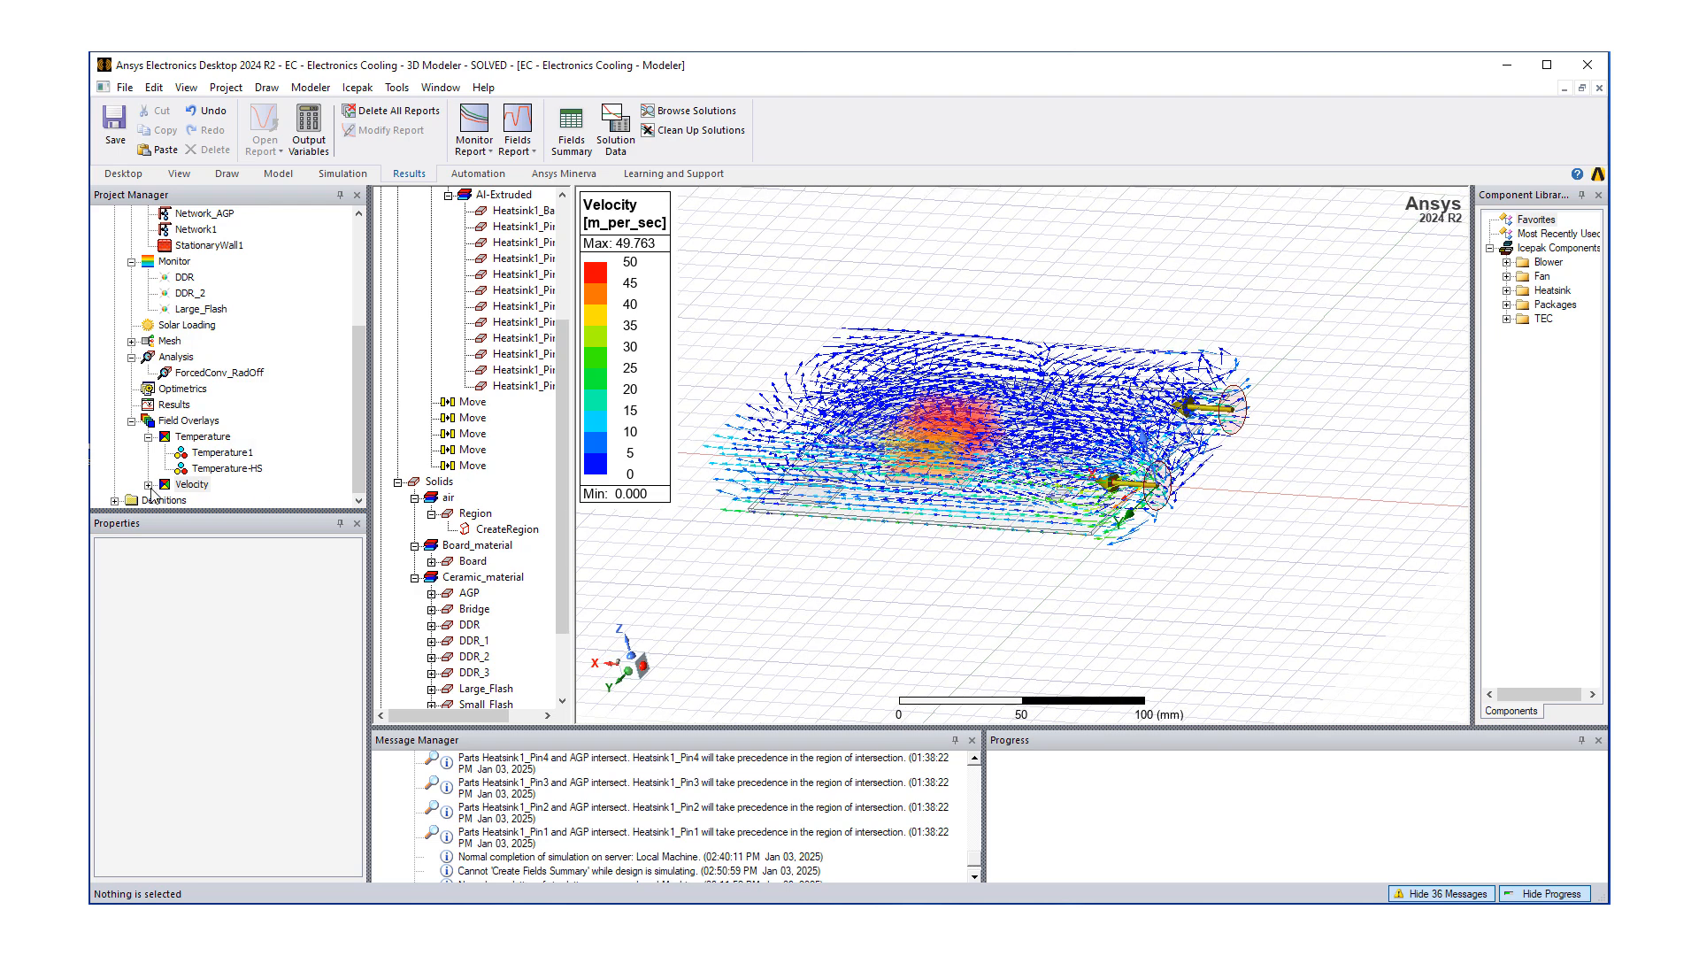
# - Select the Velocity overlay to view vectors filling the air region around the board
pyautogui.click(229, 484)
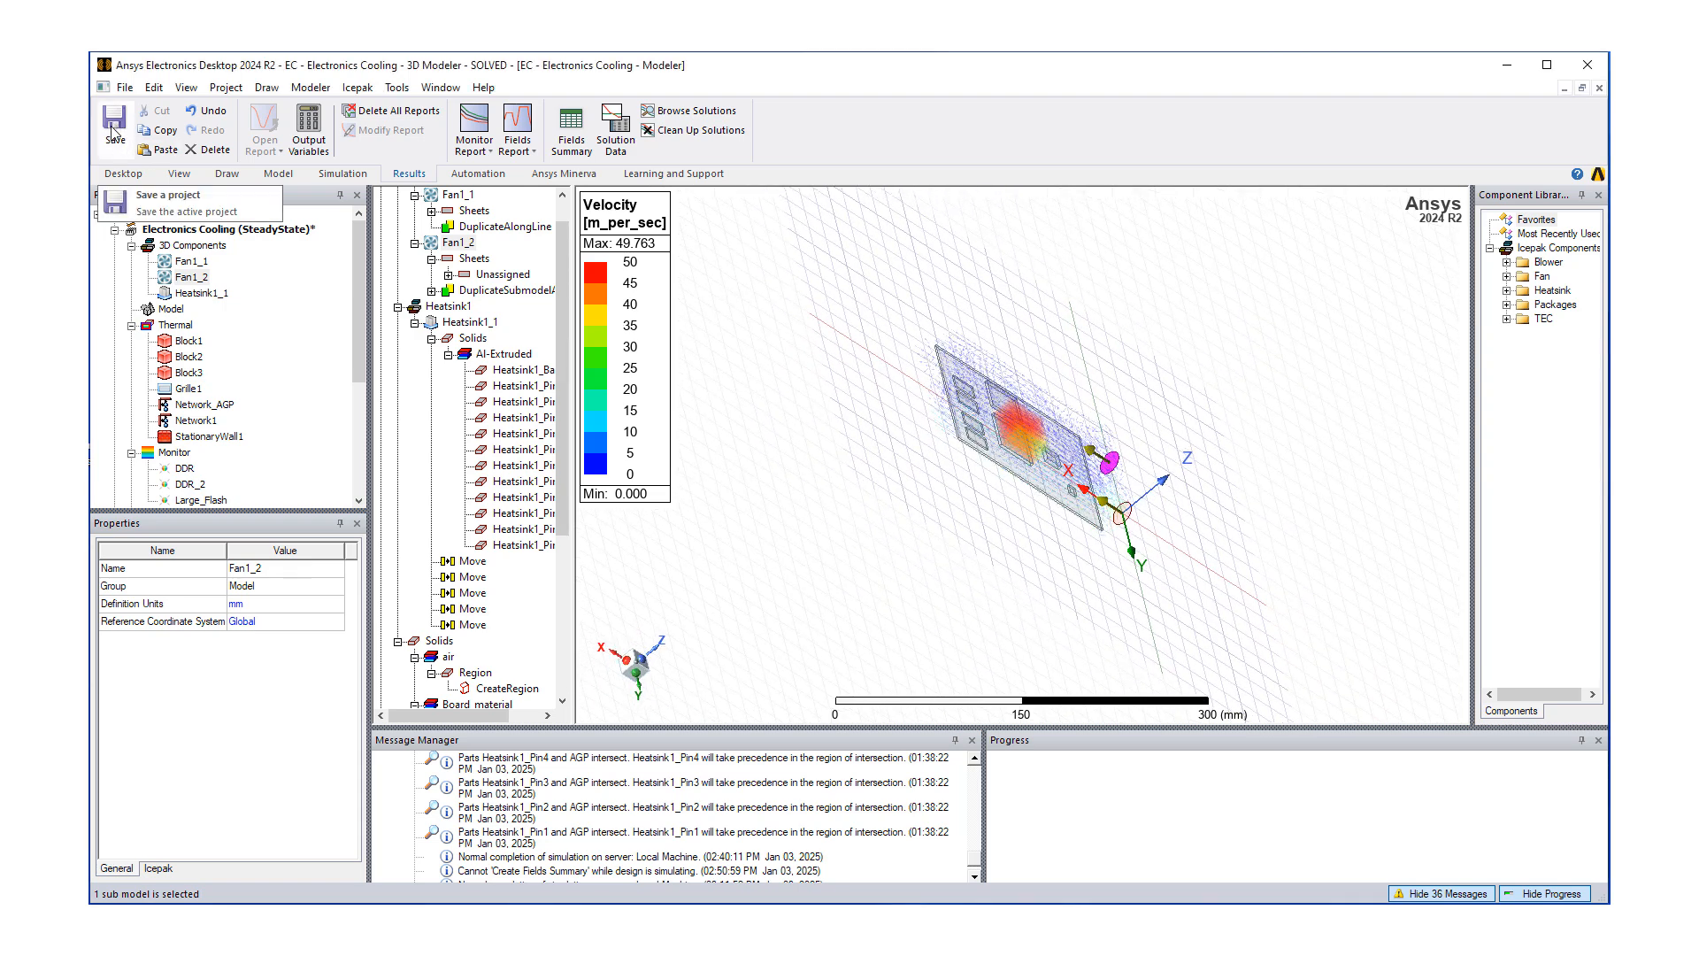
# - Save the EC project and bring up the File menu to archive it
pyautogui.click(115, 124)
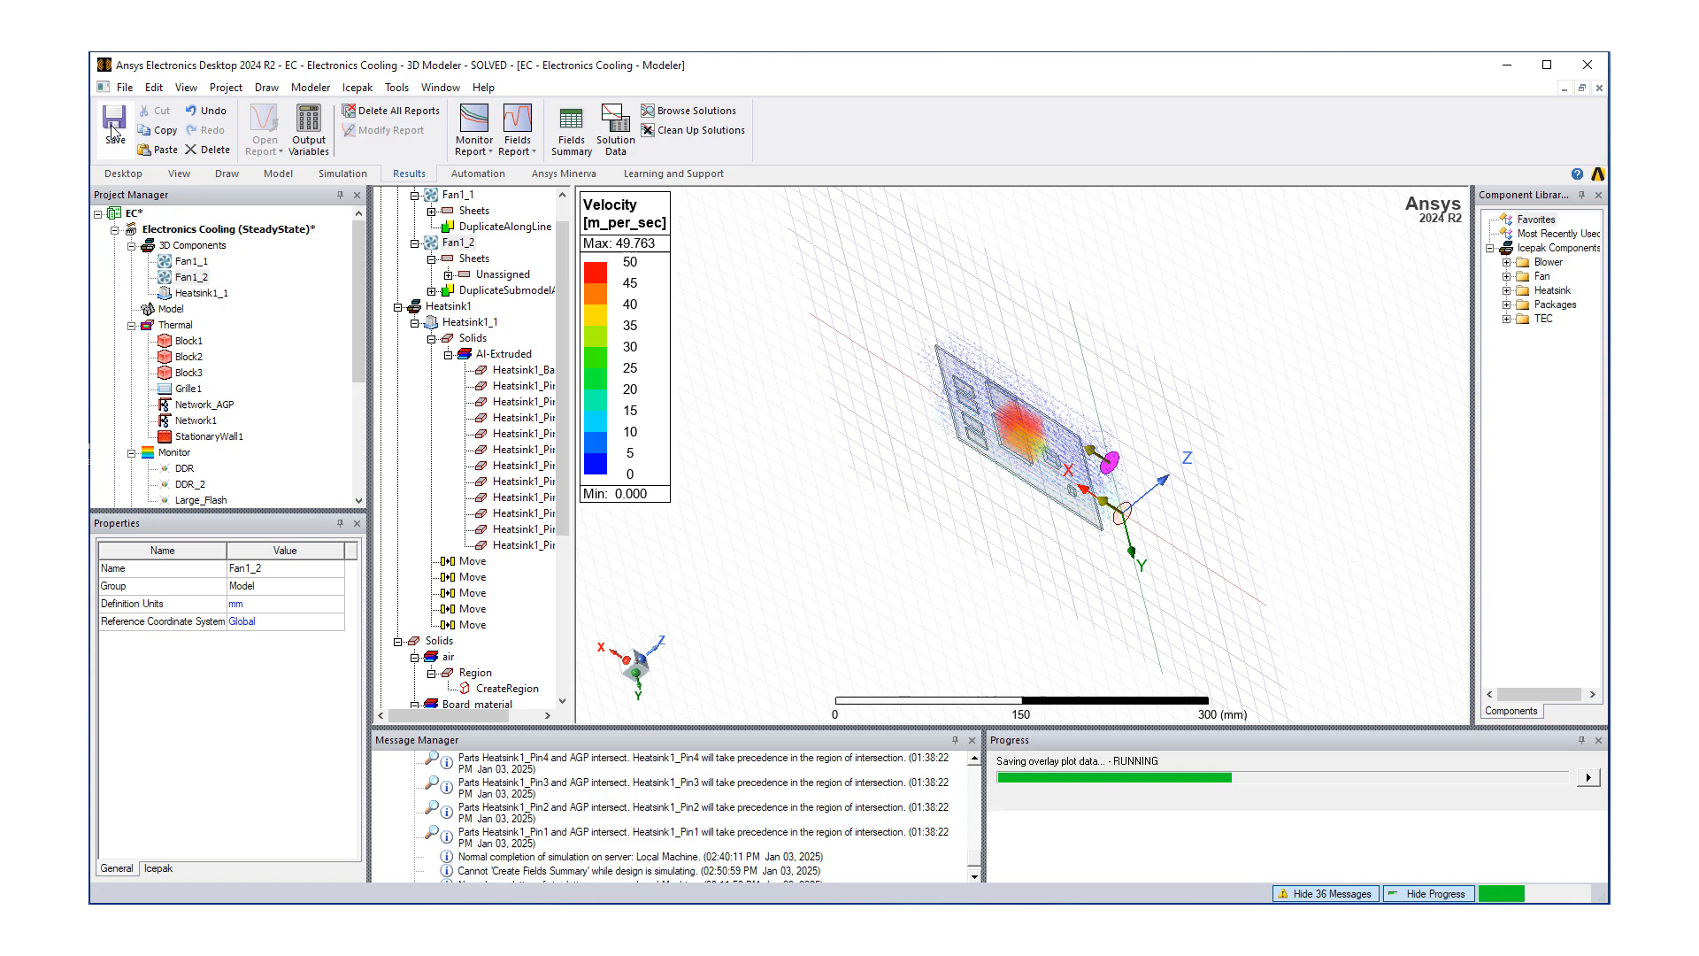
pyautogui.click(114, 124)
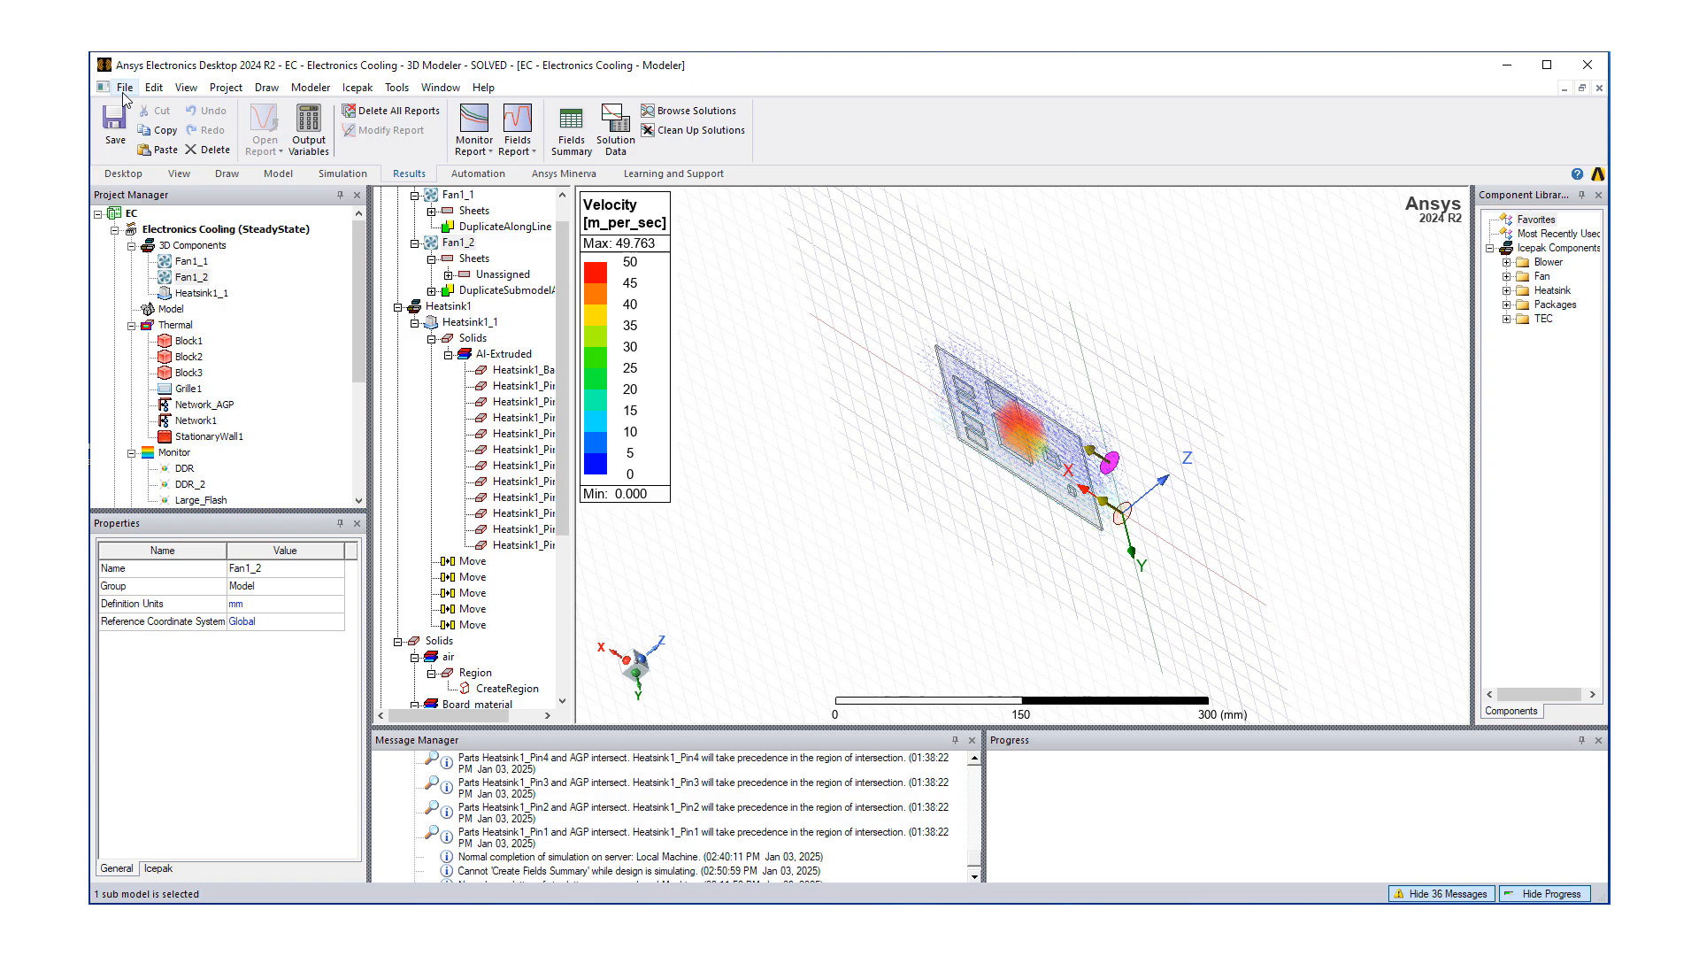
pyautogui.click(124, 87)
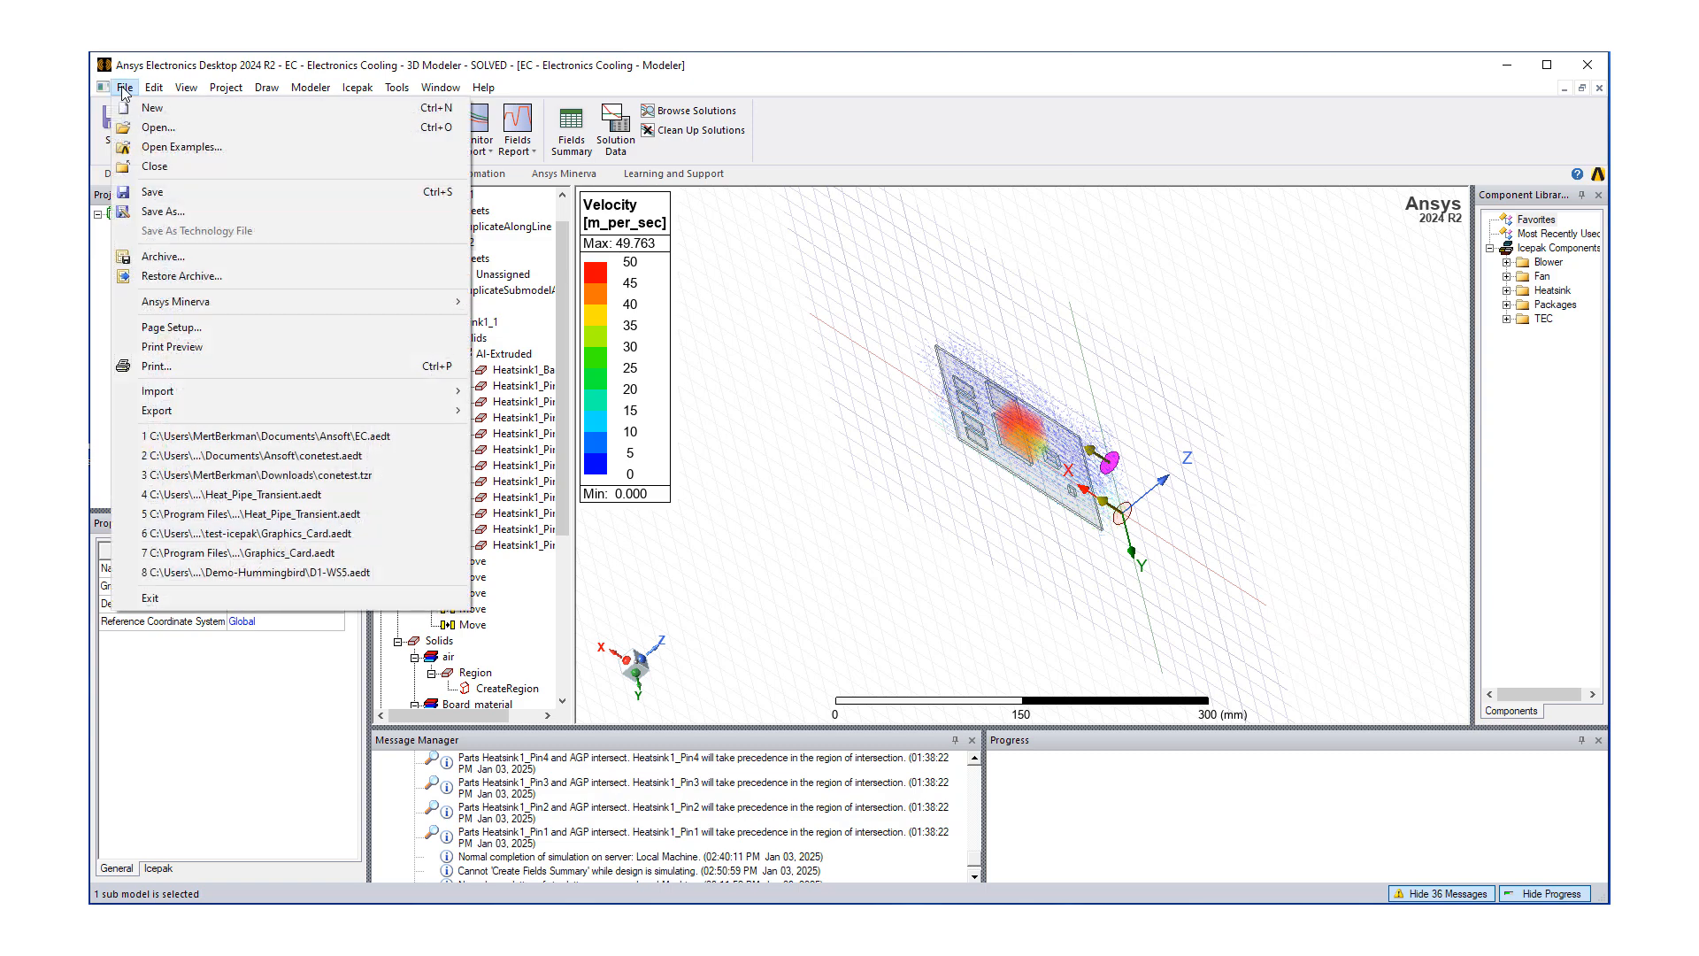
pyautogui.moveTo(164, 212)
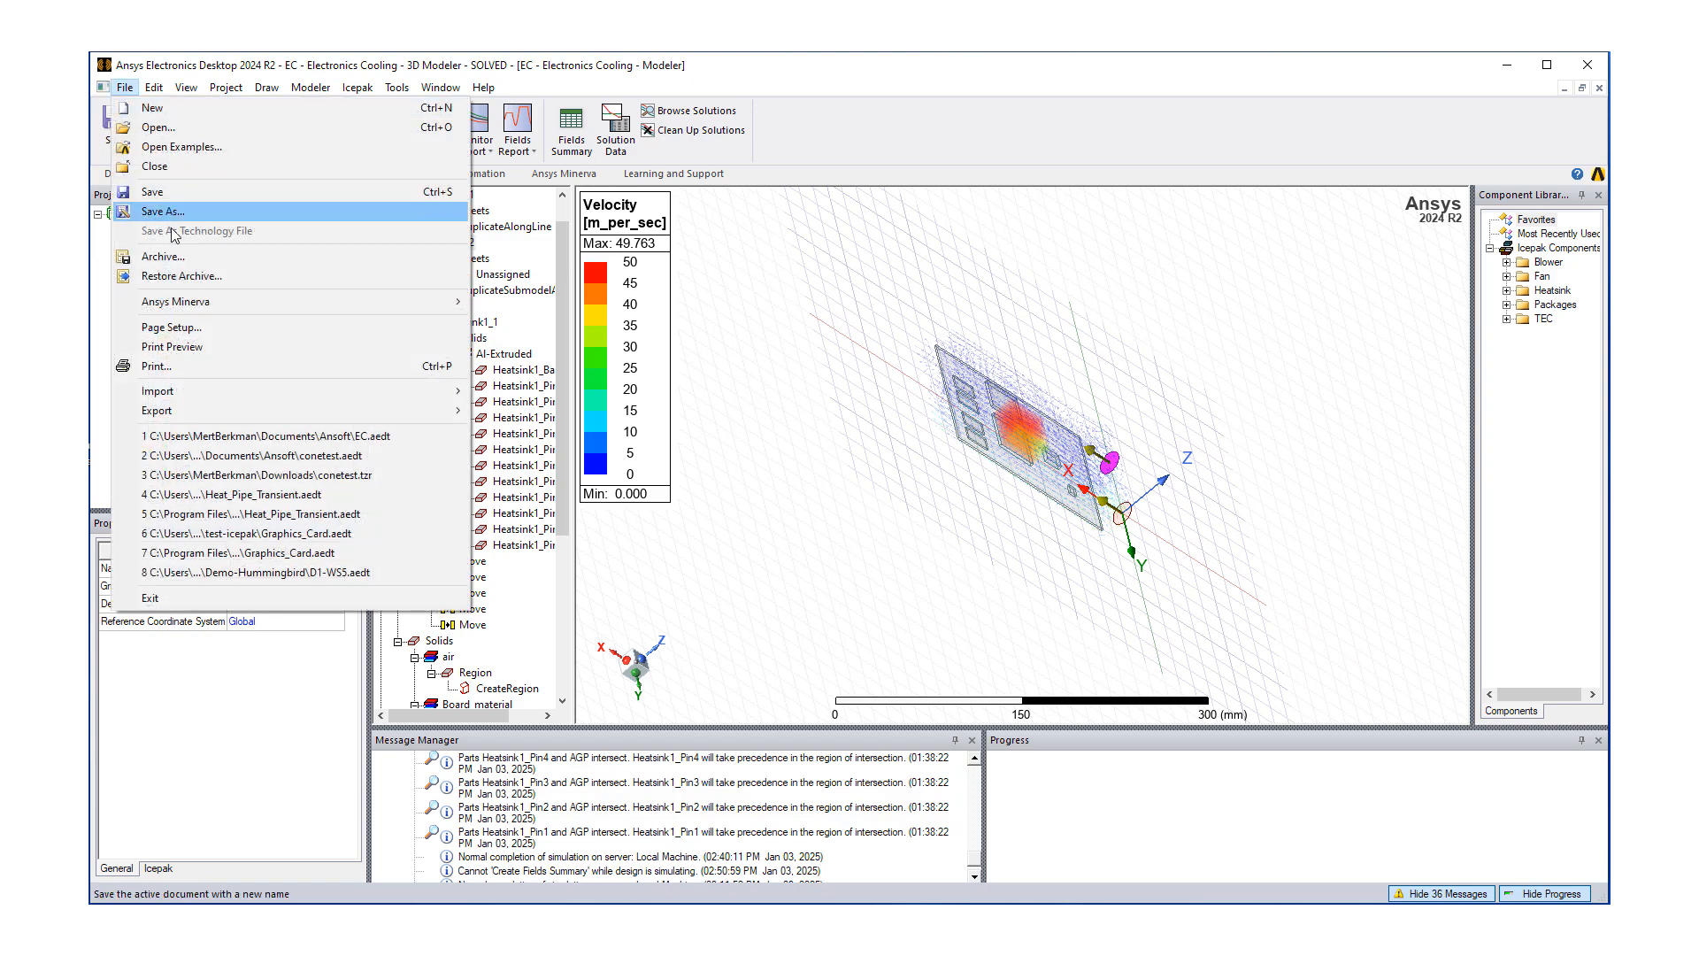
pyautogui.moveTo(173, 257)
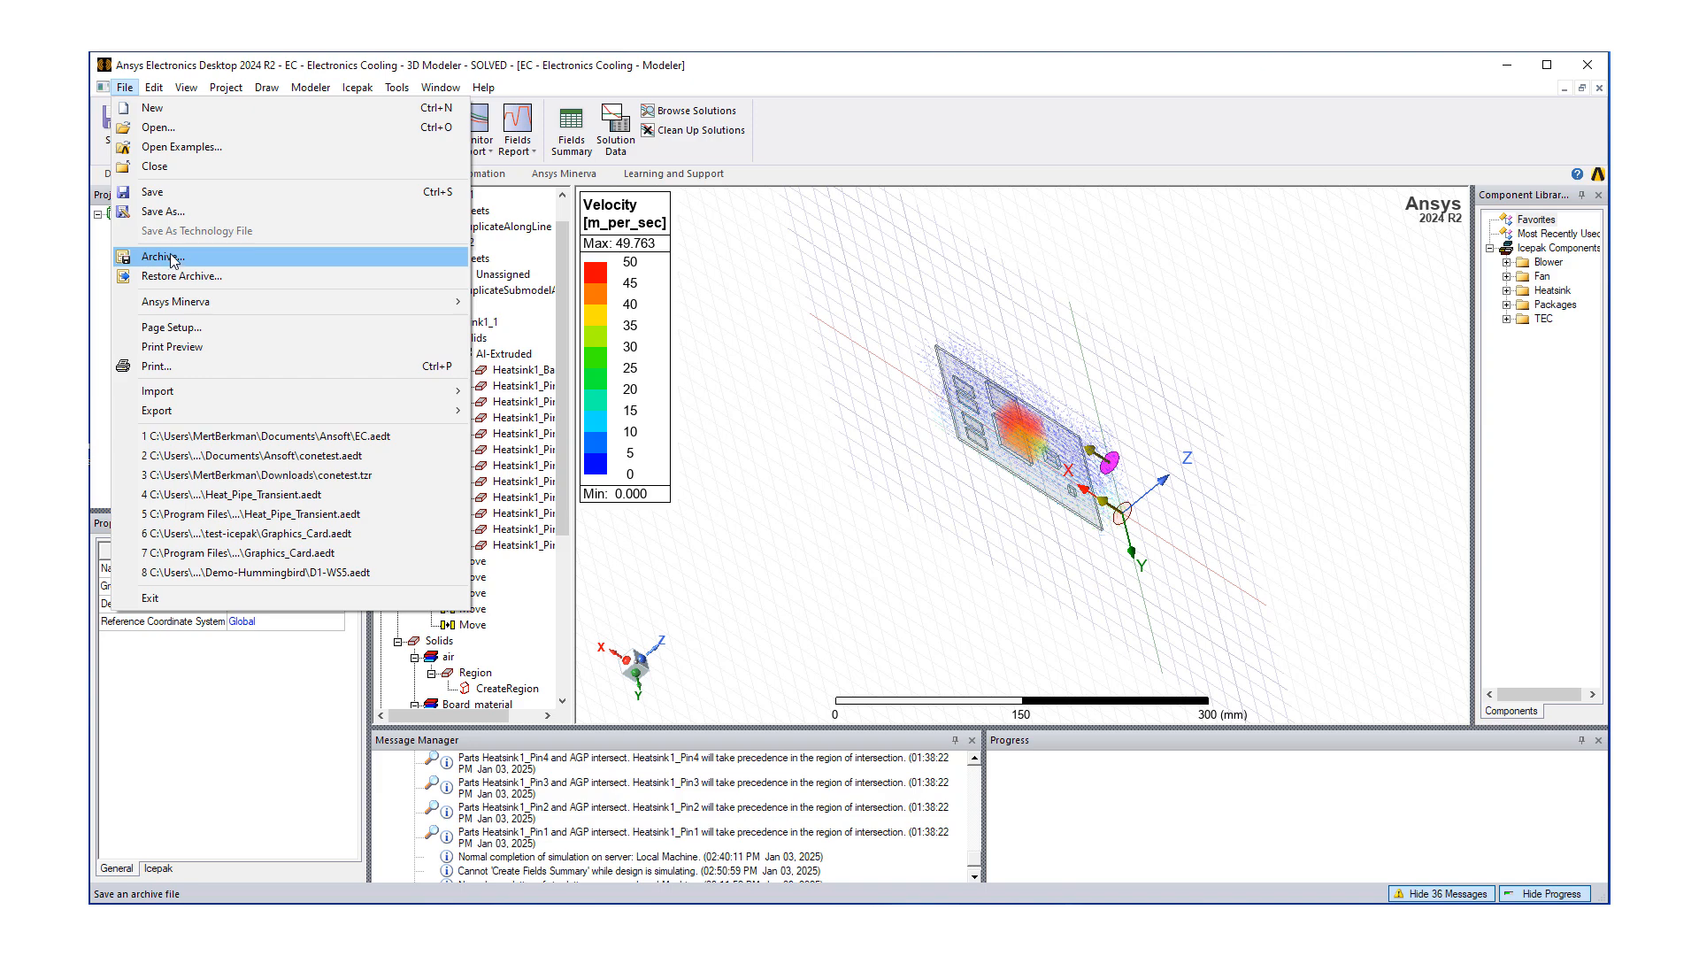
pyautogui.moveTo(124, 199)
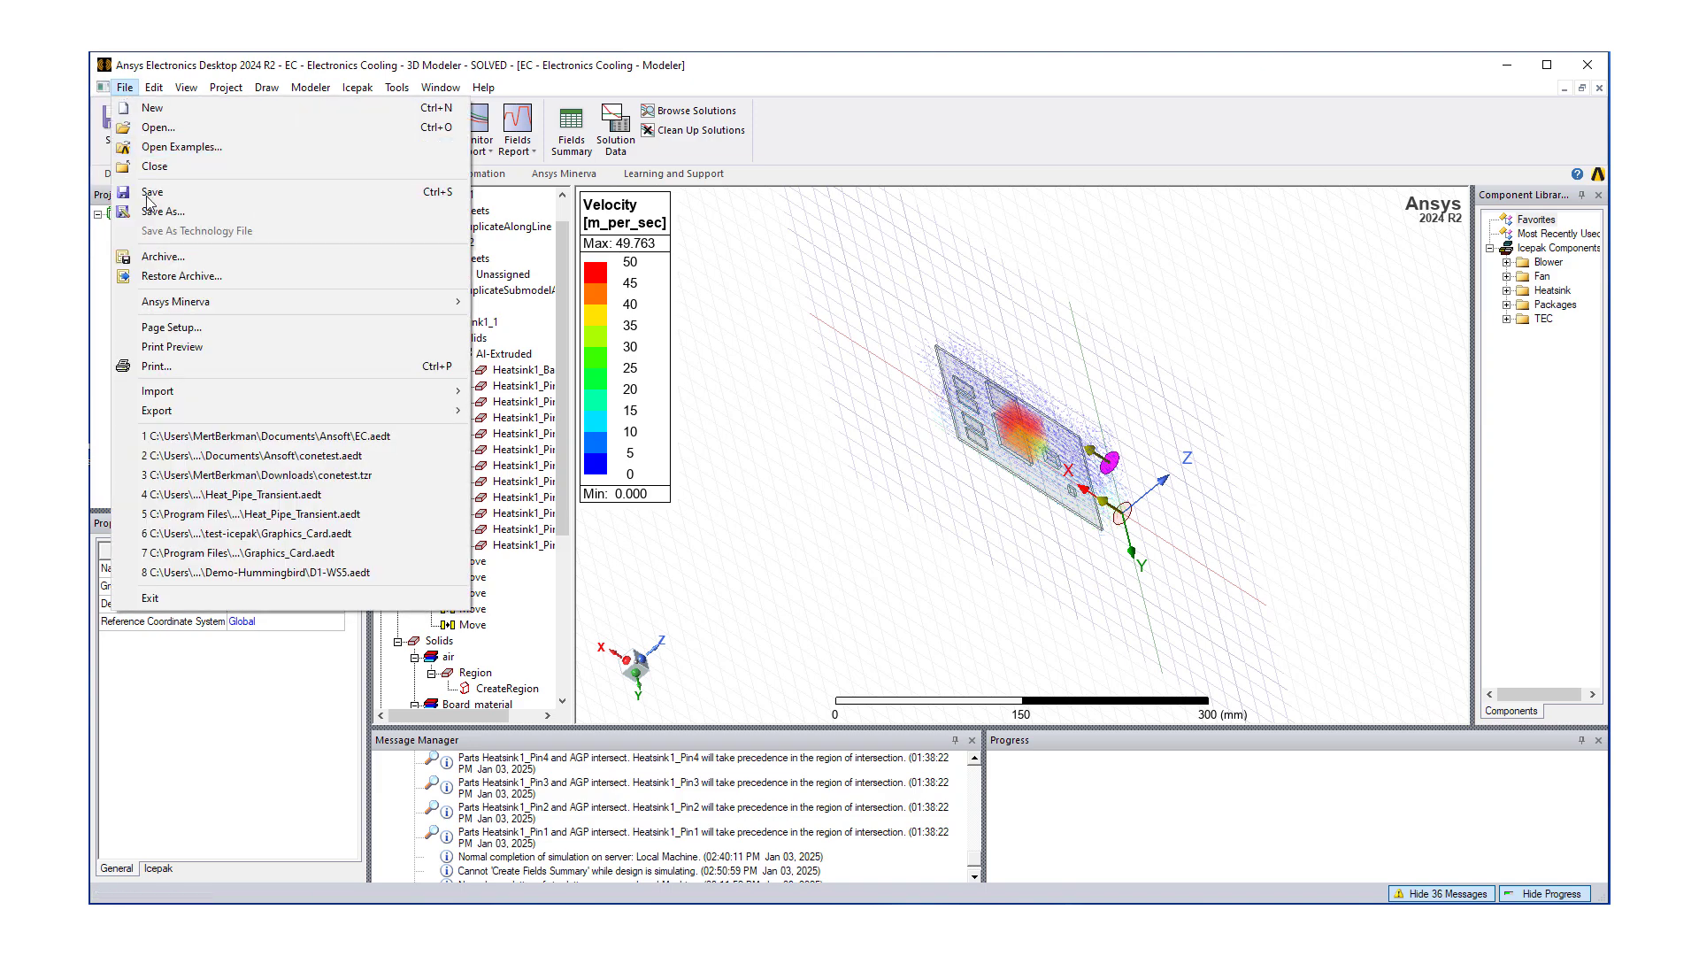
pyautogui.moveTo(162, 254)
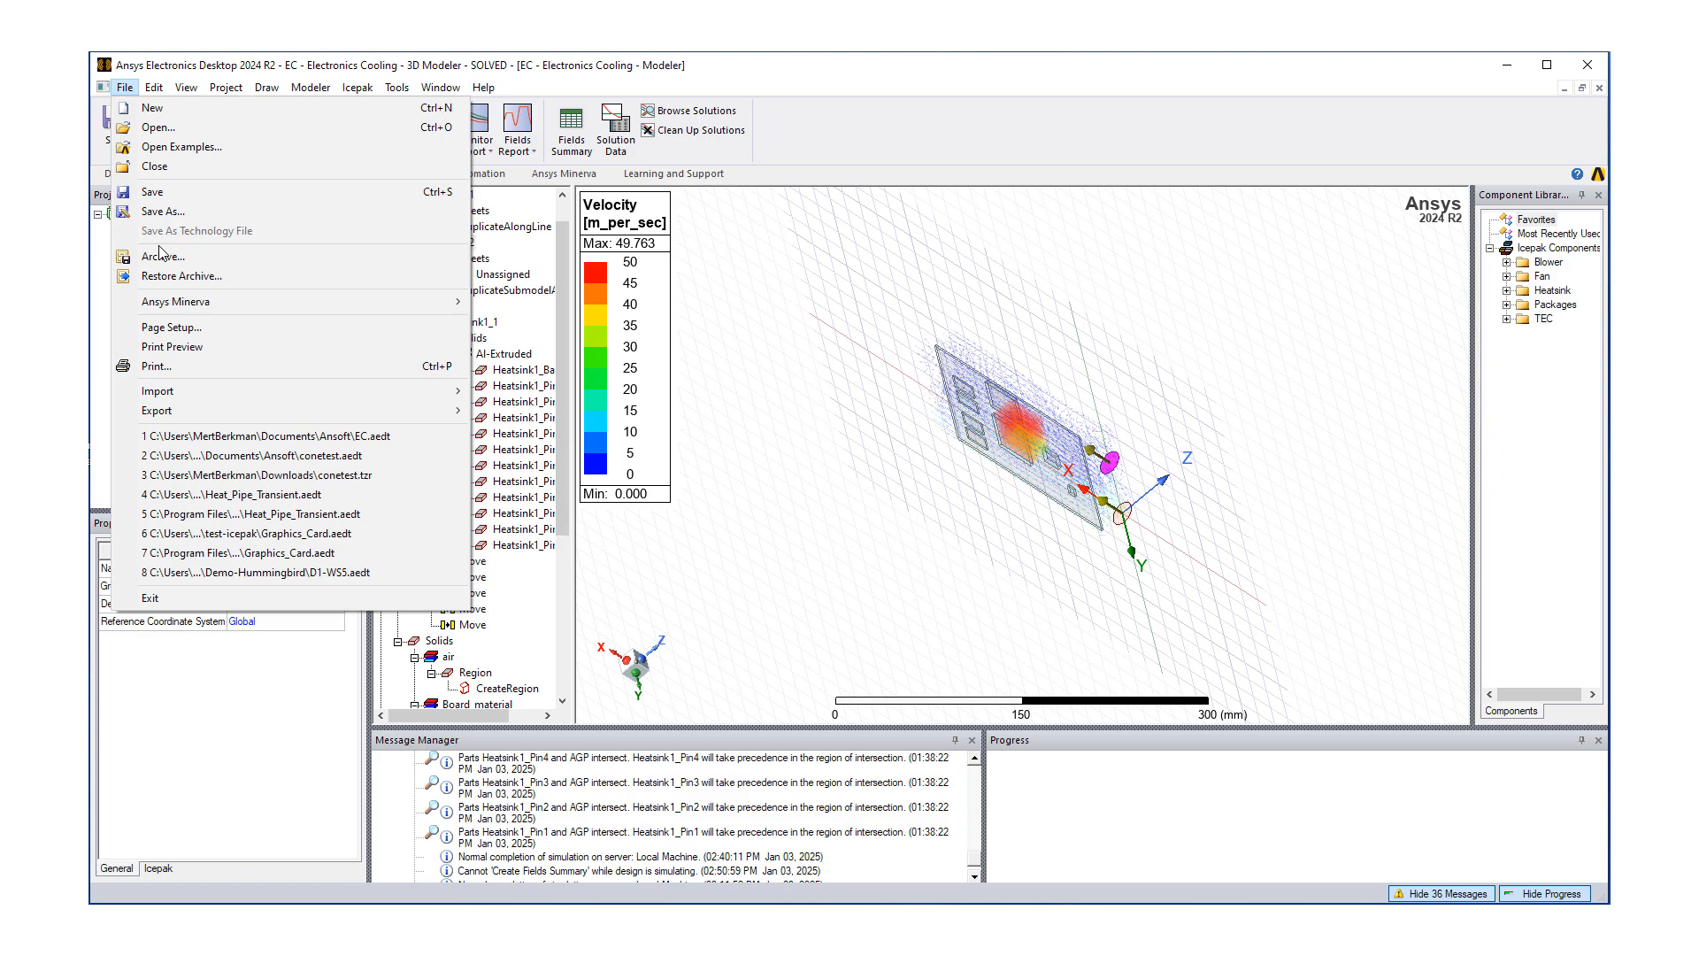
pyautogui.moveTo(165, 257)
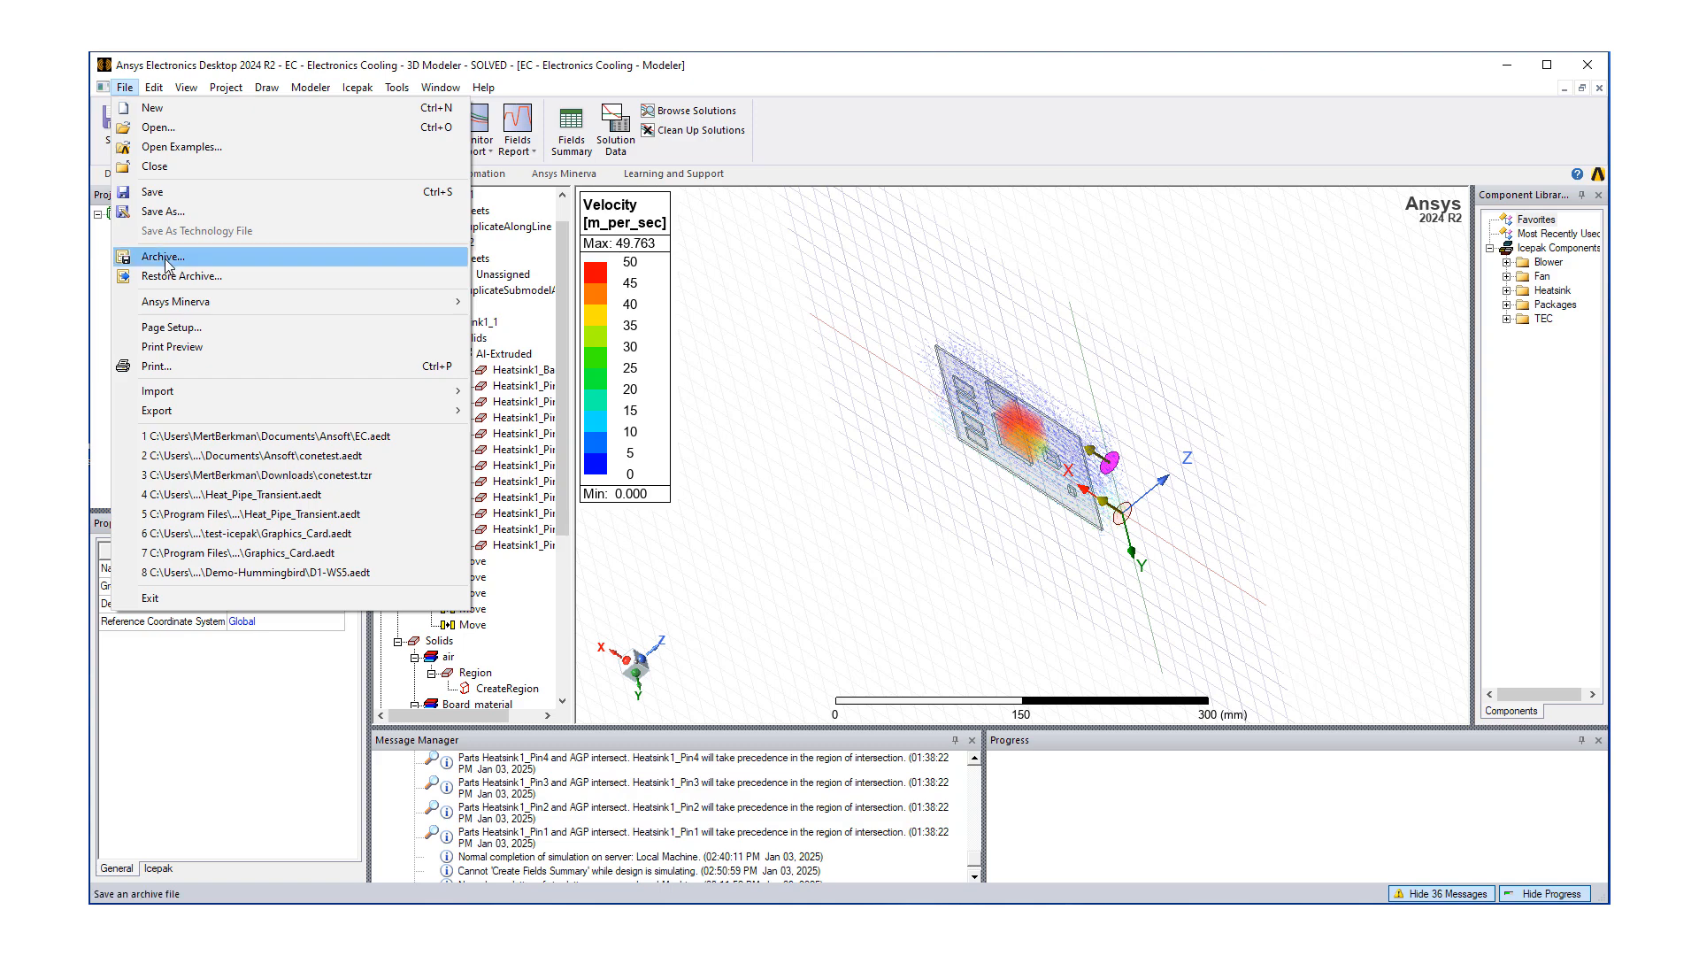